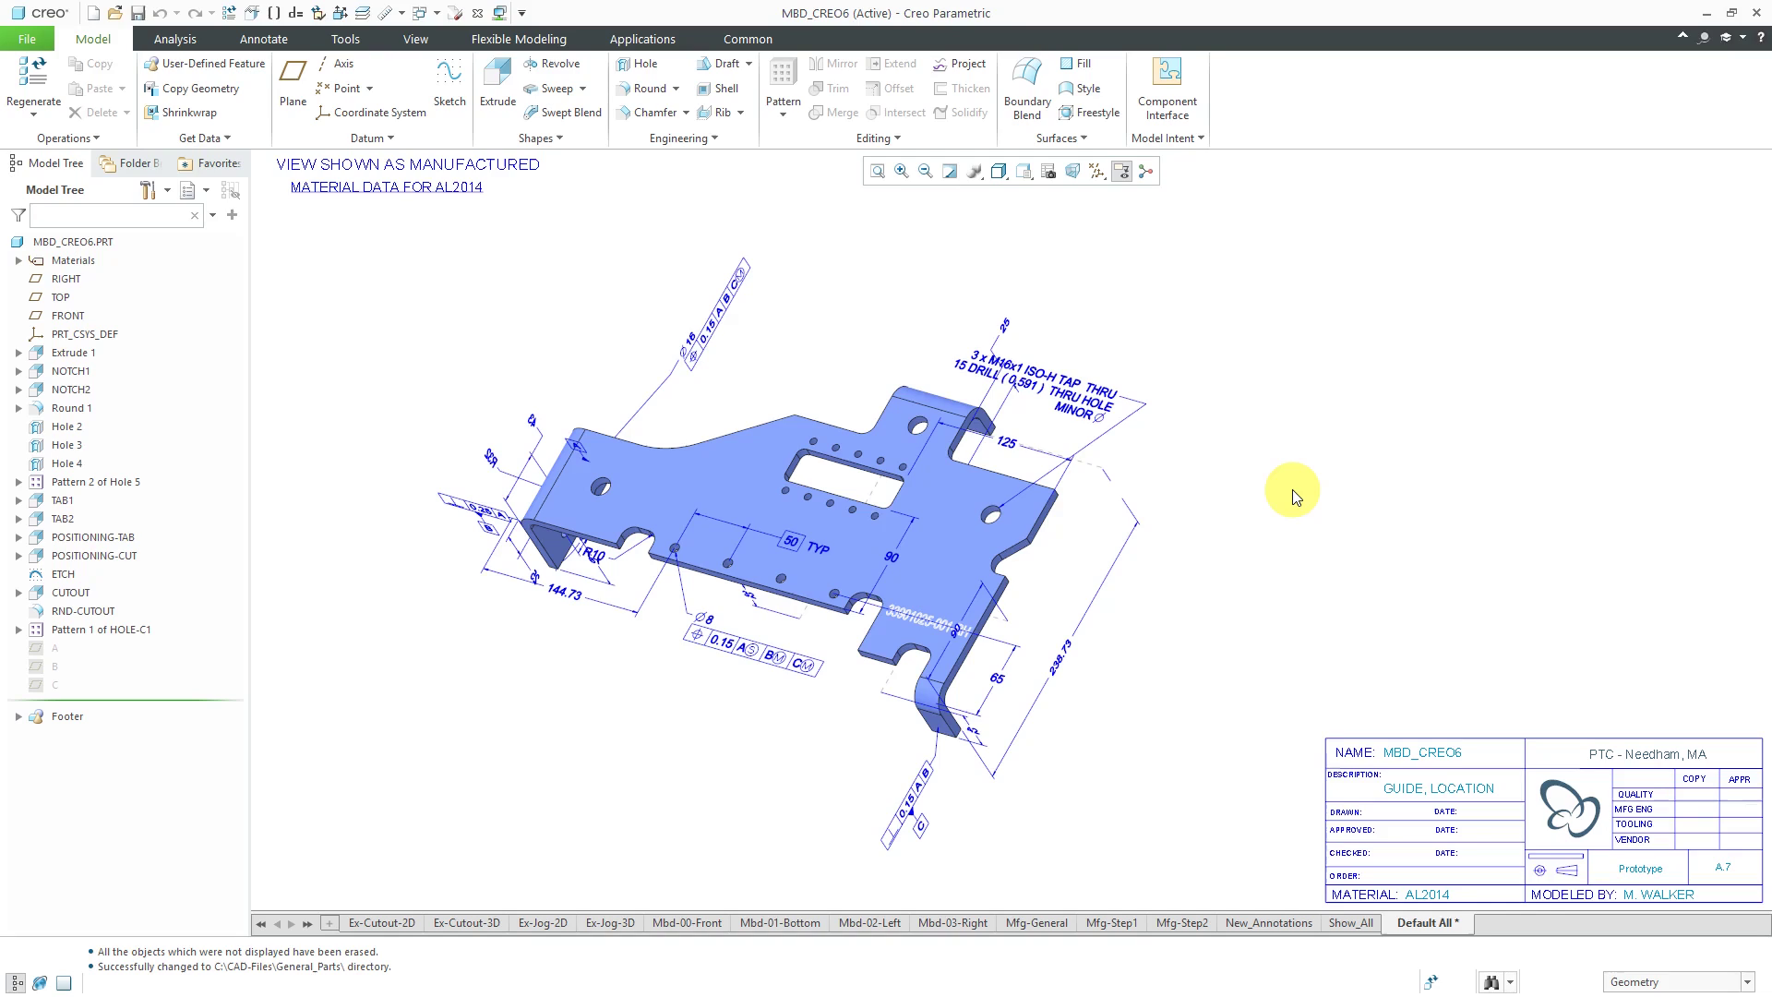
{"action": "mouse_move", "coordinate": [426, 277]}
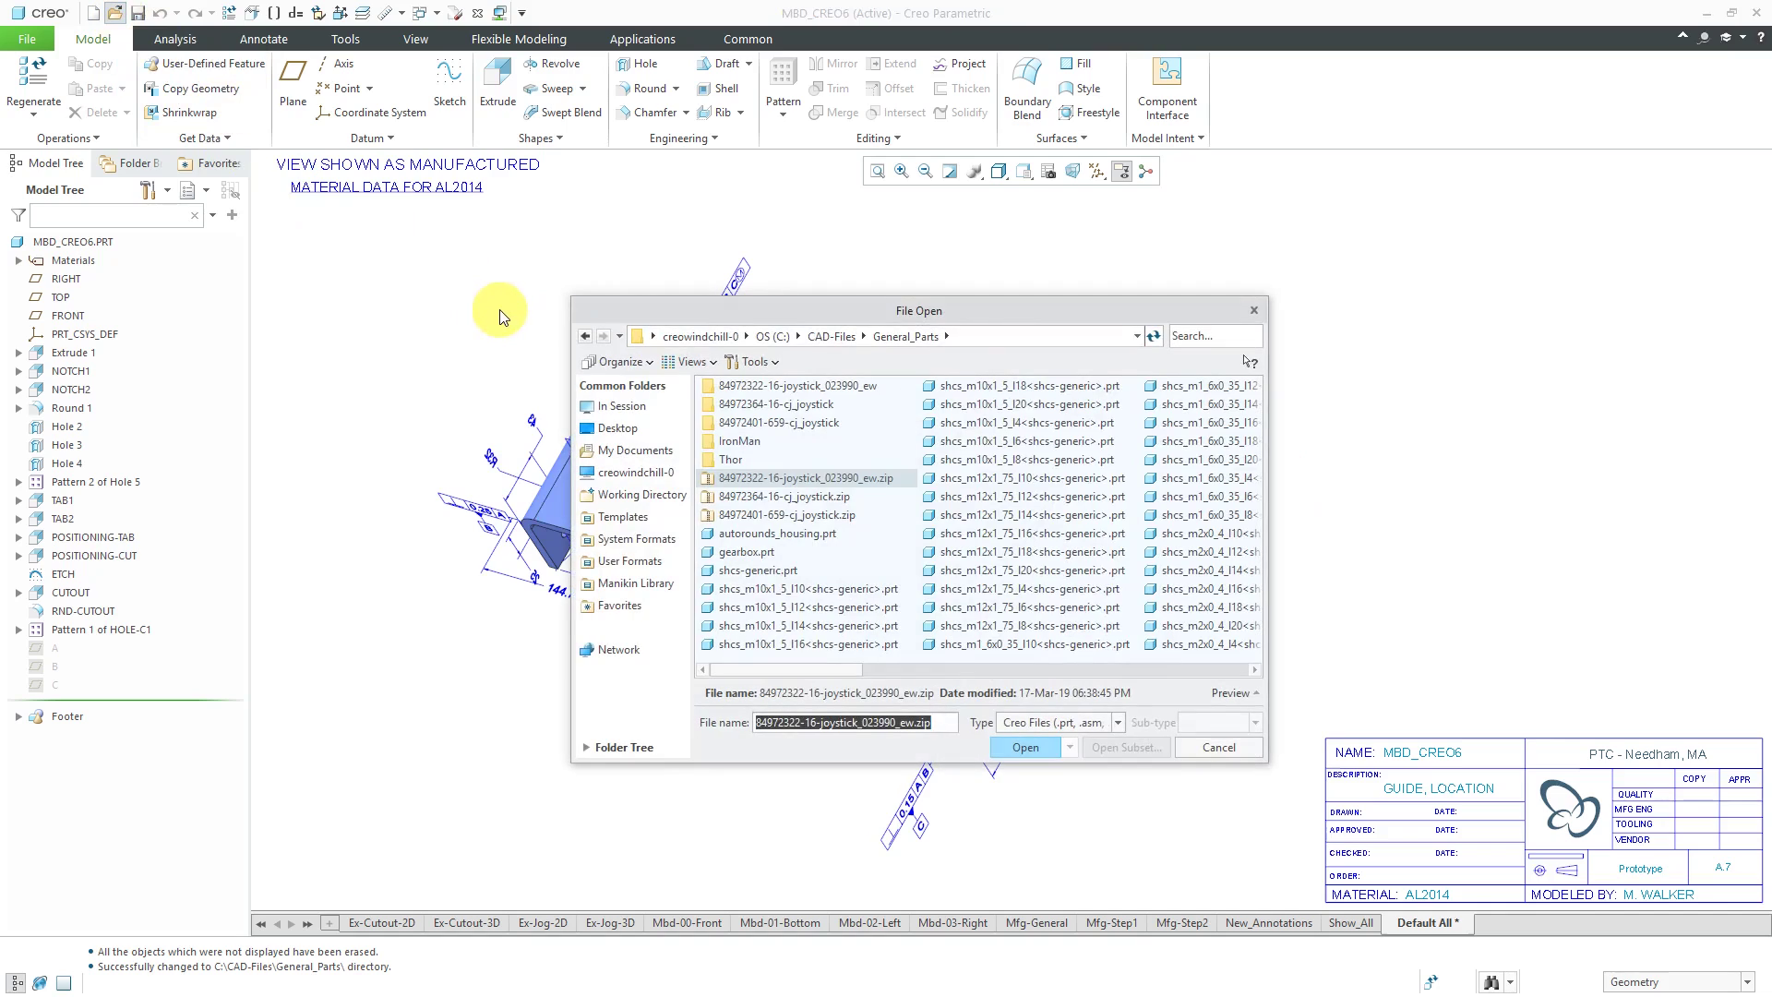
Filter the Open dialog to STEP files and pick KDEXF-UAS35A.STEP from General_Parts.
{"action": "left_click", "coordinate": [1054, 721]}
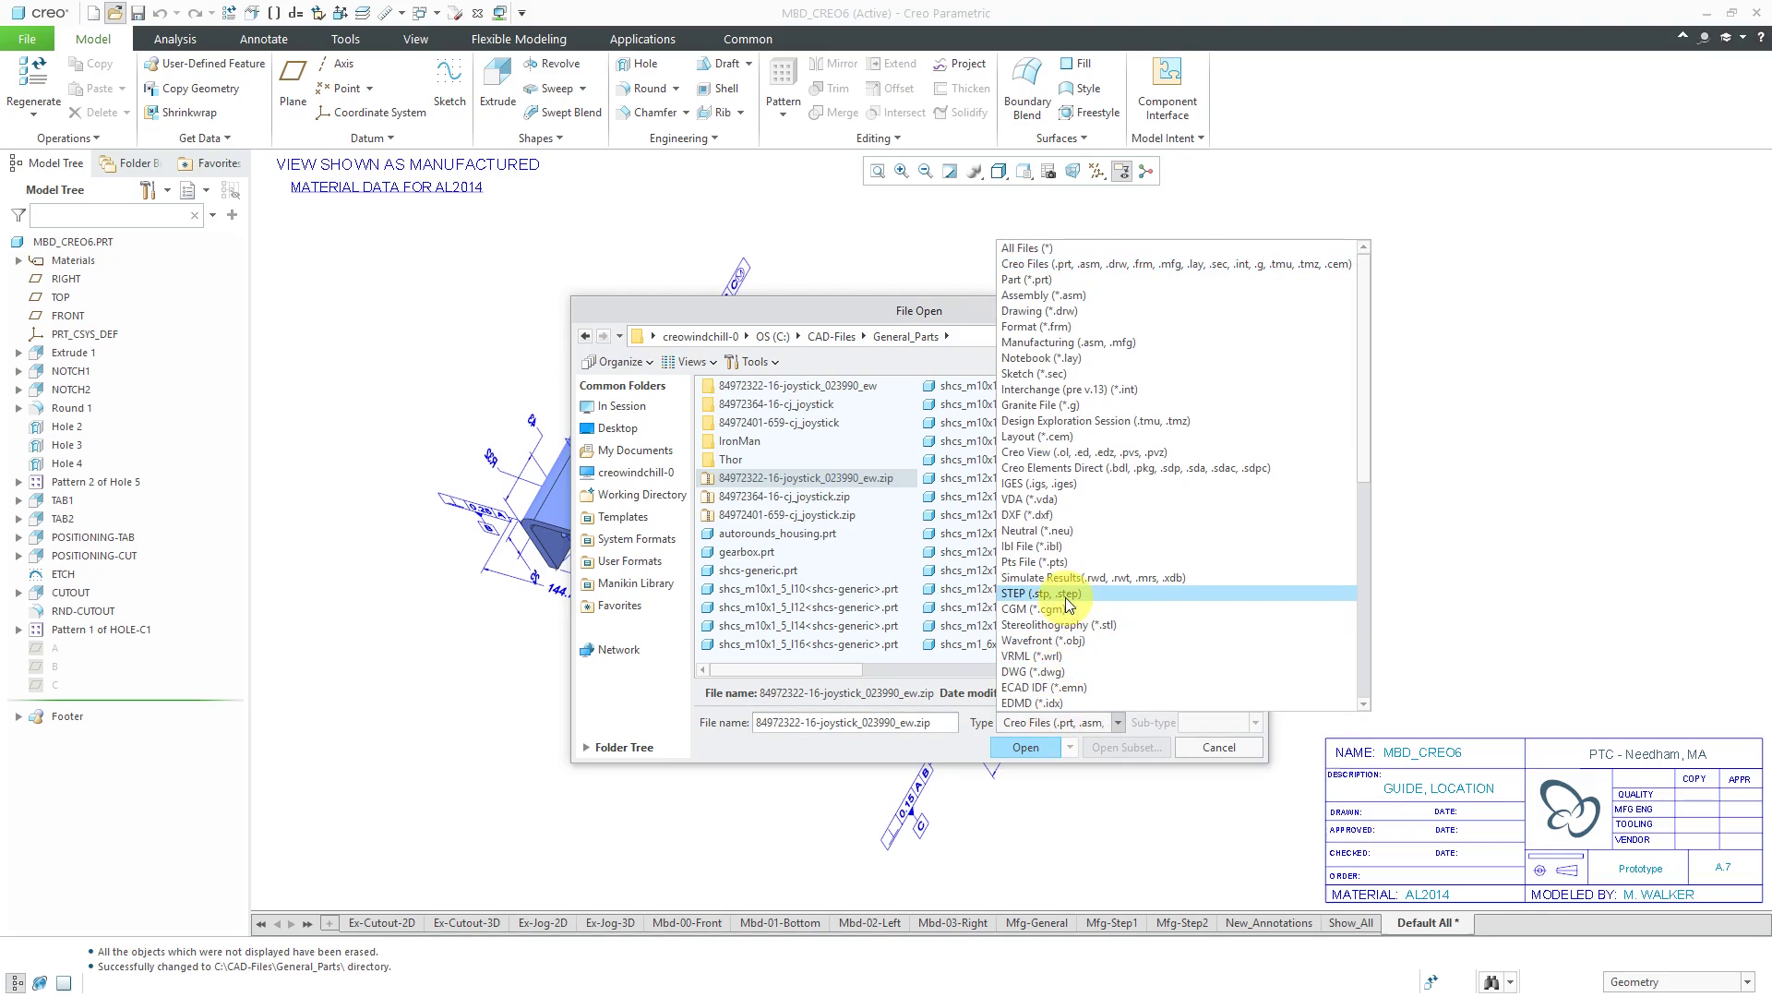
{"action": "left_click", "coordinate": [1036, 593]}
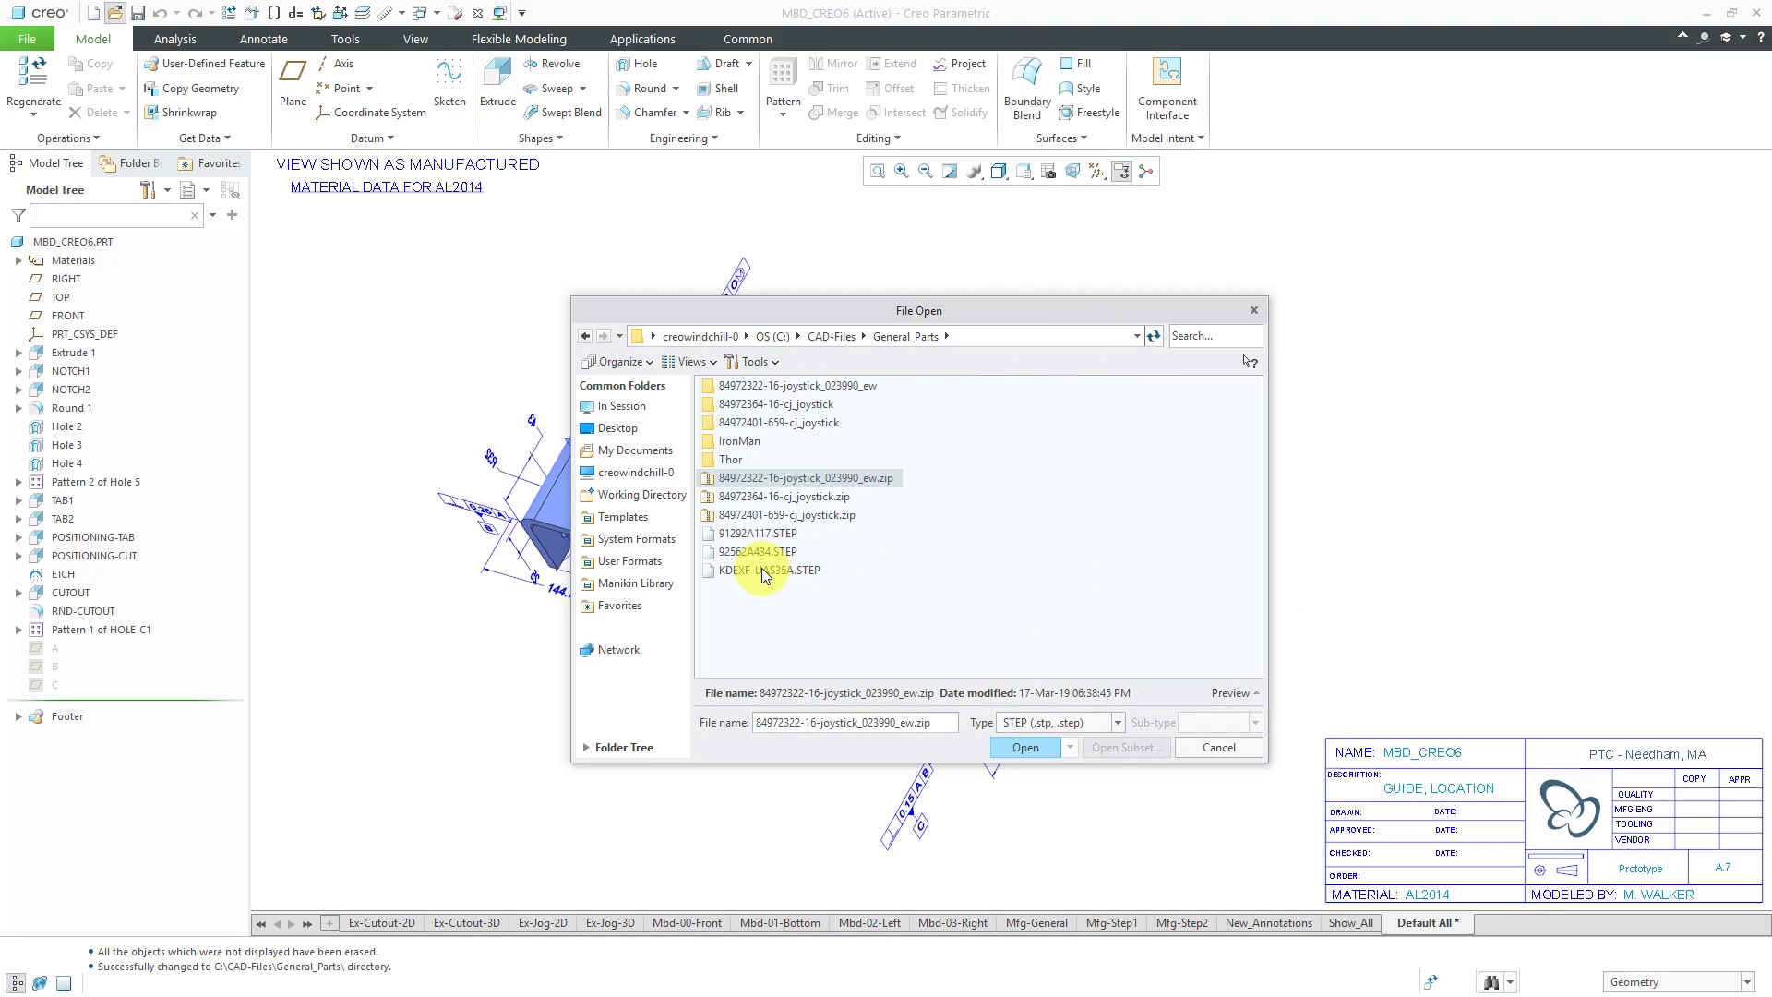
{"action": "left_click", "coordinate": [771, 570]}
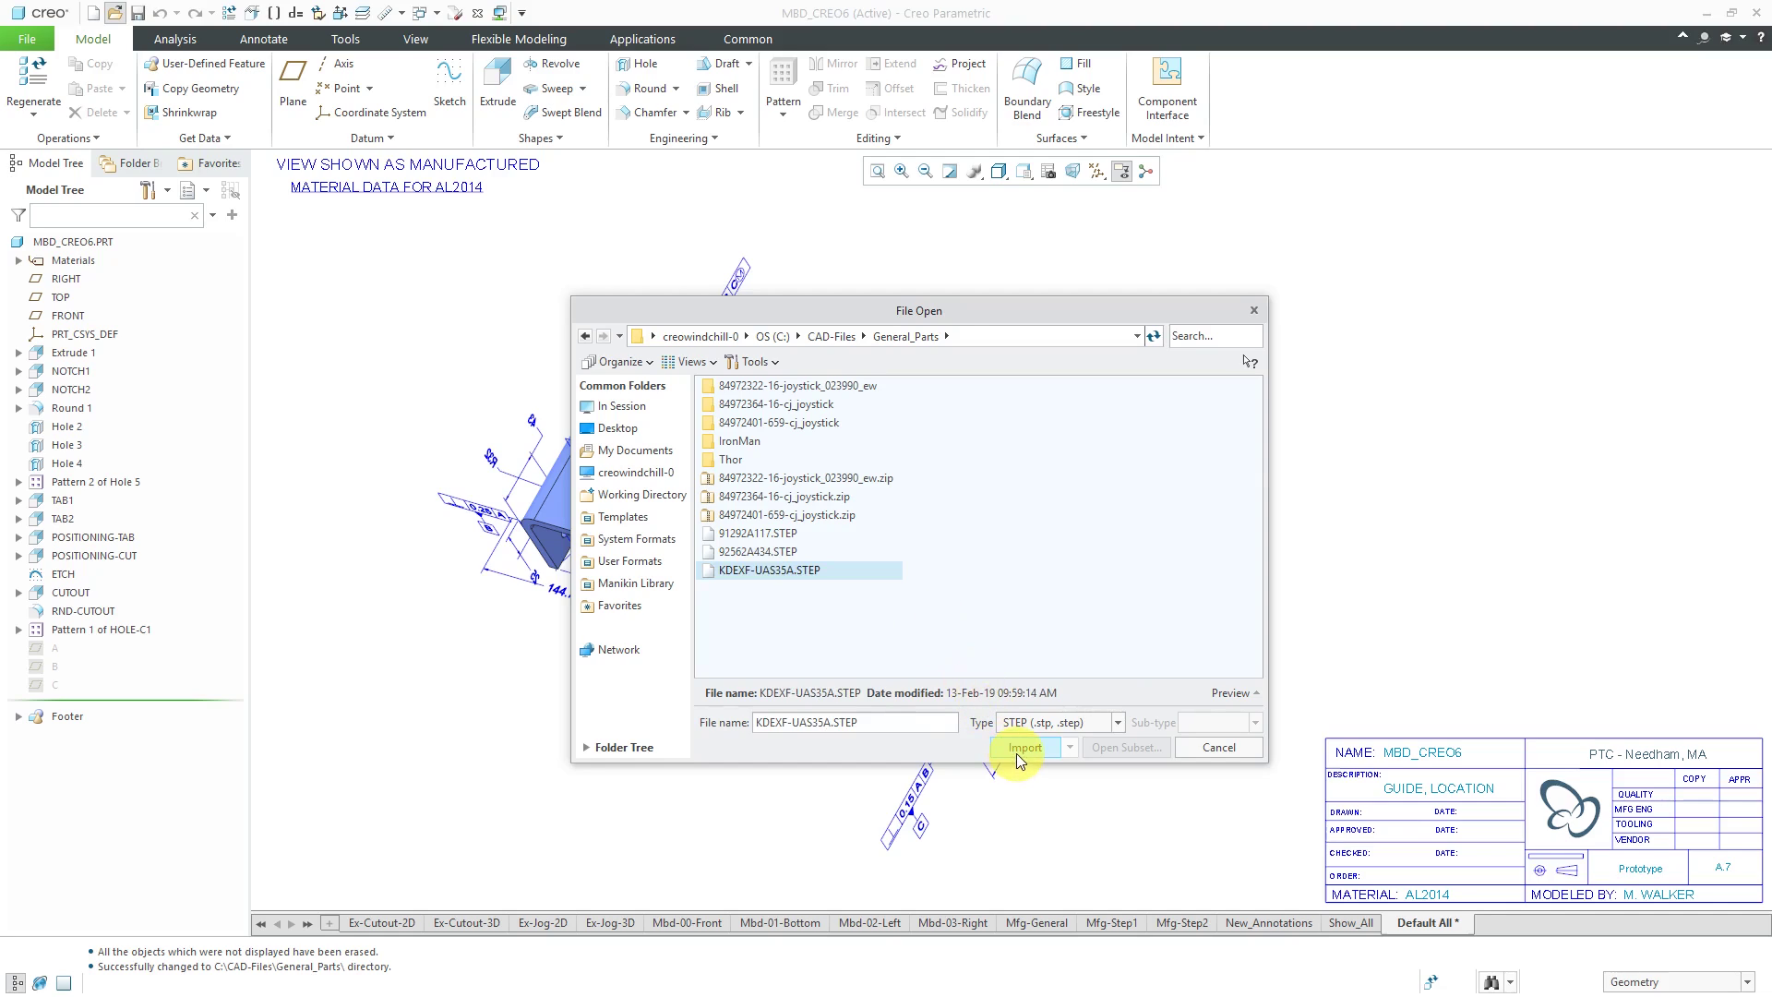
Start importing KDEXF-UAS35A, browse the profile's Surface, Curve and Point details, then cancel.
{"action": "left_click", "coordinate": [1023, 747]}
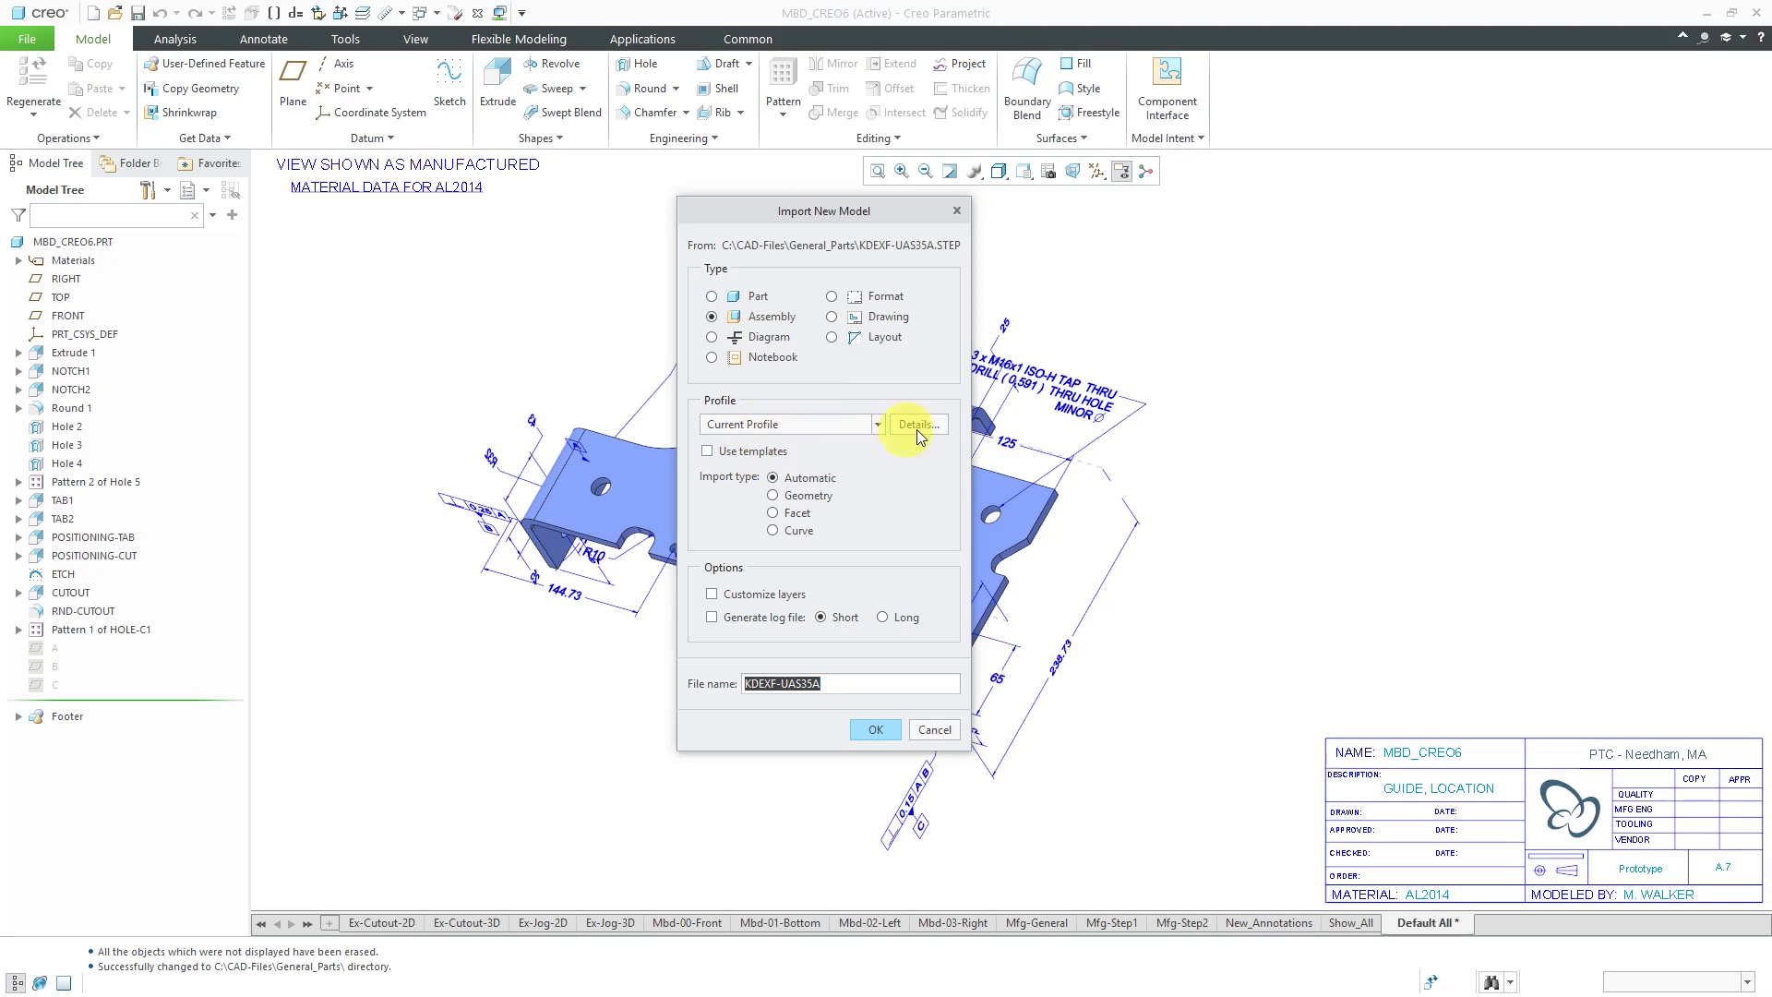
{"action": "left_click", "coordinate": [915, 424]}
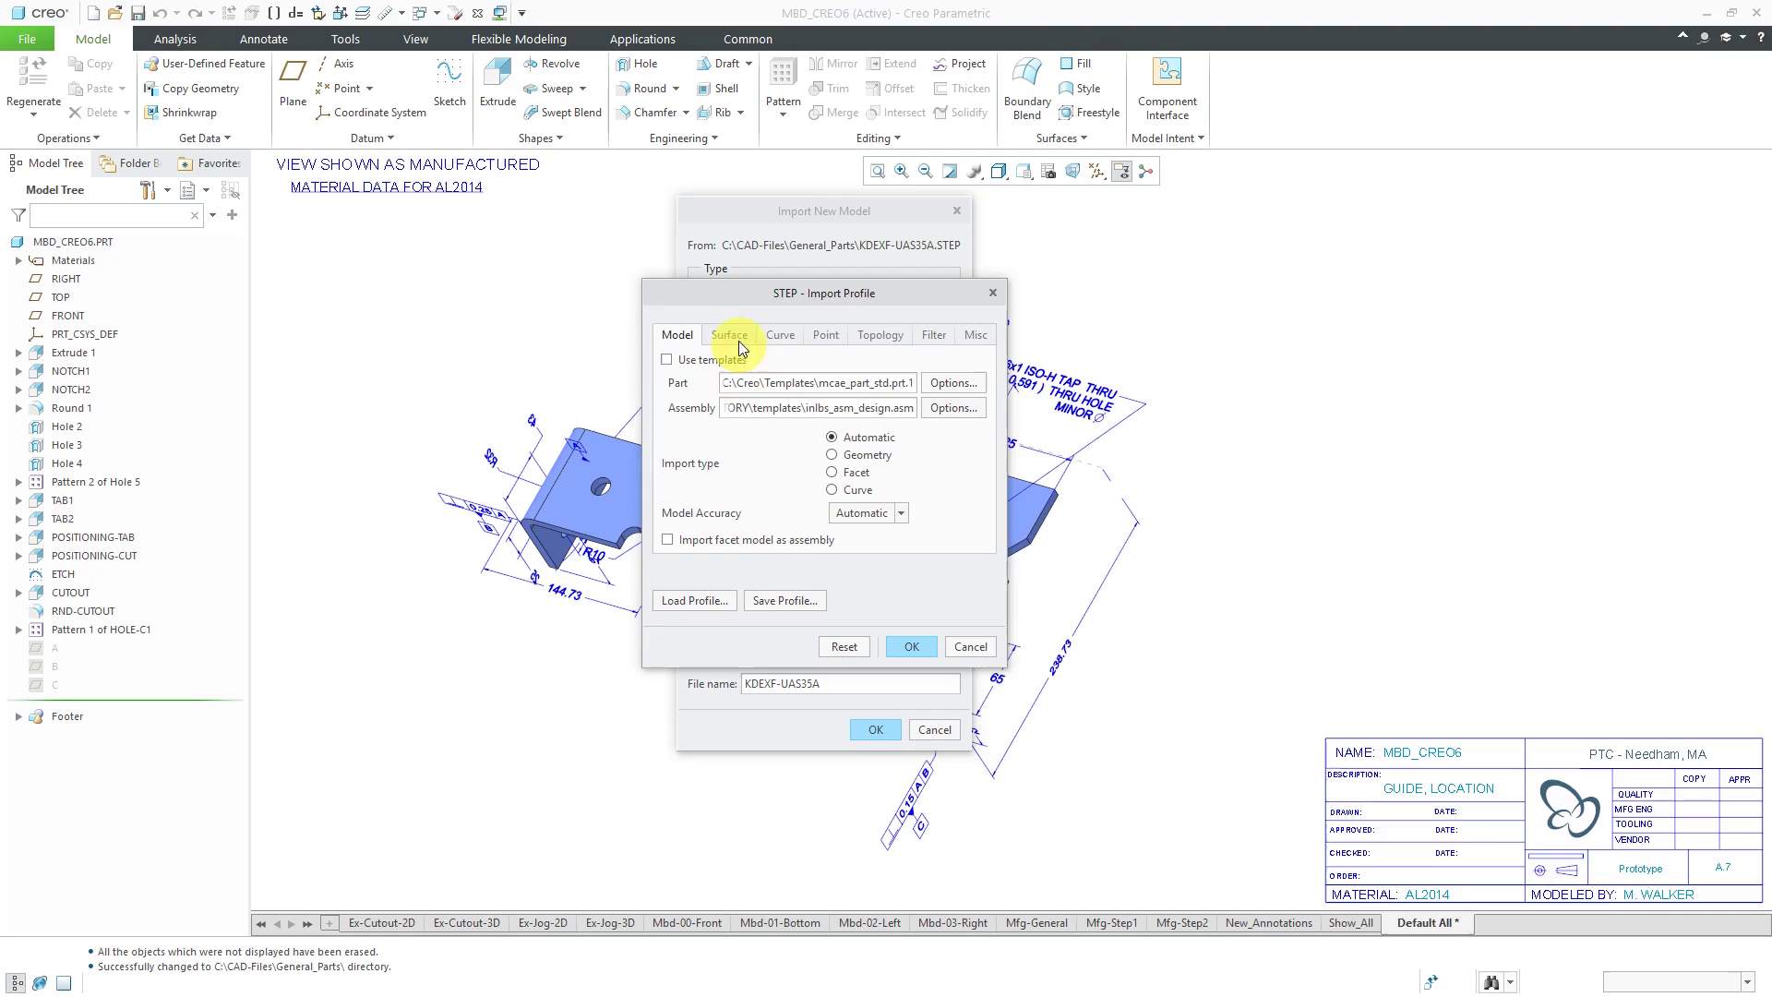
{"action": "left_click", "coordinate": [825, 334]}
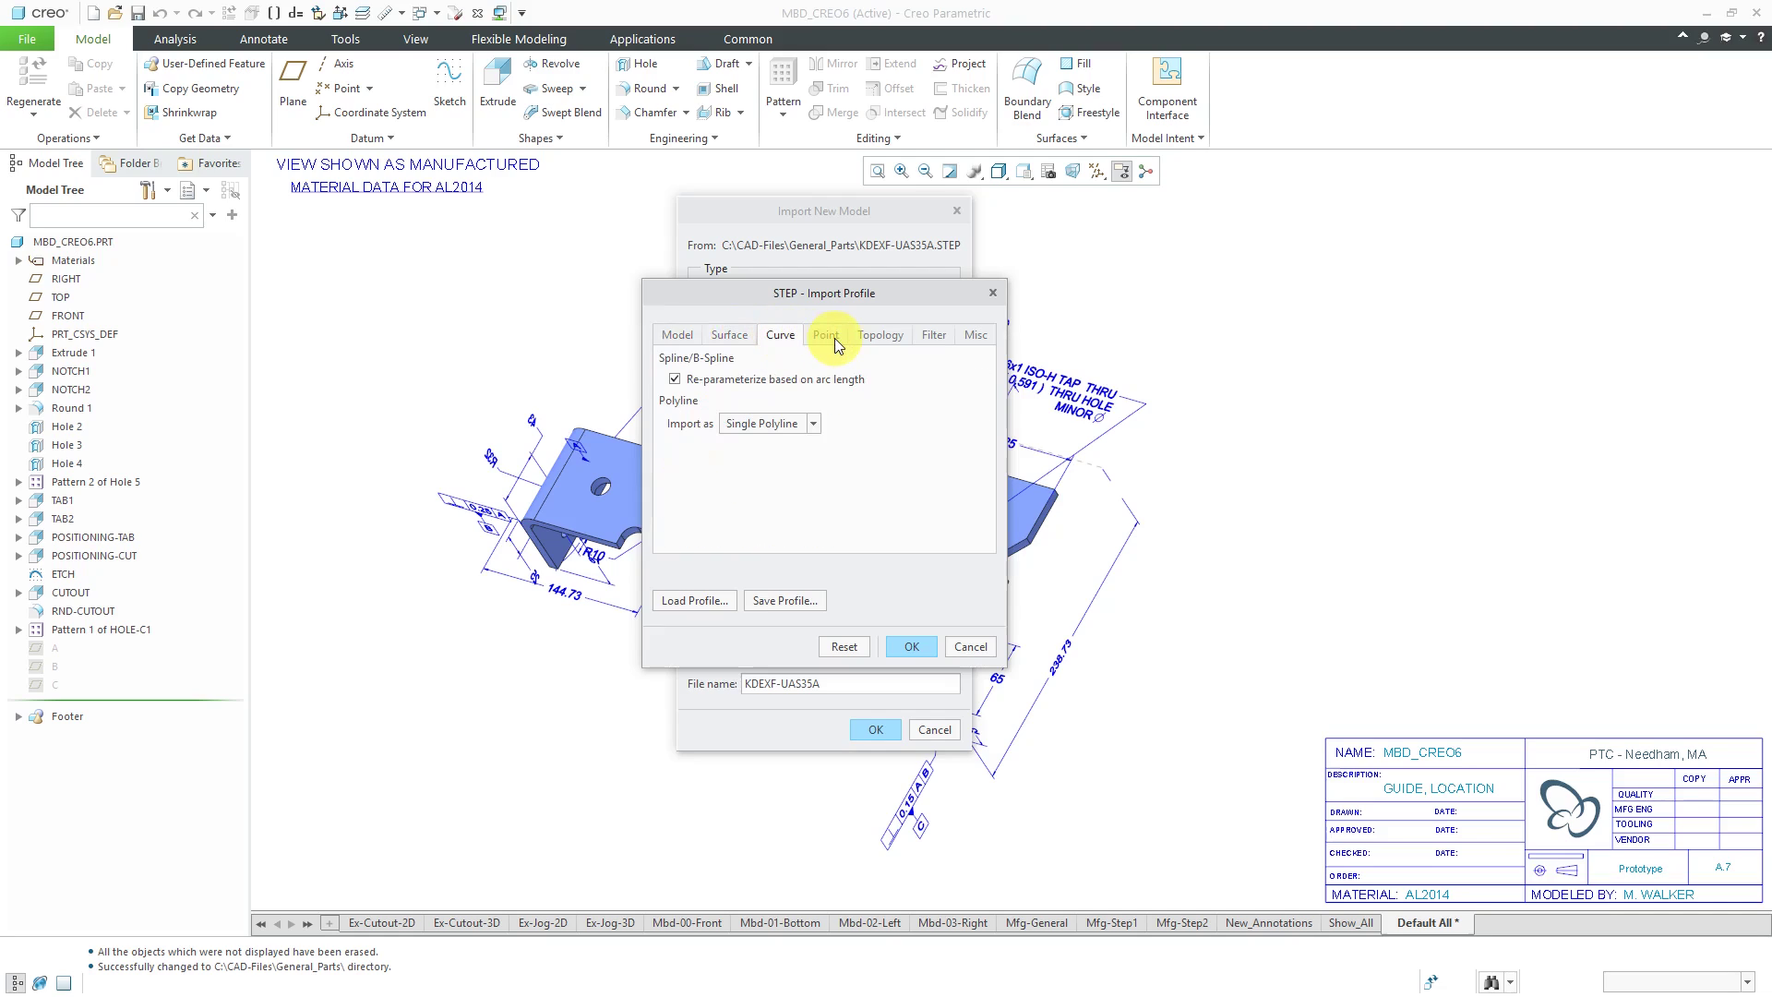
{"action": "left_click", "coordinate": [825, 334]}
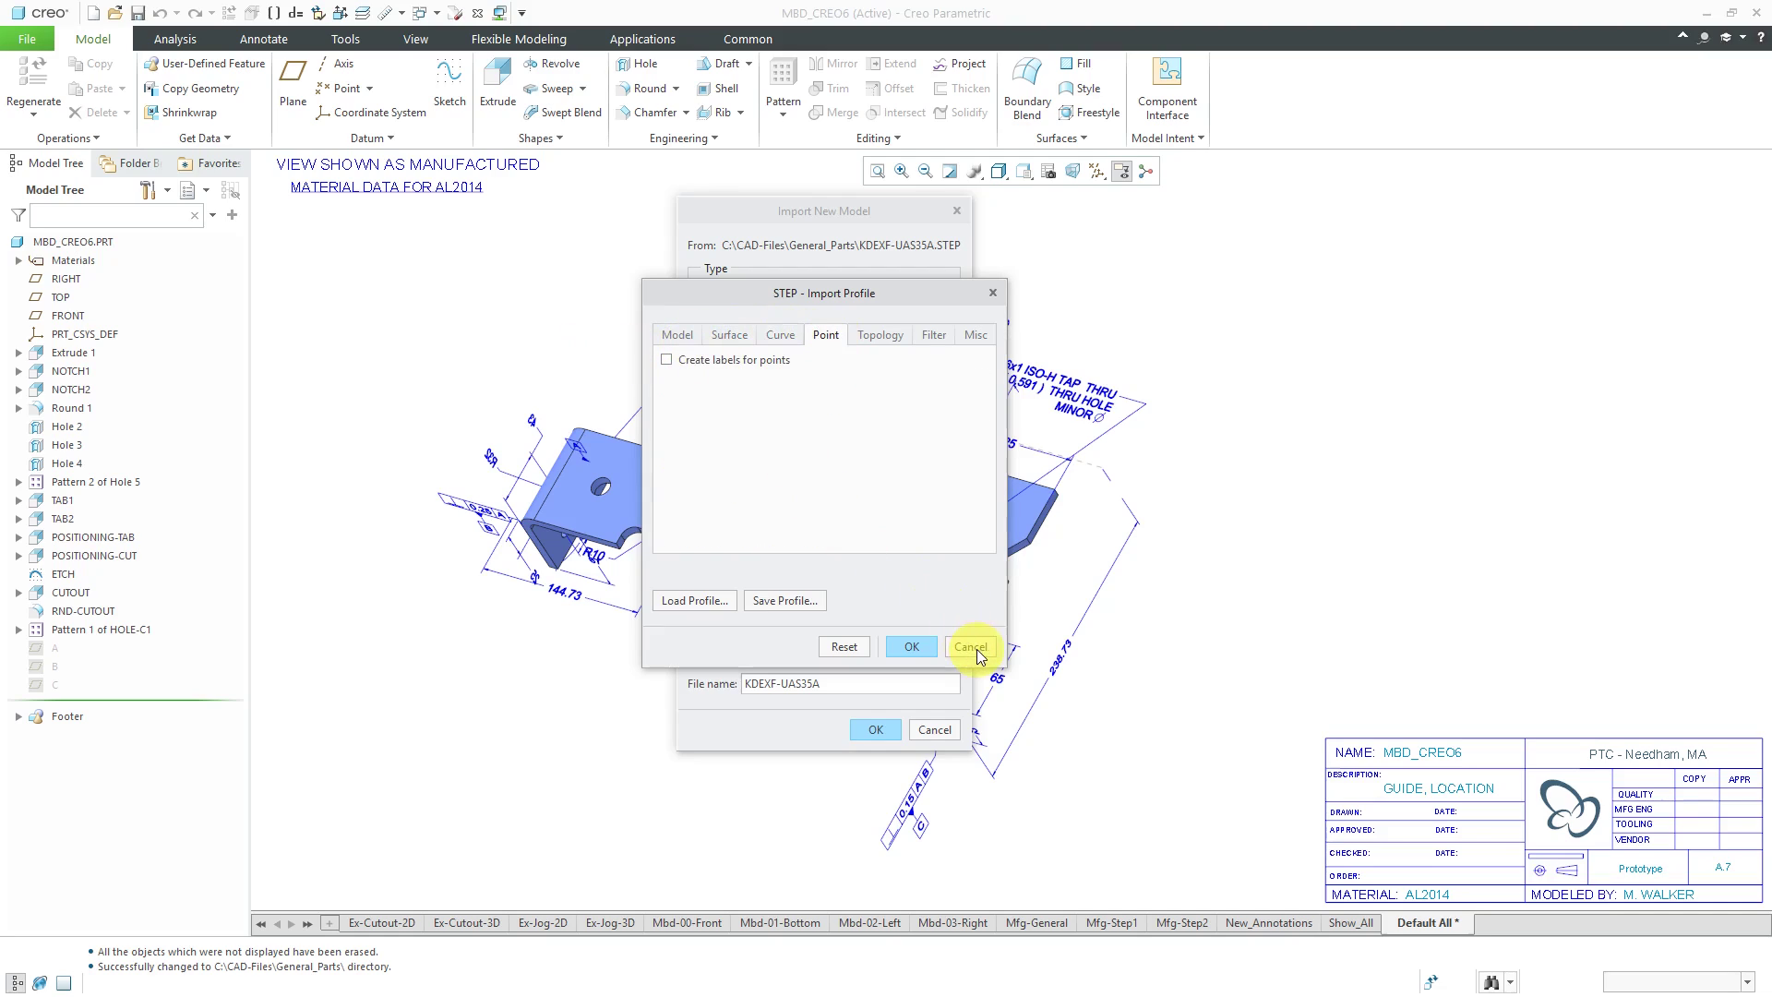
{"action": "left_click", "coordinate": [970, 646]}
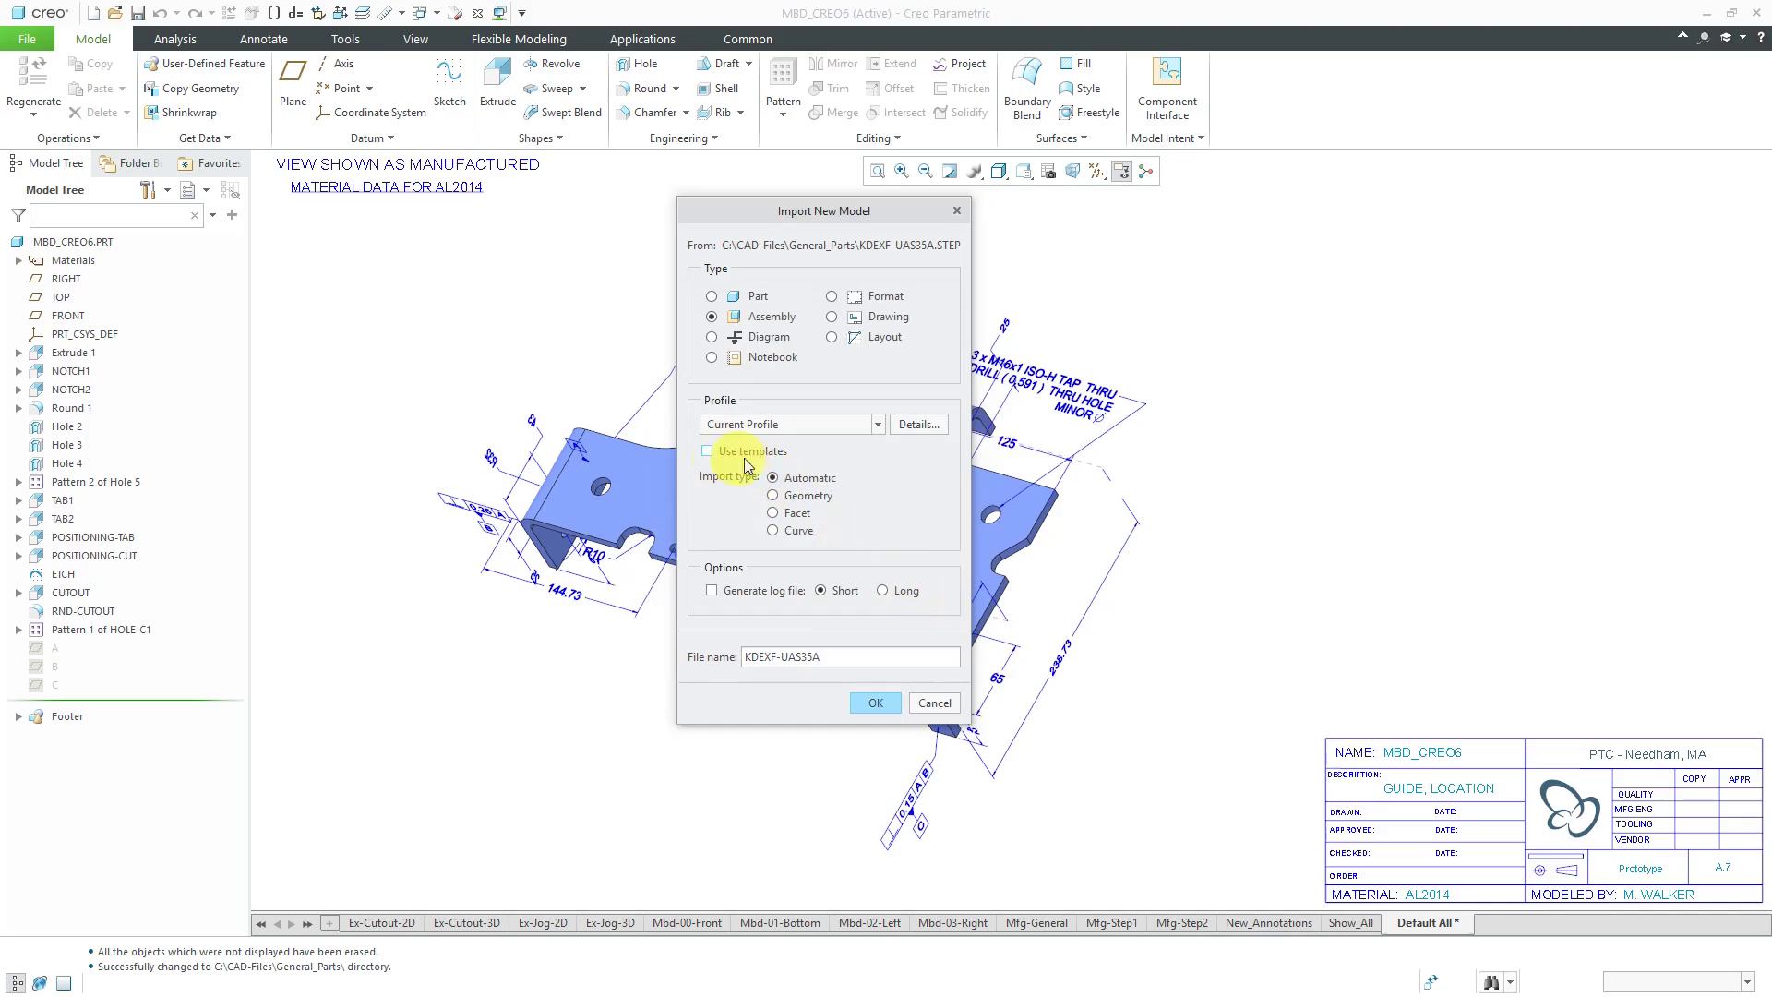
{"action": "mouse_move", "coordinate": [831, 477]}
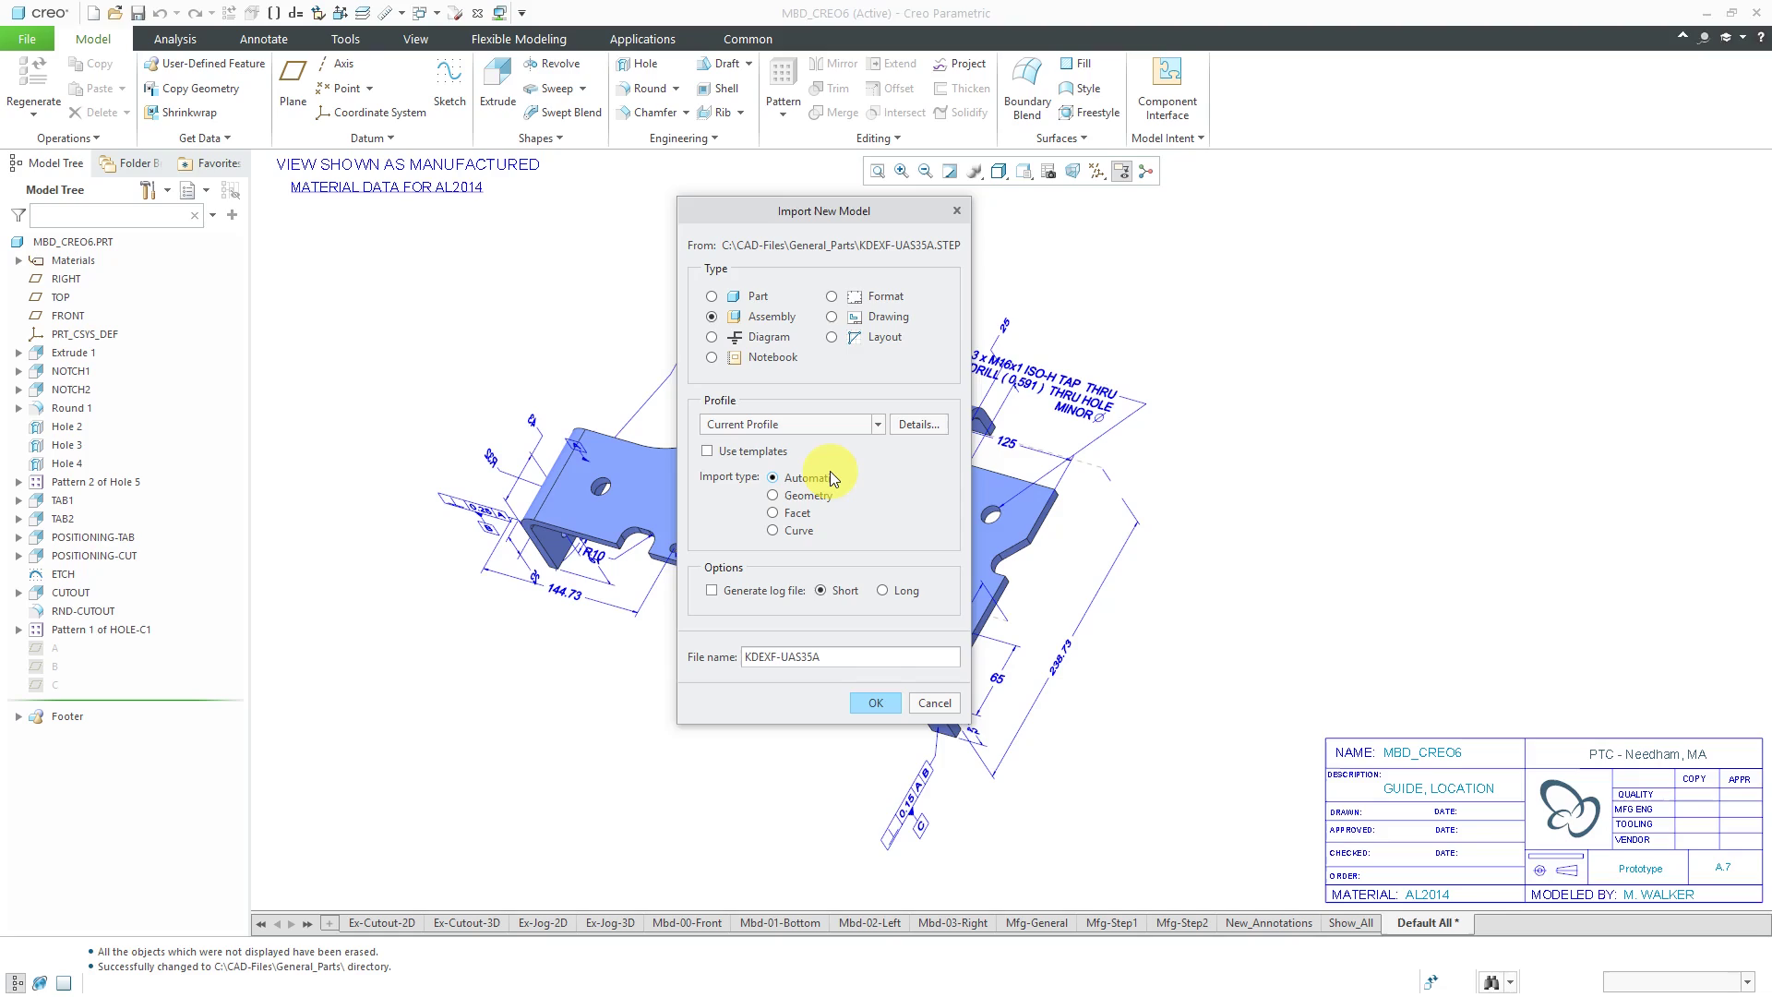
{"action": "mouse_move", "coordinate": [744, 607]}
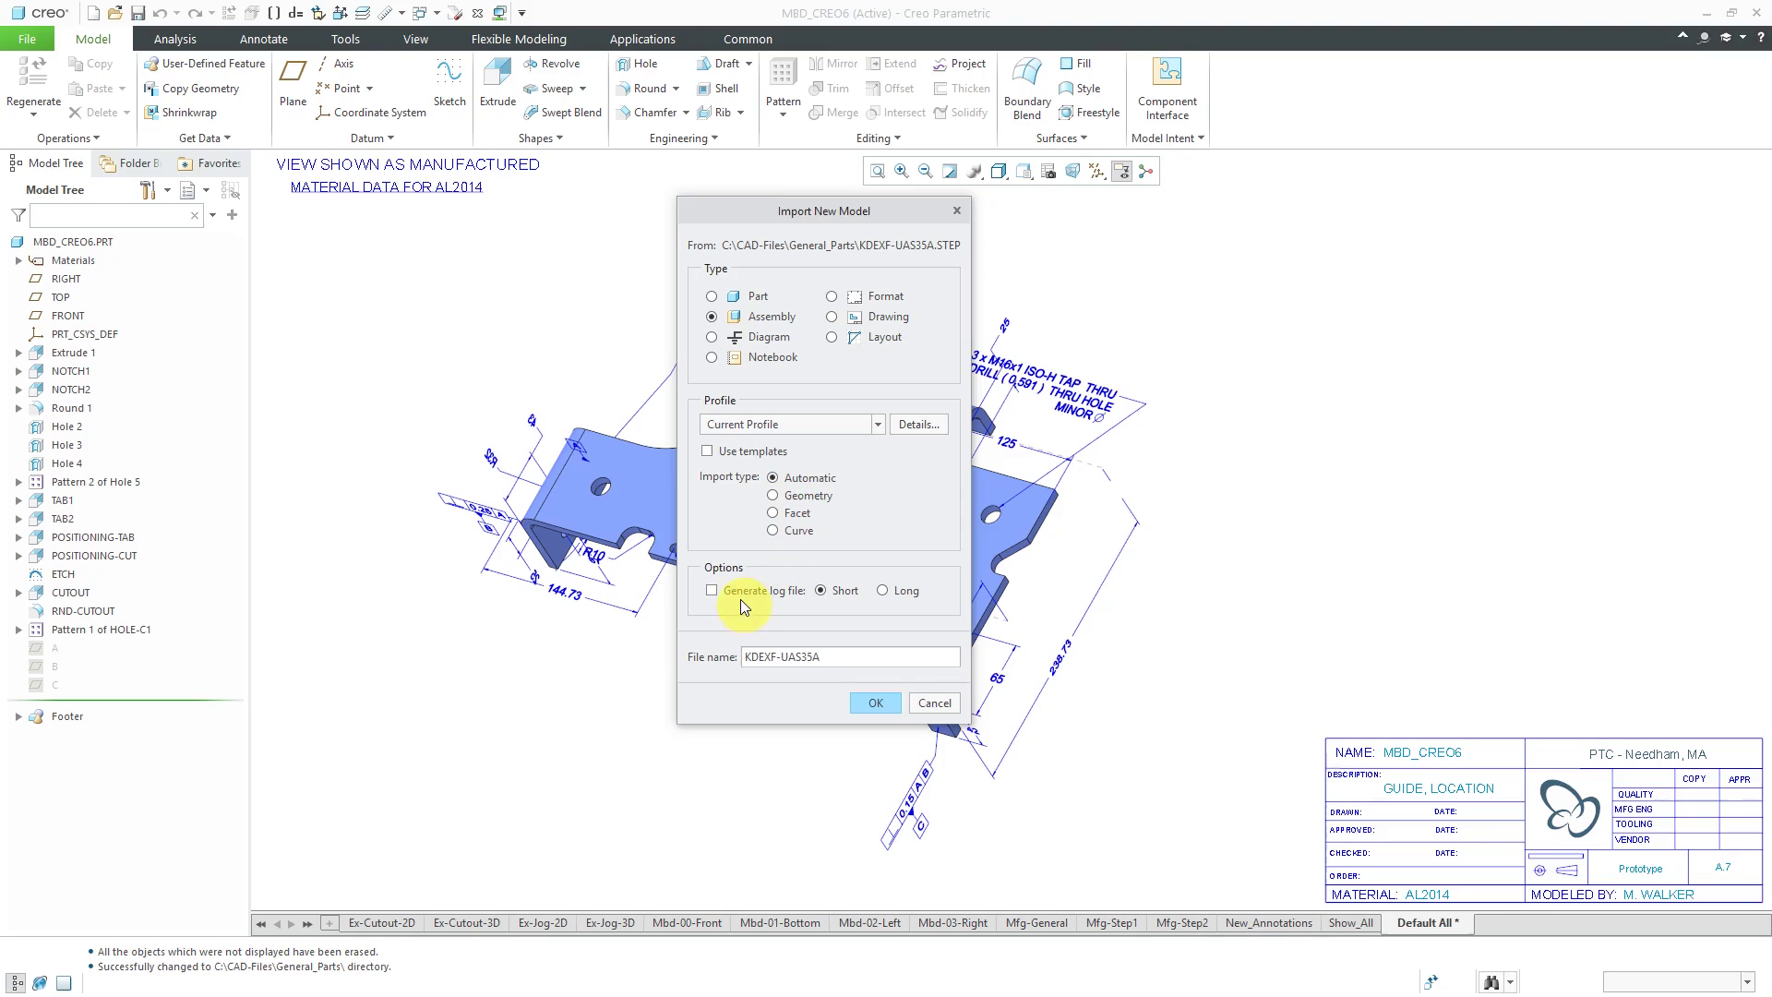
{"action": "mouse_move", "coordinate": [711, 589]}
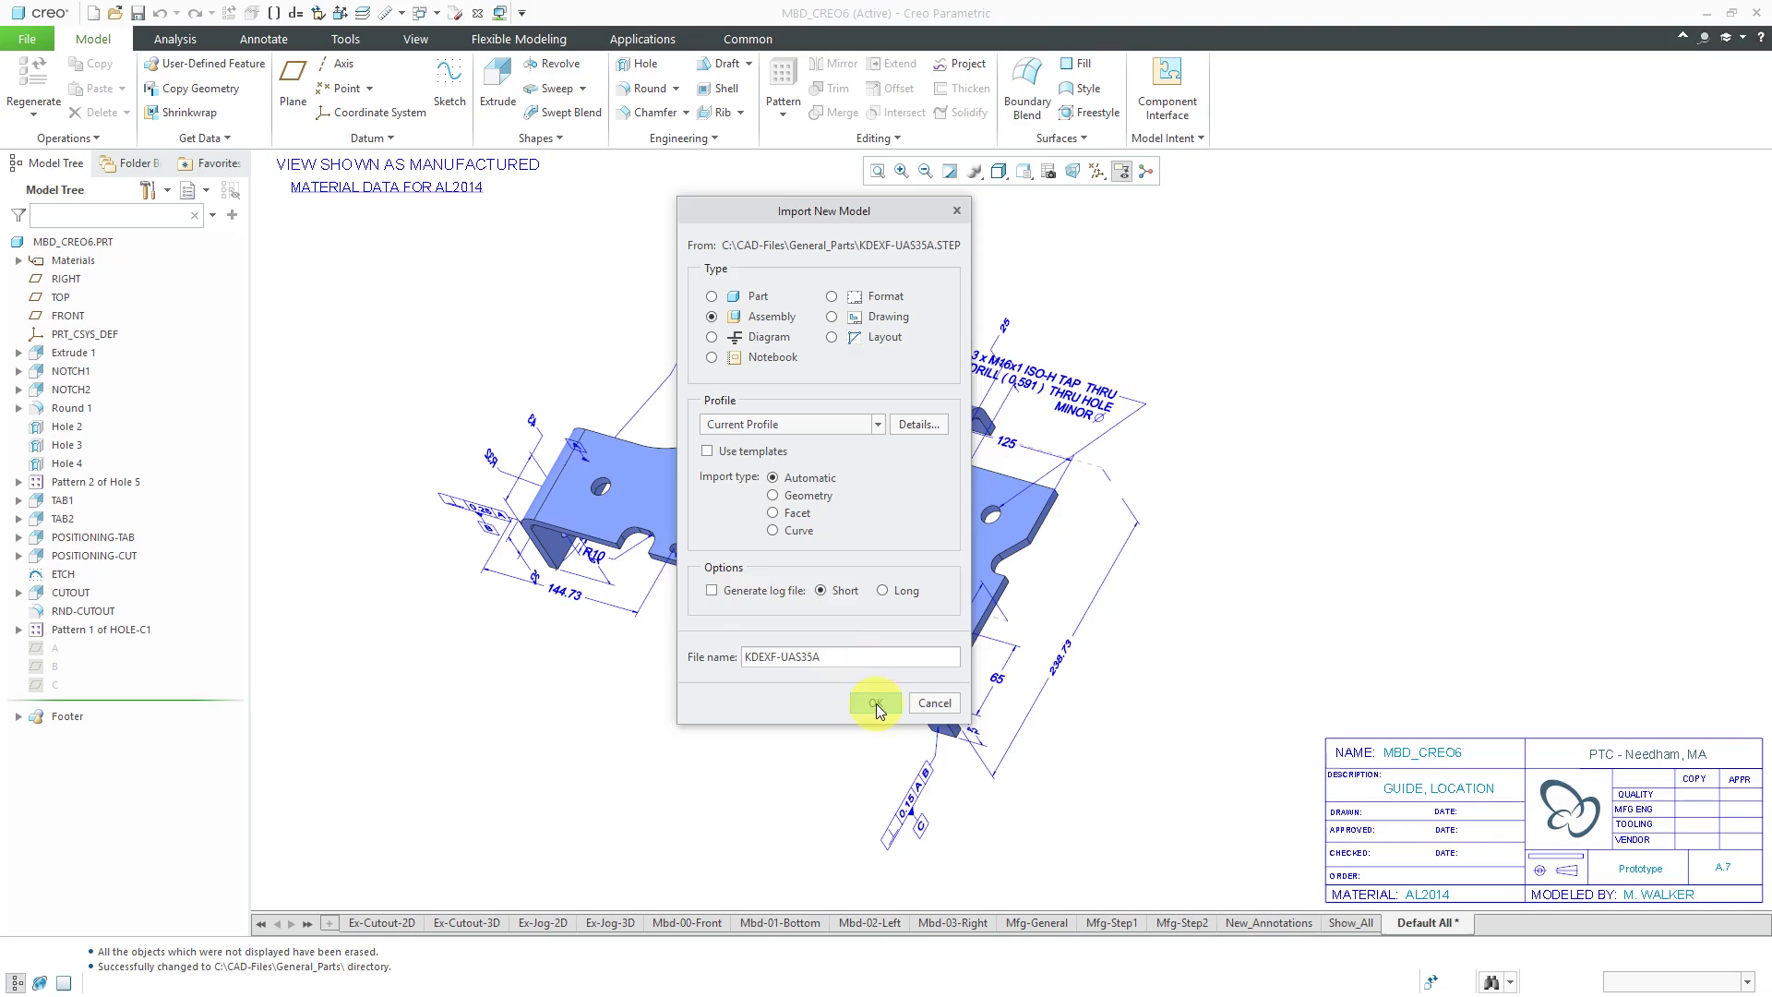
Import as an assembly, expanding the ESC and ESC-WIRE_ASM subassemblies down to KDE-35A-PCBA.PRT.
{"action": "left_click", "coordinate": [875, 702]}
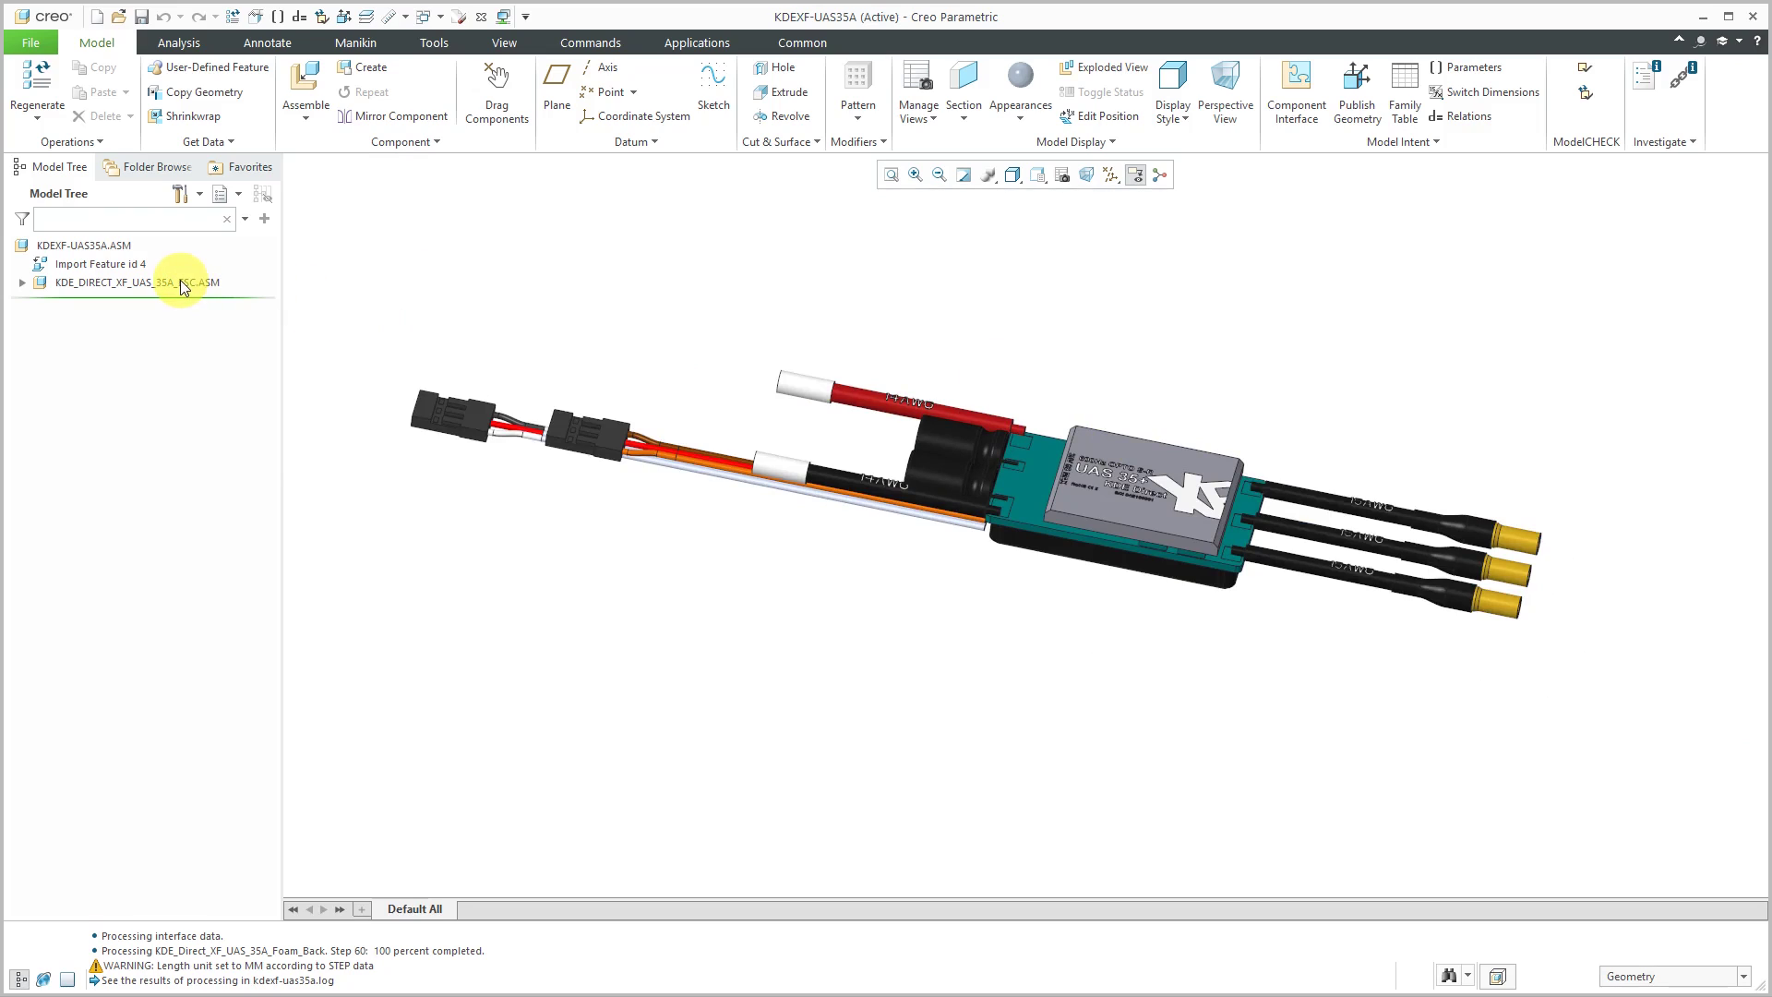
{"action": "left_click", "coordinate": [85, 245]}
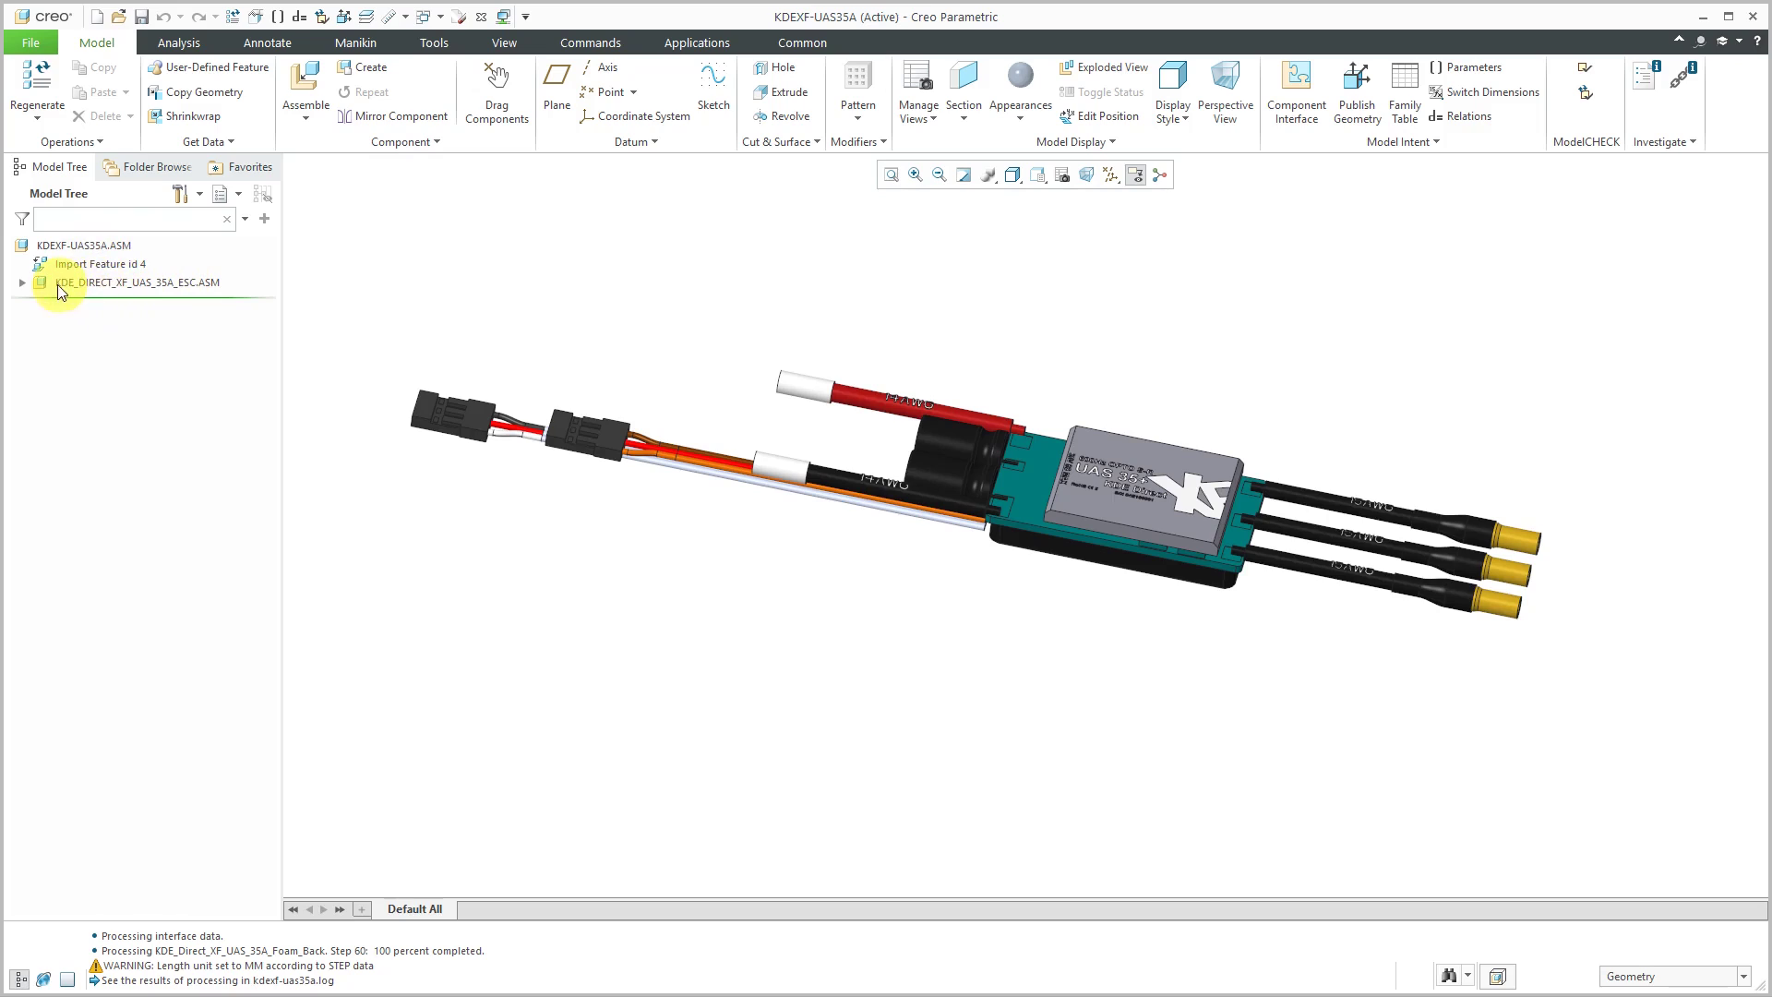
{"action": "left_click", "coordinate": [22, 283]}
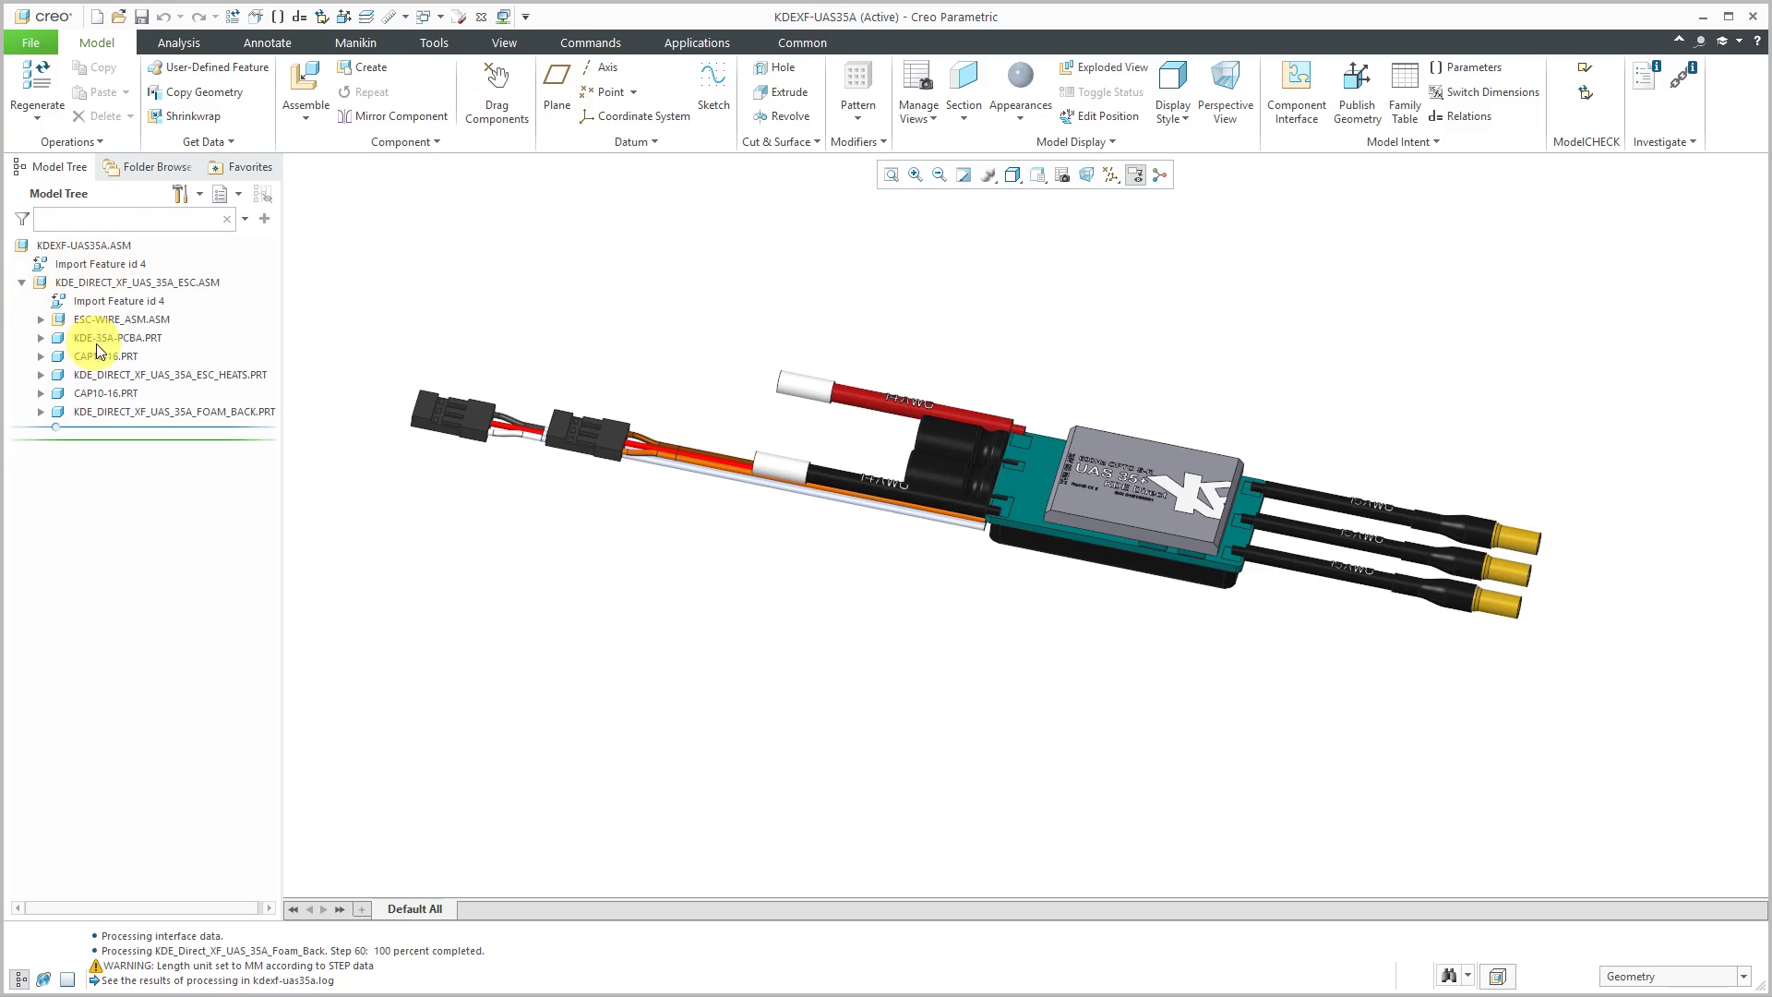
{"action": "left_click", "coordinate": [125, 318]}
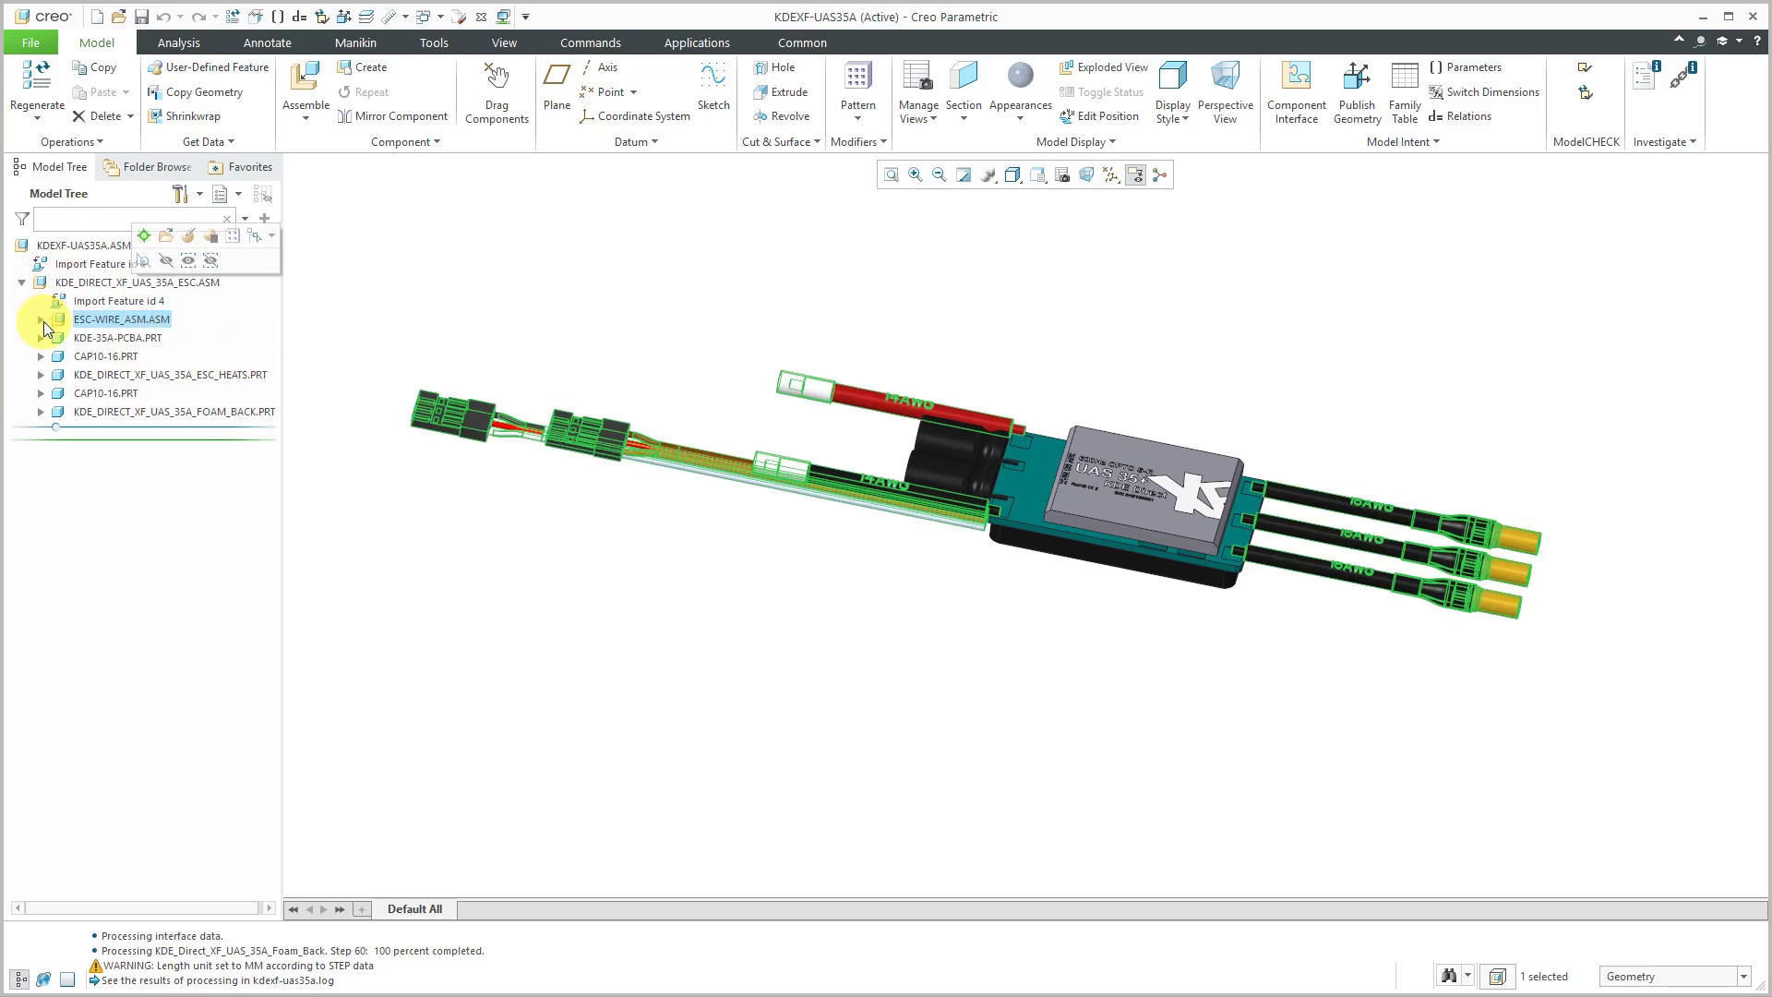
{"action": "left_click", "coordinate": [41, 318]}
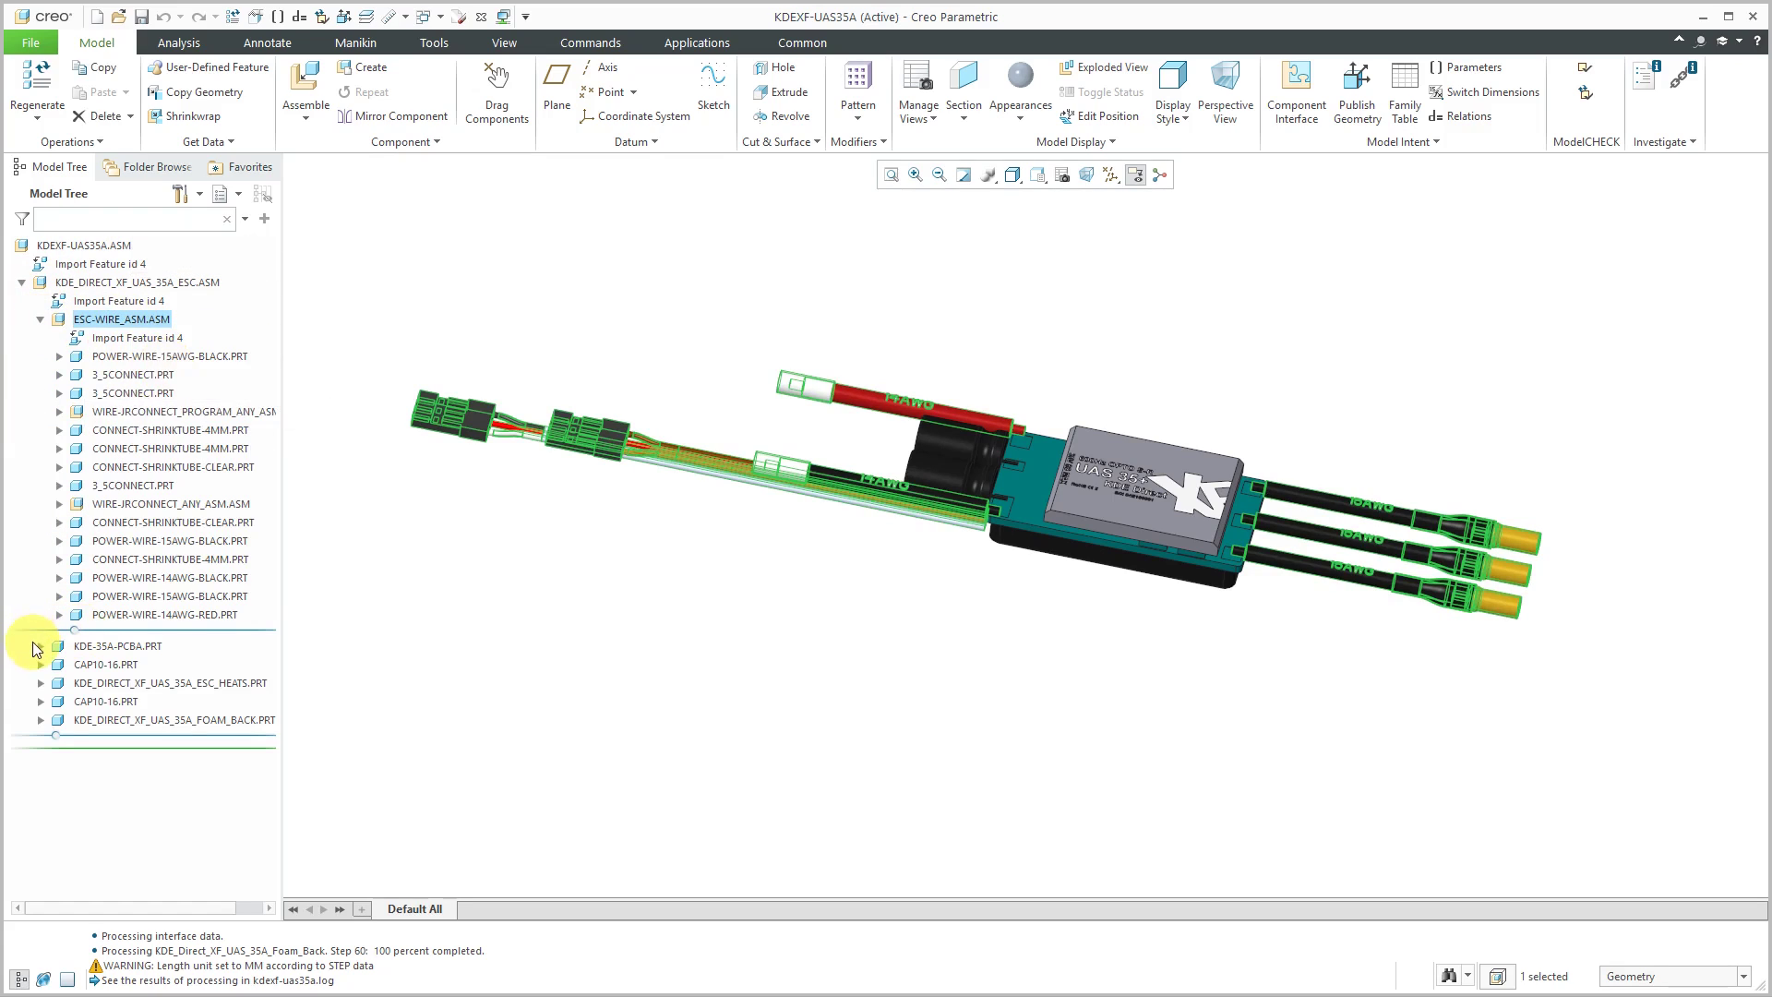
{"action": "left_click", "coordinate": [117, 645]}
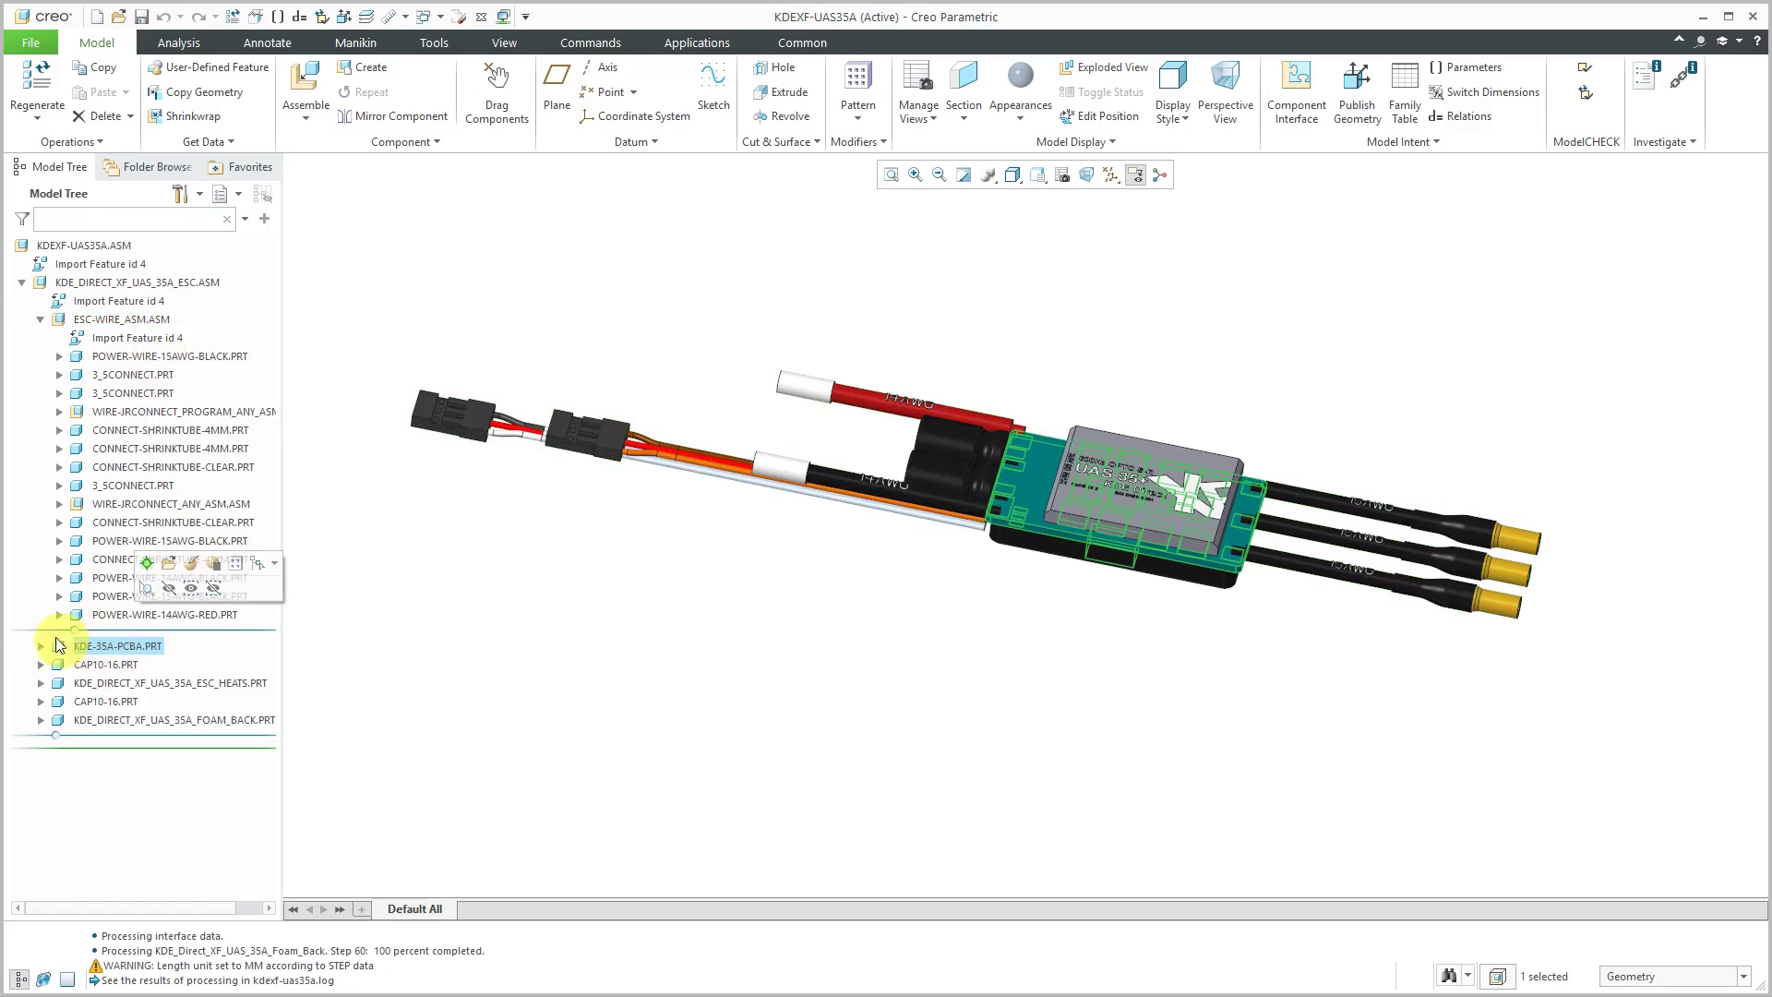
{"action": "left_click", "coordinate": [42, 645]}
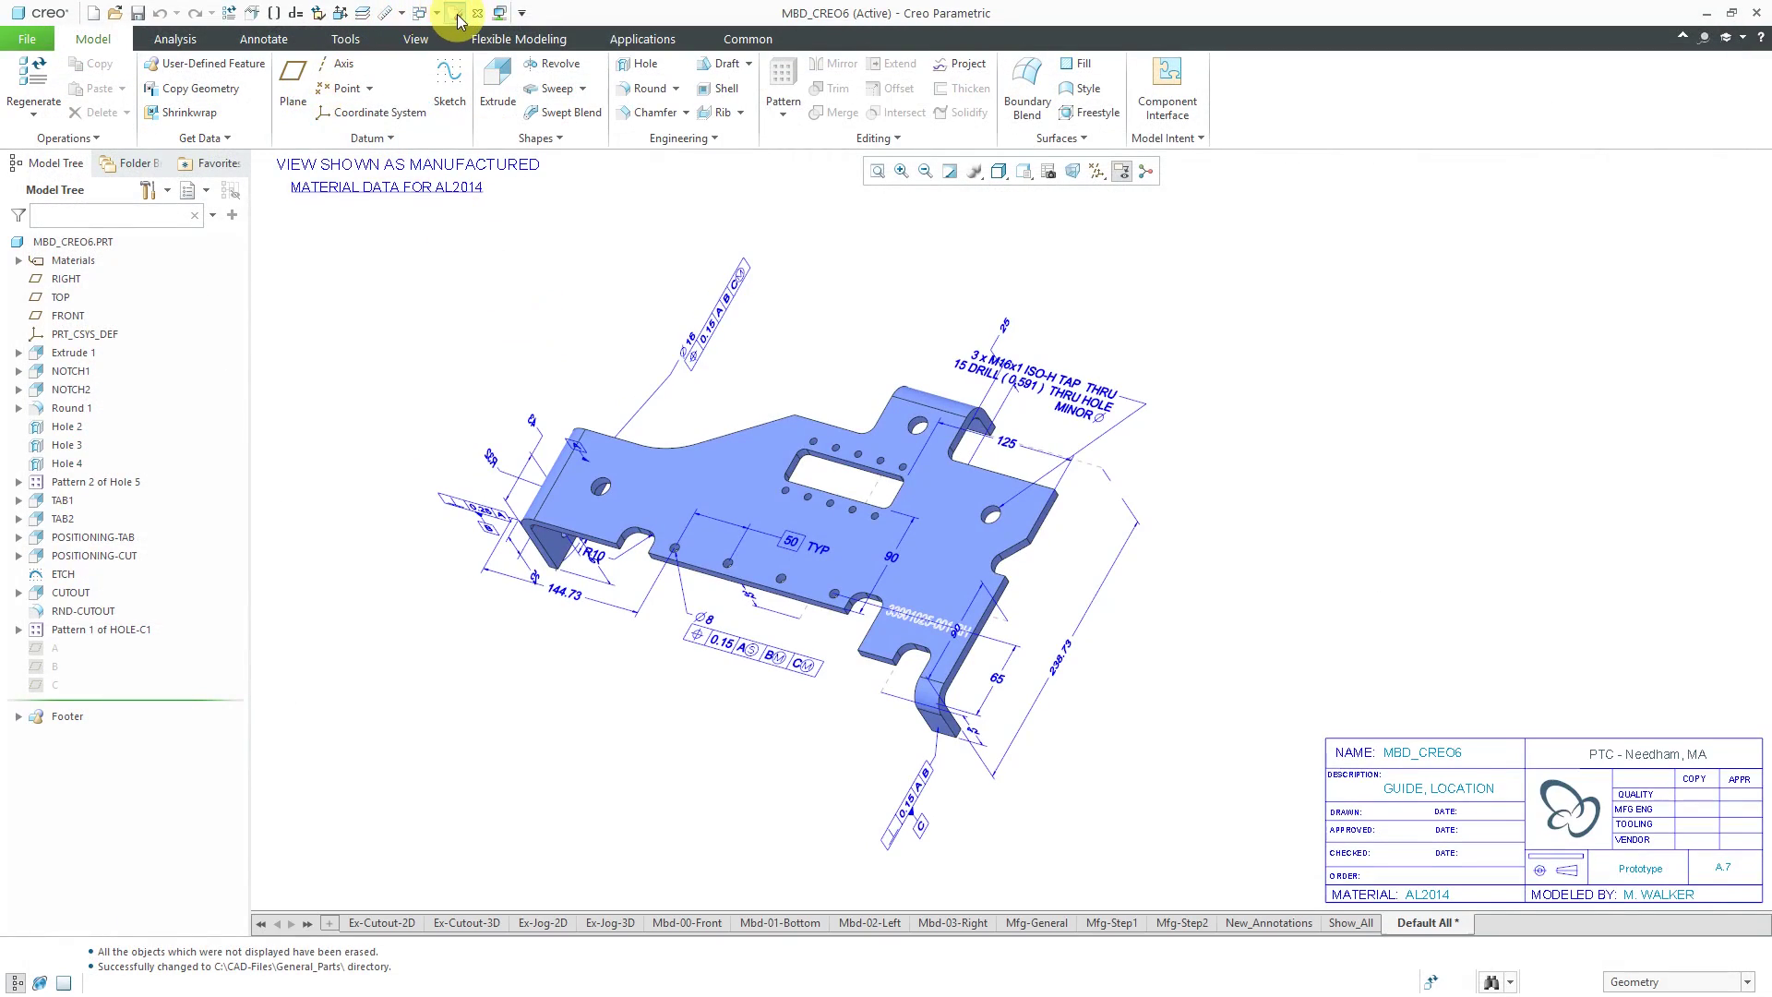
Erase undisplayed objects from the session and reselect KDEXF-UAS35A.STEP for opening.
{"action": "left_click", "coordinate": [453, 12]}
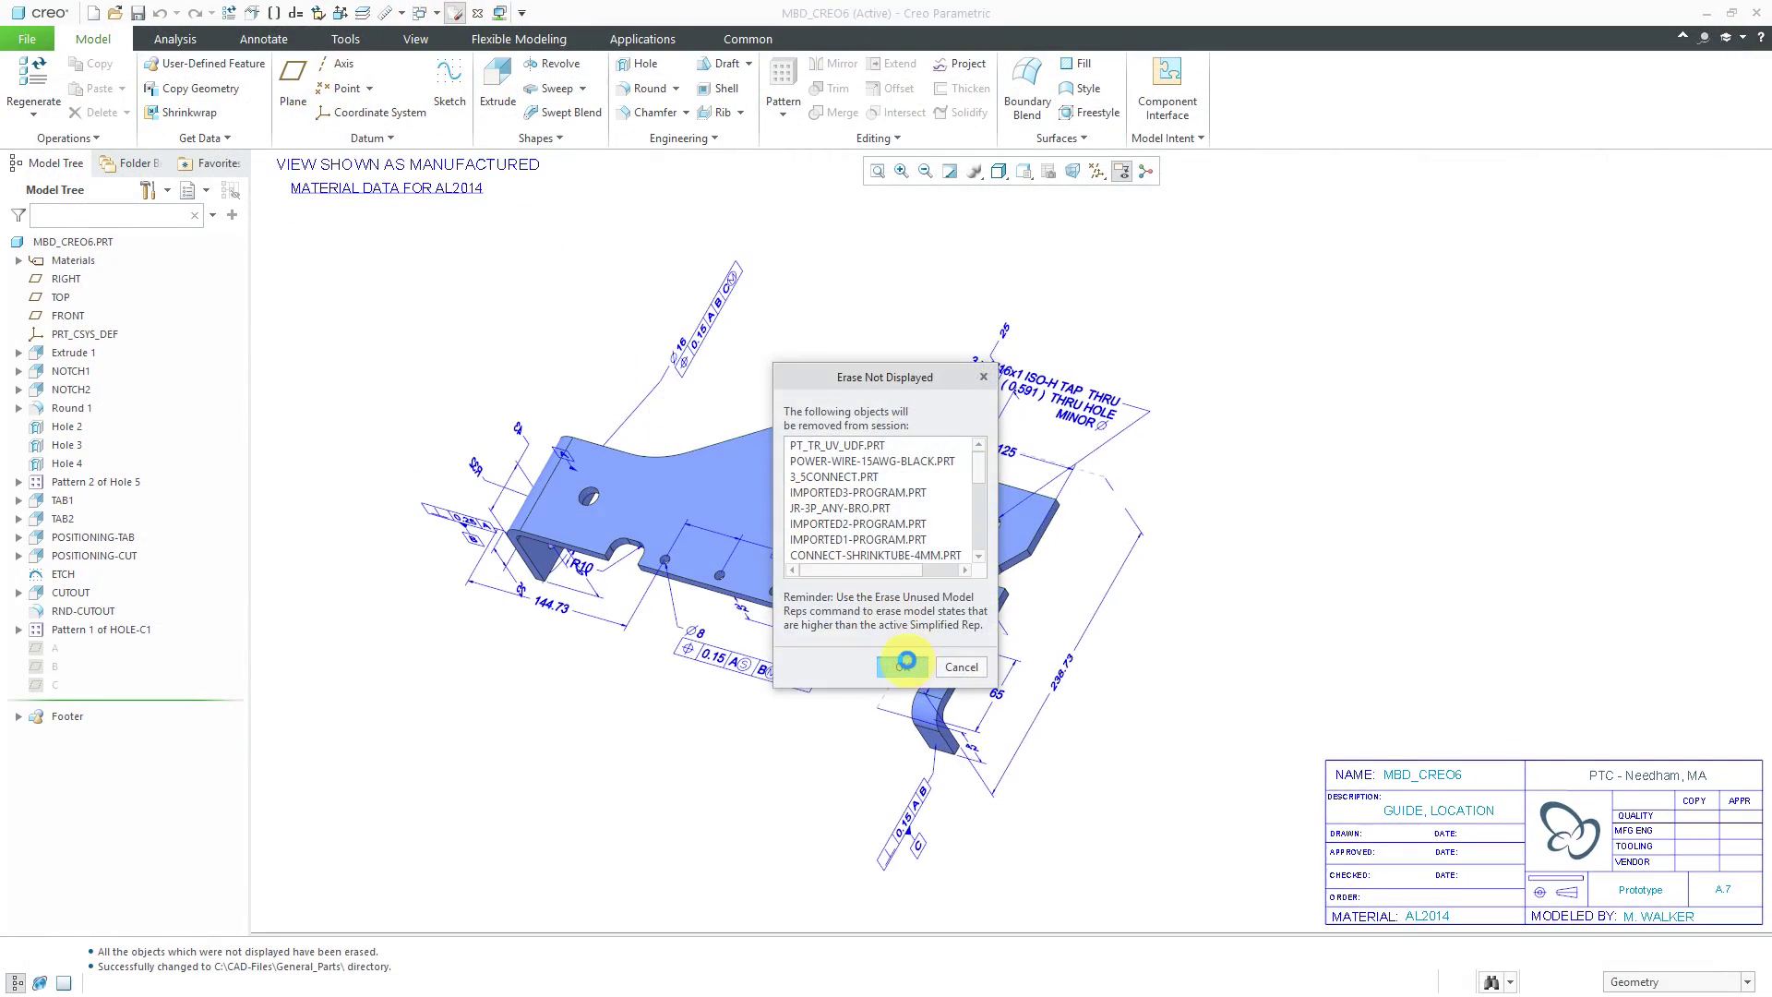
{"action": "left_click", "coordinate": [898, 666]}
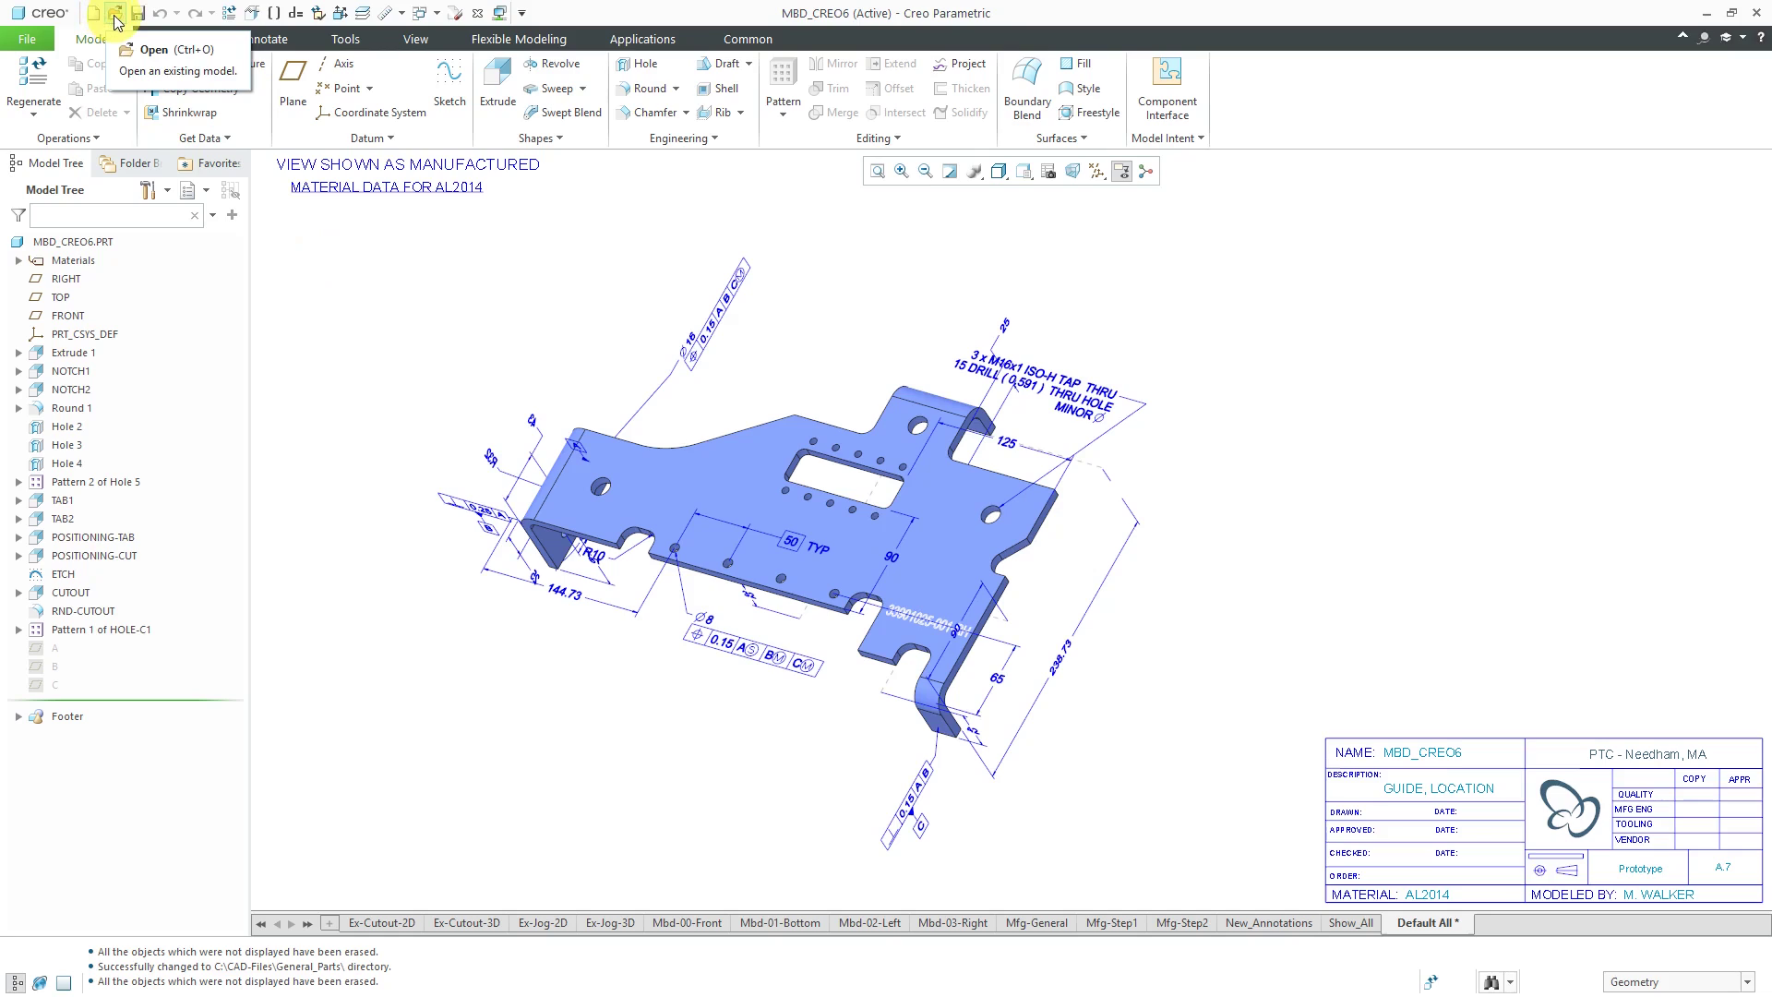
{"action": "left_click", "coordinate": [115, 21]}
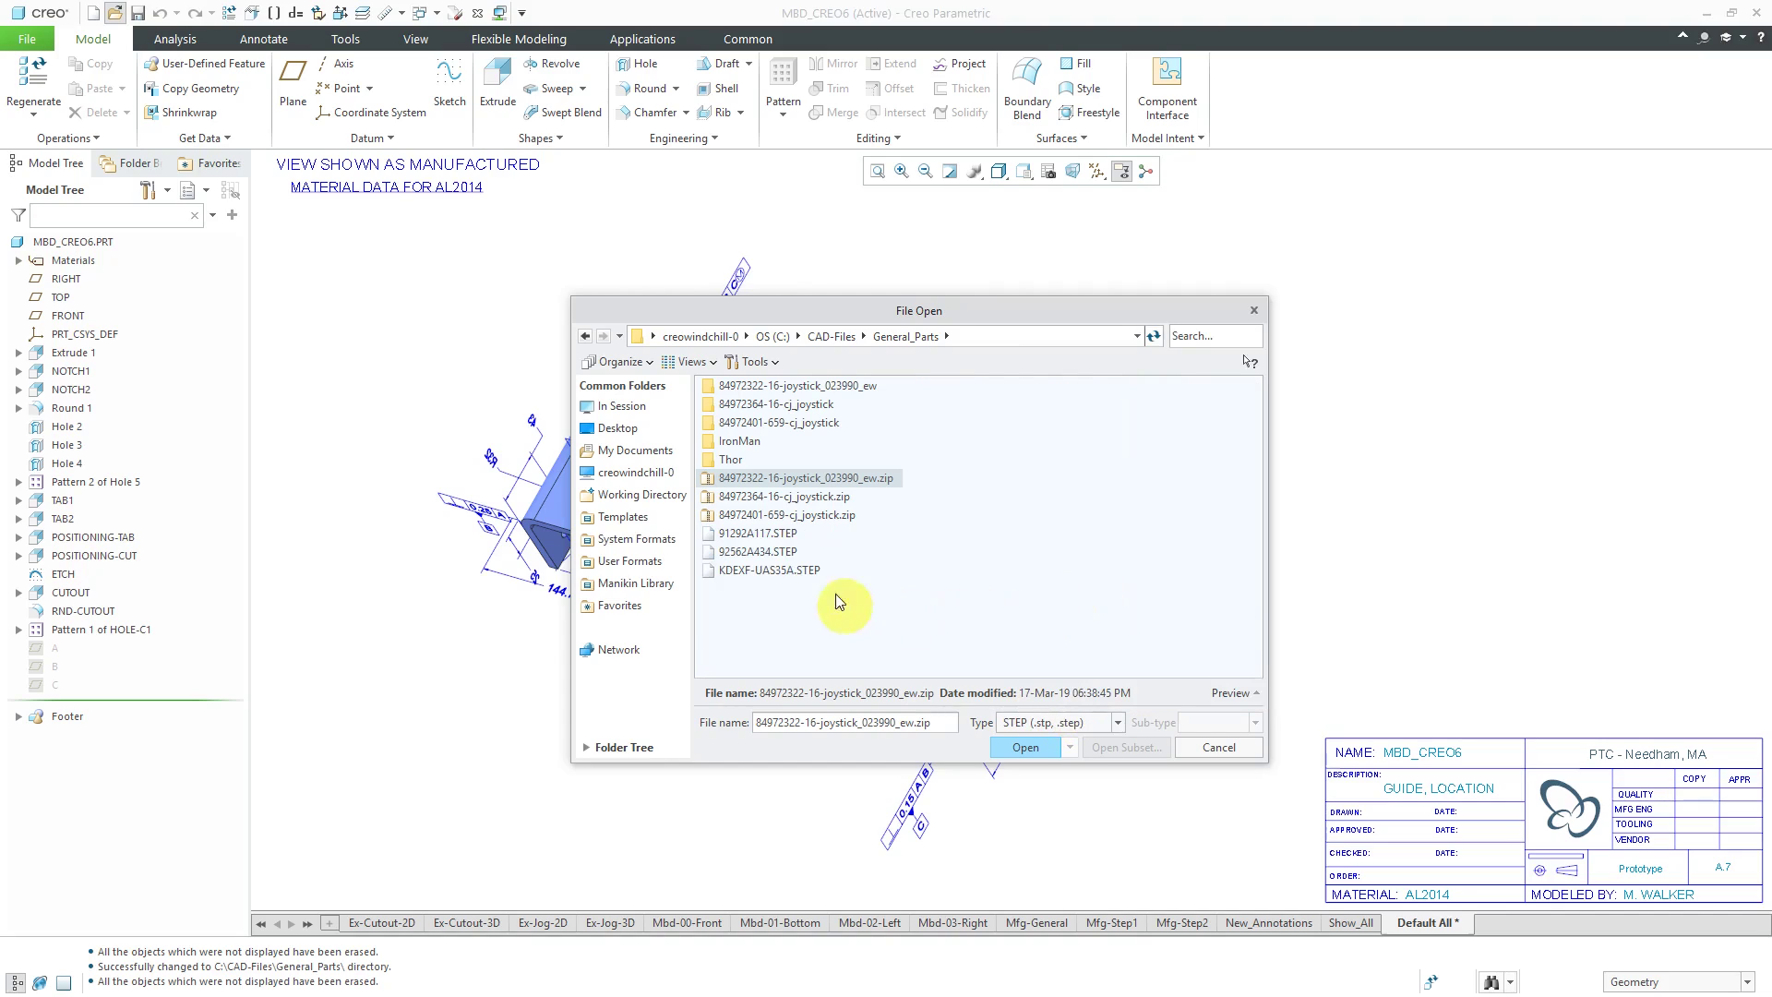
{"action": "left_click", "coordinate": [781, 570]}
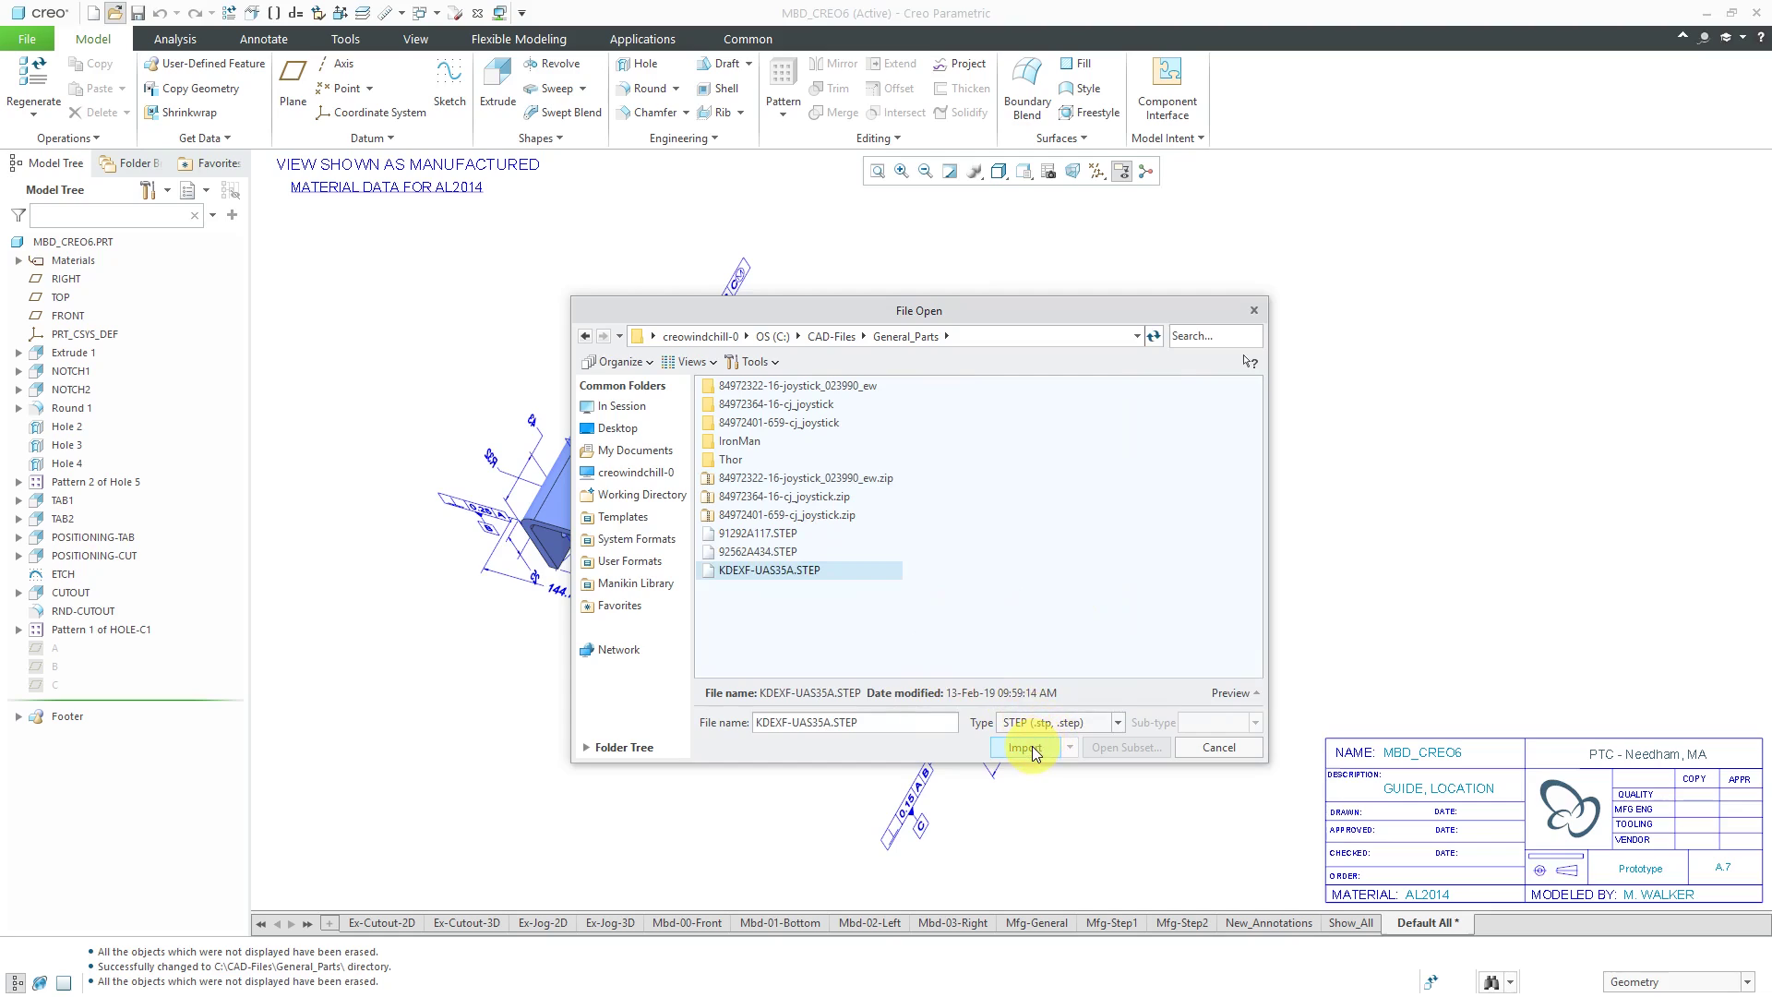
Review the STEP profile's assembly template, model and topology settings, then accept them.
{"action": "left_click", "coordinate": [1024, 747]}
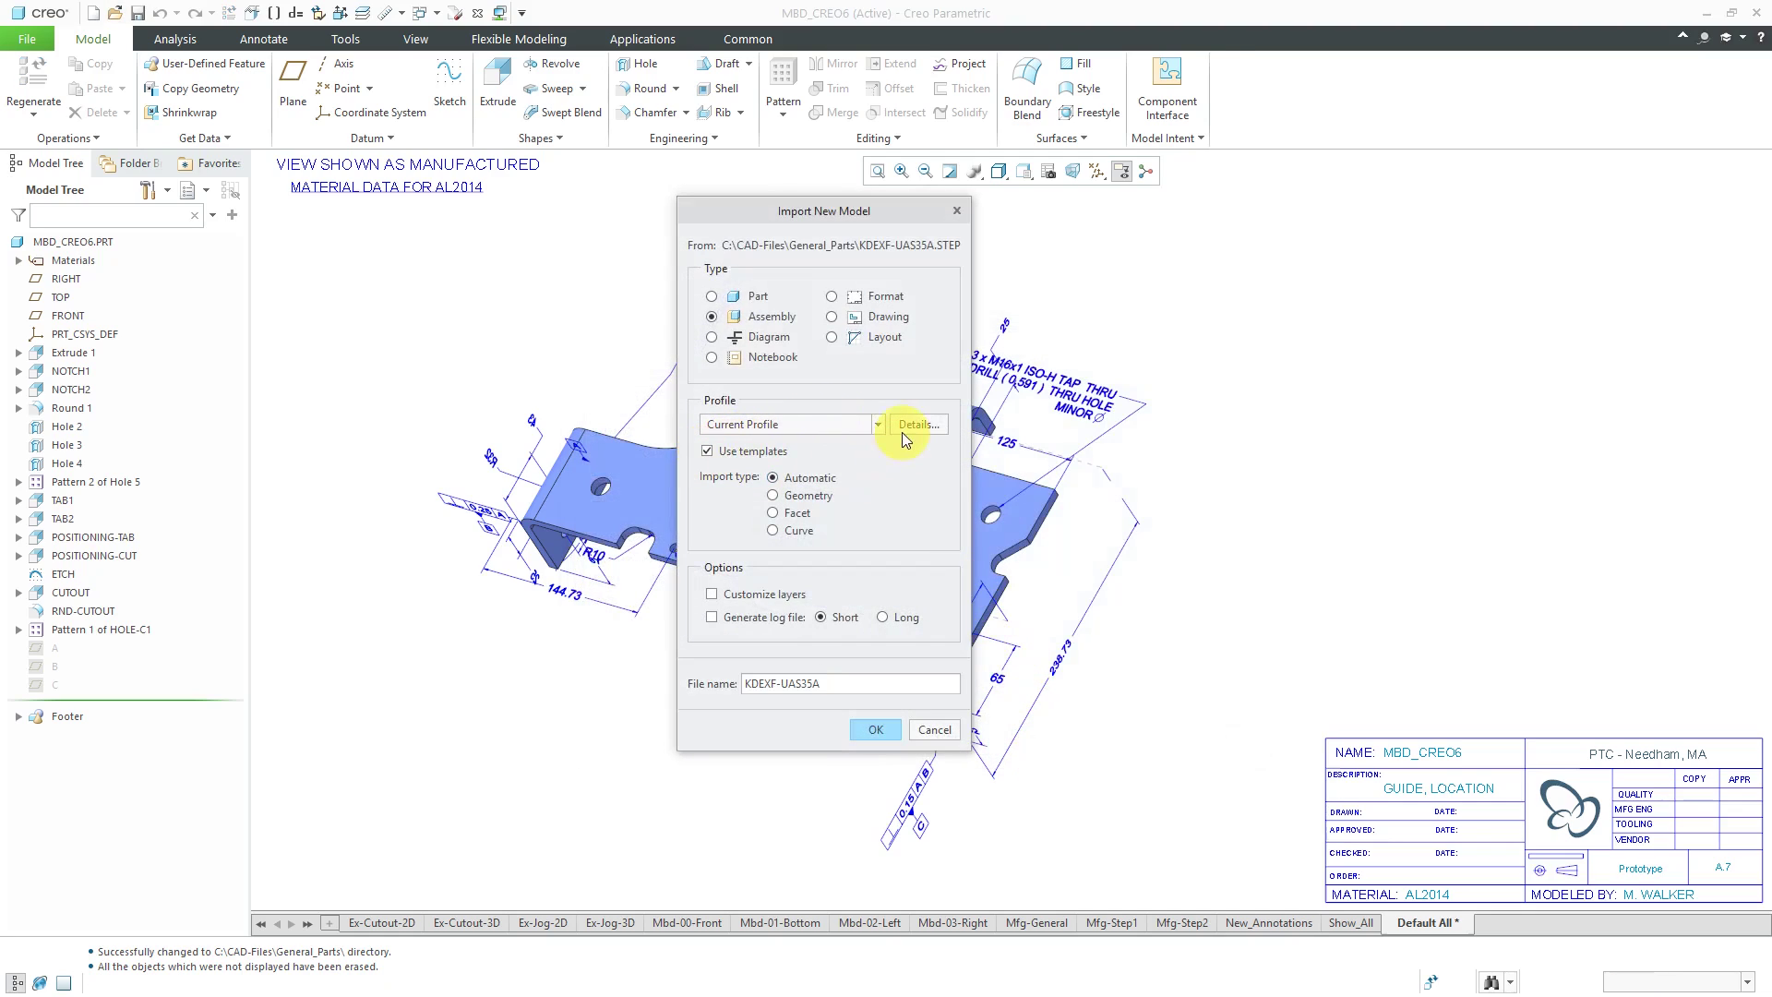
{"action": "left_click", "coordinate": [916, 424]}
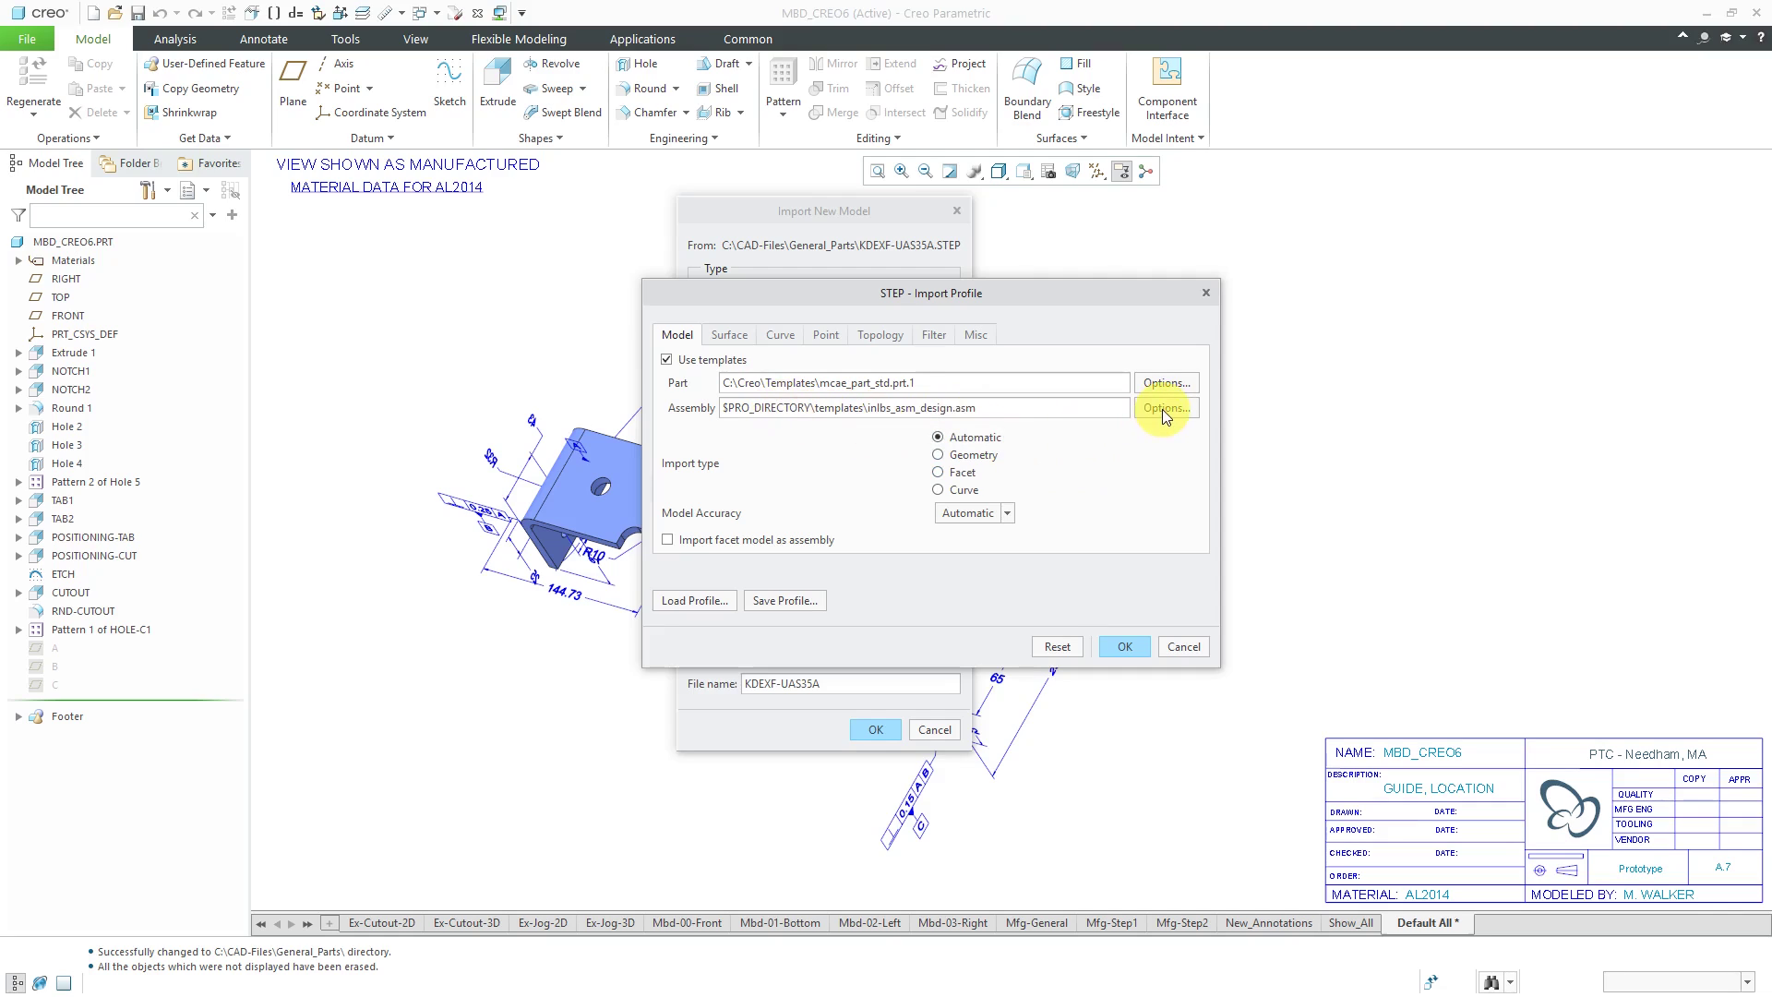
{"action": "left_click", "coordinate": [1165, 408]}
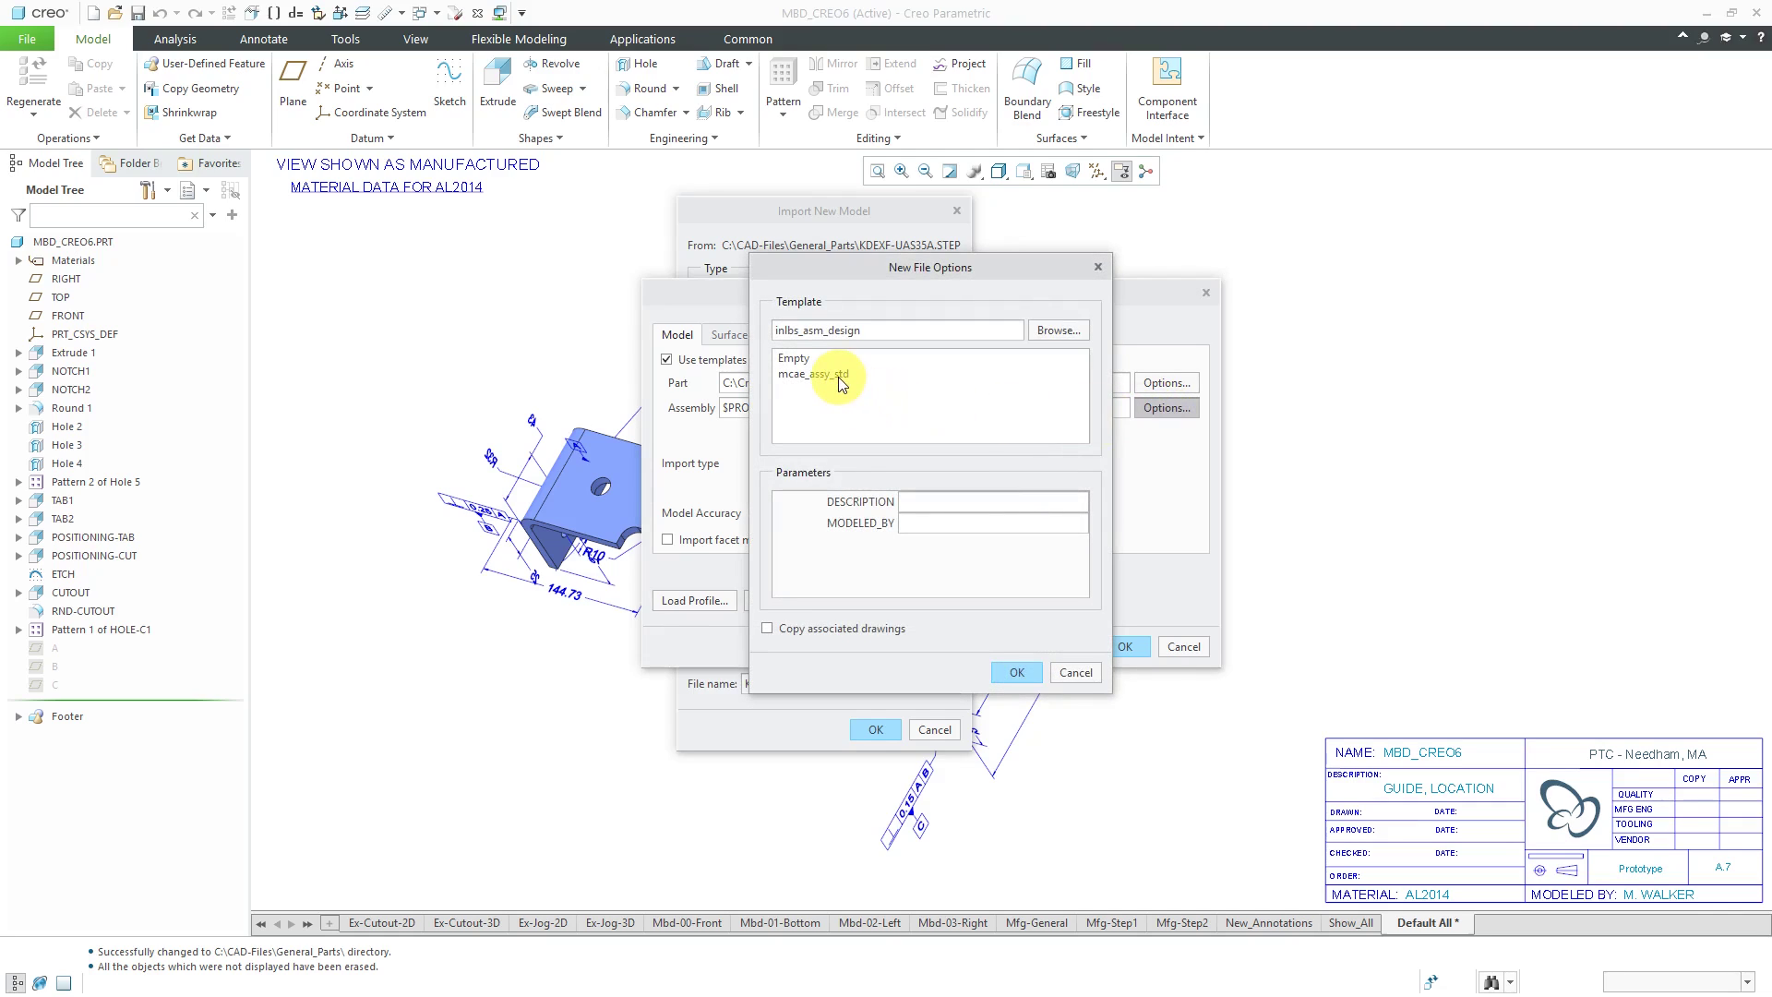
{"action": "left_click", "coordinate": [1014, 671]}
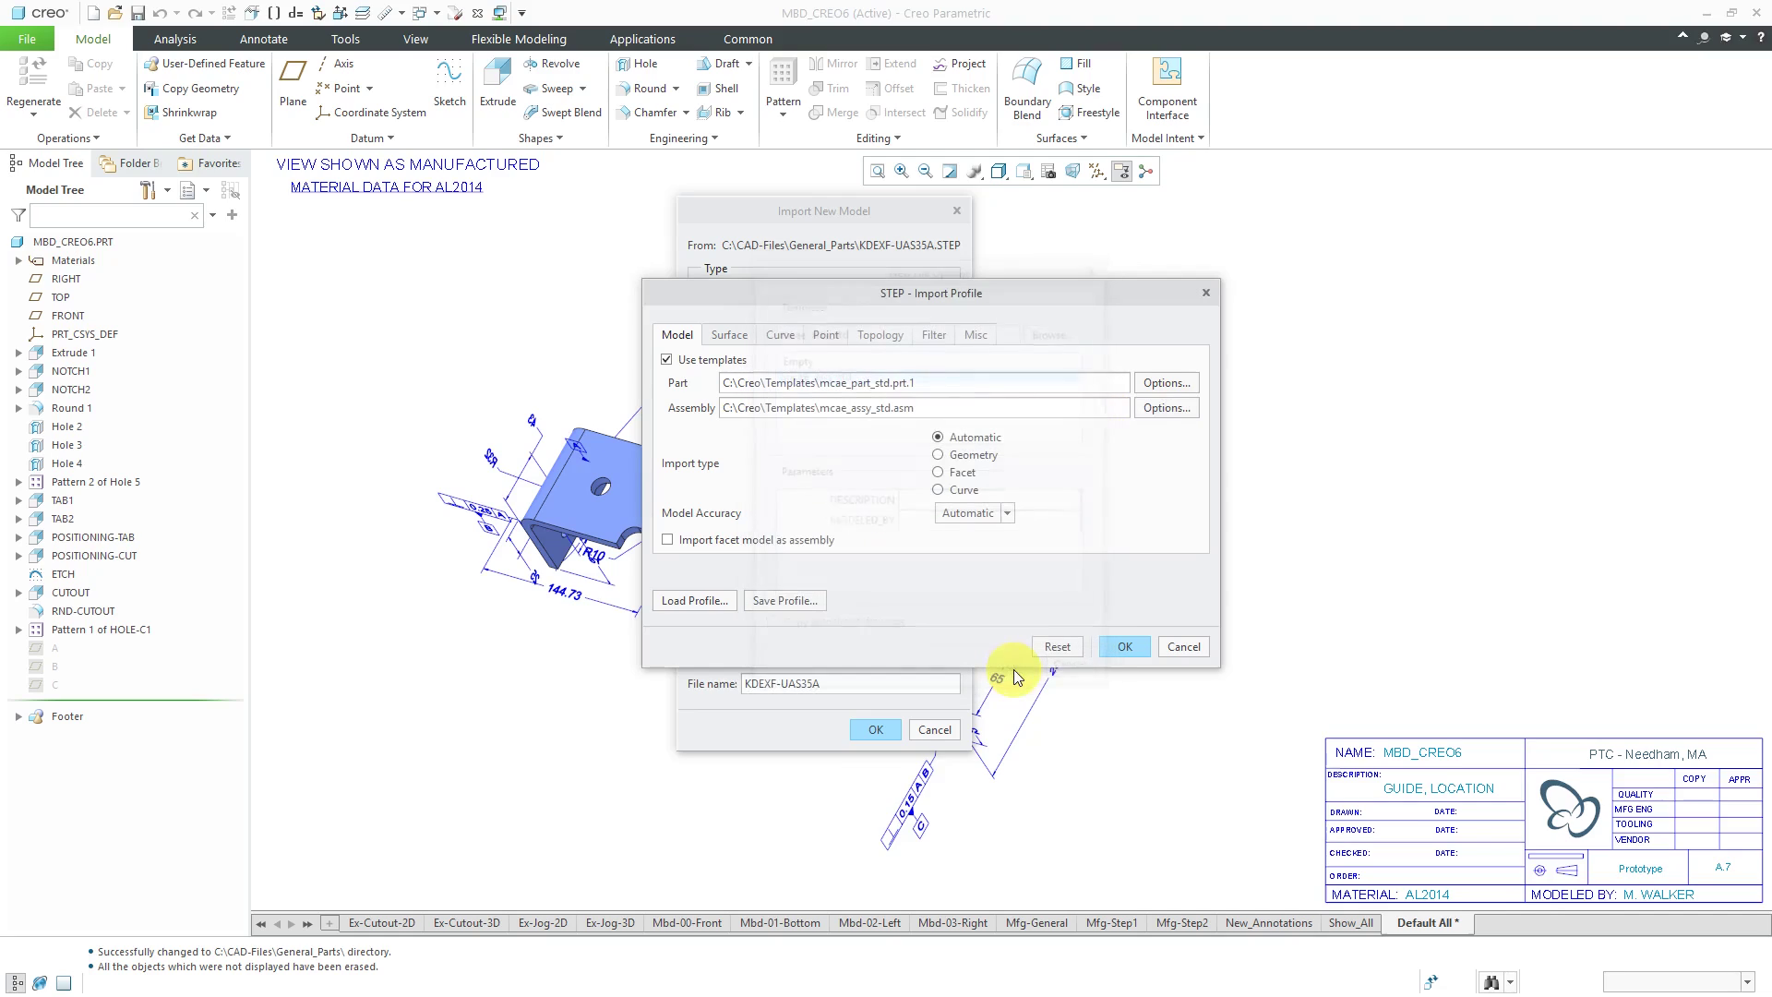
{"action": "mouse_move", "coordinate": [881, 534]}
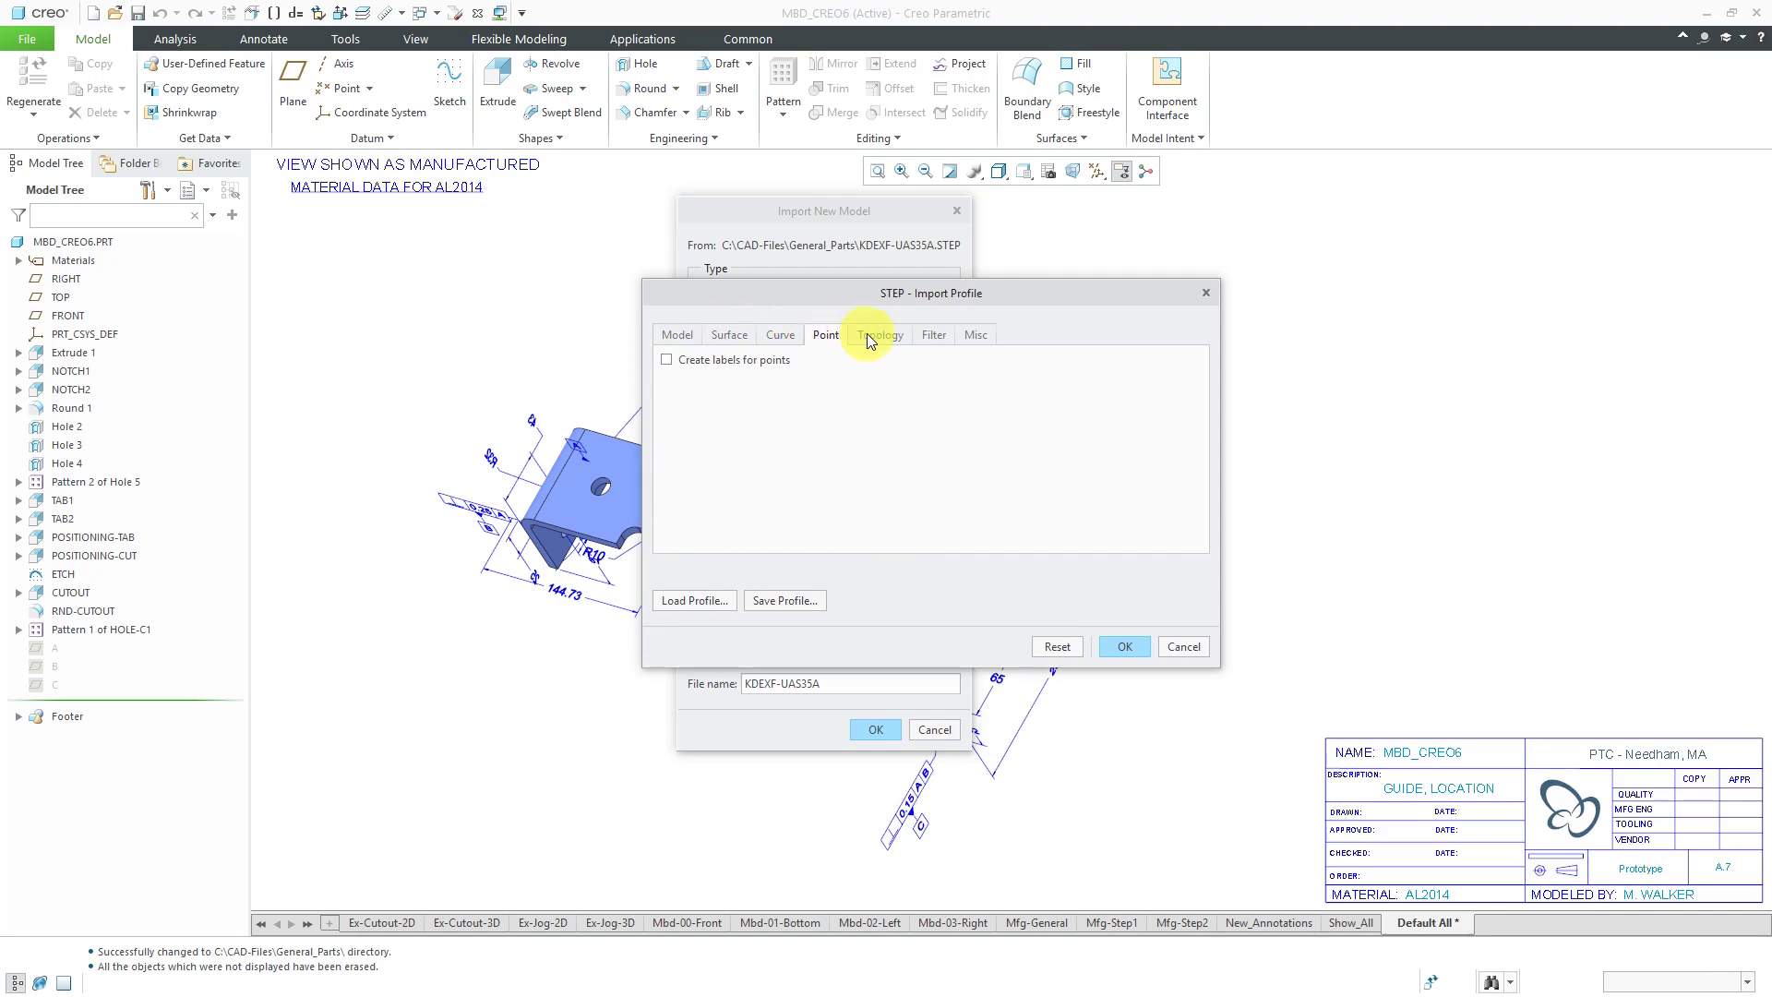
{"action": "left_click", "coordinate": [675, 334]}
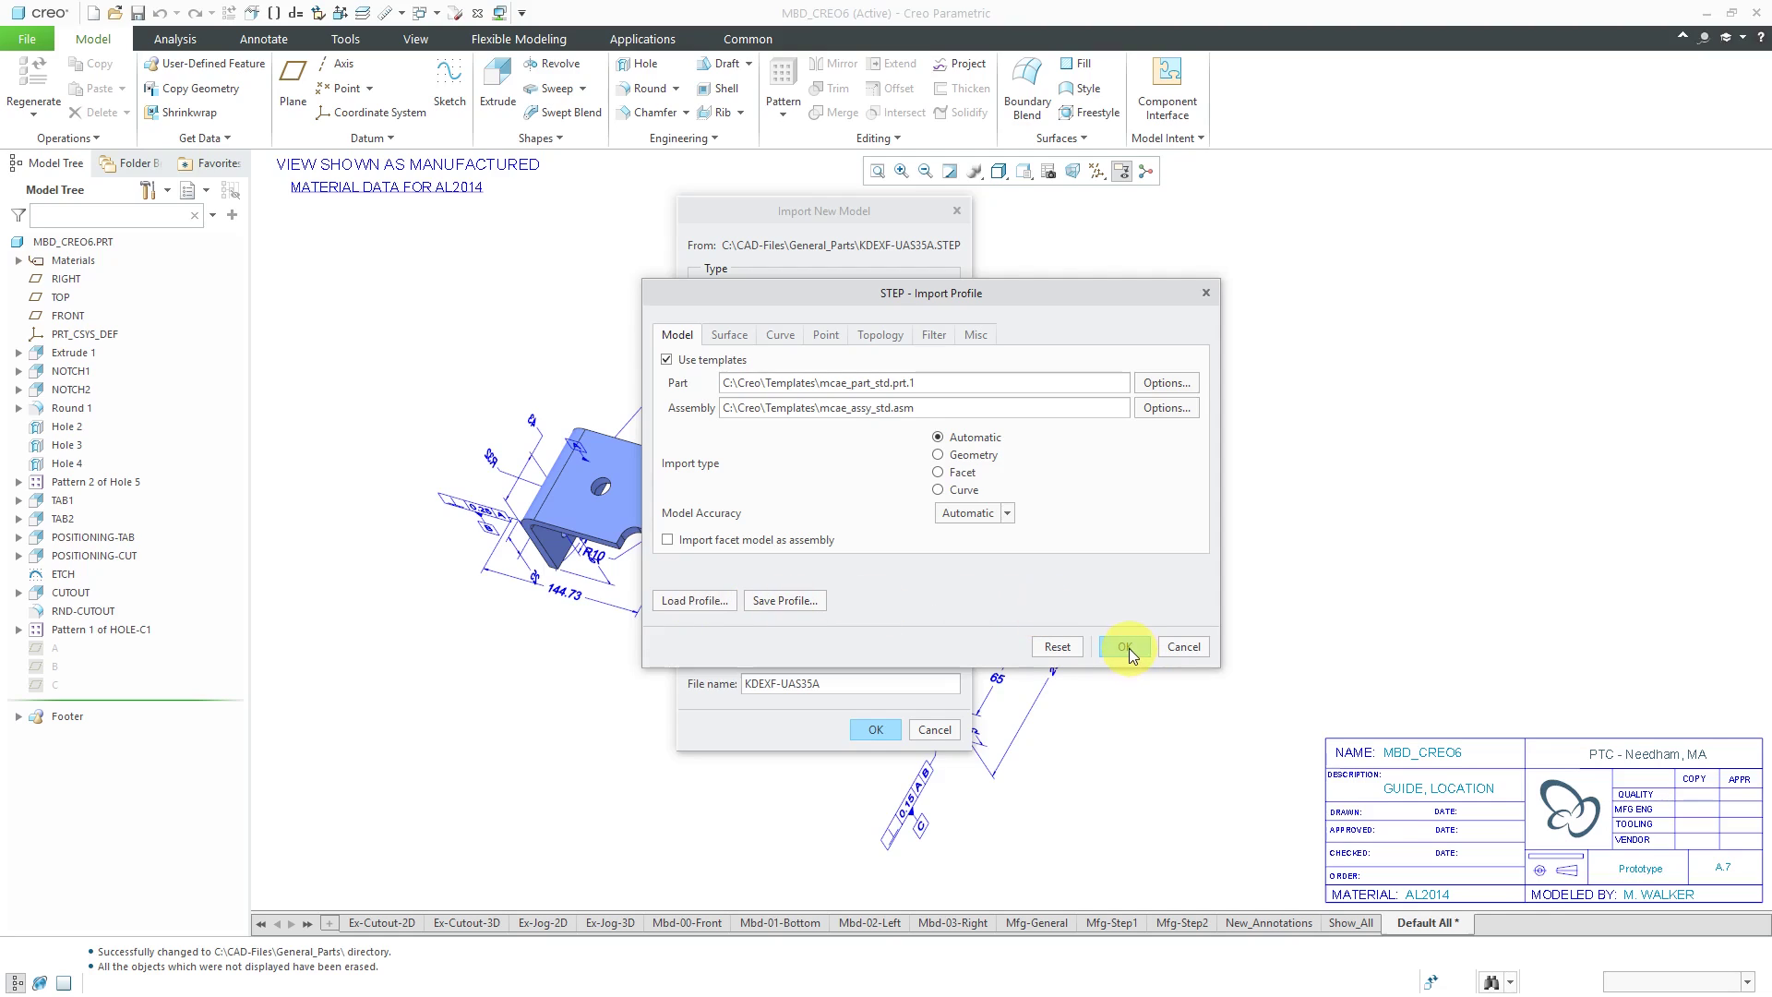
{"action": "left_click", "coordinate": [1123, 645]}
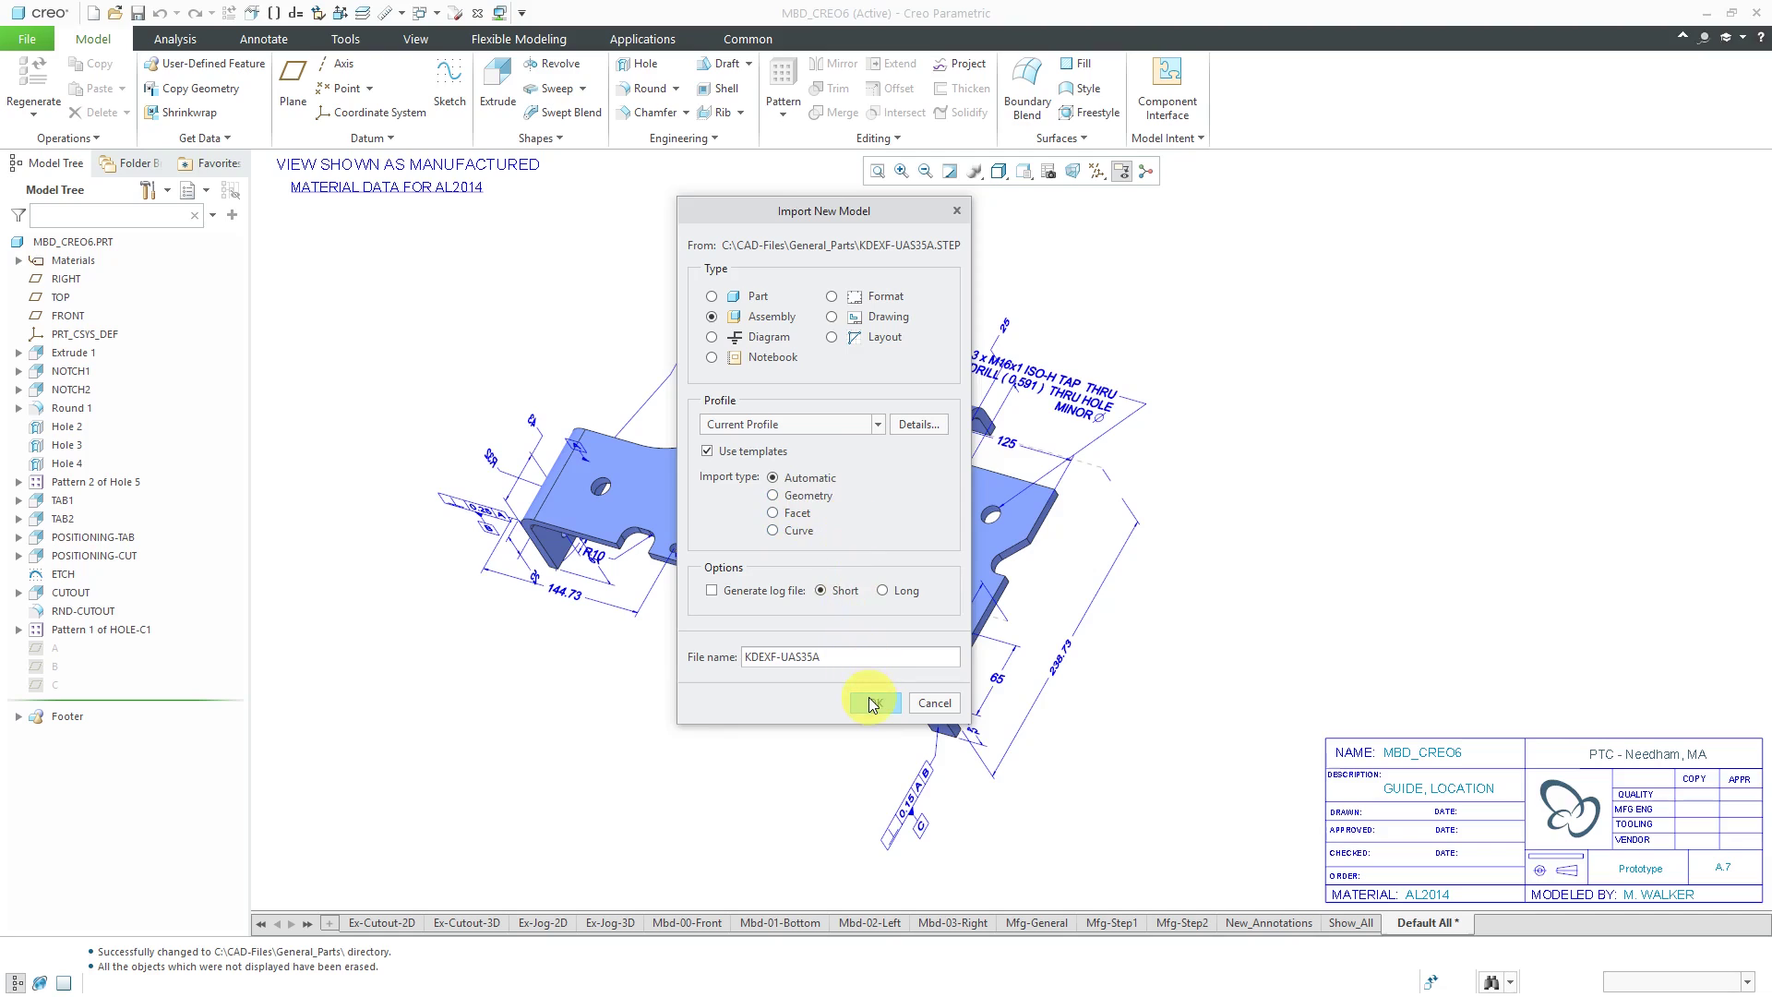
Confirm the assembly import and expand the ESC and wire harness subassemblies in the tree.
{"action": "left_click", "coordinate": [870, 701]}
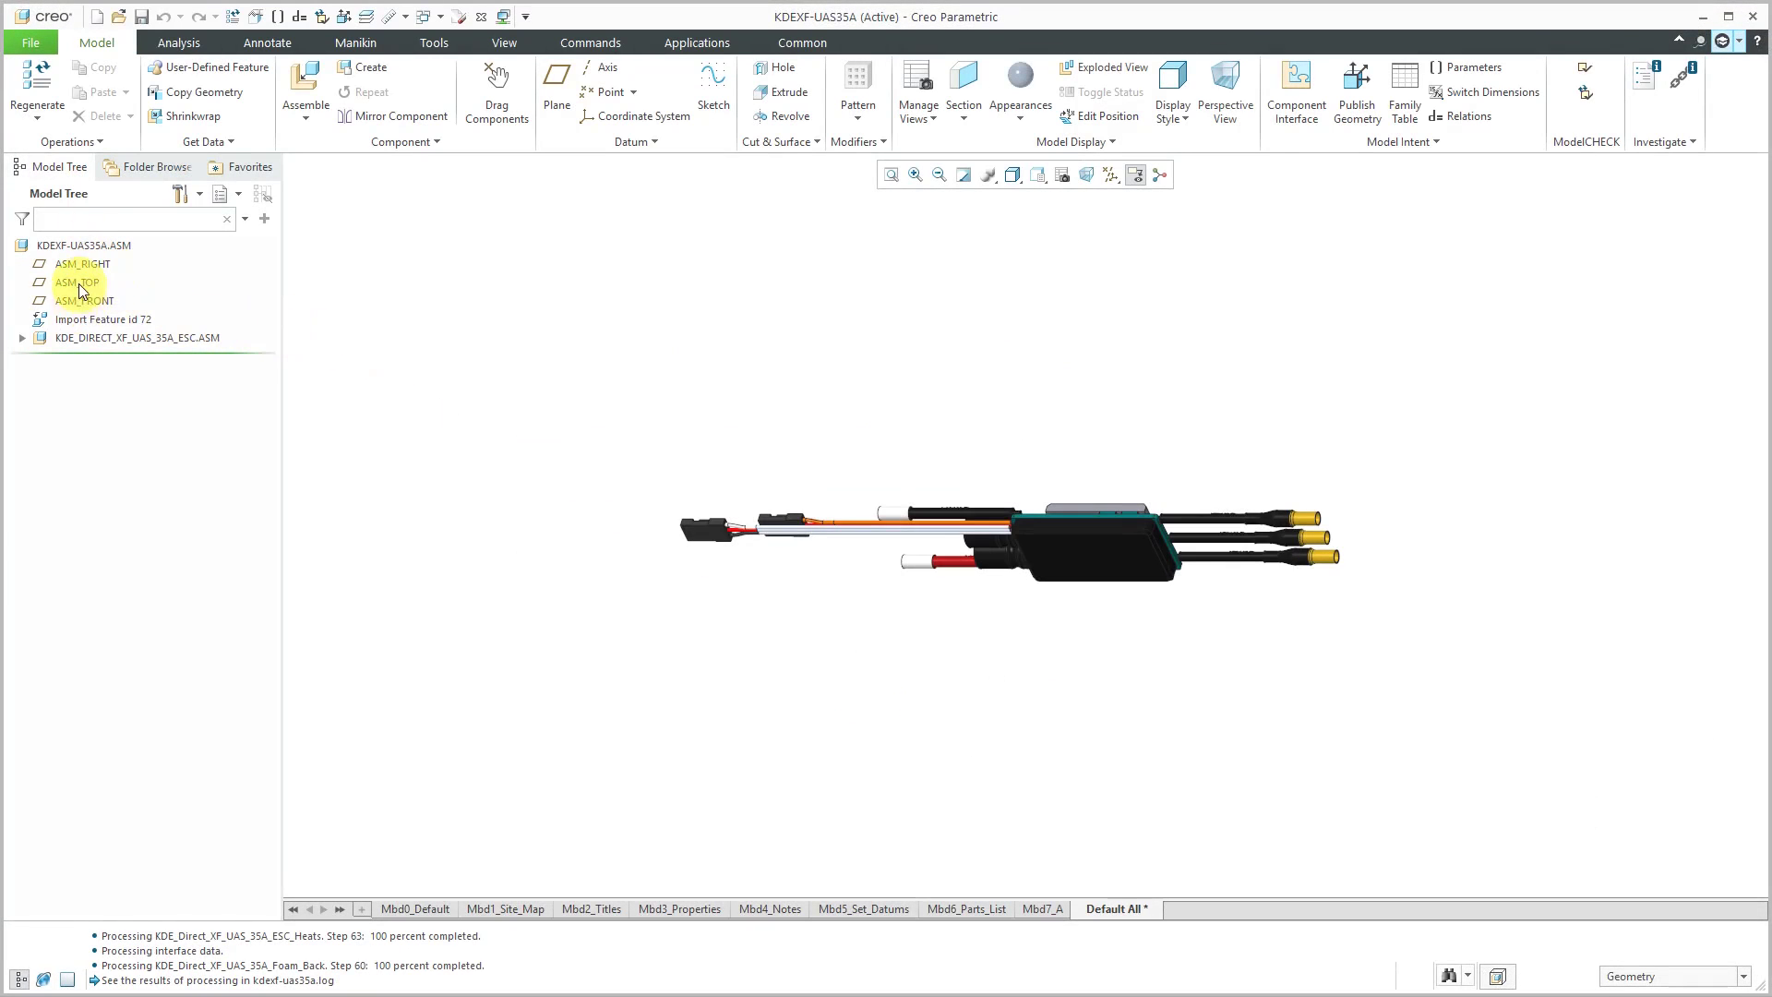
{"action": "left_click", "coordinate": [23, 336]}
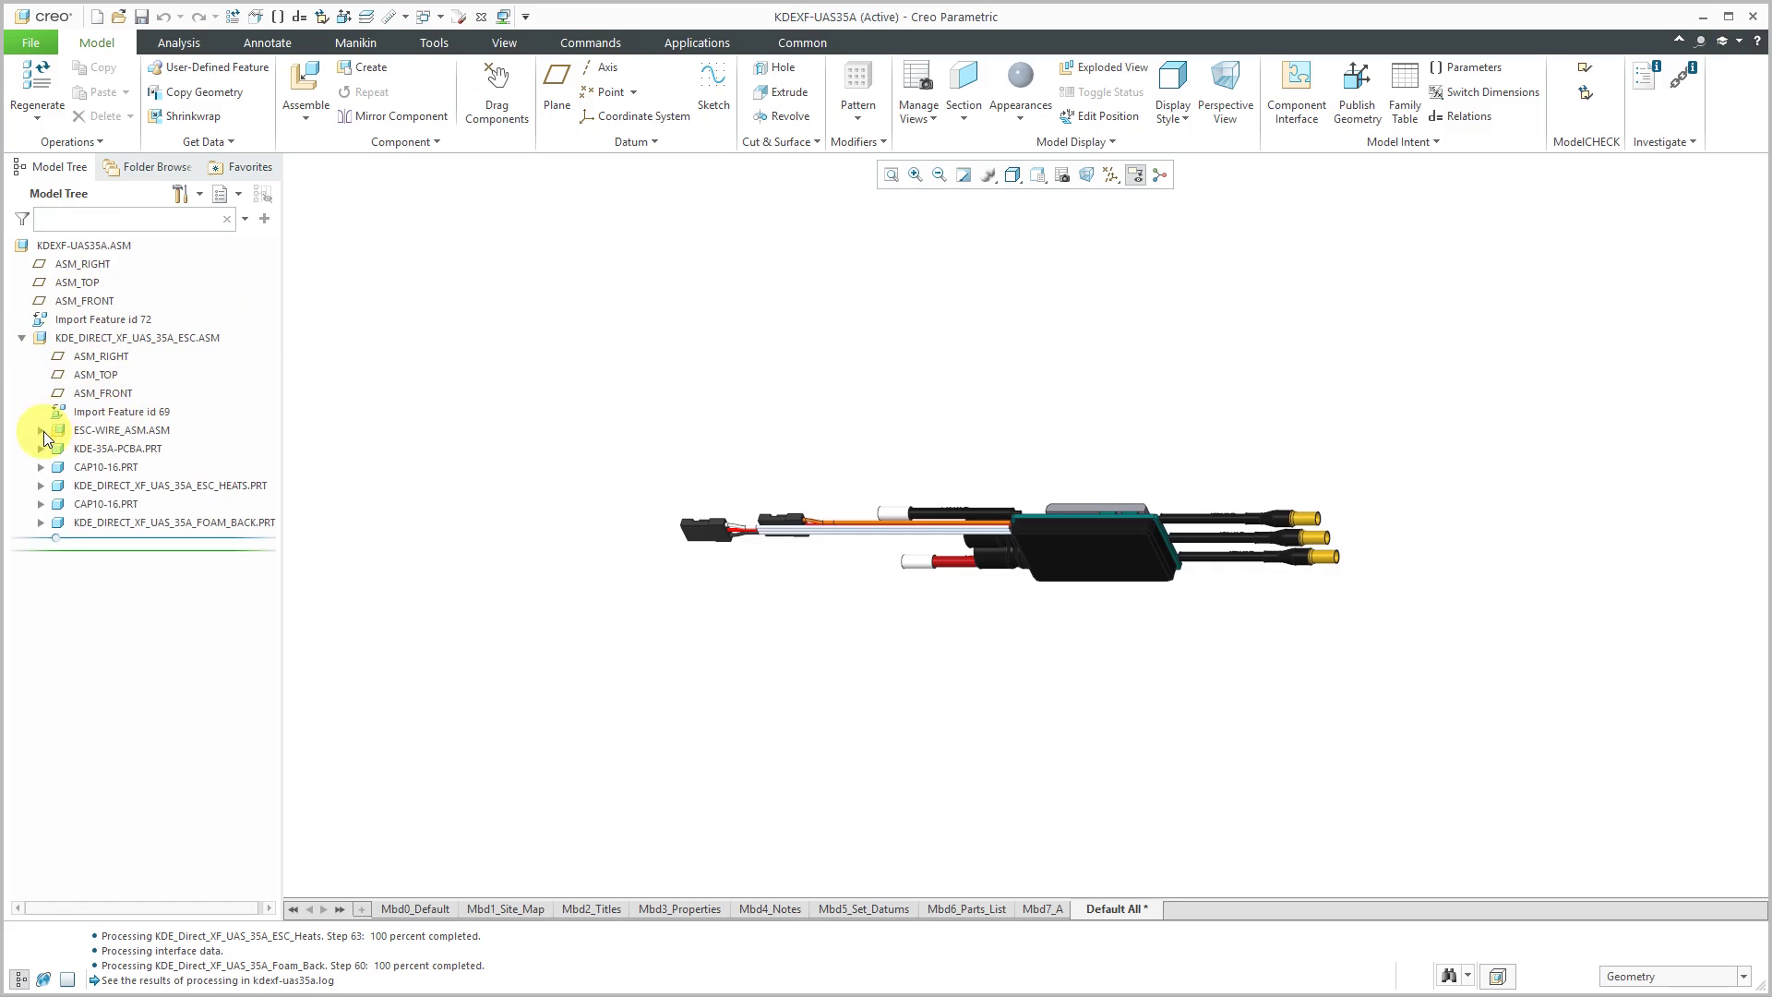
{"action": "left_click", "coordinate": [40, 429]}
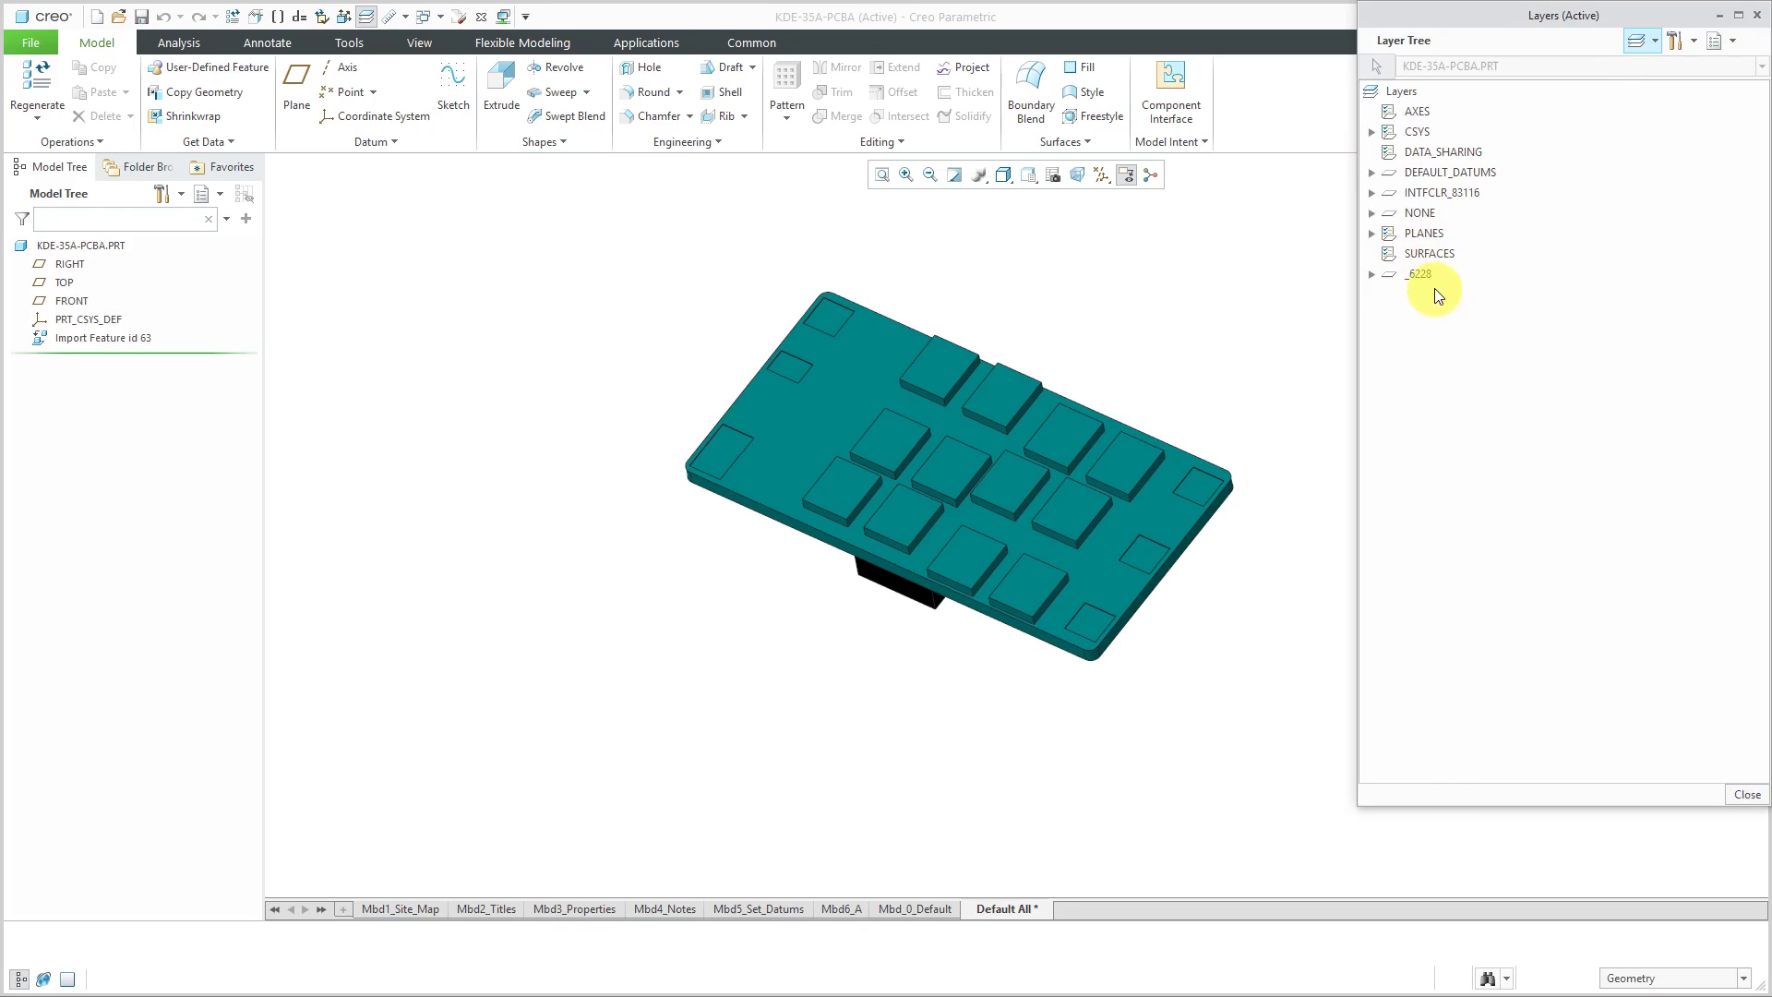
Delete the _6228 layer from KDE-35A-PCBA and rotate the board to inspect its underside.
{"action": "right_click", "coordinate": [1419, 273]}
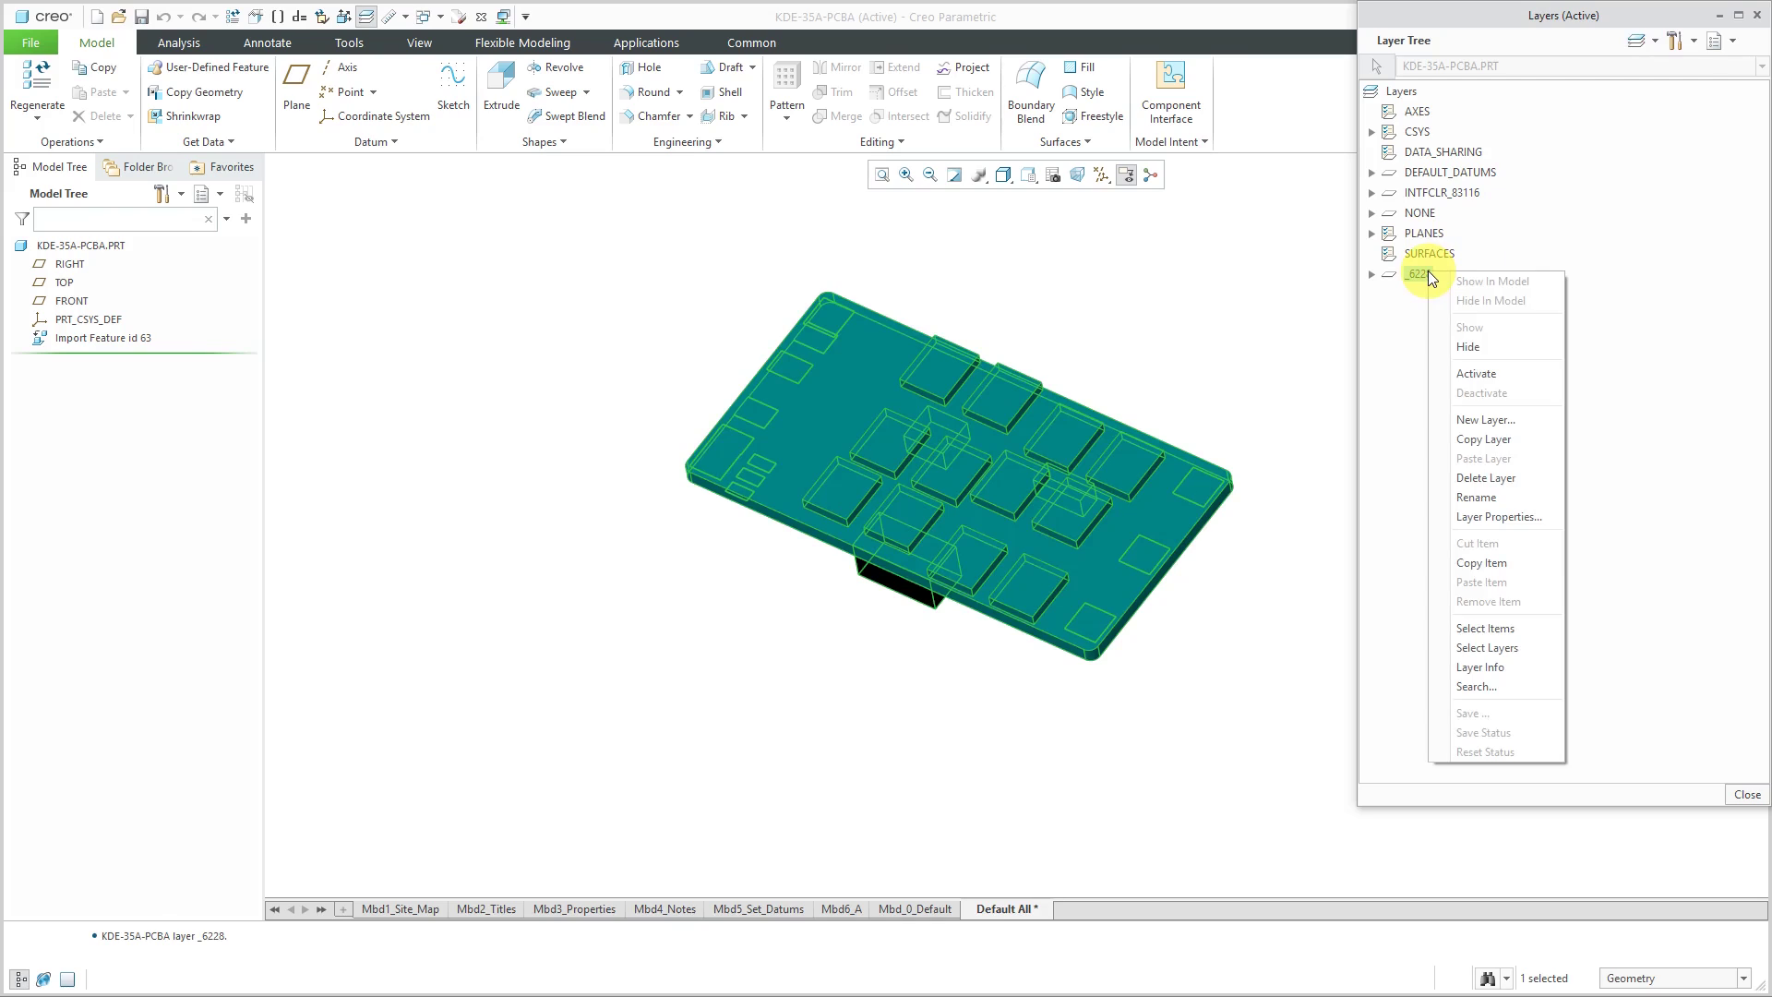
{"action": "left_click", "coordinate": [1486, 477]}
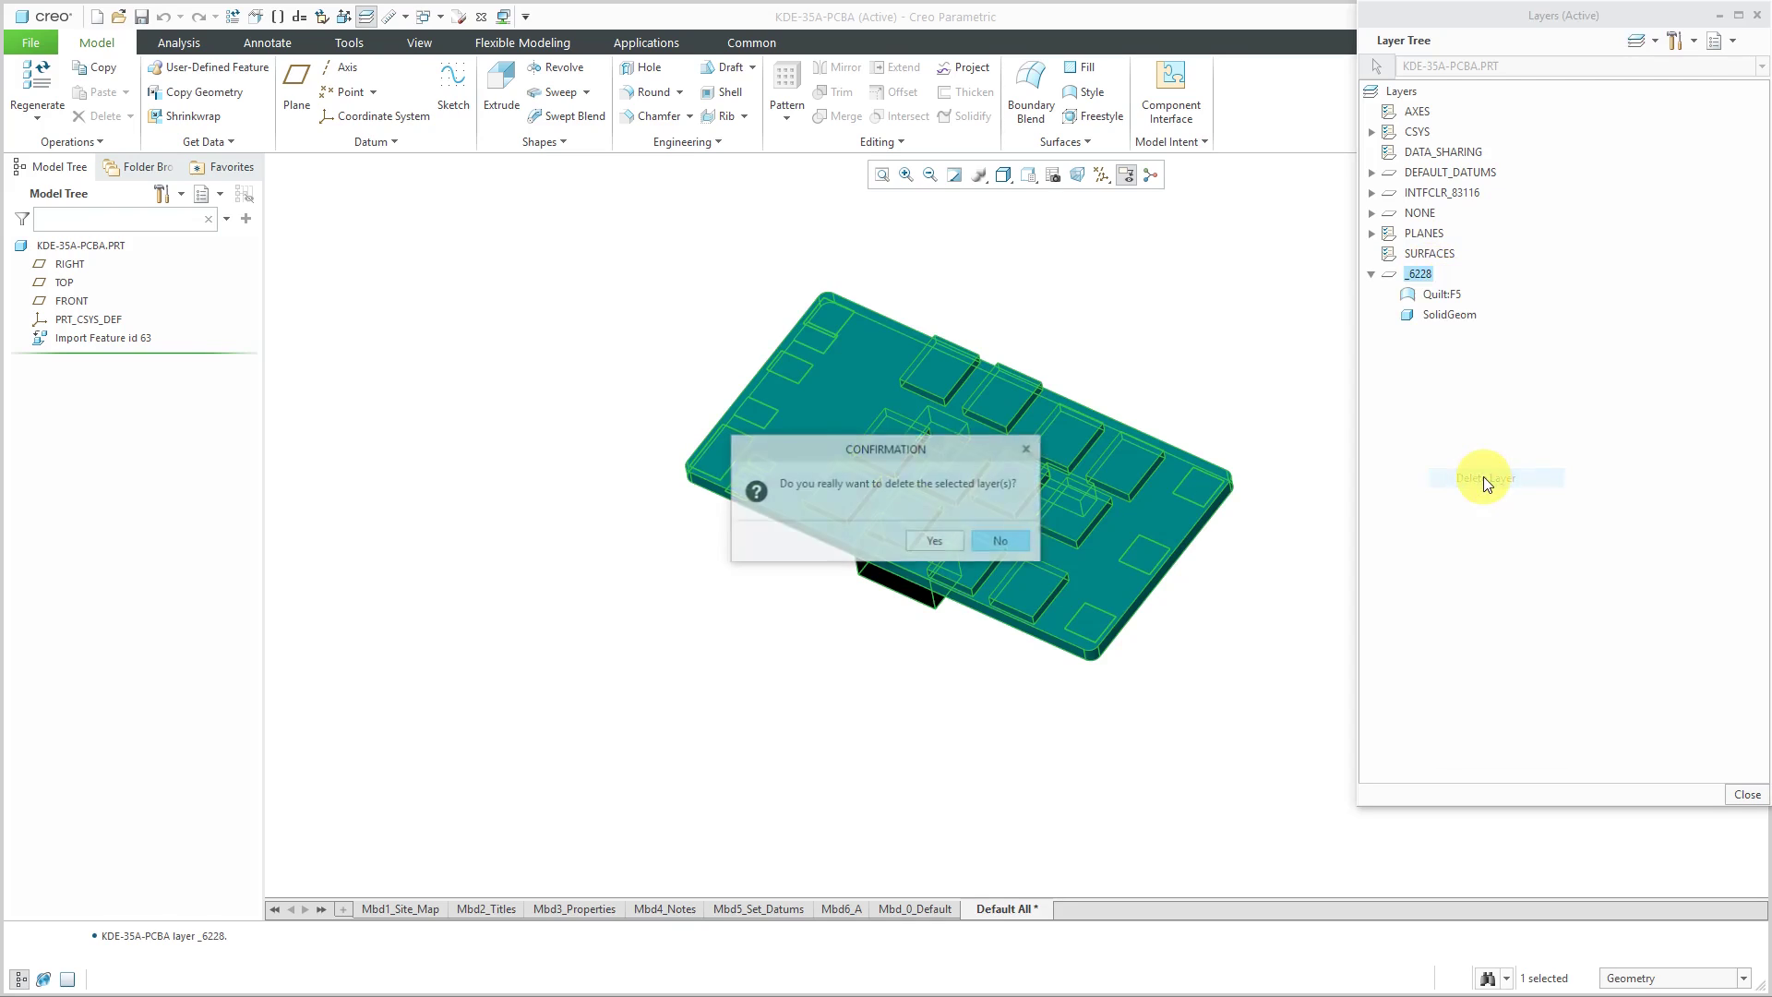
{"action": "left_click", "coordinate": [933, 540]}
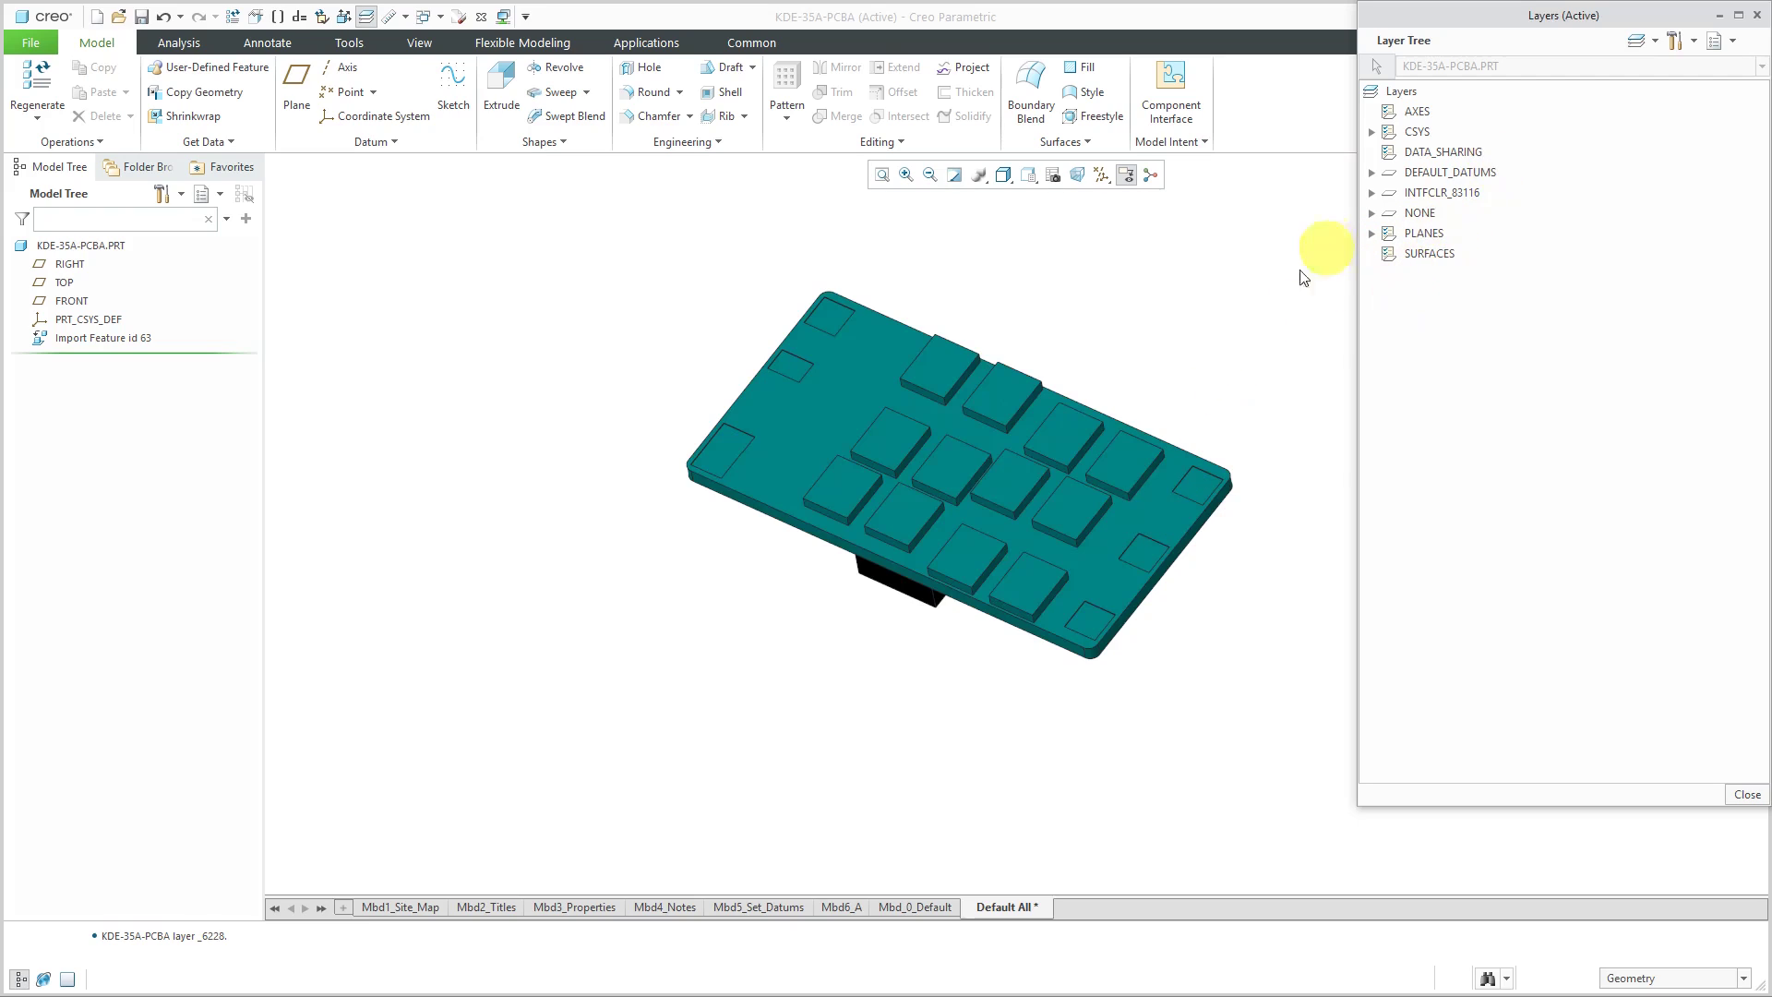
{"action": "mouse_move", "coordinate": [1229, 386]}
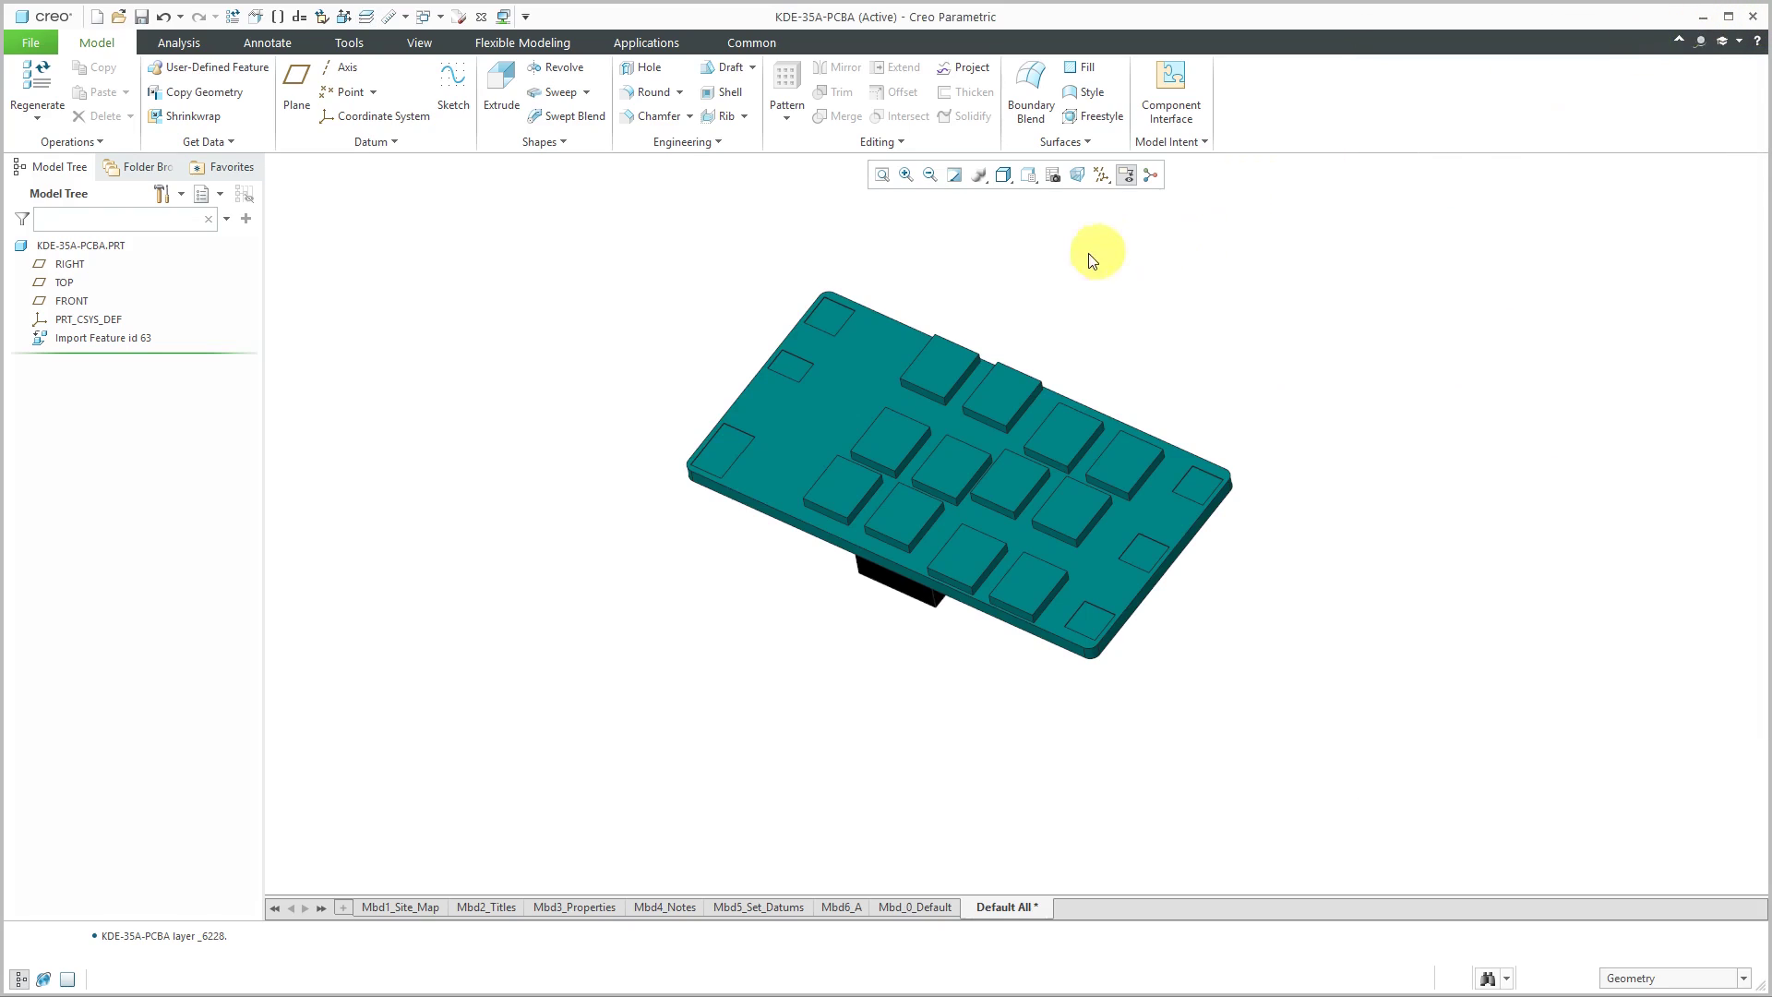
{"action": "mouse_move", "coordinate": [1027, 175]}
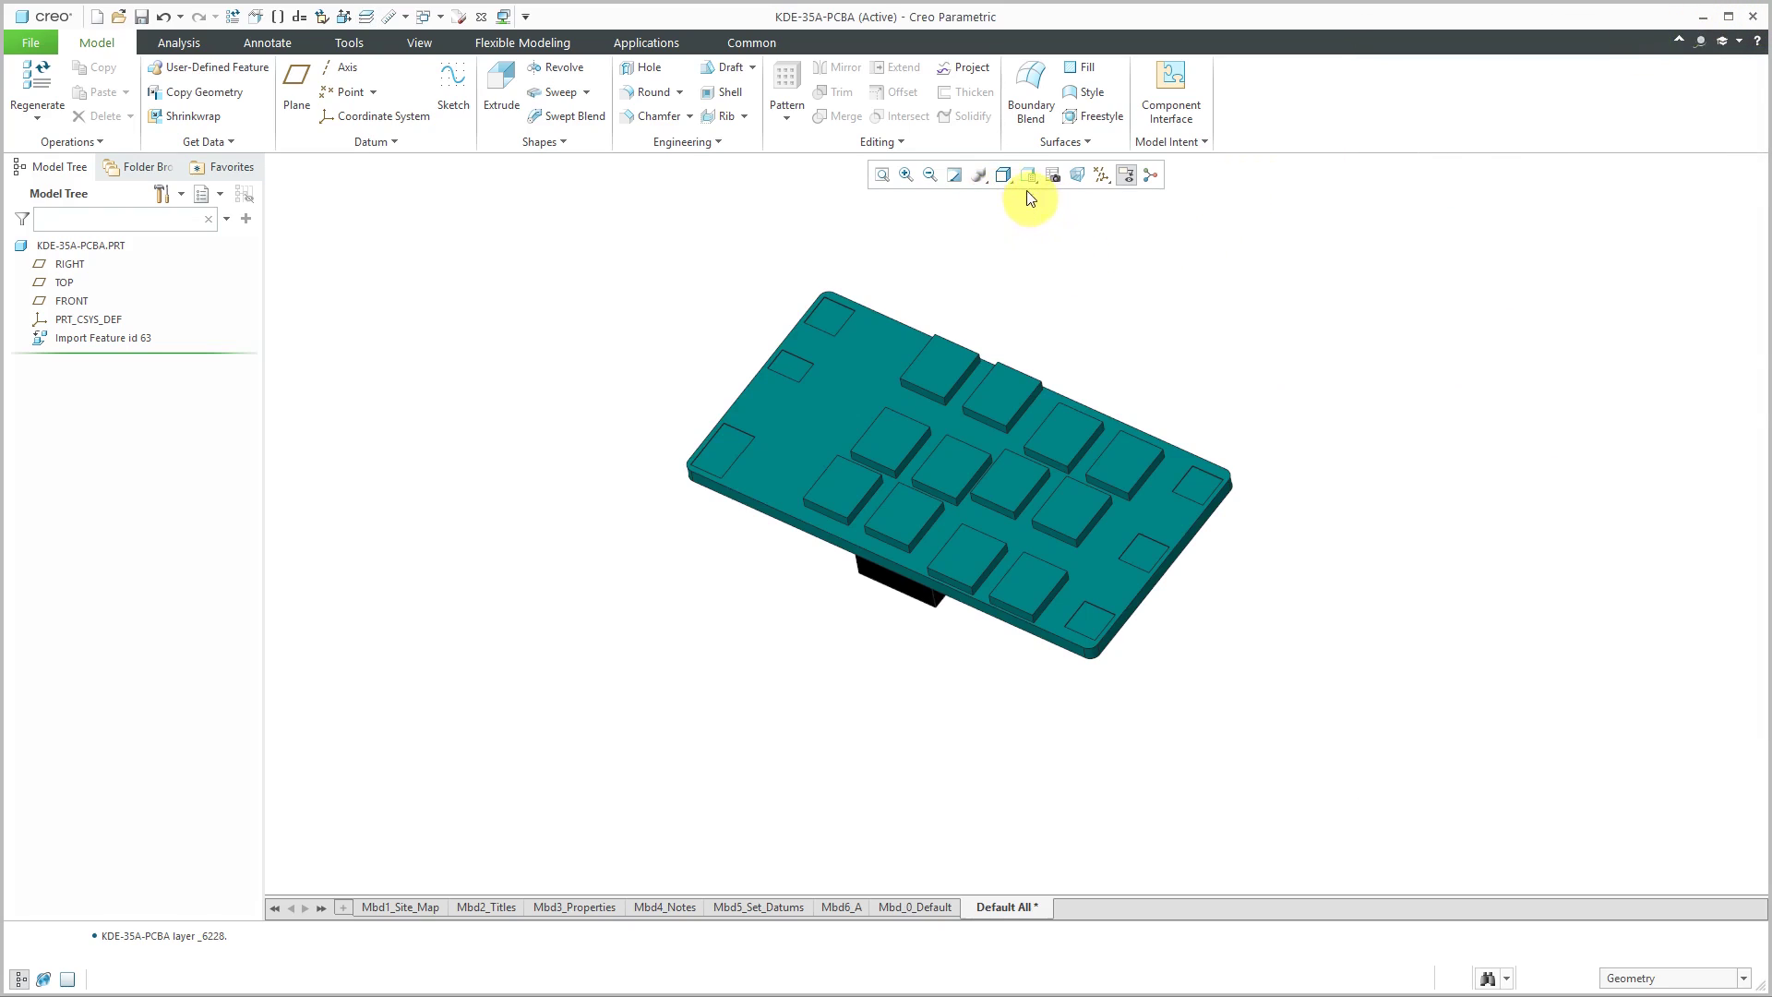
{"action": "left_click", "coordinate": [1028, 174]}
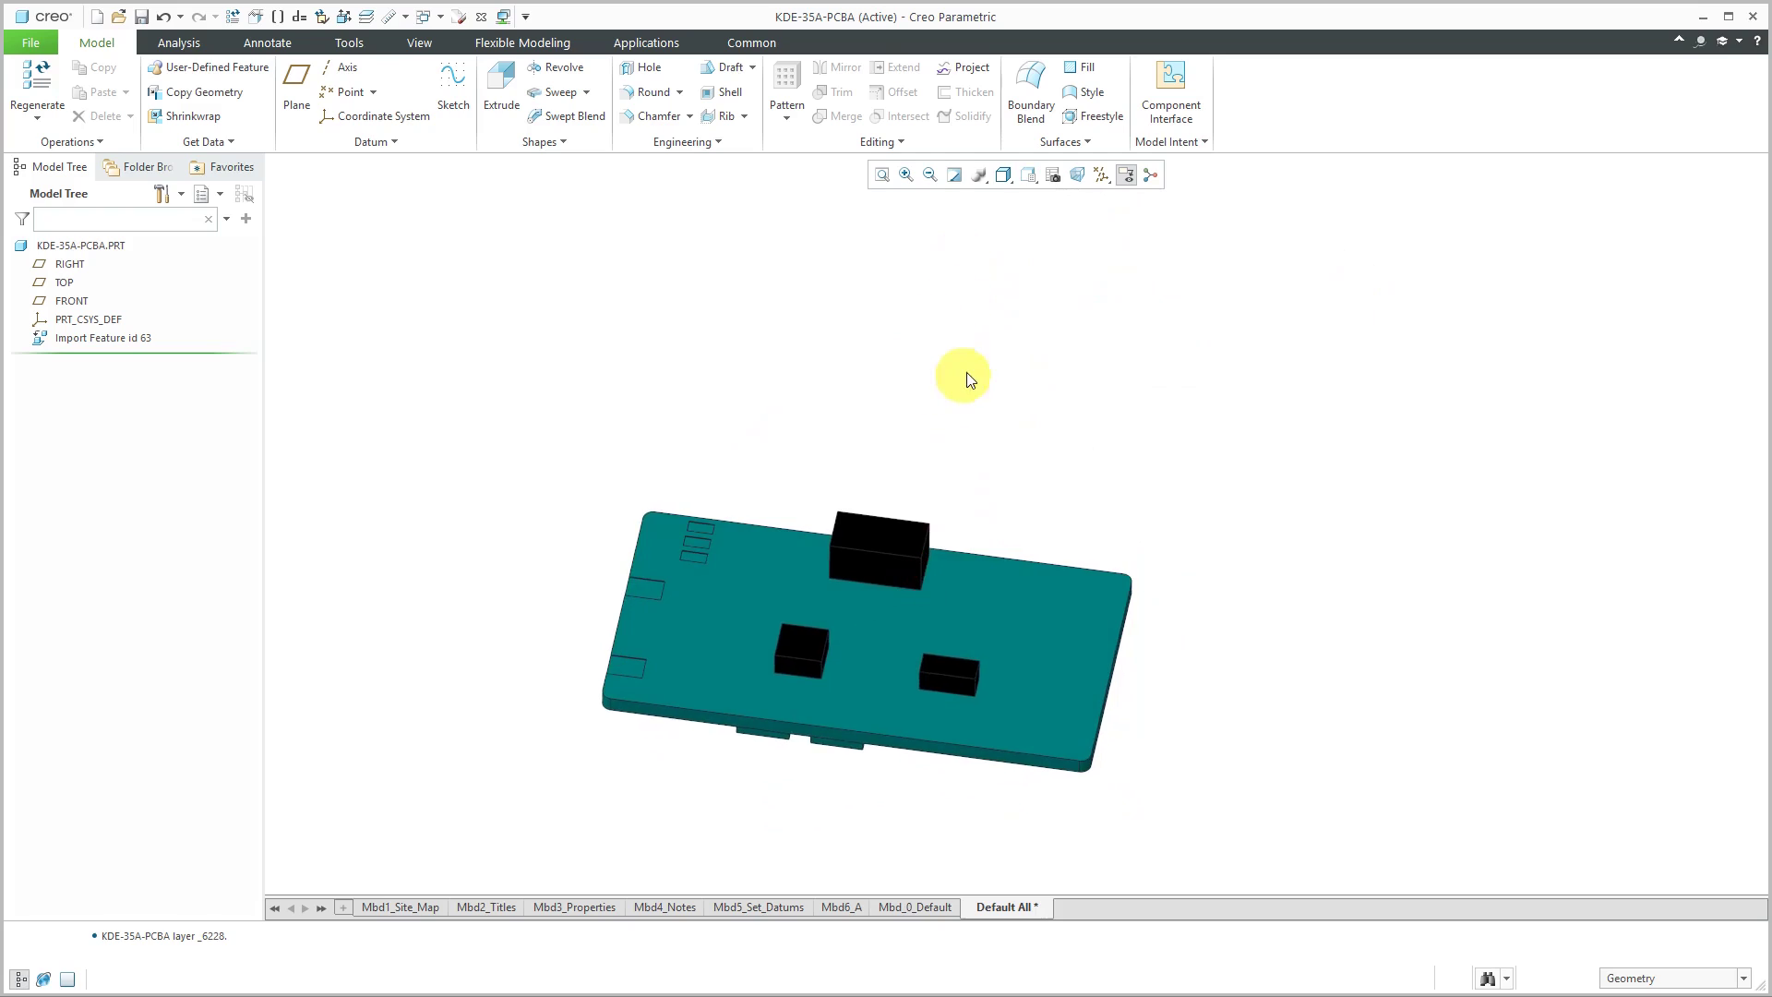
{"action": "left_click_drag", "start_coordinate": [963, 379], "coordinate": [757, 332]}
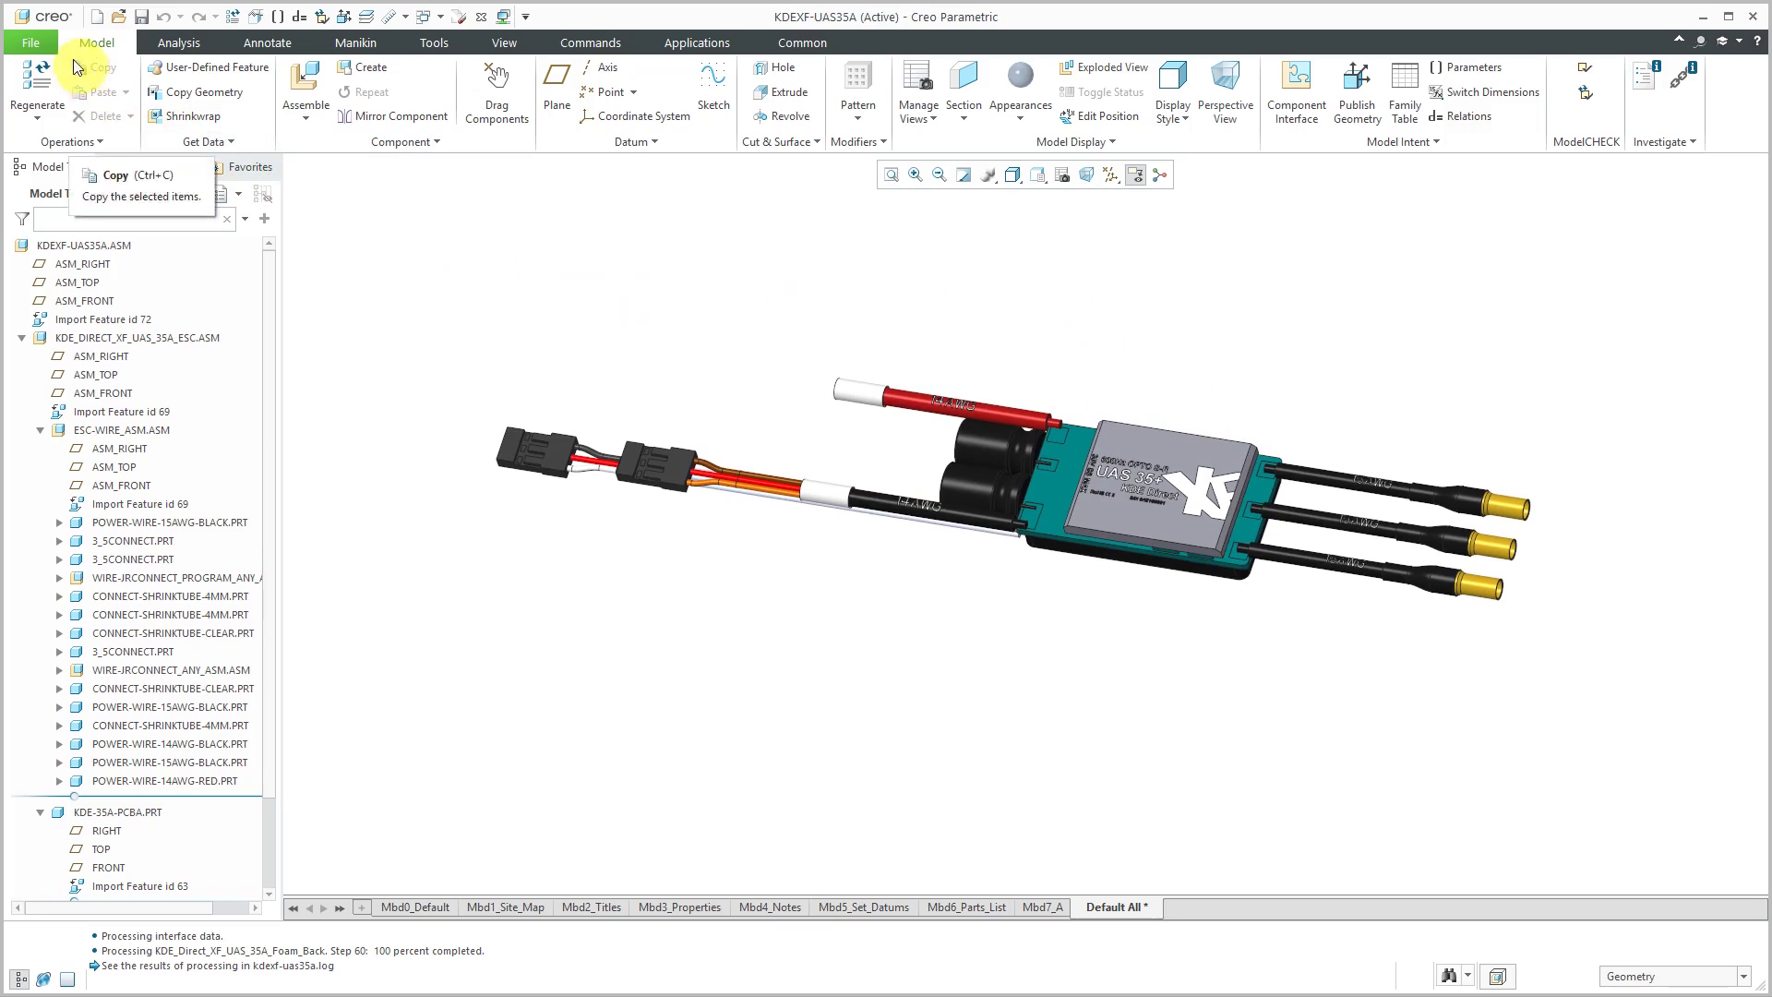
Open File > Options on the Data Exchange category.
{"action": "left_click", "coordinate": [30, 41]}
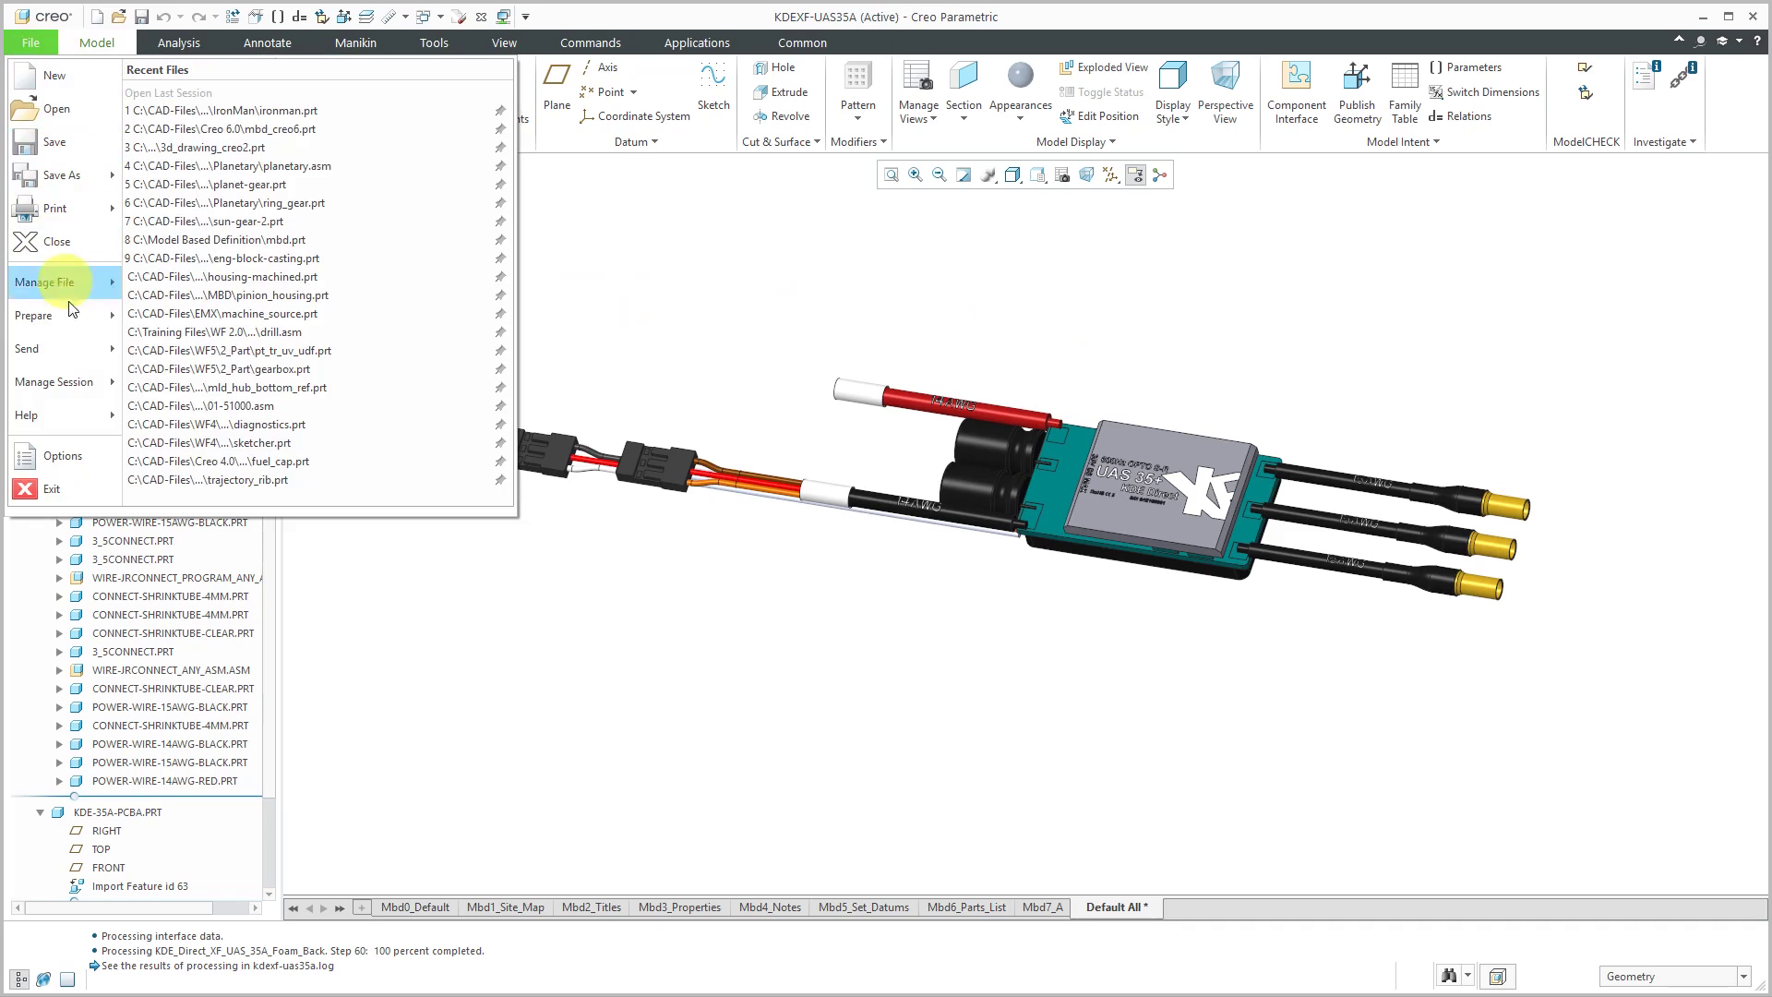
{"action": "left_click", "coordinate": [63, 455]}
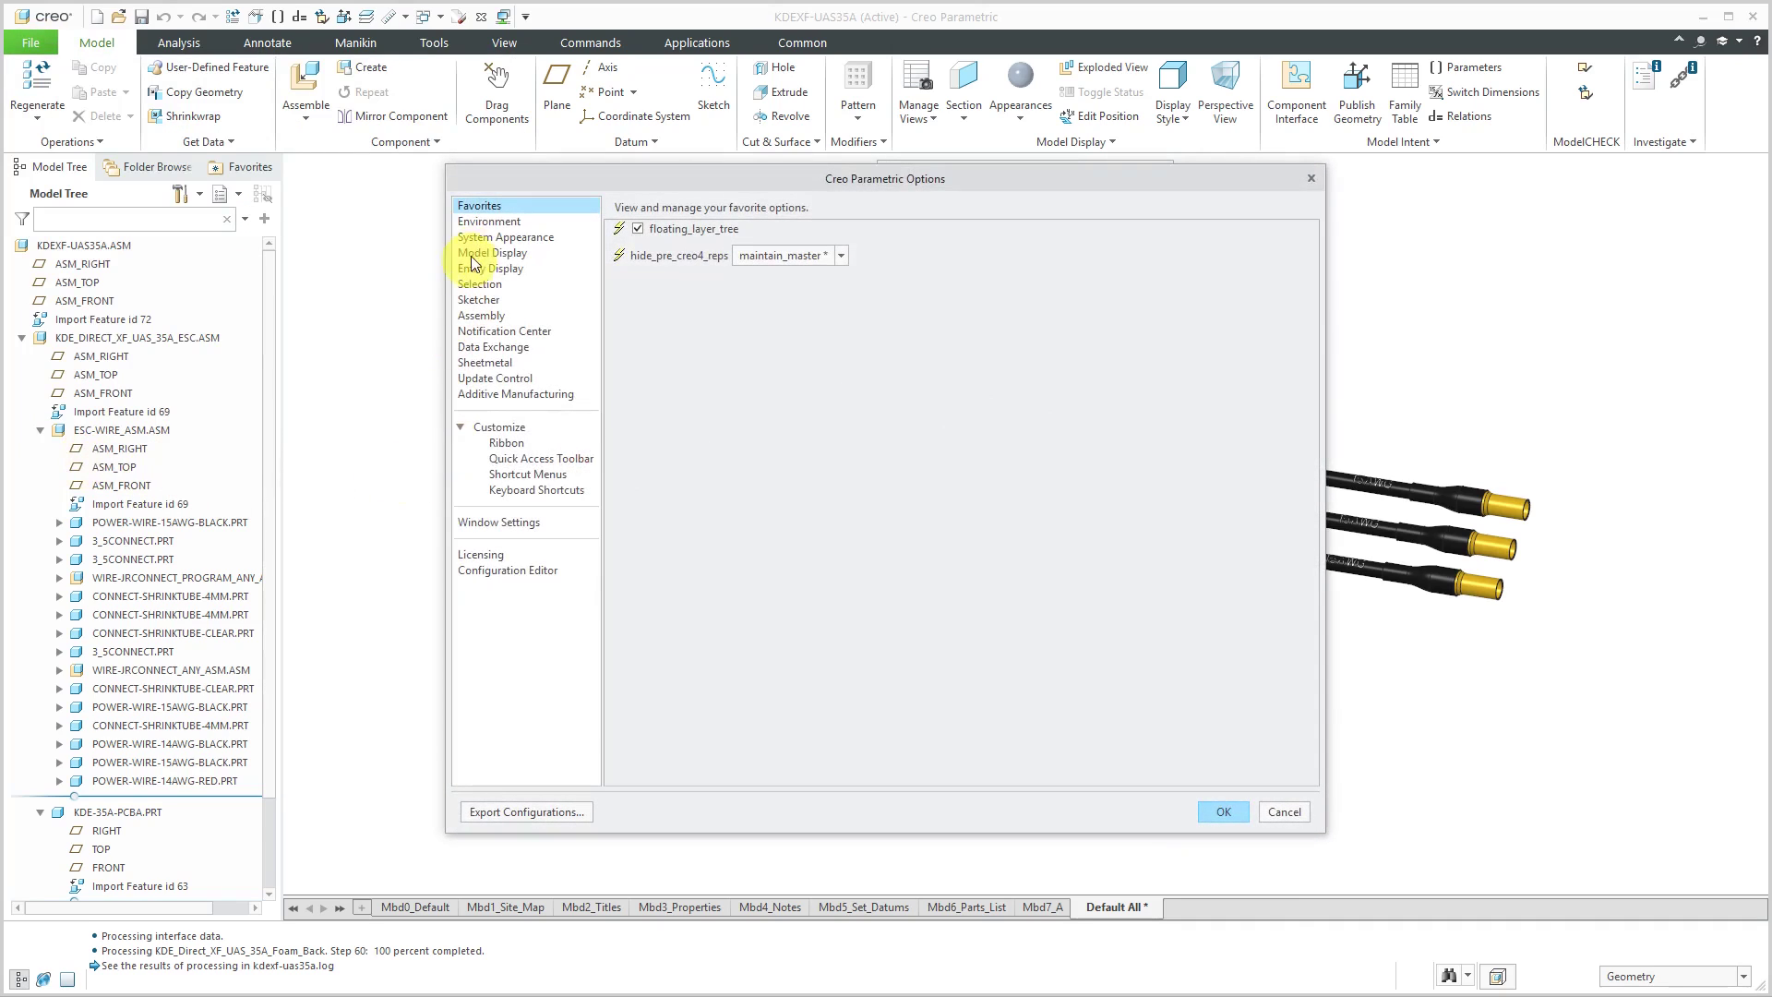
{"action": "mouse_move", "coordinate": [522, 356]}
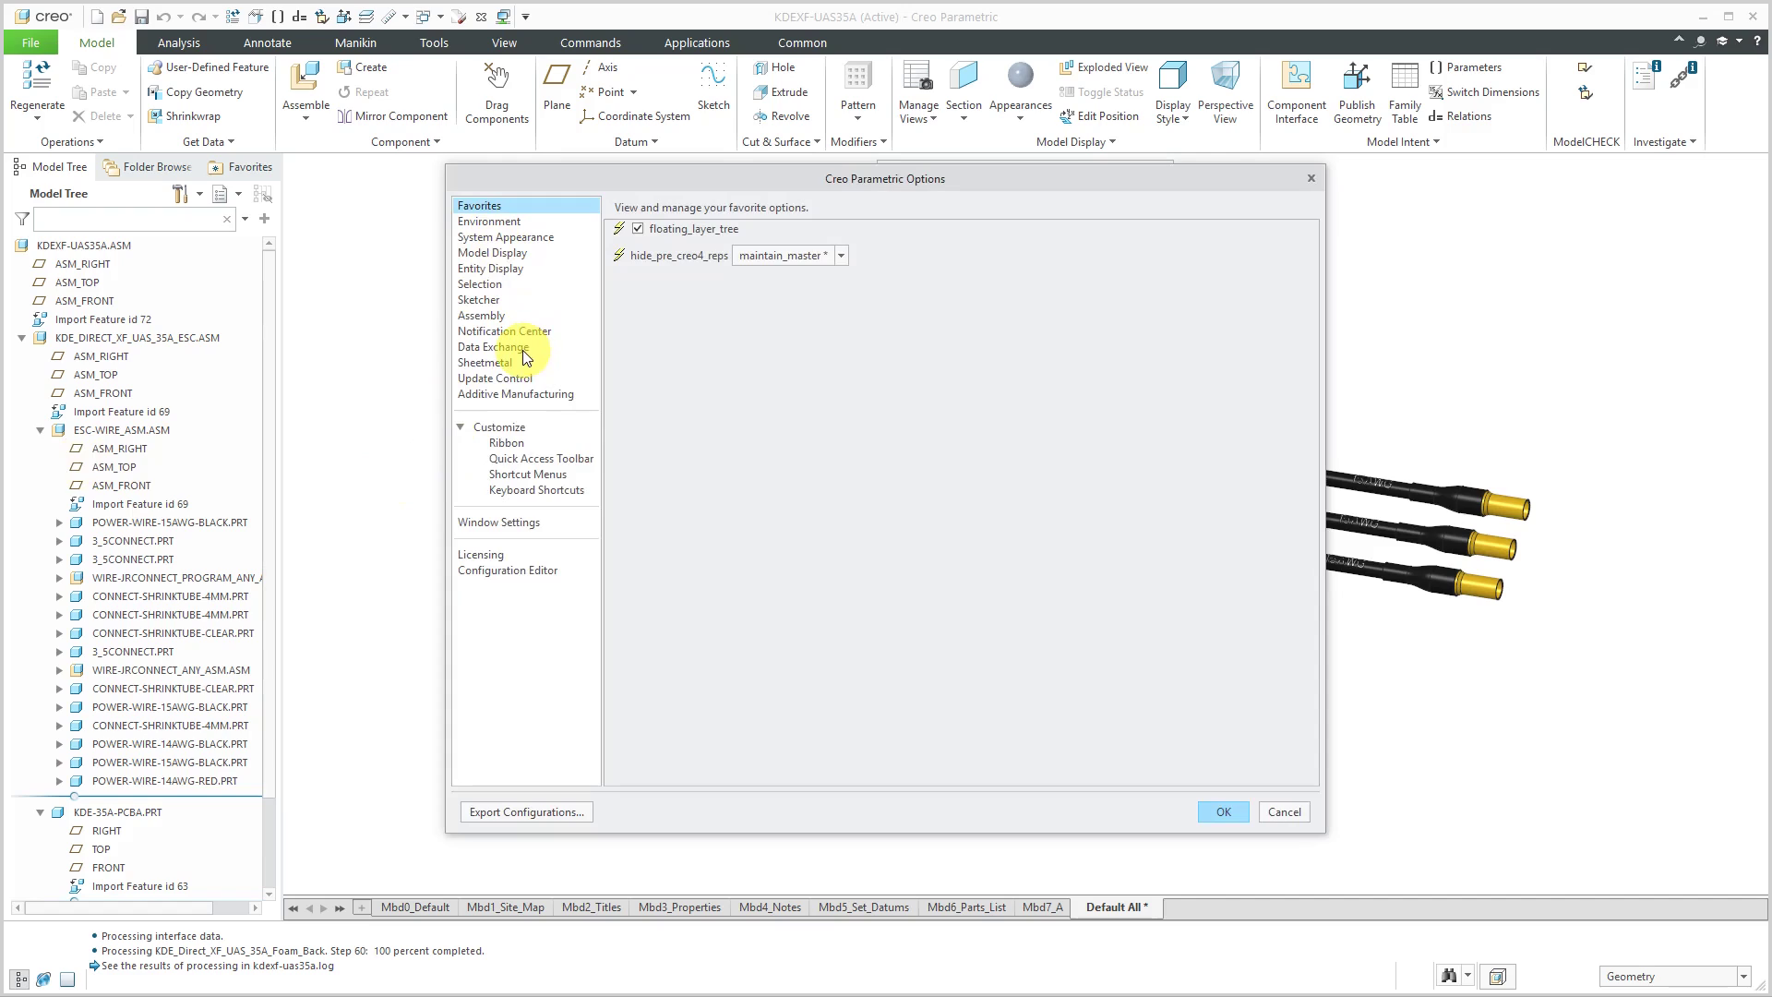
{"action": "left_click", "coordinate": [492, 347]}
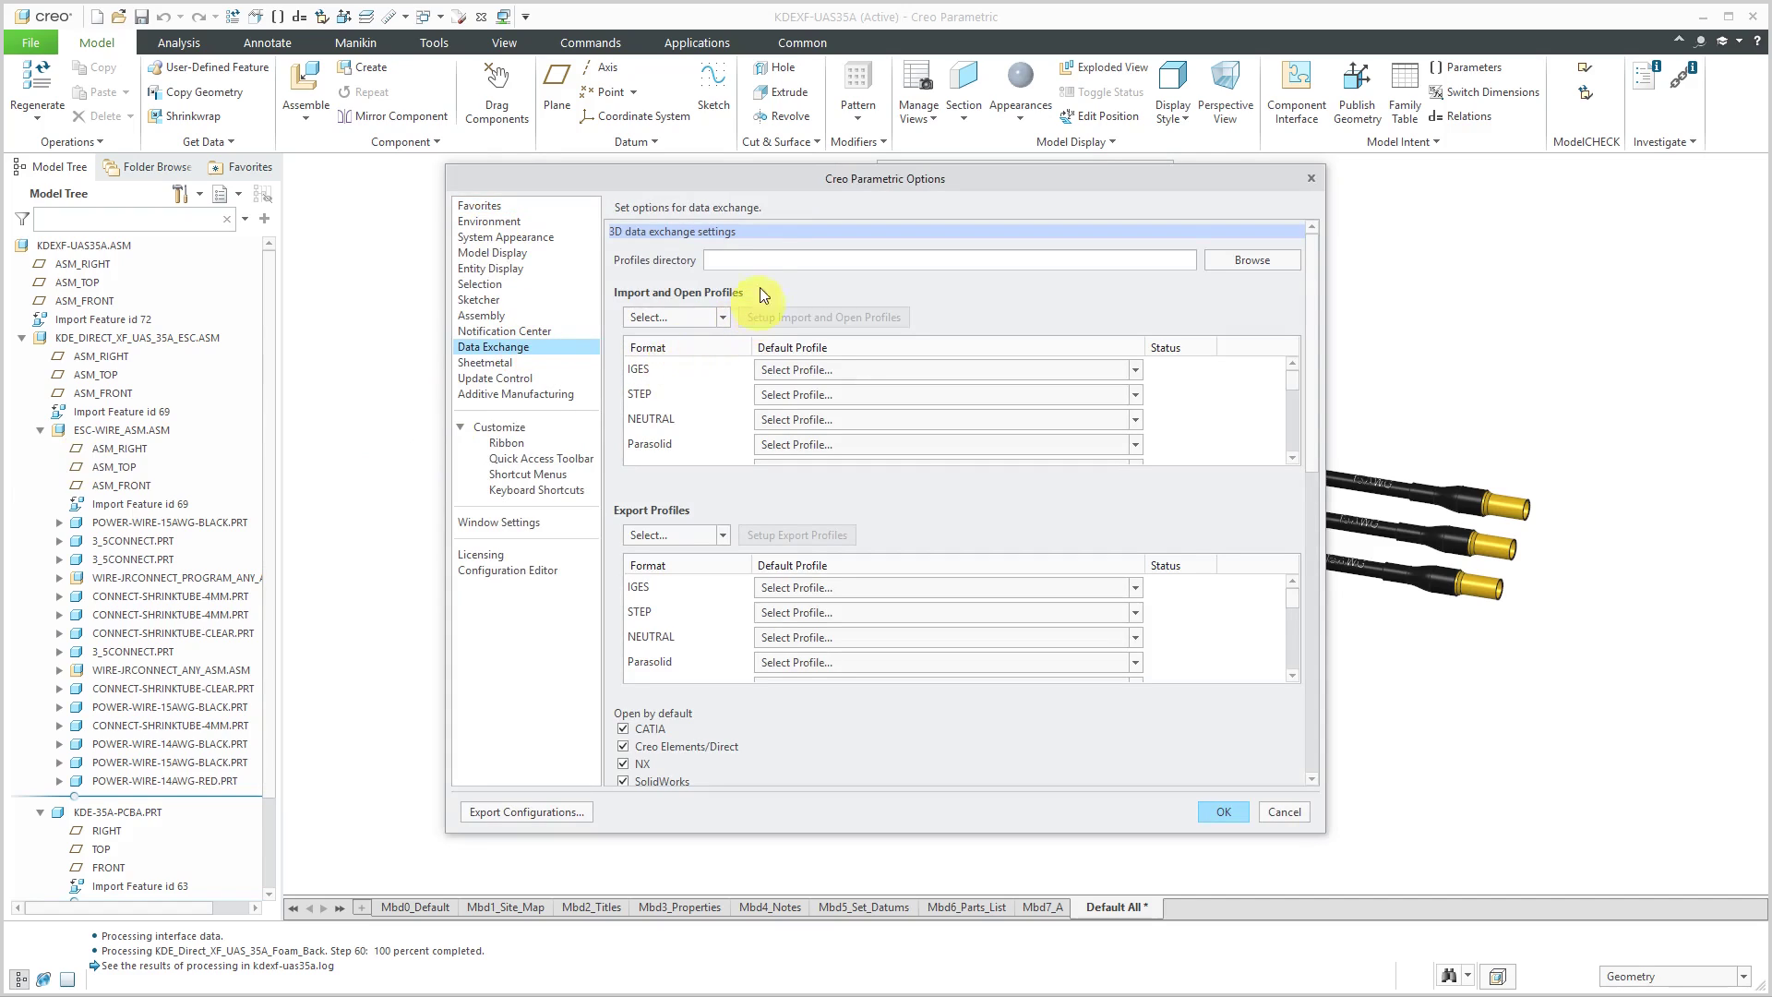
{"action": "mouse_move", "coordinate": [804, 267]}
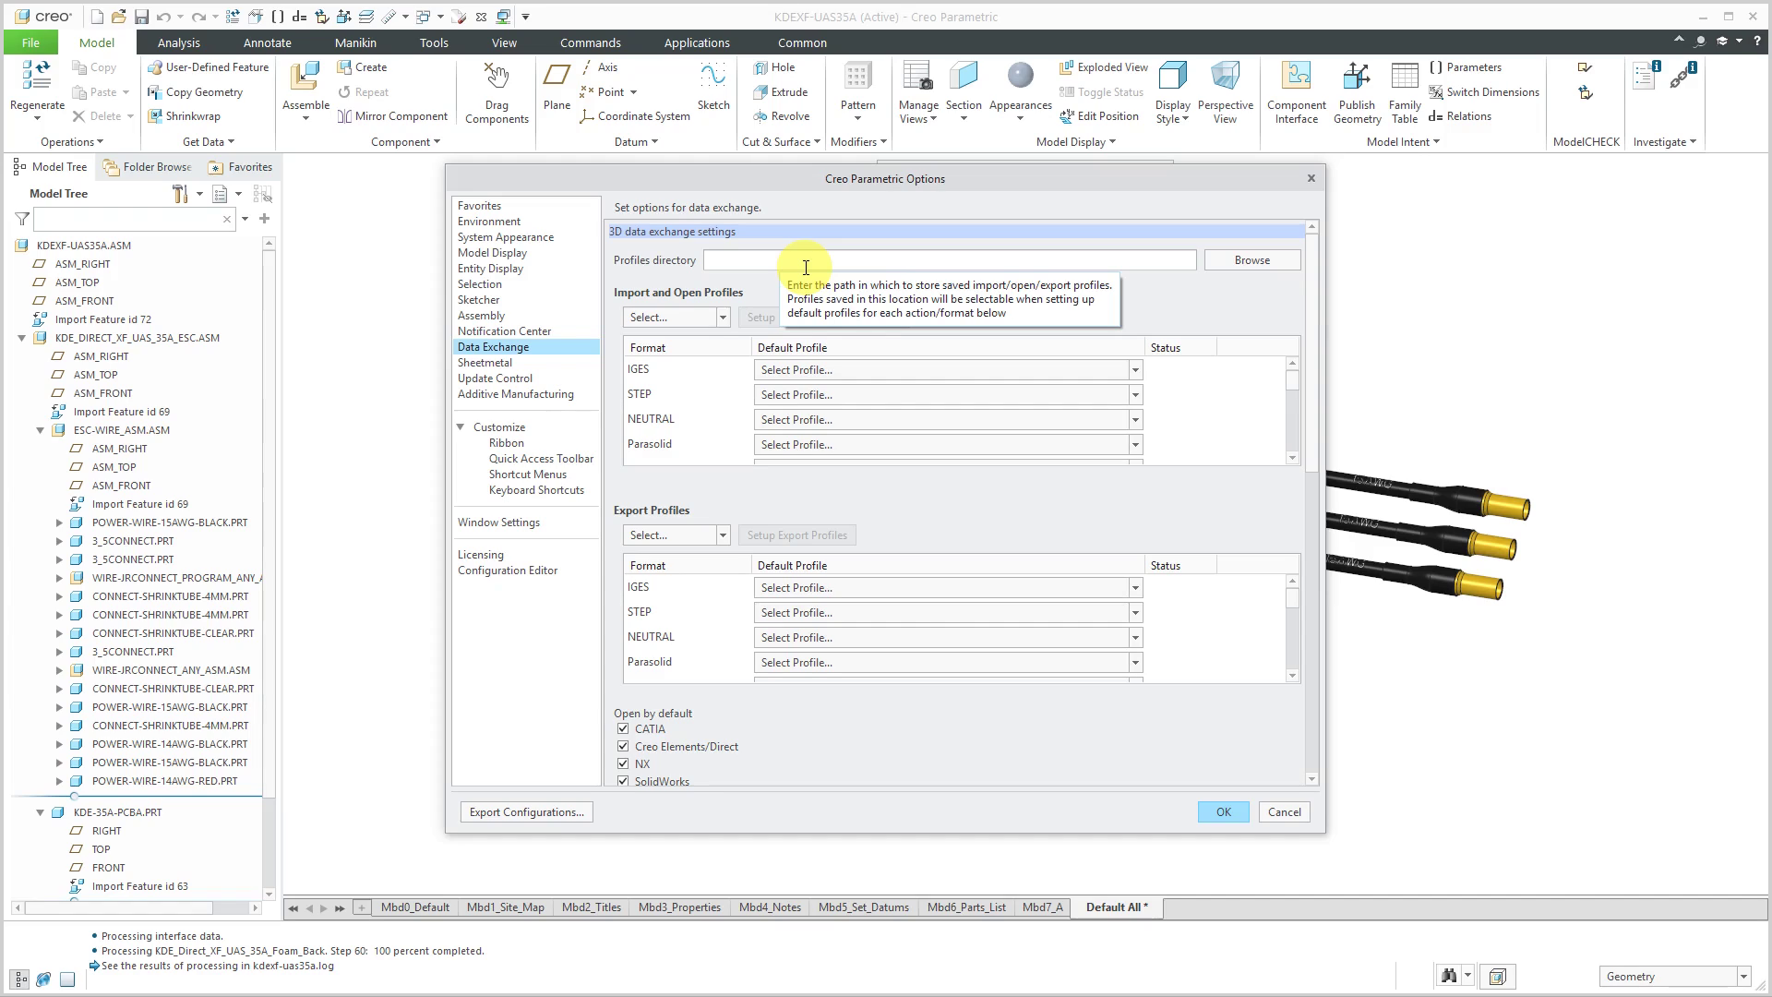
{"action": "mouse_move", "coordinate": [1193, 258]}
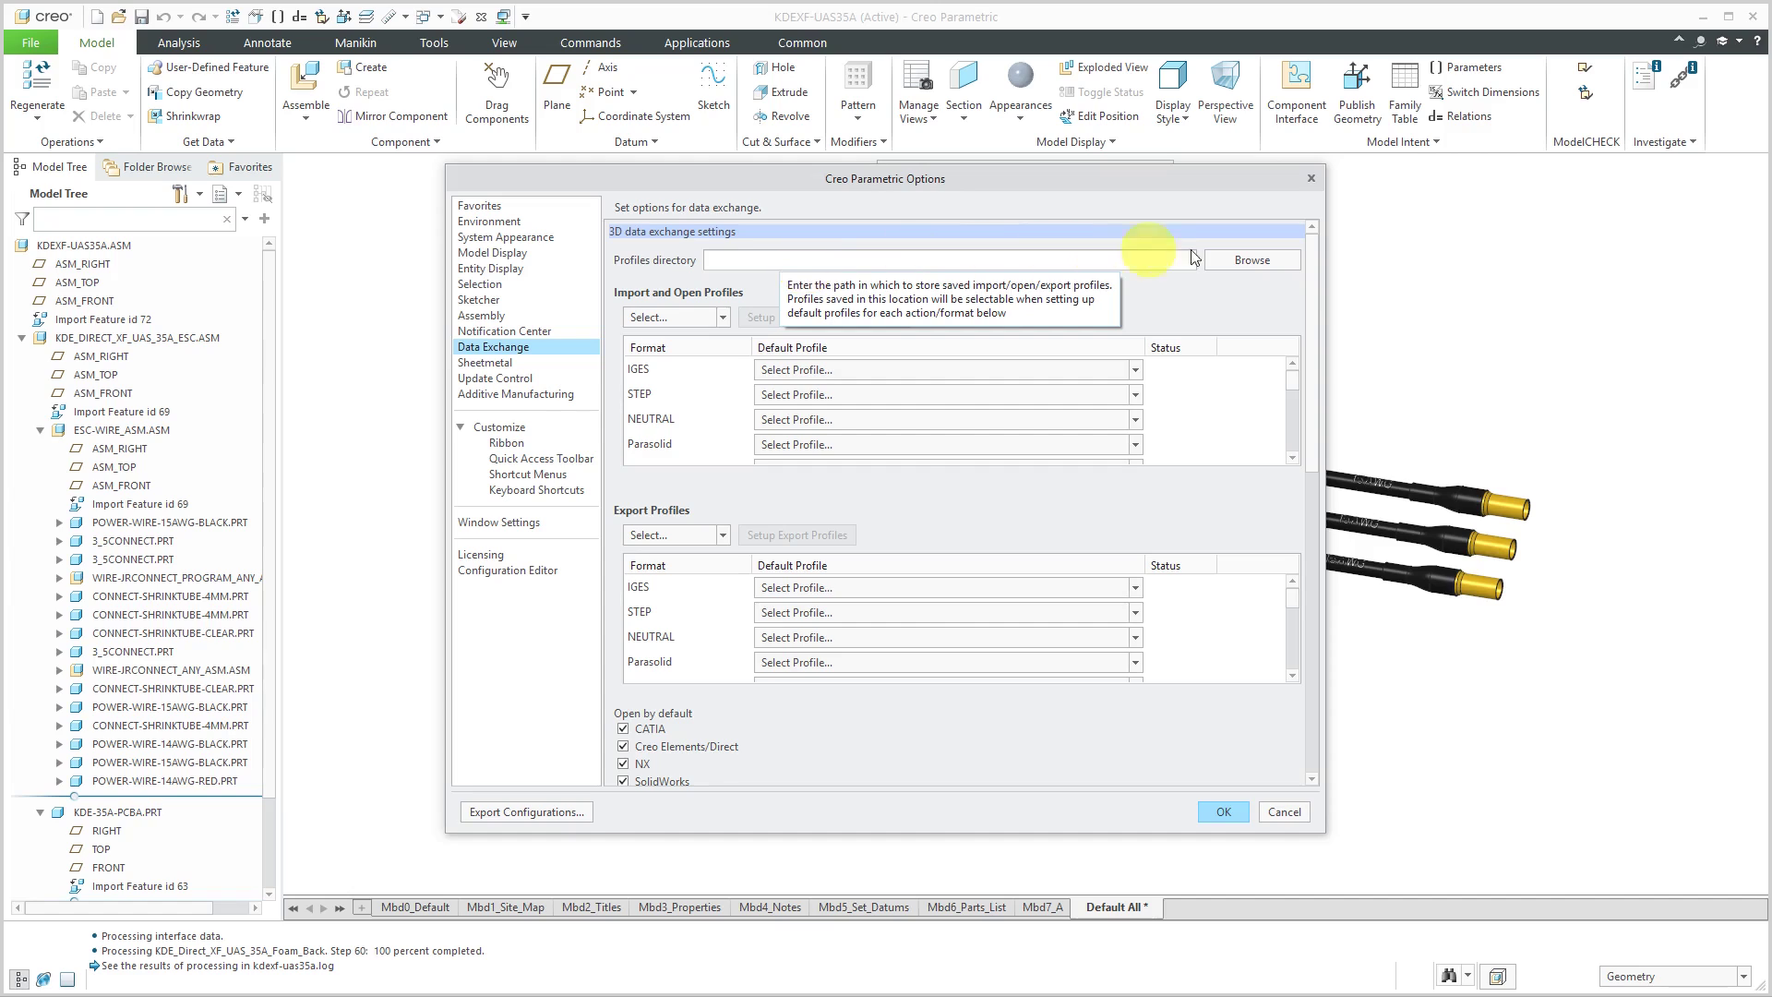
Set the profiles directory to C:\Creo\Import-Export.
{"action": "left_click", "coordinate": [1252, 258]}
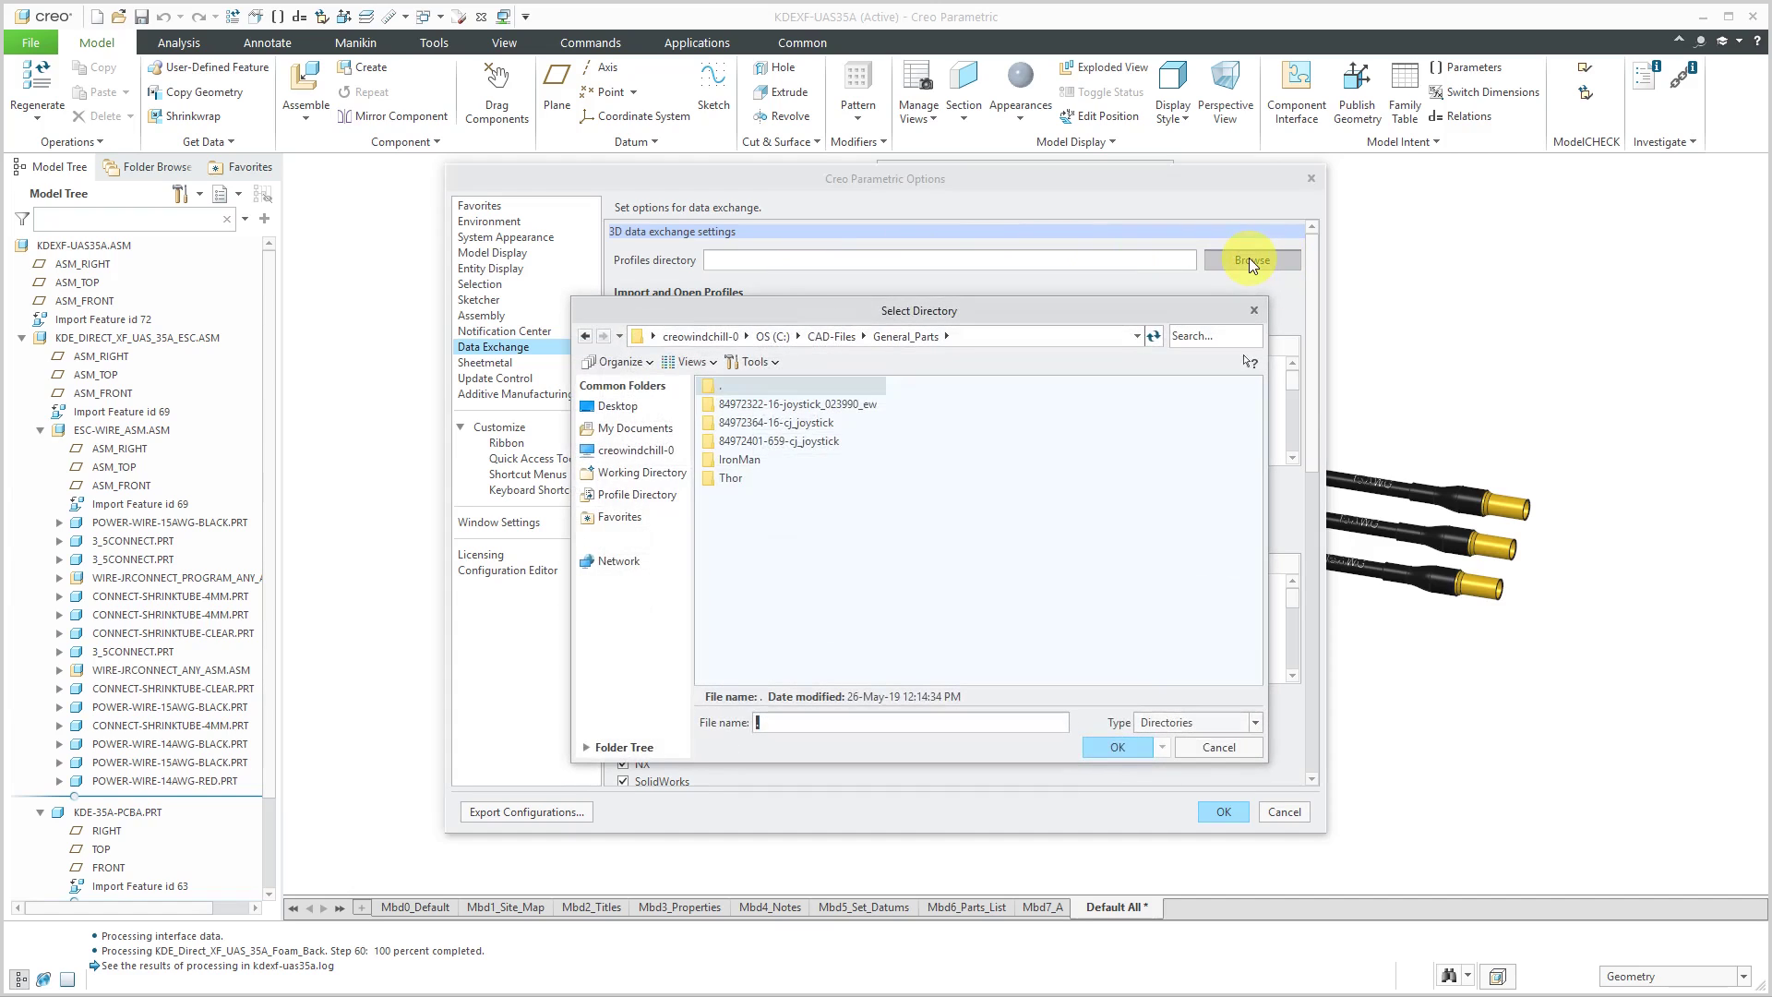
{"action": "left_click", "coordinate": [774, 336]}
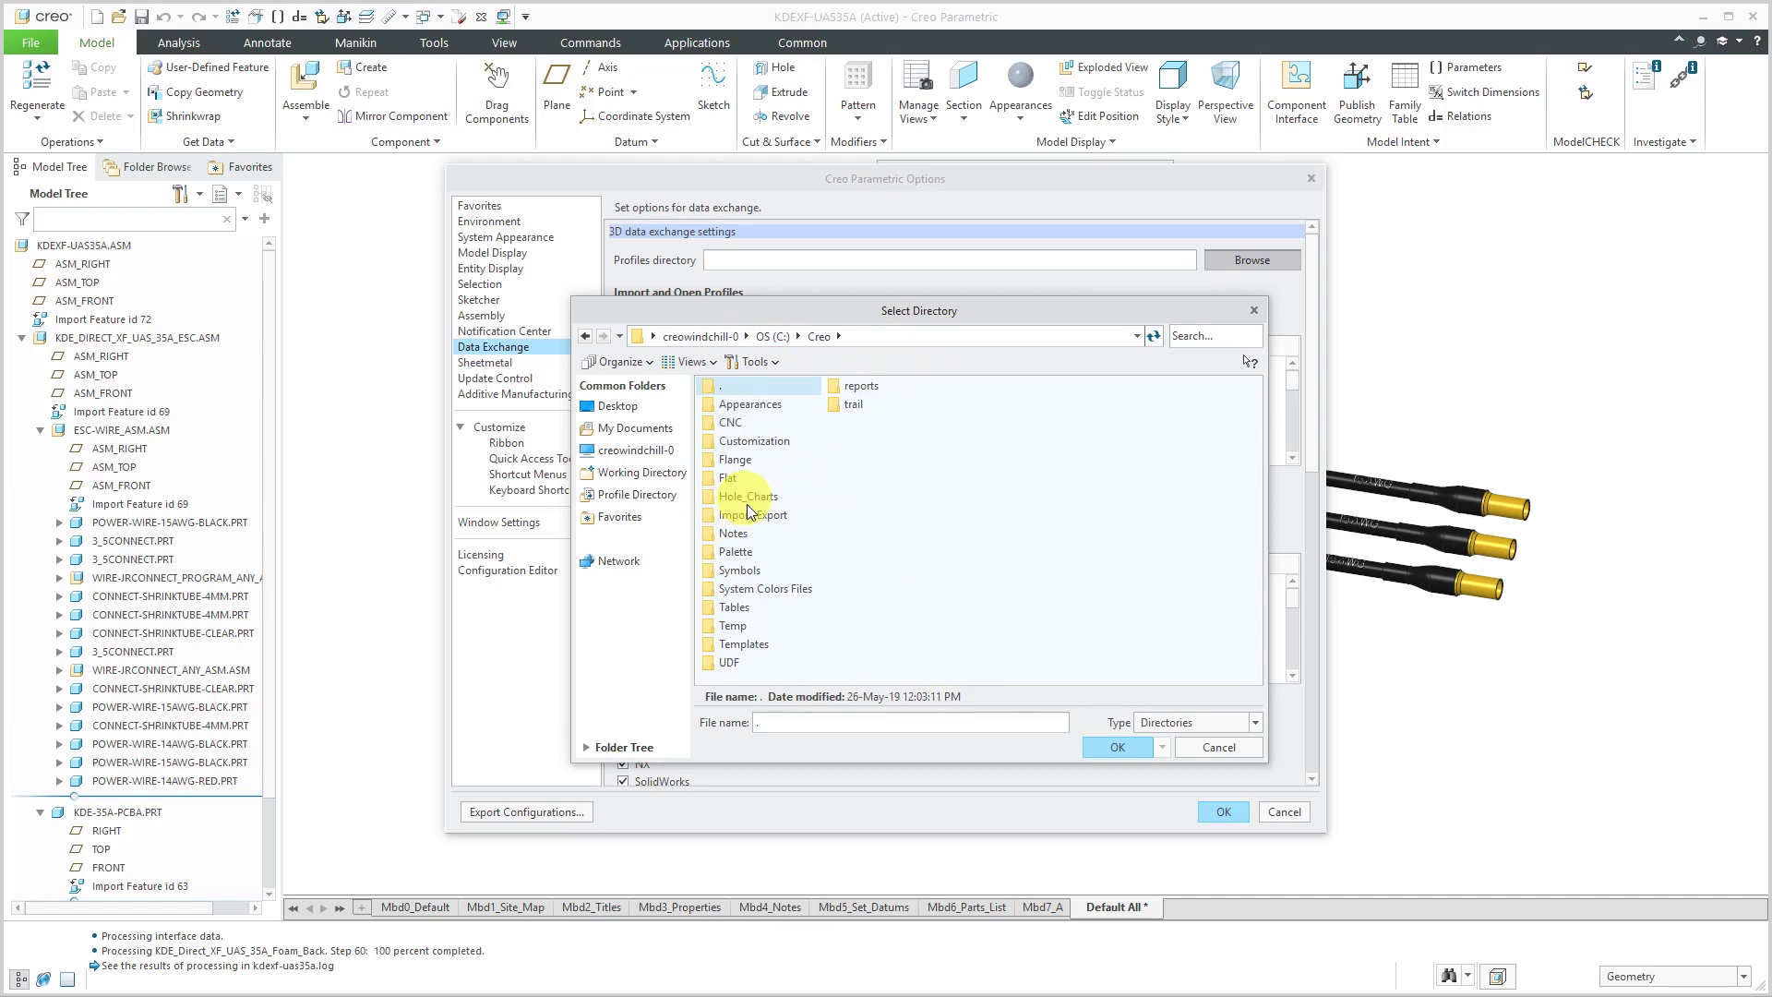
{"action": "left_click", "coordinate": [751, 515]}
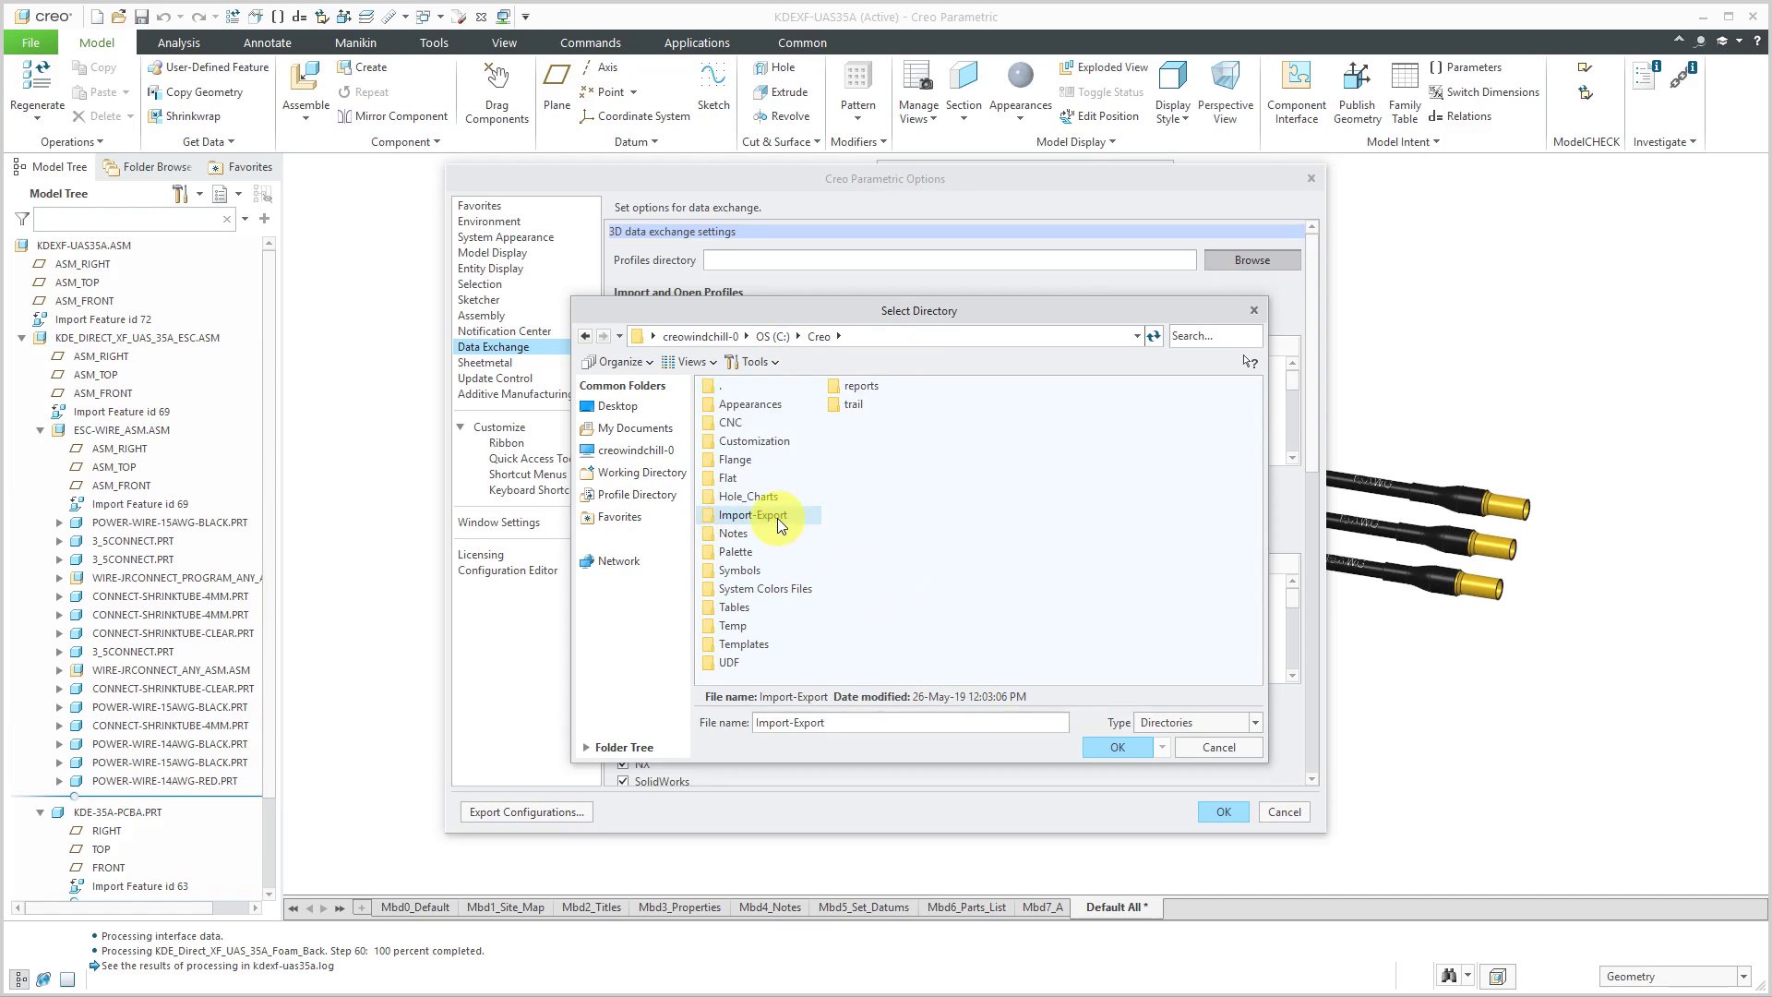
{"action": "left_click", "coordinate": [1117, 747]}
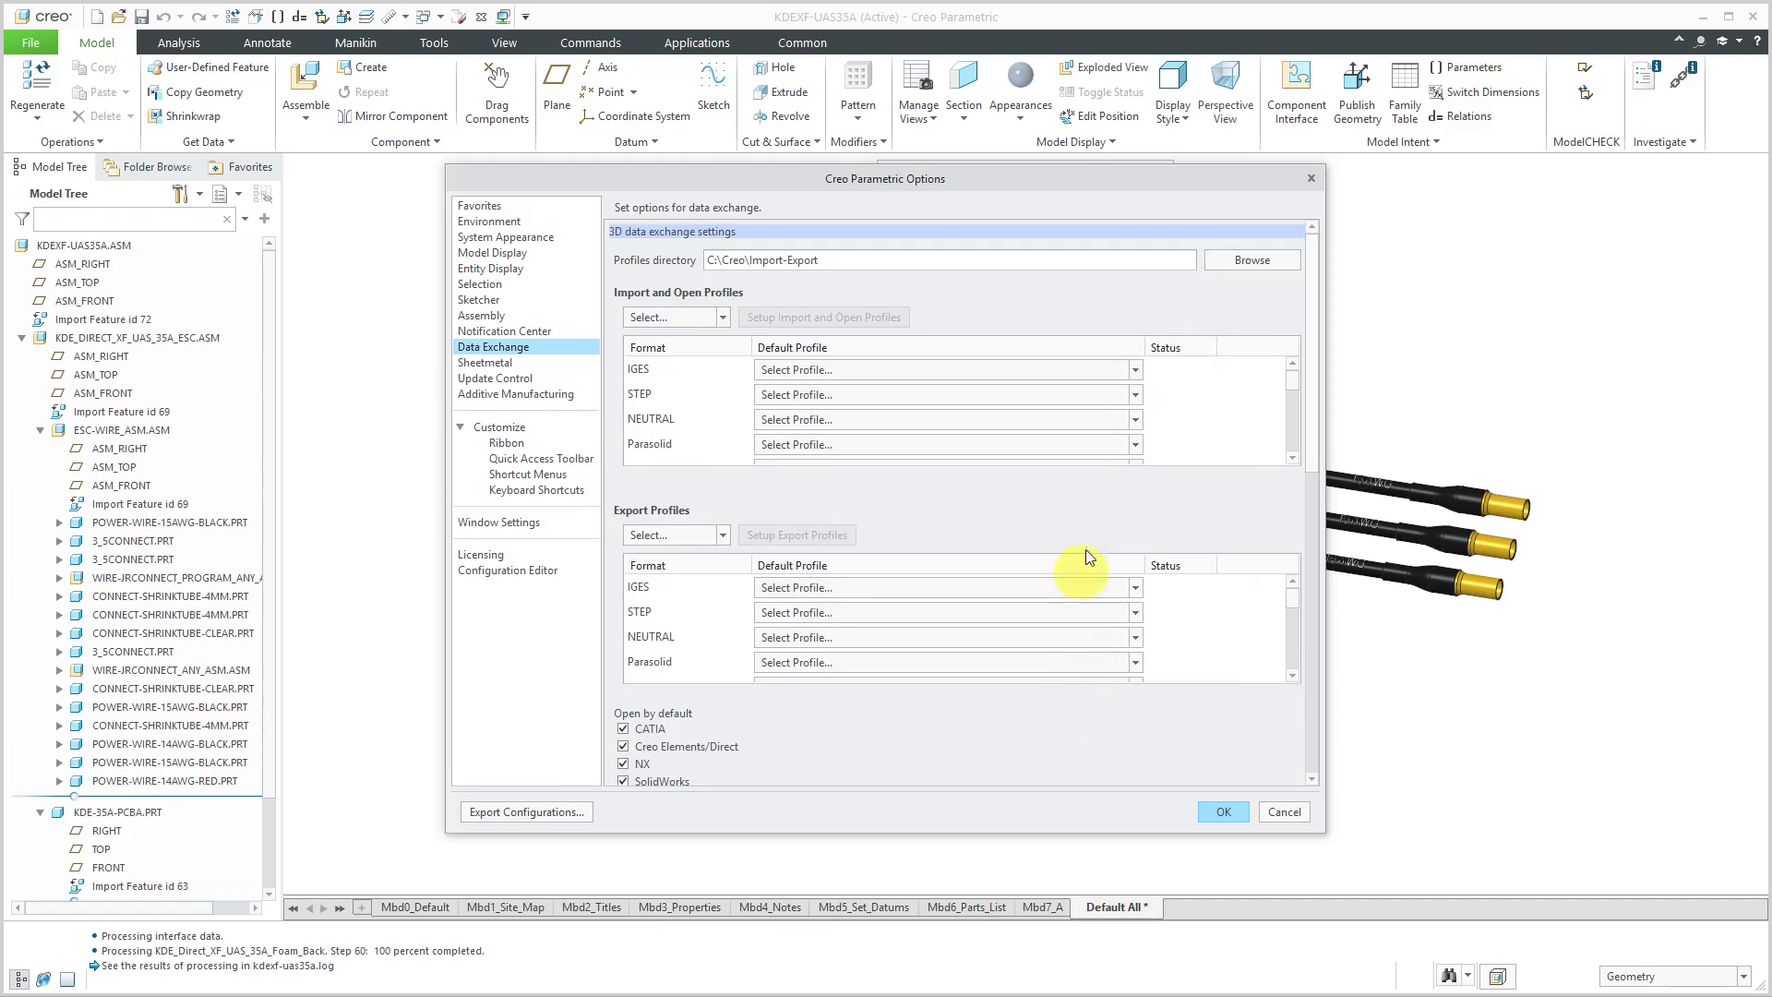
{"action": "mouse_move", "coordinate": [777, 305]}
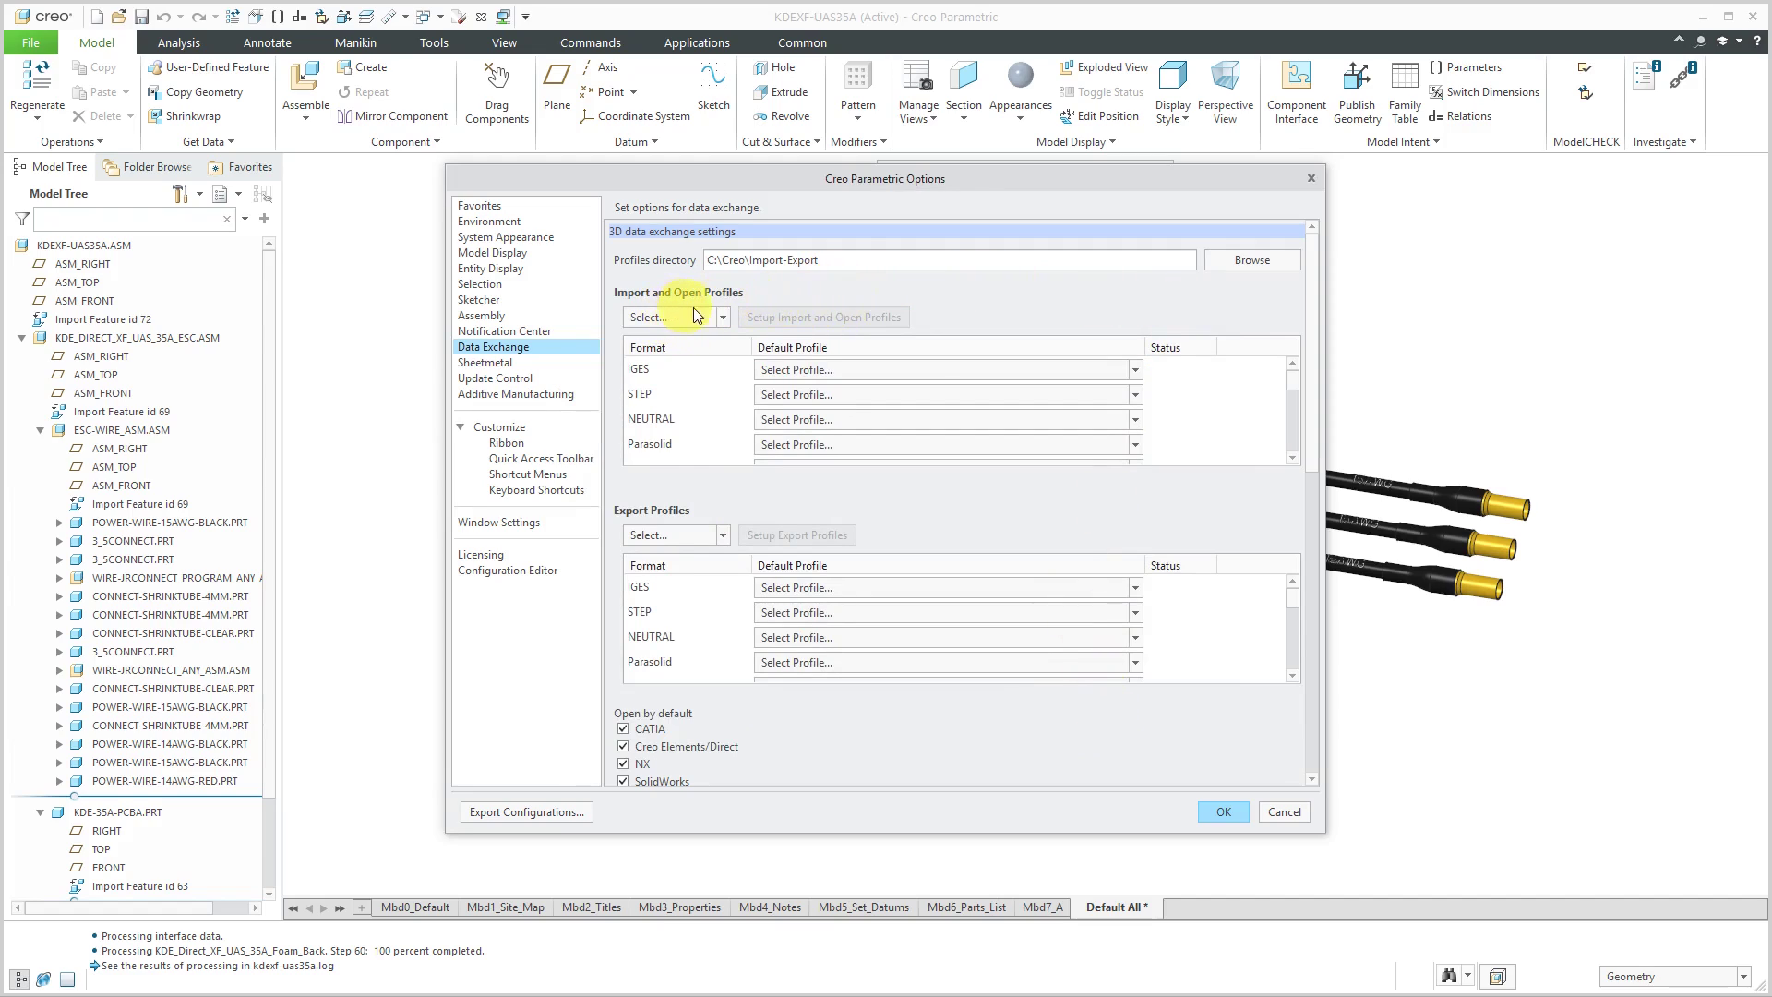
{"action": "mouse_move", "coordinate": [755, 297]}
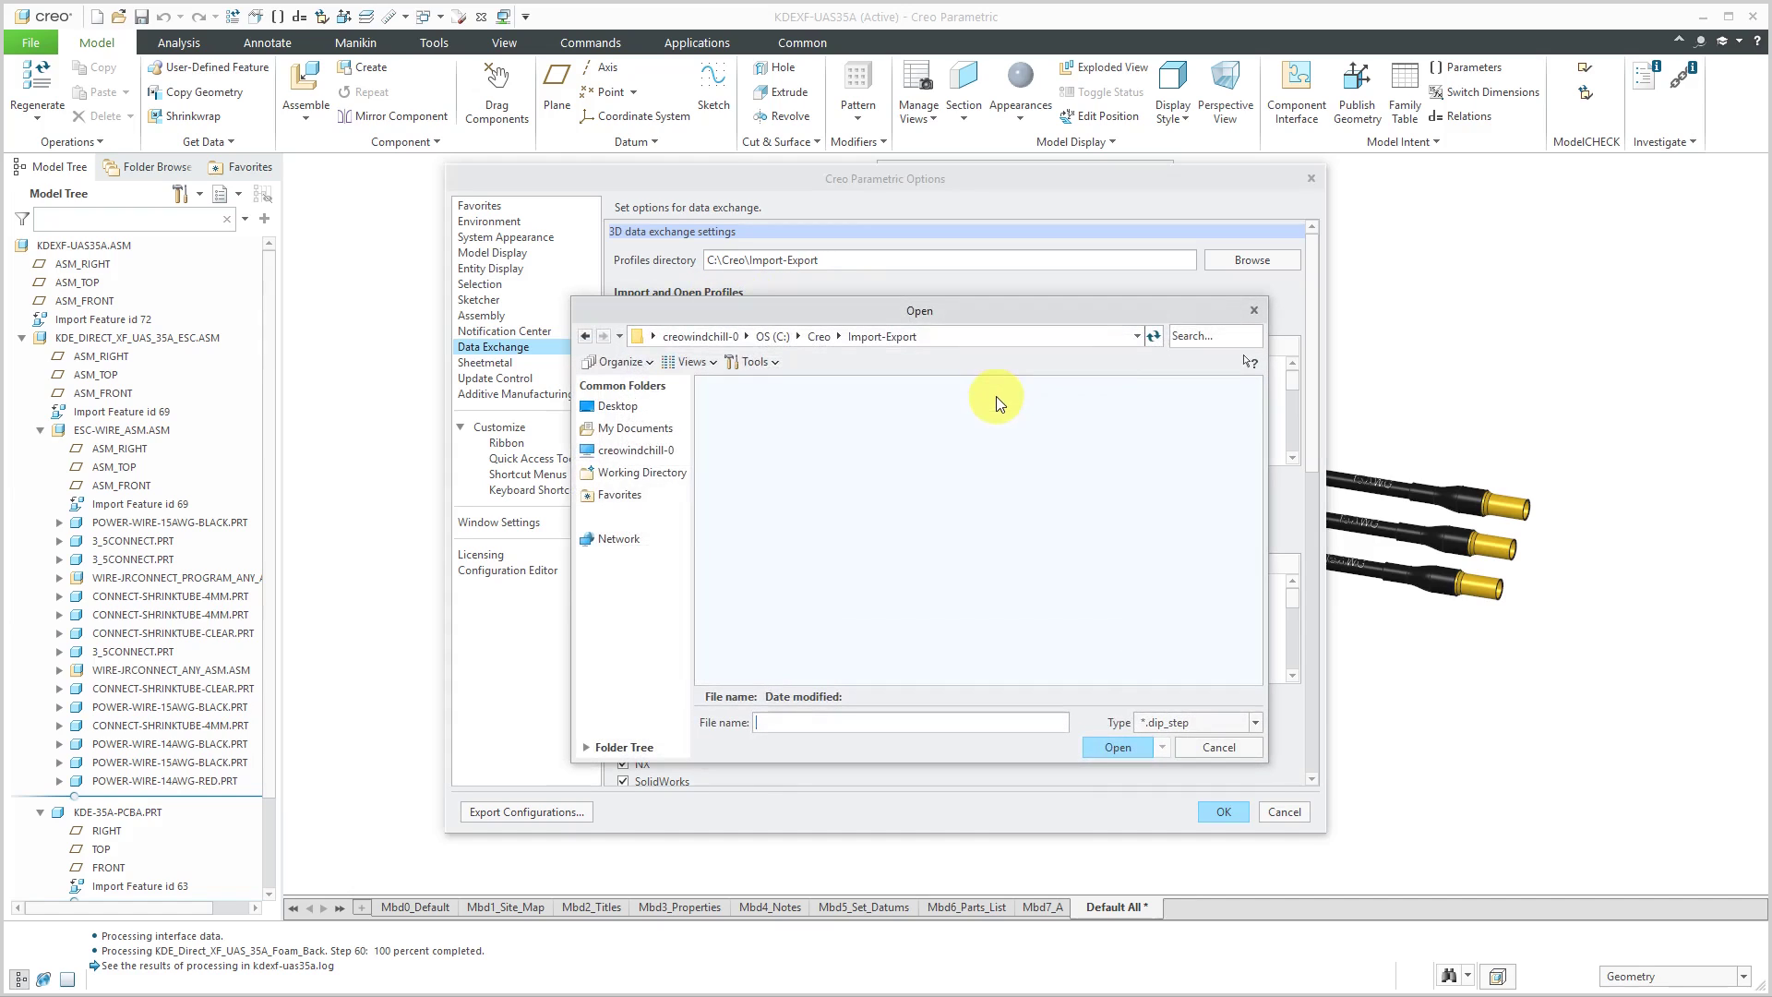
Close the profile browser without loading and select STEP in the Import and Open Profiles list.
{"action": "left_click", "coordinate": [1218, 747]}
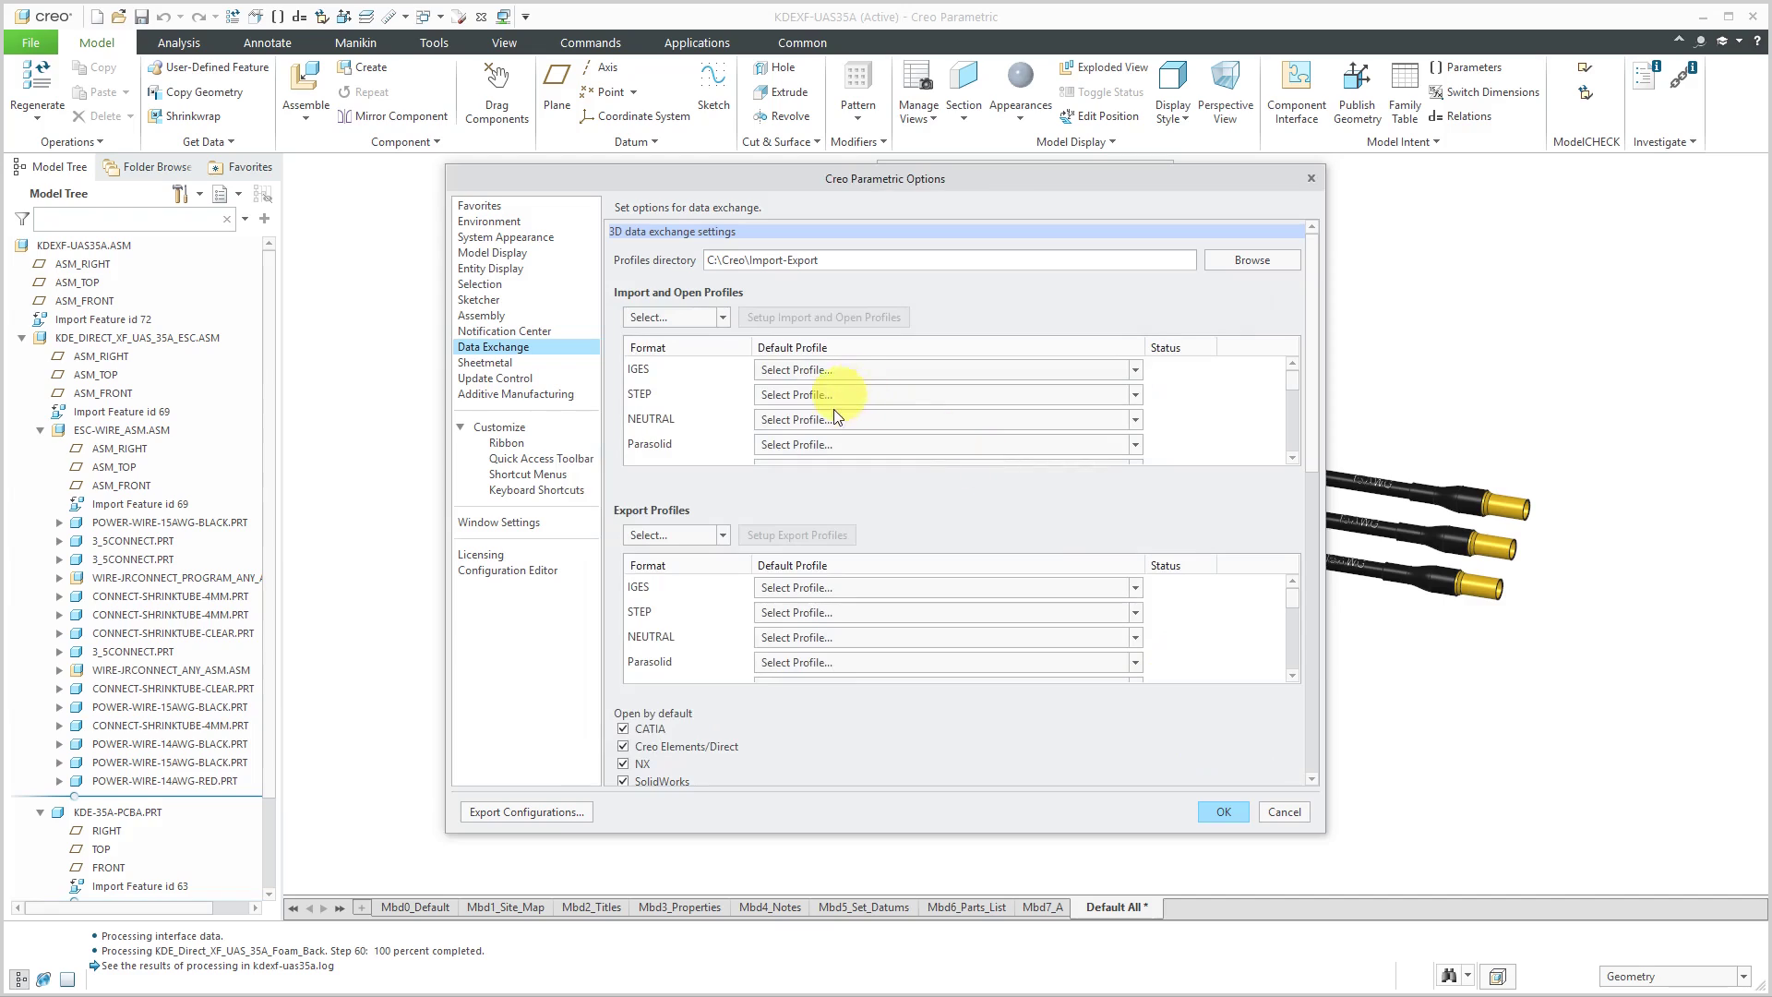
{"action": "mouse_move", "coordinate": [714, 352]}
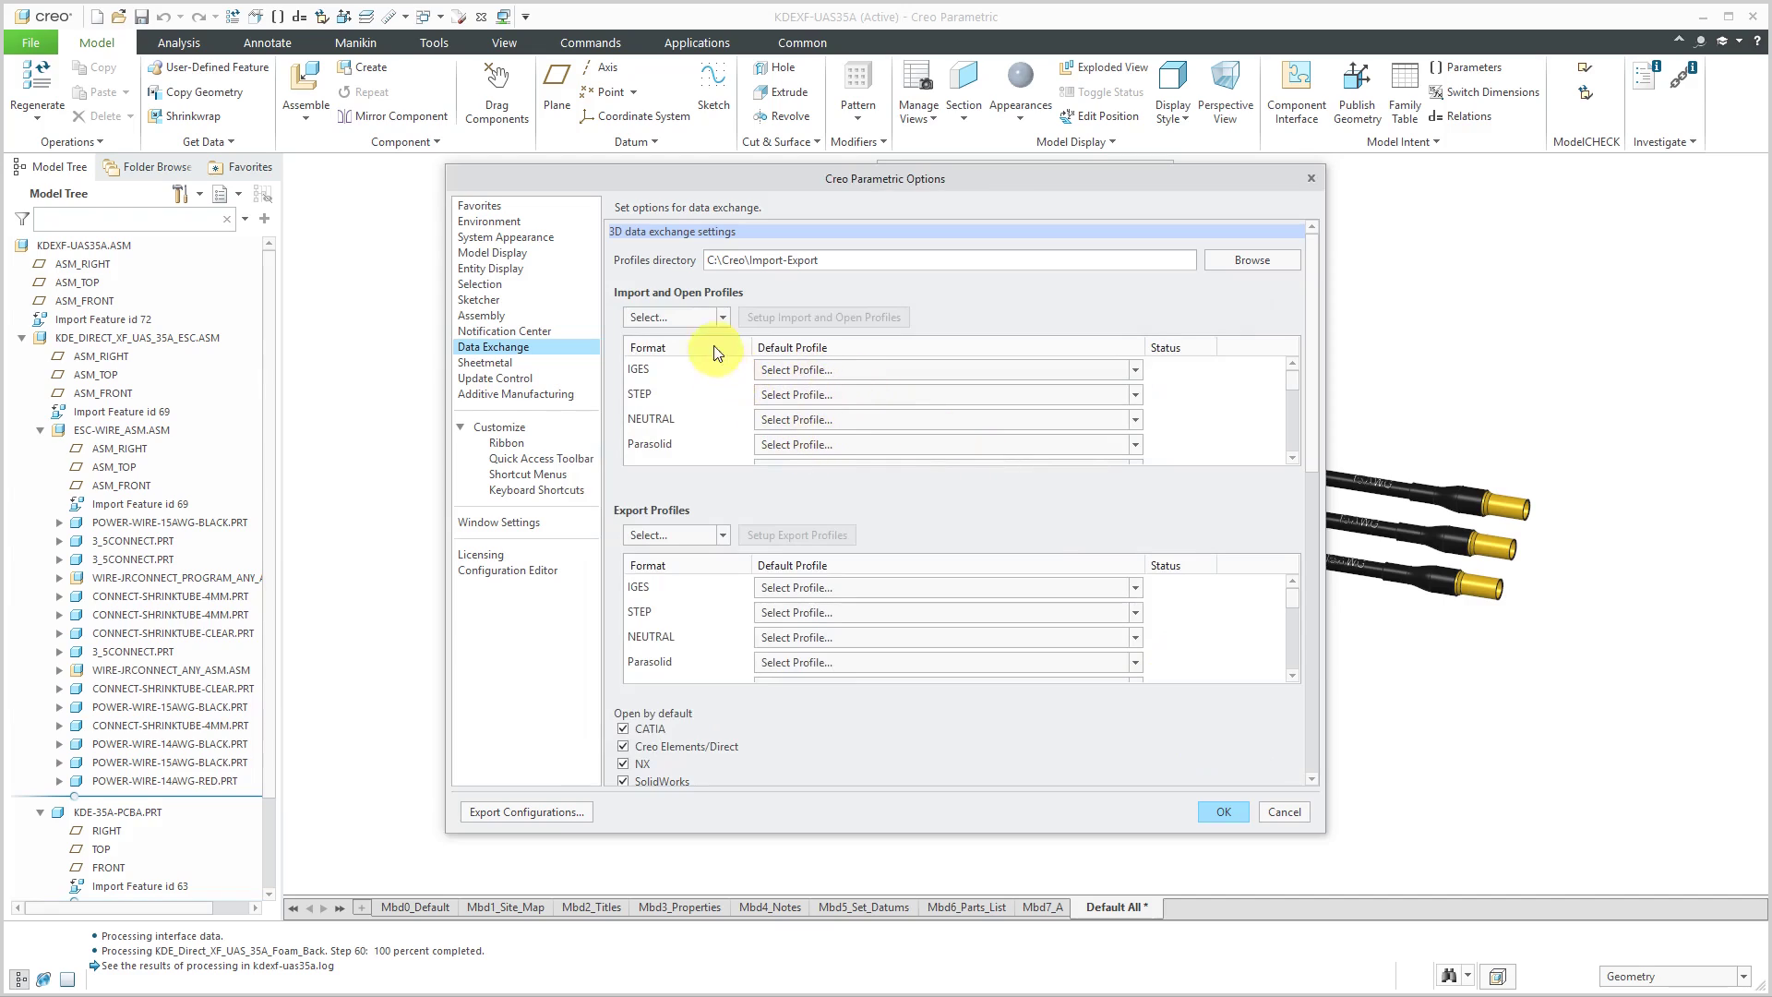
{"action": "left_click", "coordinate": [720, 316]}
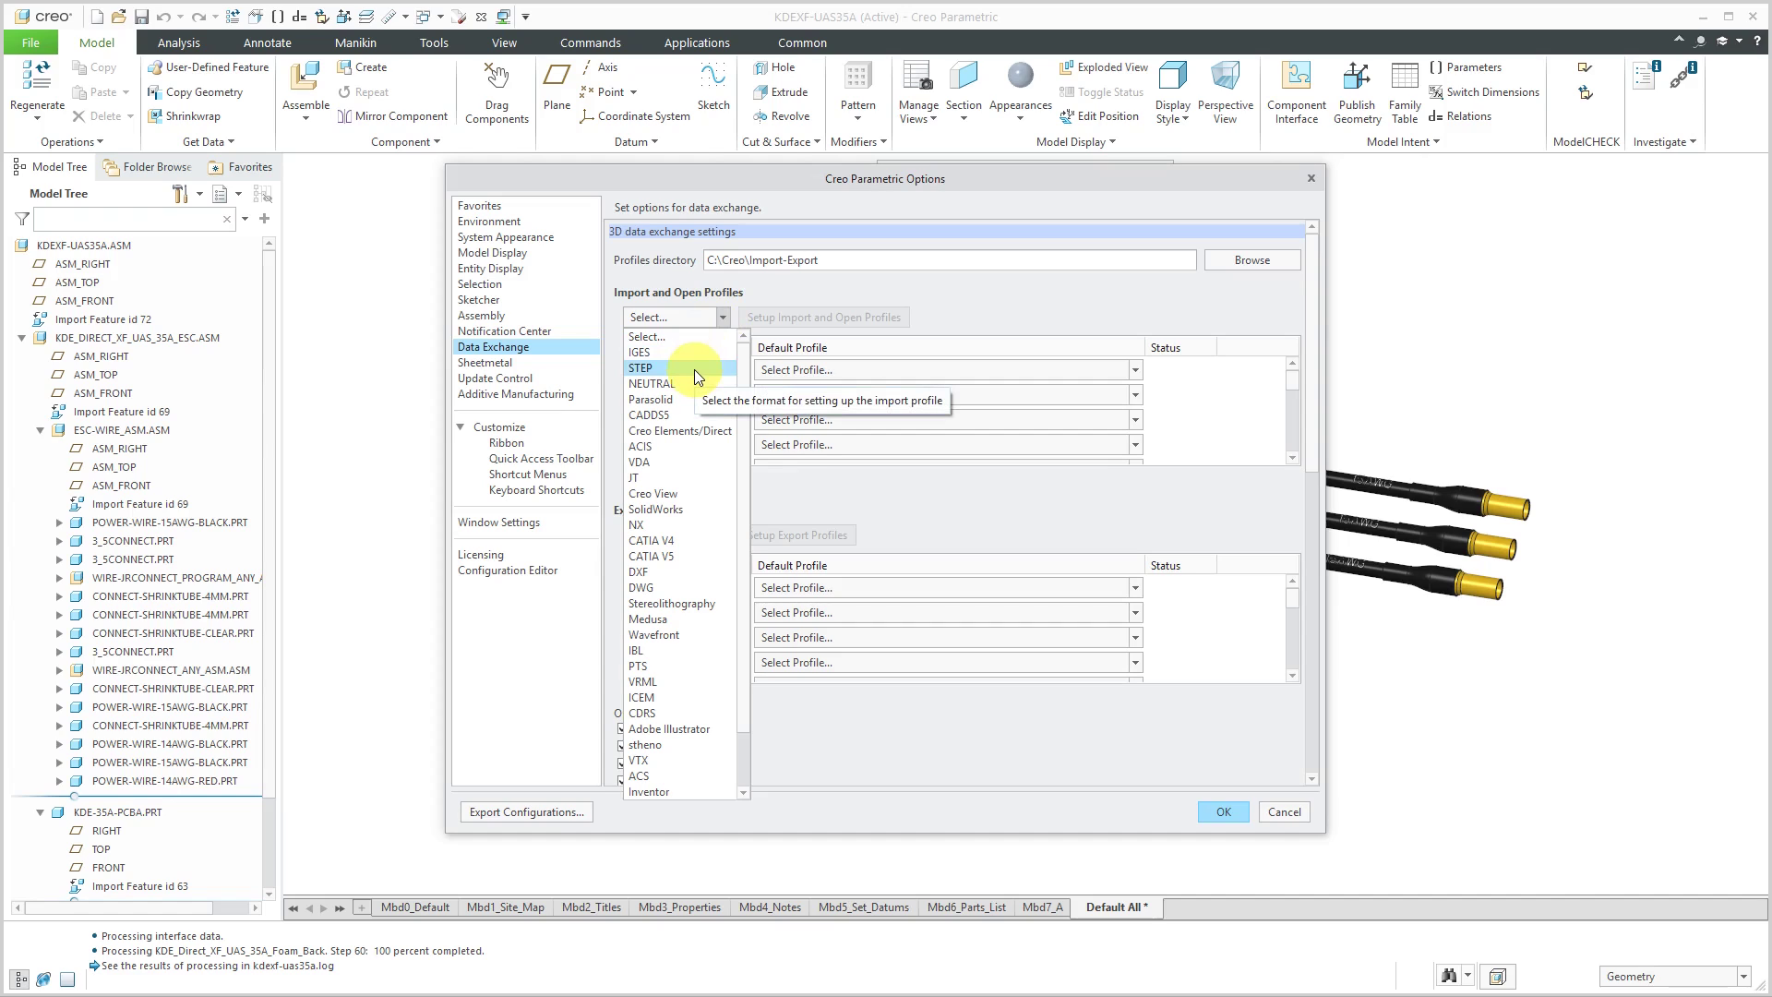
{"action": "left_click", "coordinate": [642, 367]}
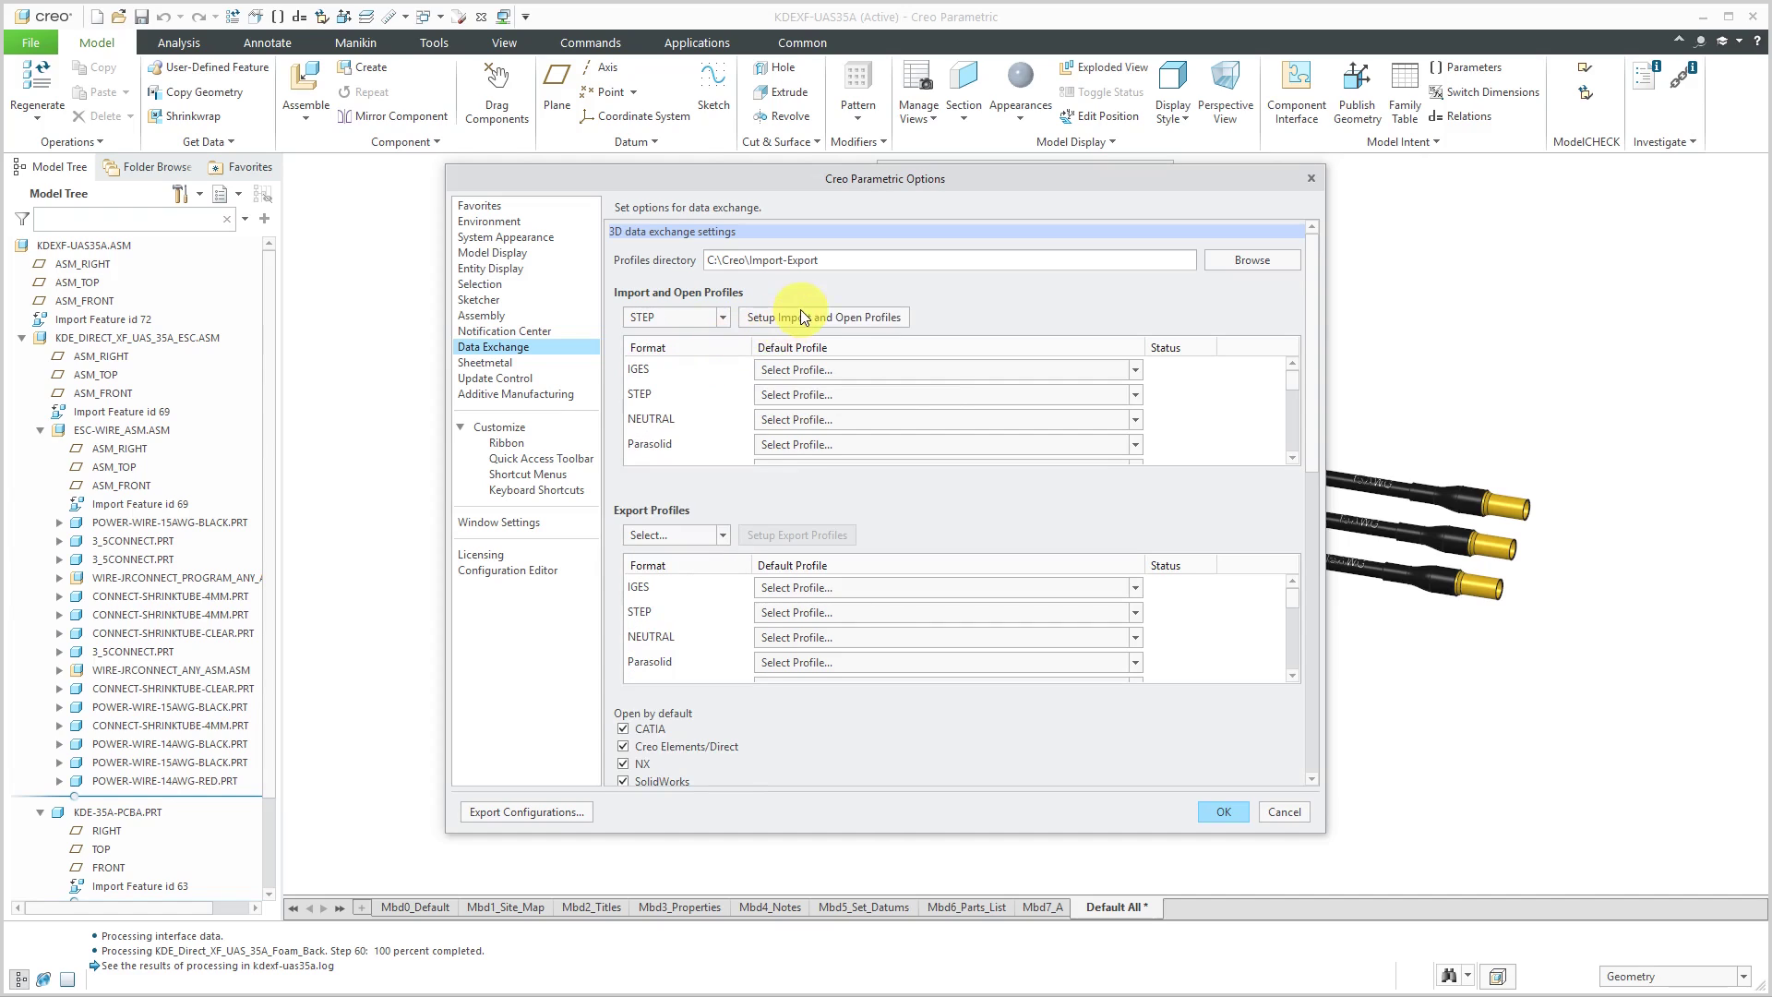
Set the STEP import profile type to Geometry and review its Surface, Curve, Point, Filter and Misc tabs.
{"action": "left_click", "coordinate": [822, 317]}
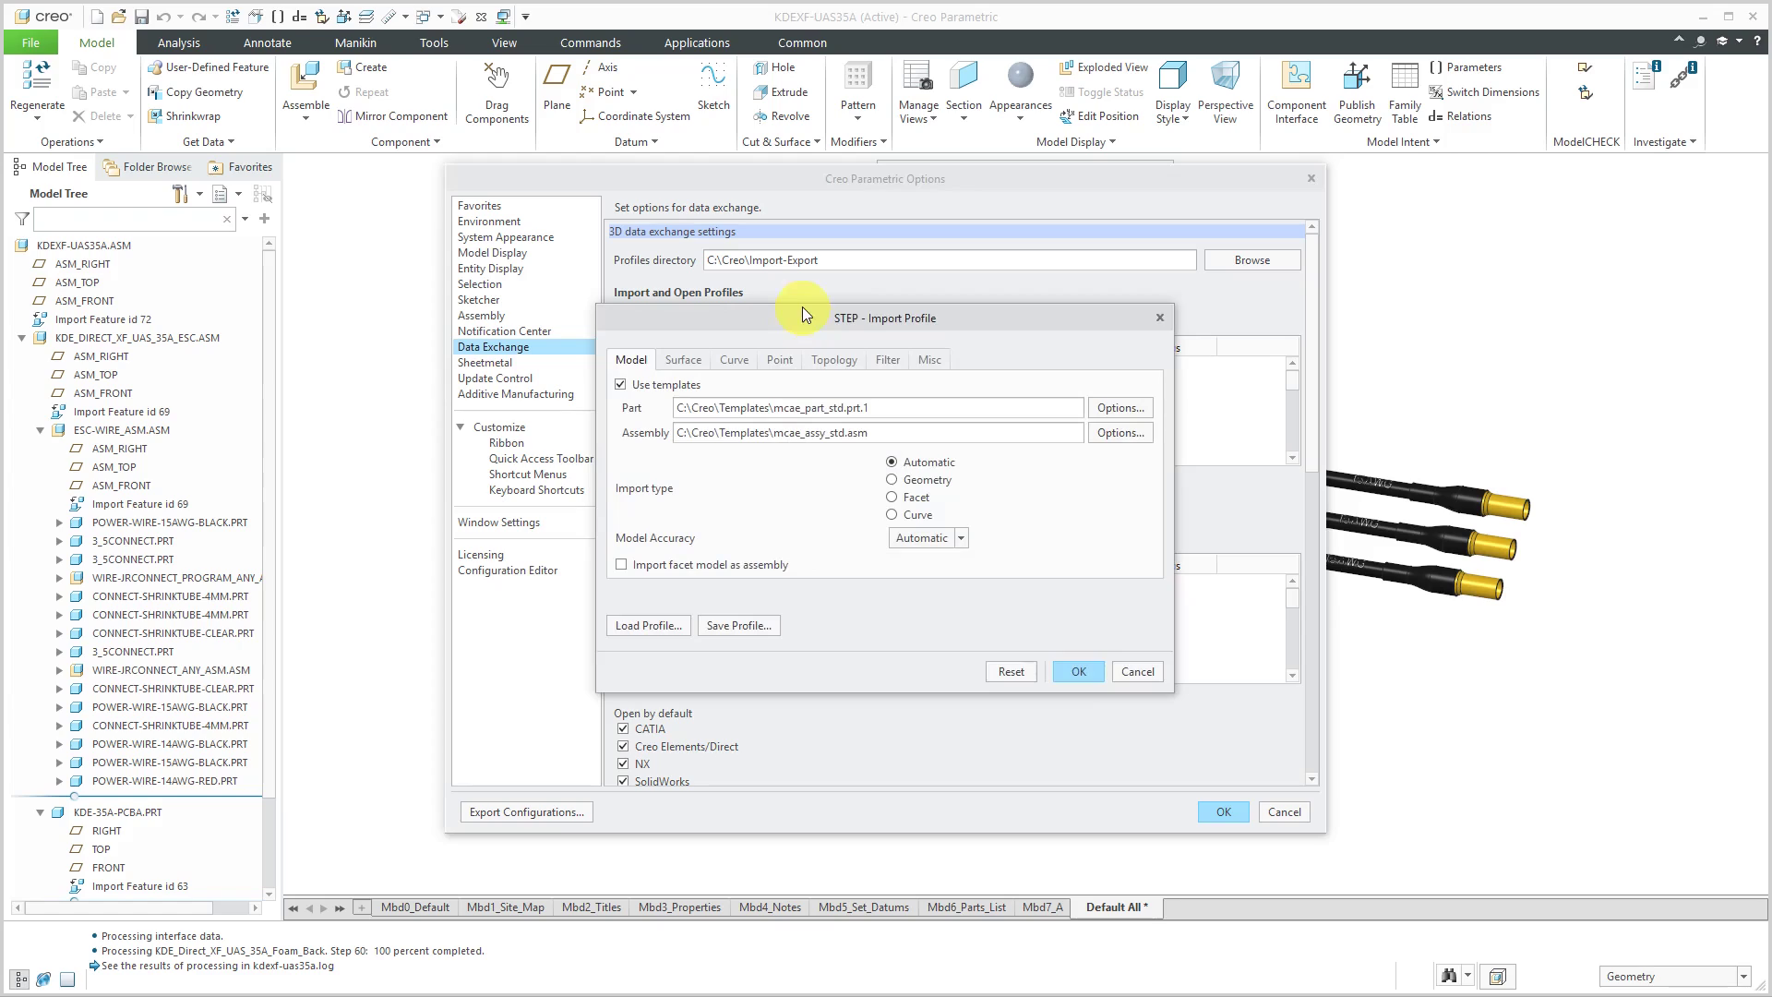
{"action": "mouse_move", "coordinate": [819, 483]}
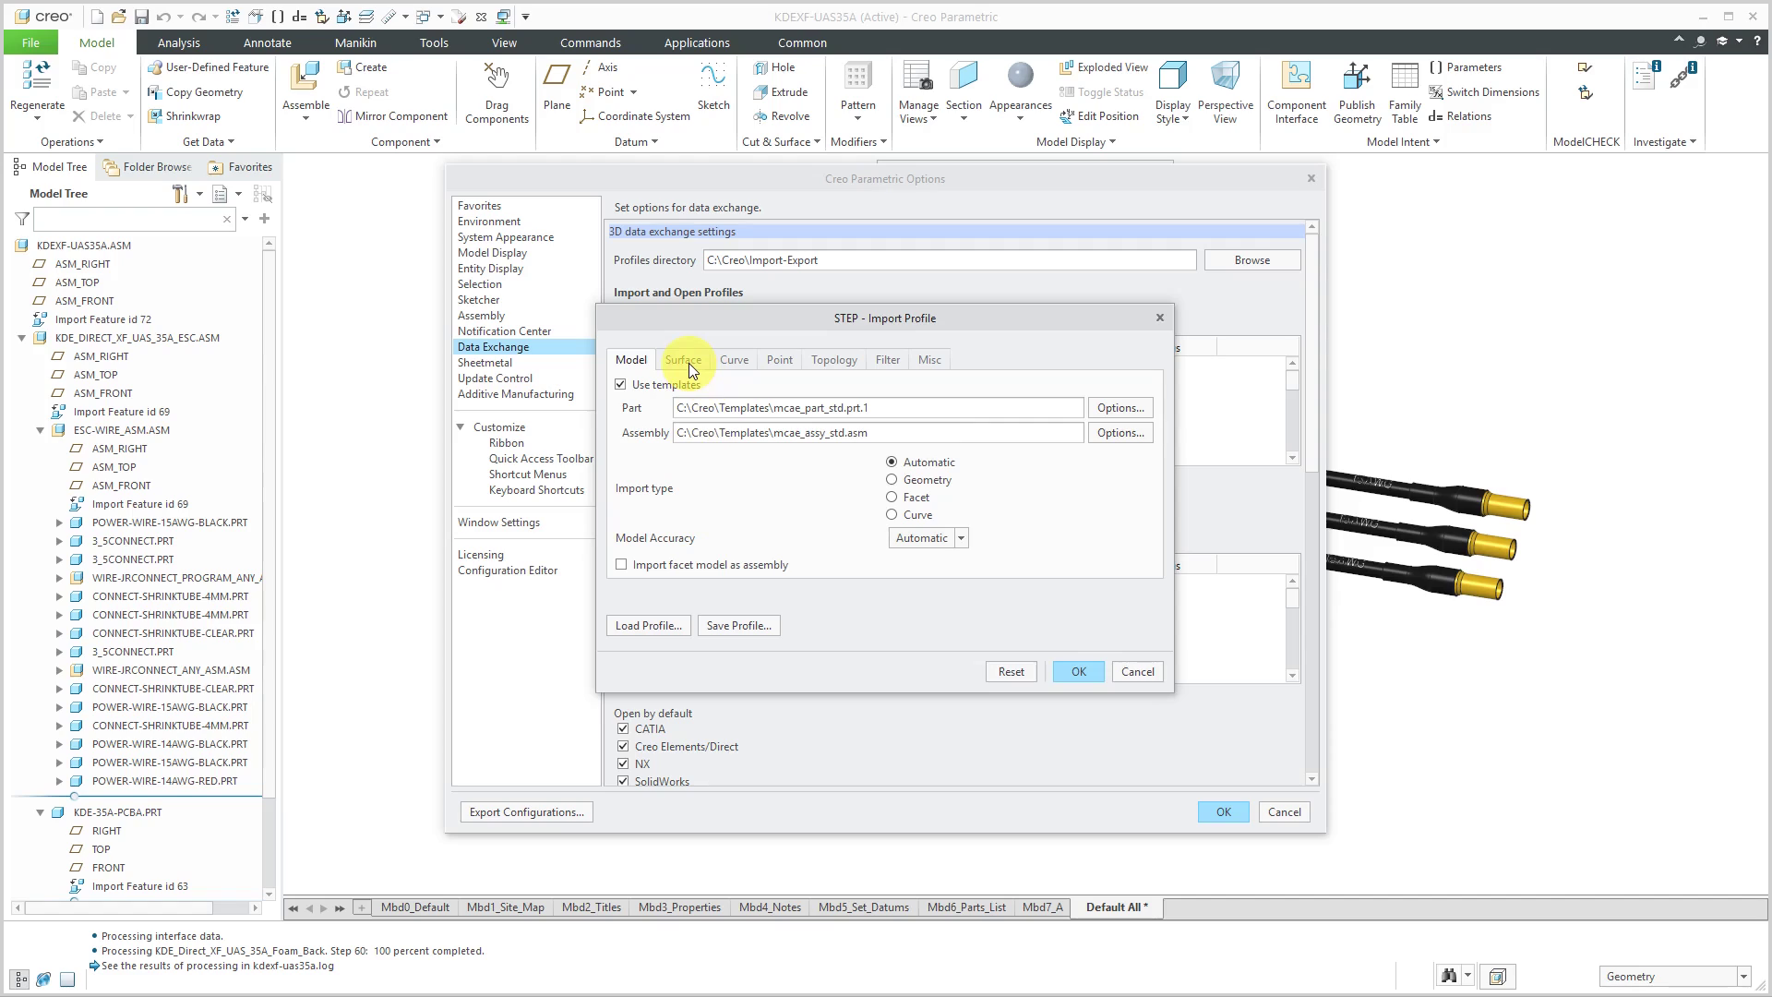
{"action": "left_click", "coordinate": [893, 479]}
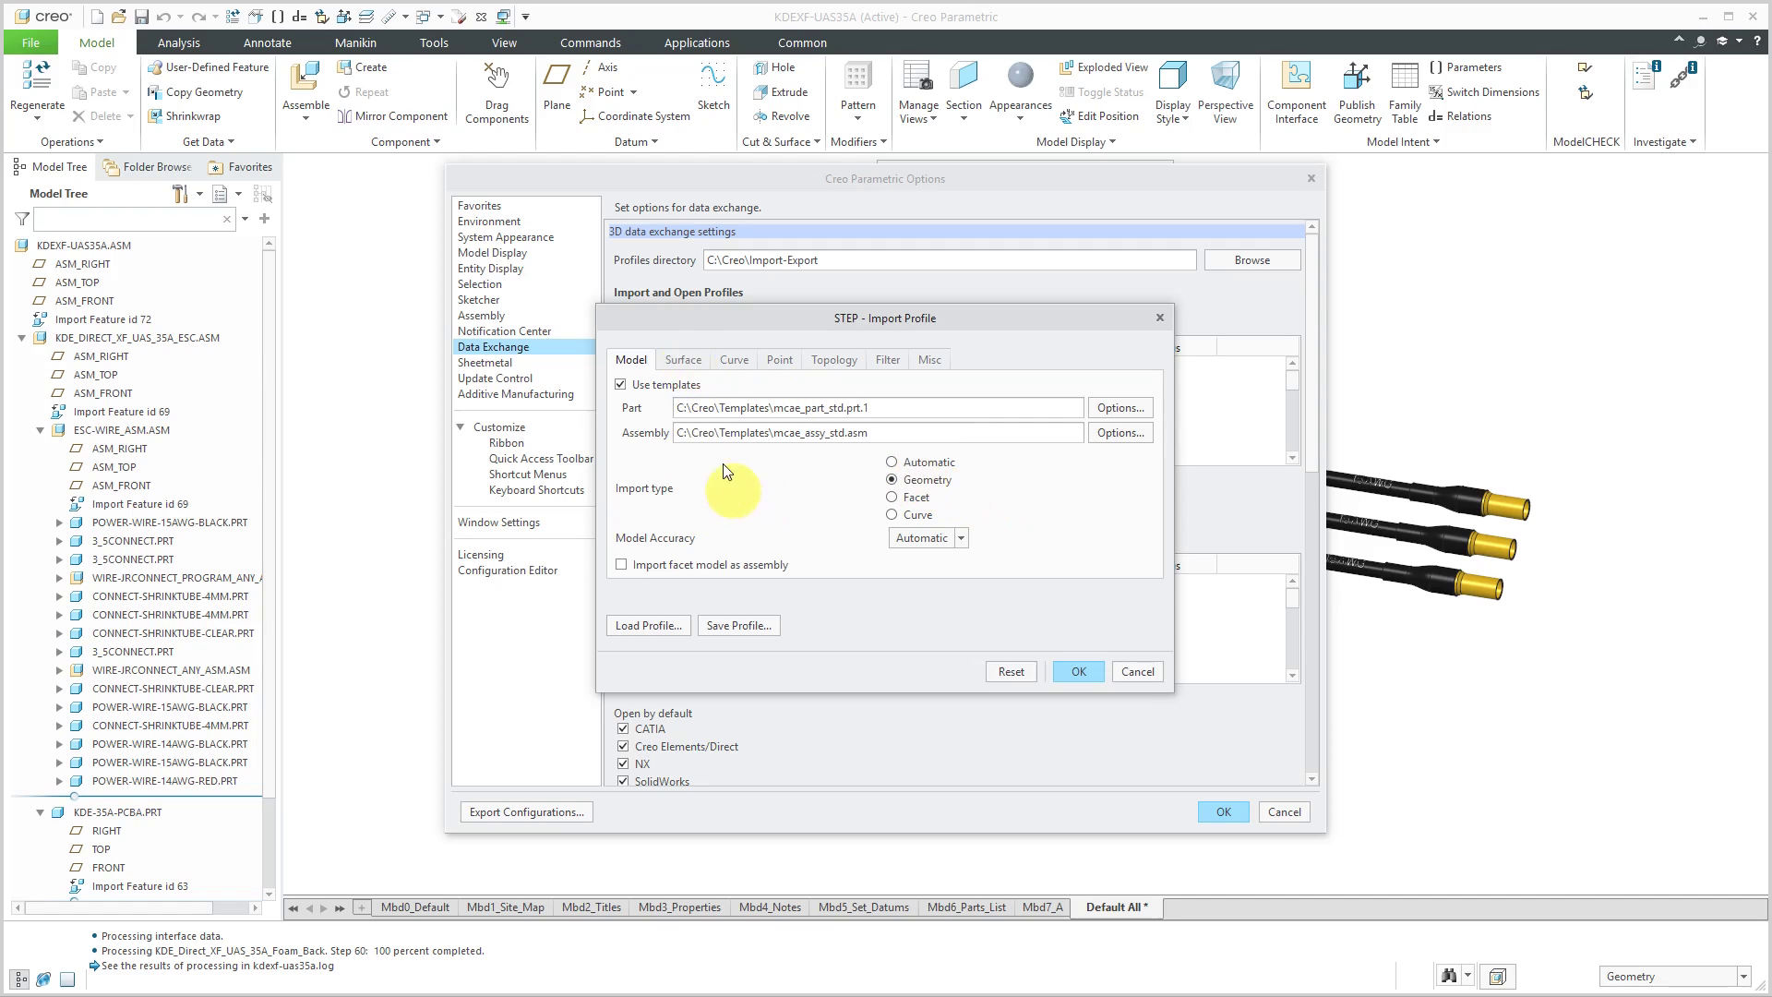
{"action": "left_click", "coordinate": [683, 359]}
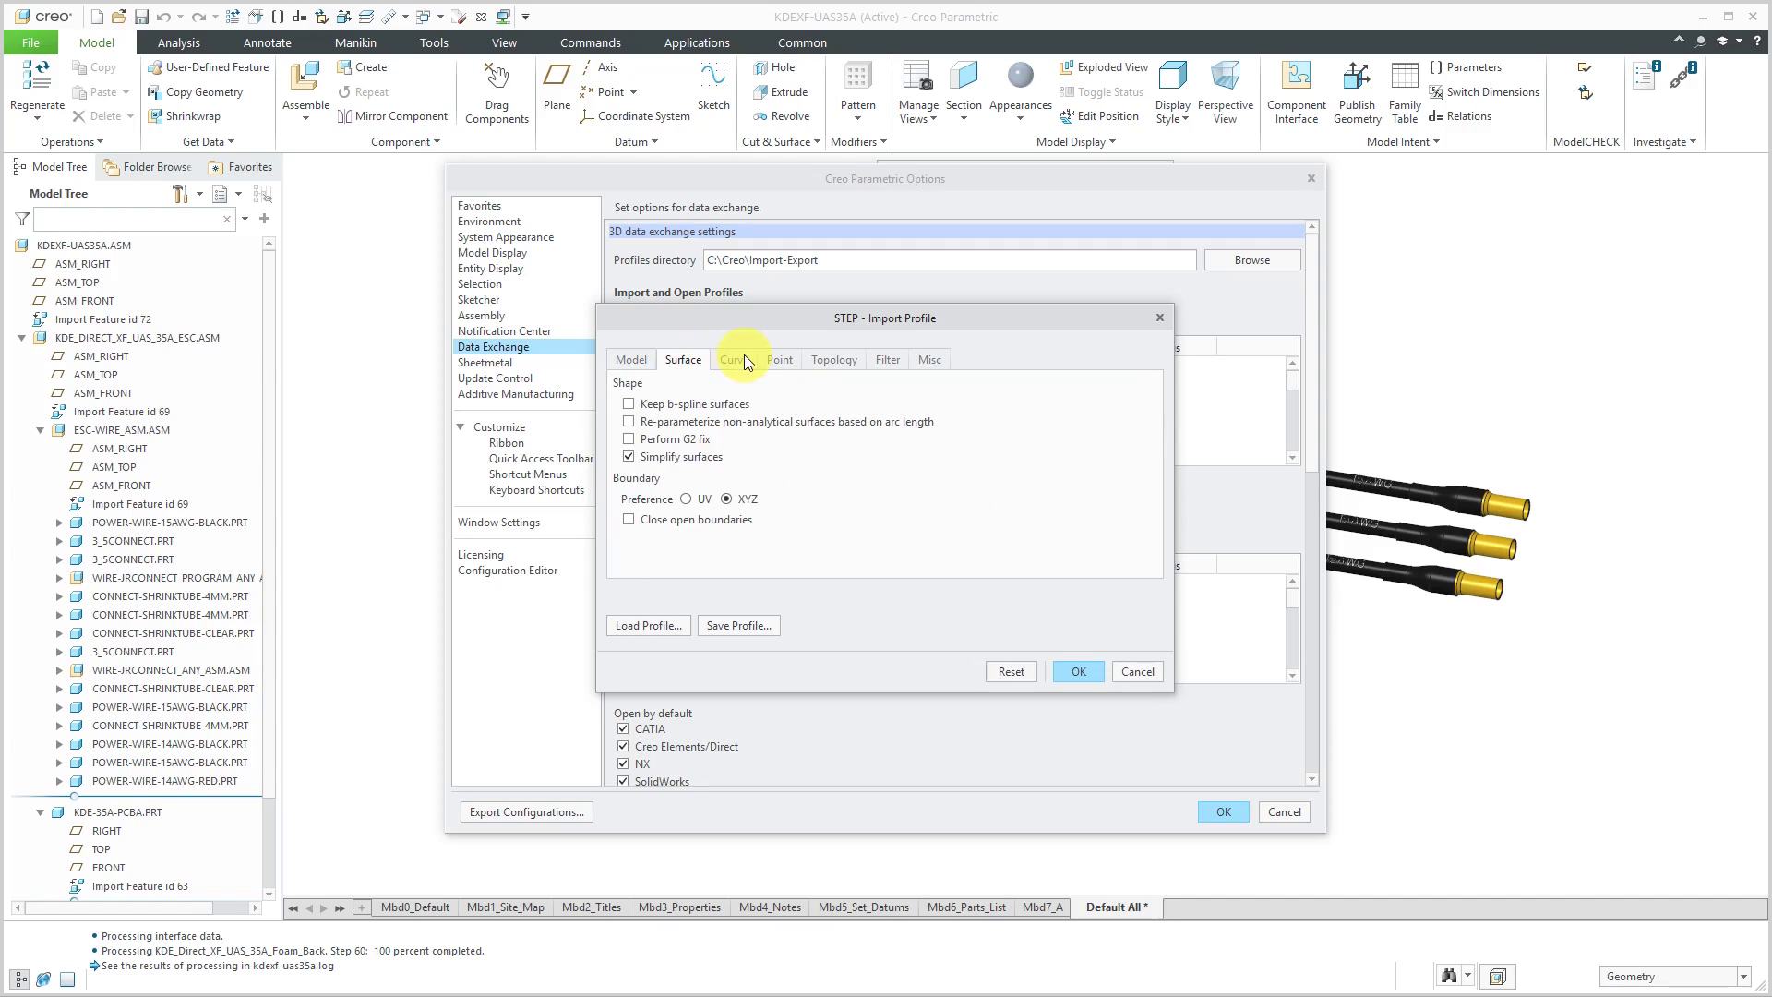
{"action": "left_click", "coordinate": [733, 359]}
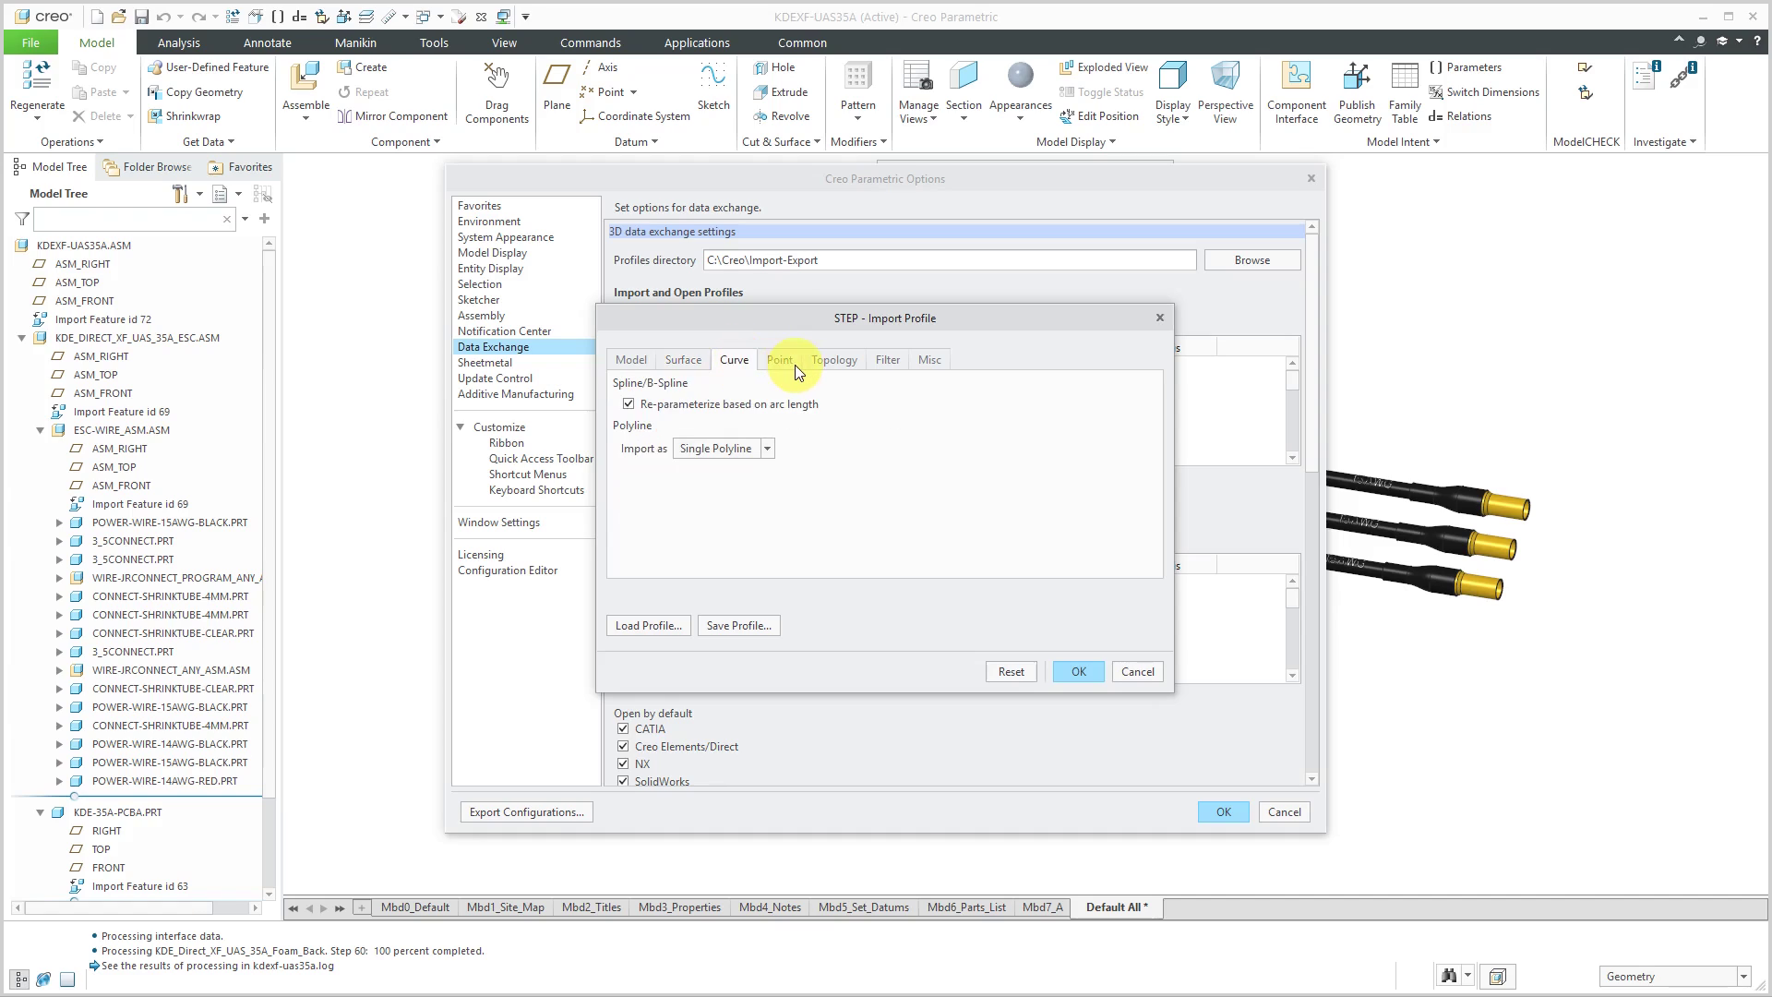
{"action": "left_click", "coordinate": [780, 359]}
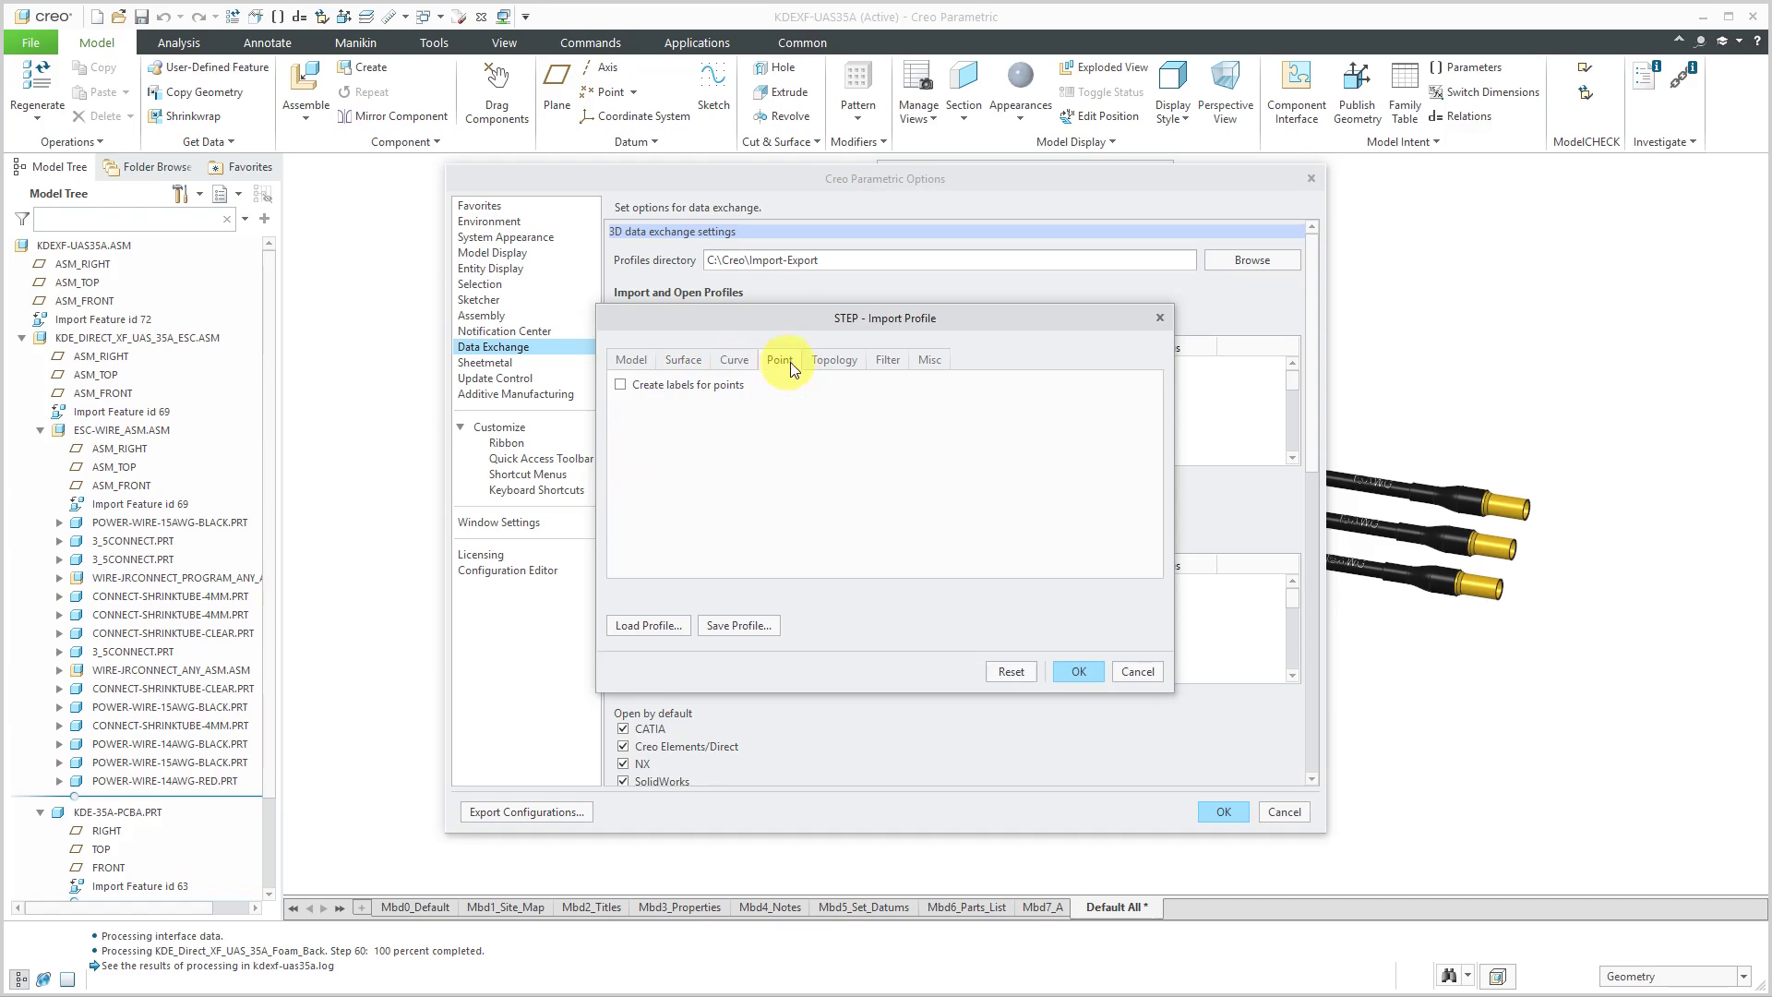
{"action": "left_click", "coordinate": [887, 359]}
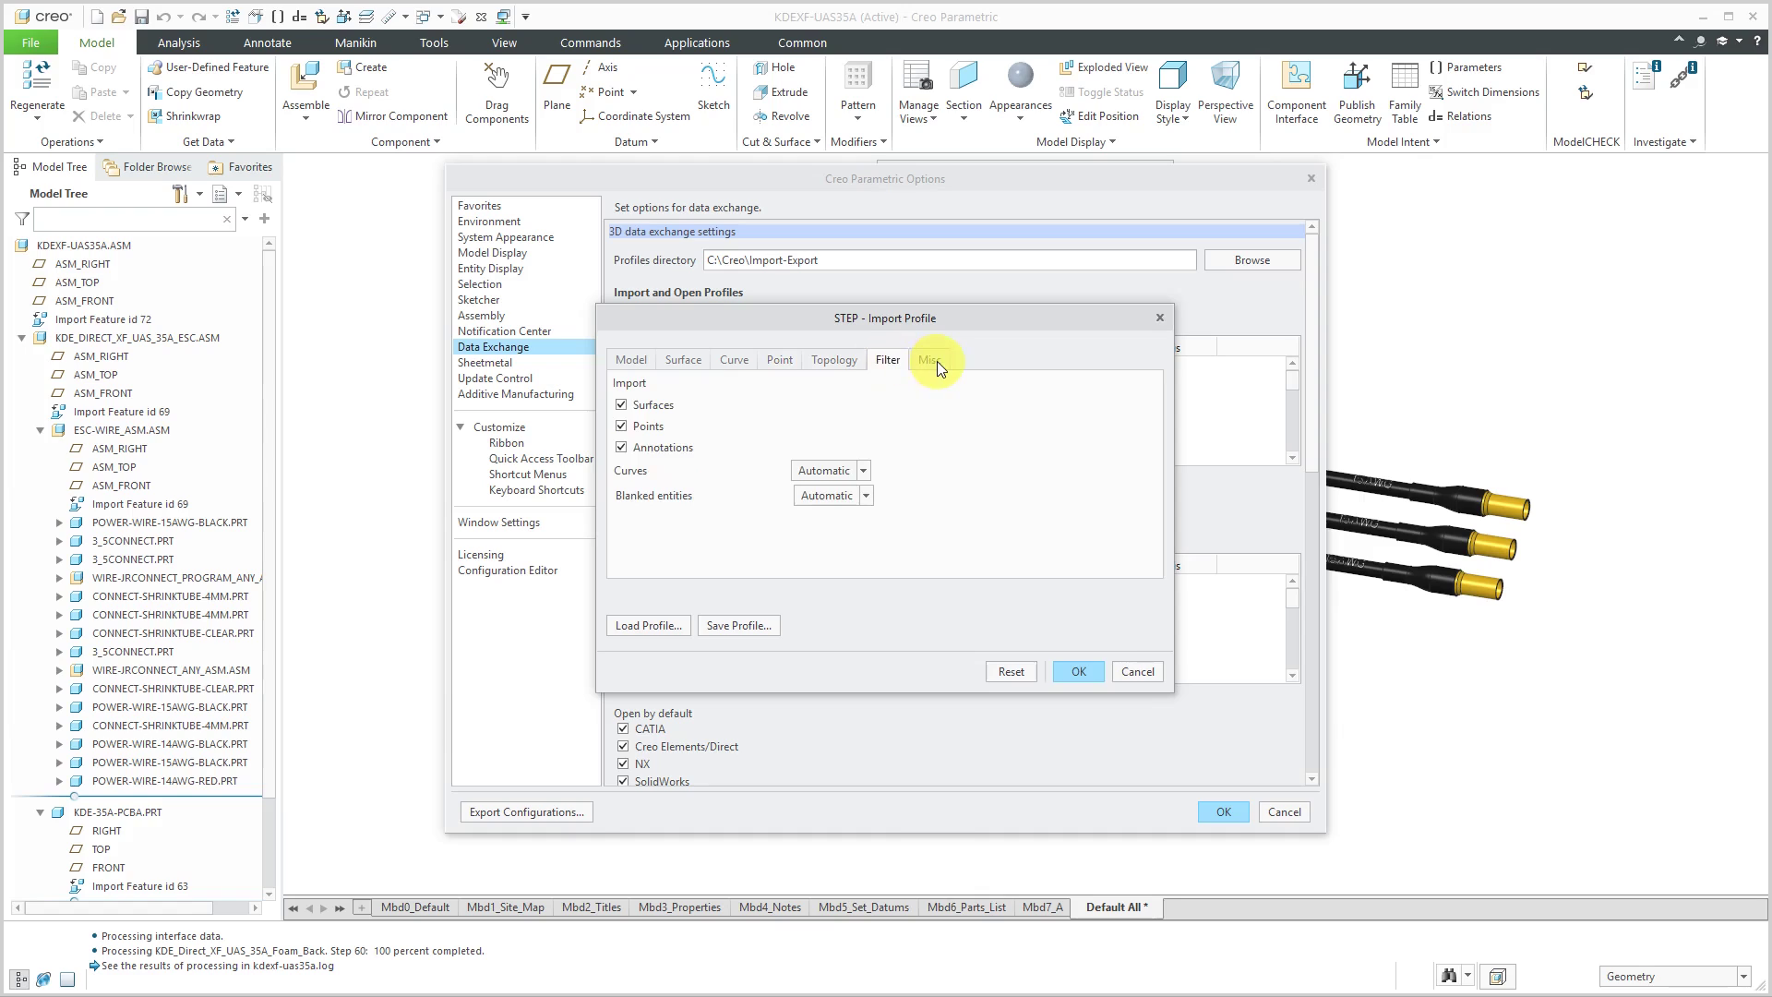
{"action": "left_click", "coordinate": [931, 359]}
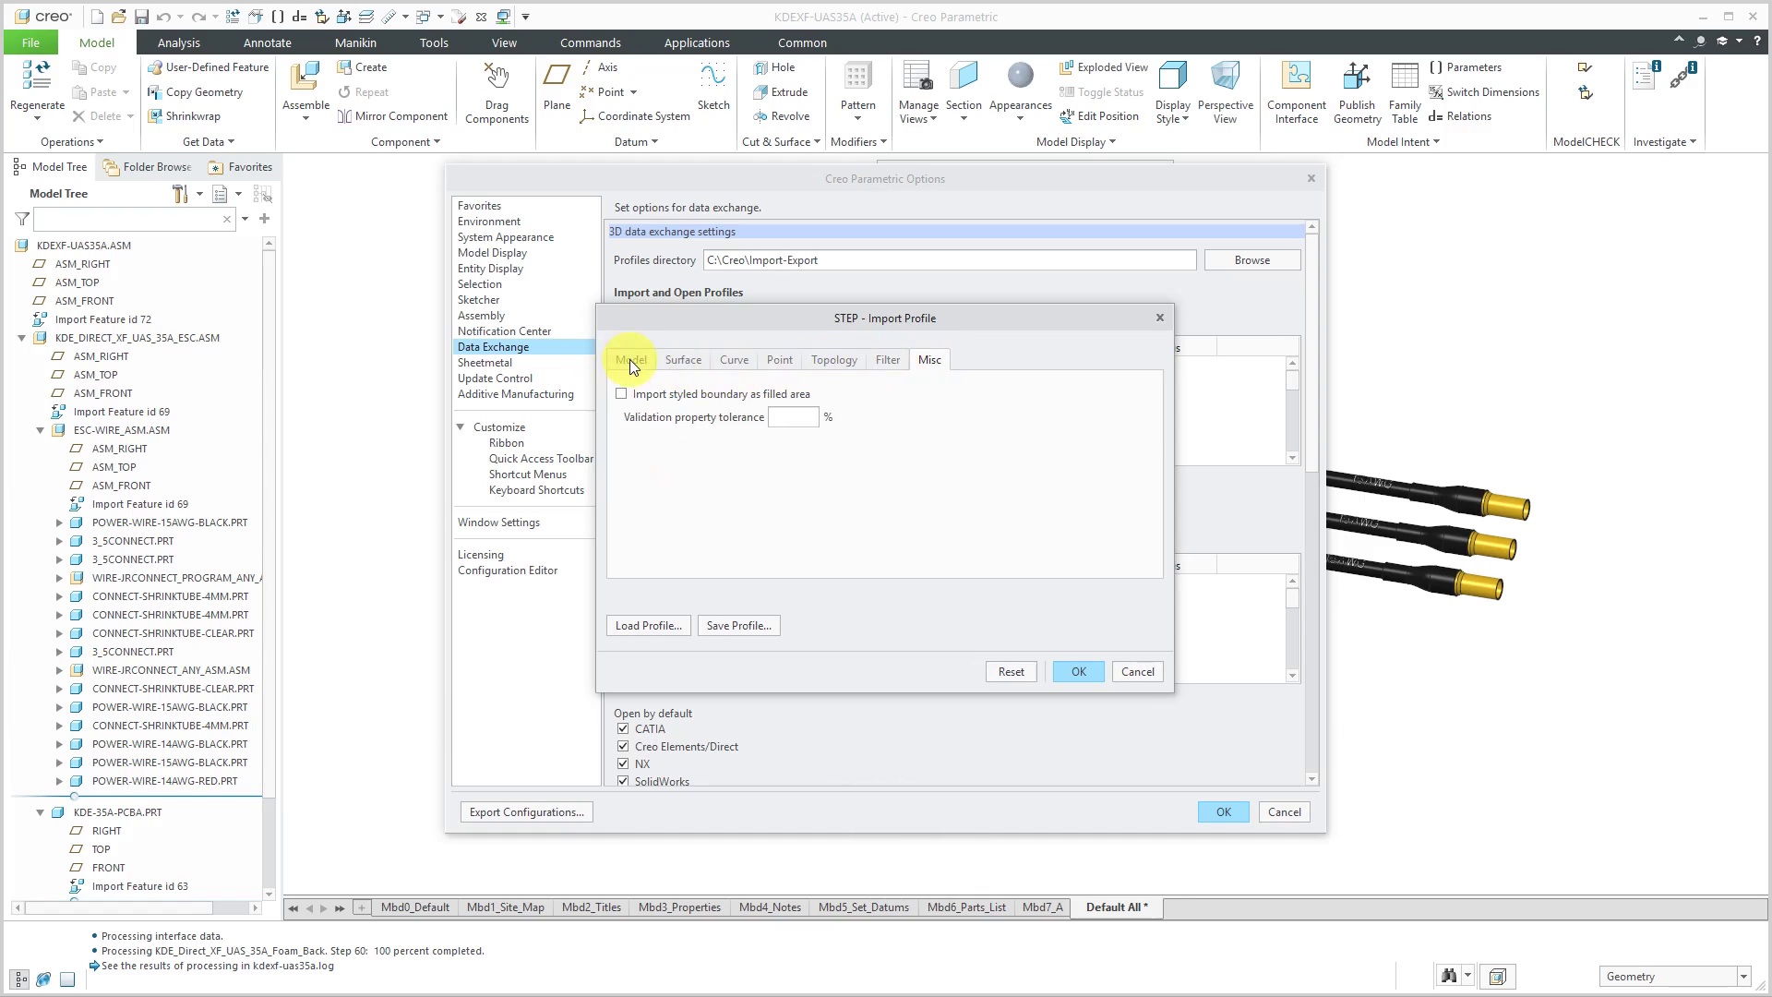
{"action": "left_click", "coordinate": [630, 359]}
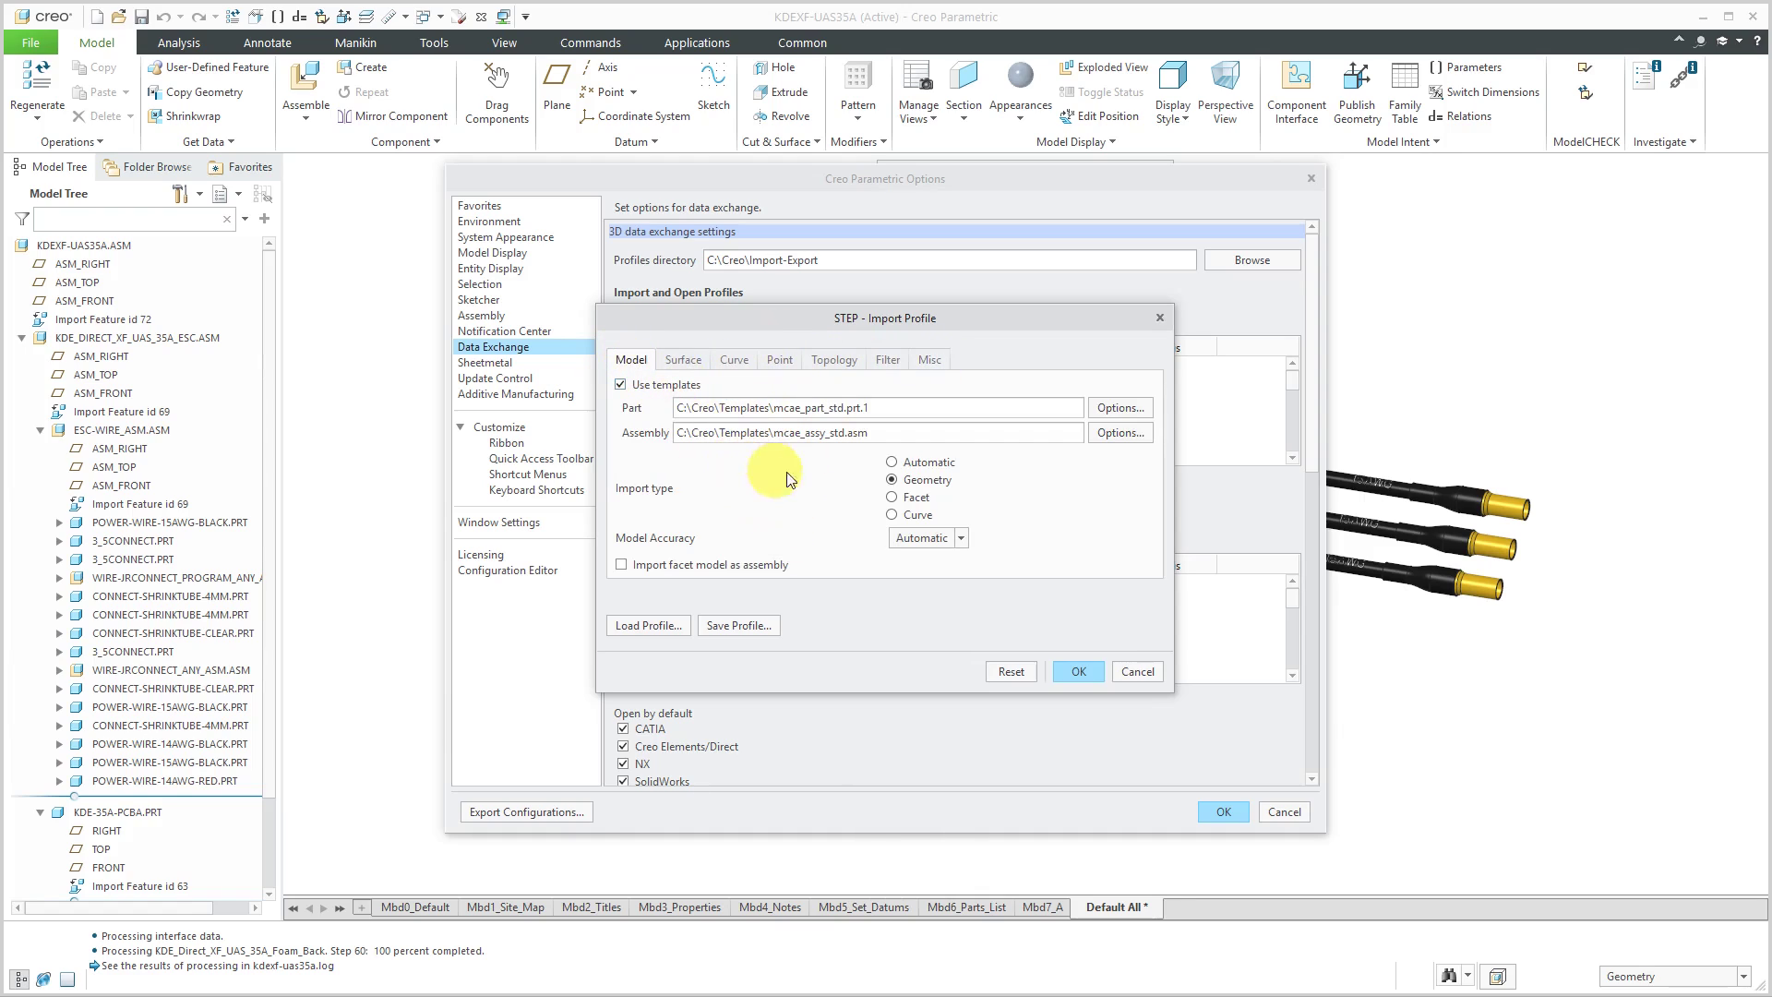
{"action": "mouse_move", "coordinate": [750, 469]}
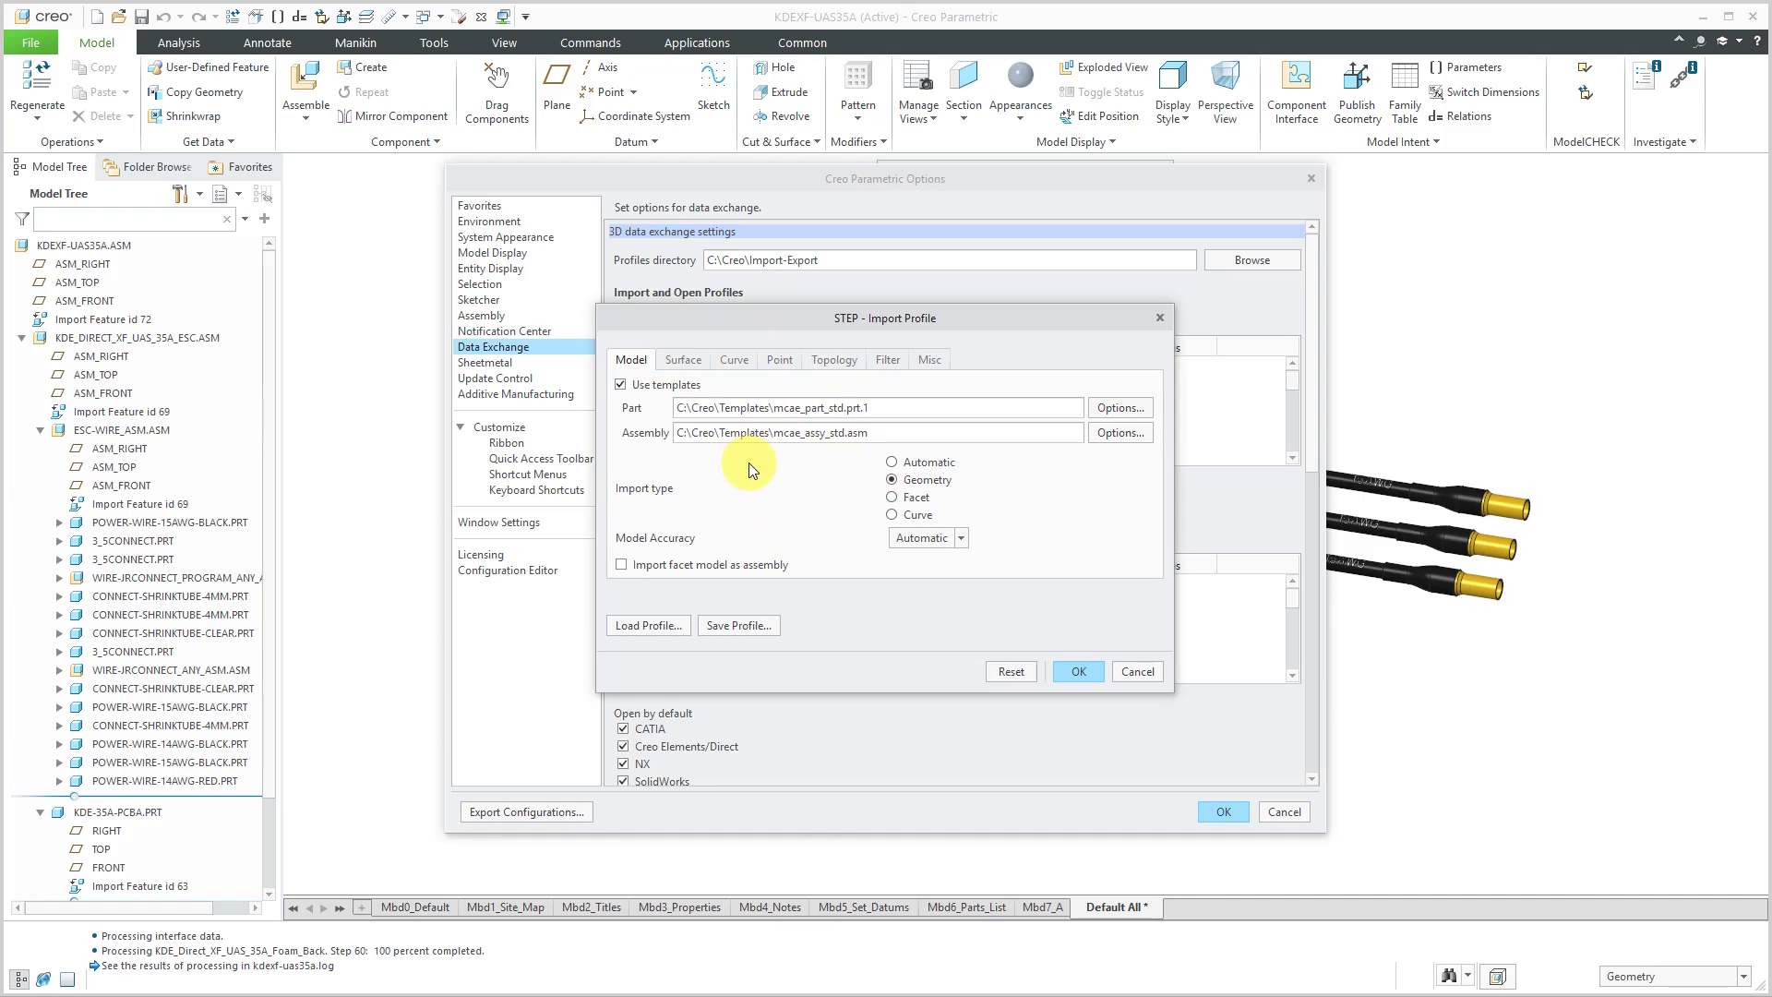
{"action": "mouse_move", "coordinate": [739, 625]}
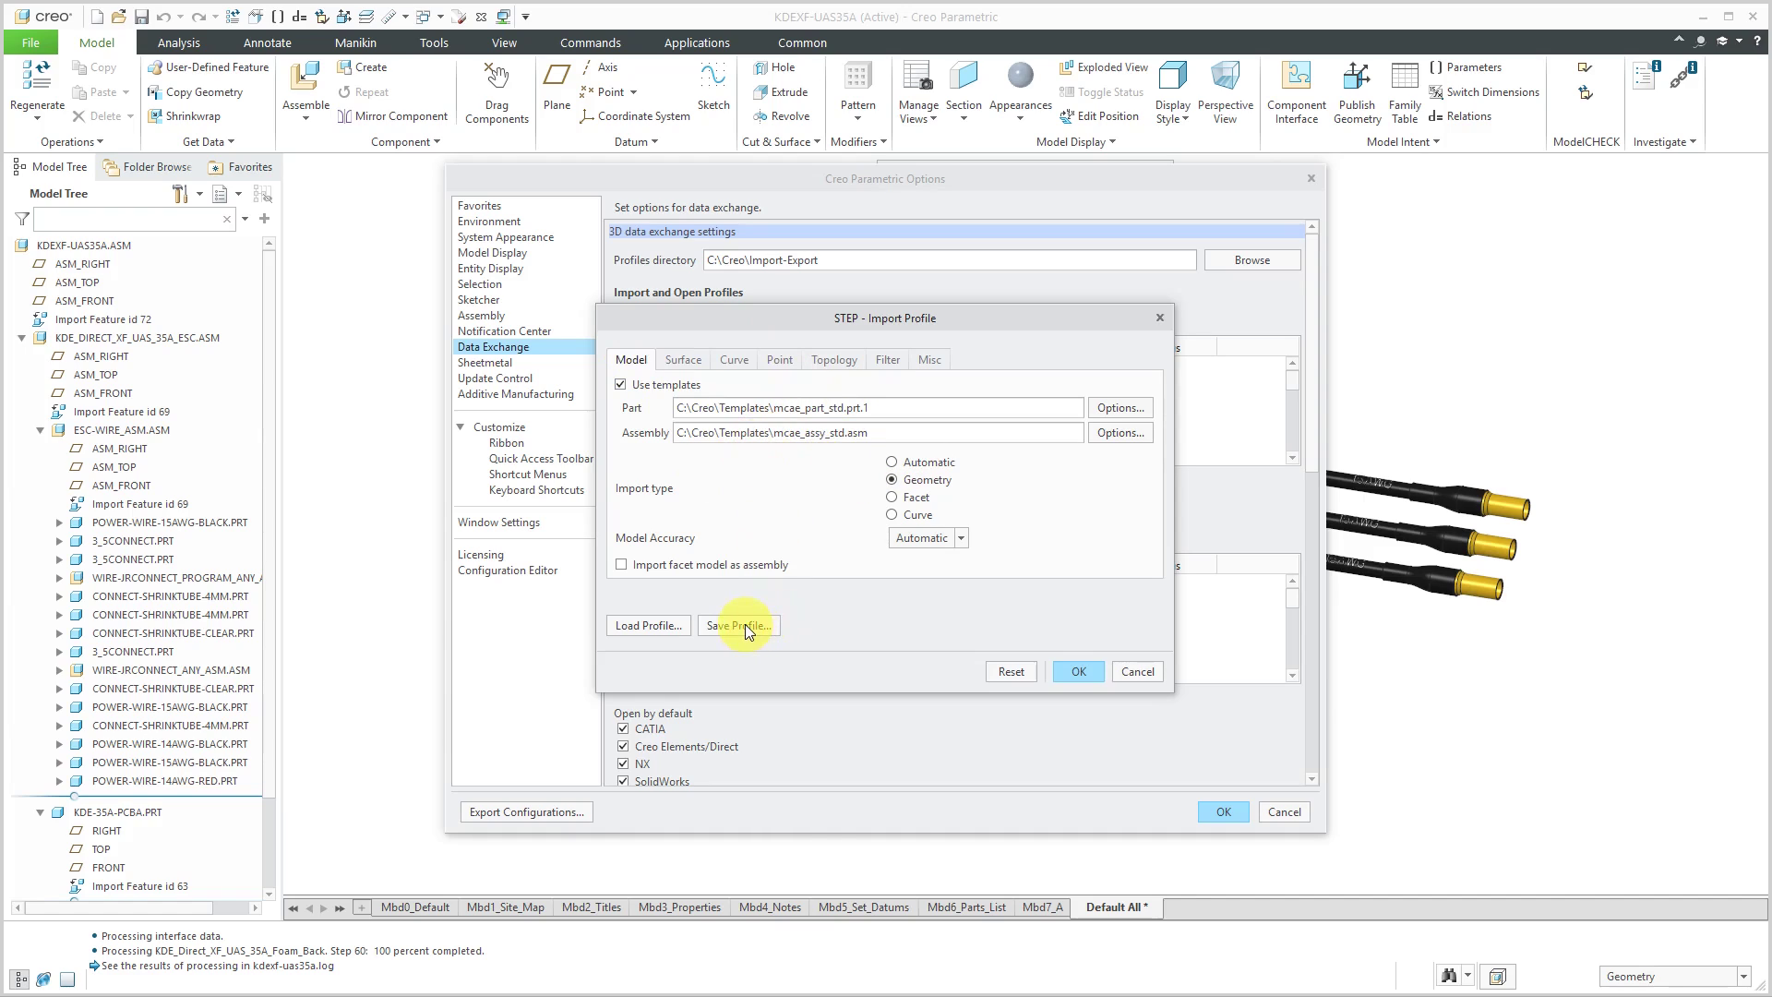
Save the STEP import profile as mcae_step and close the profile dialog with OK.
{"action": "left_click", "coordinate": [737, 625]}
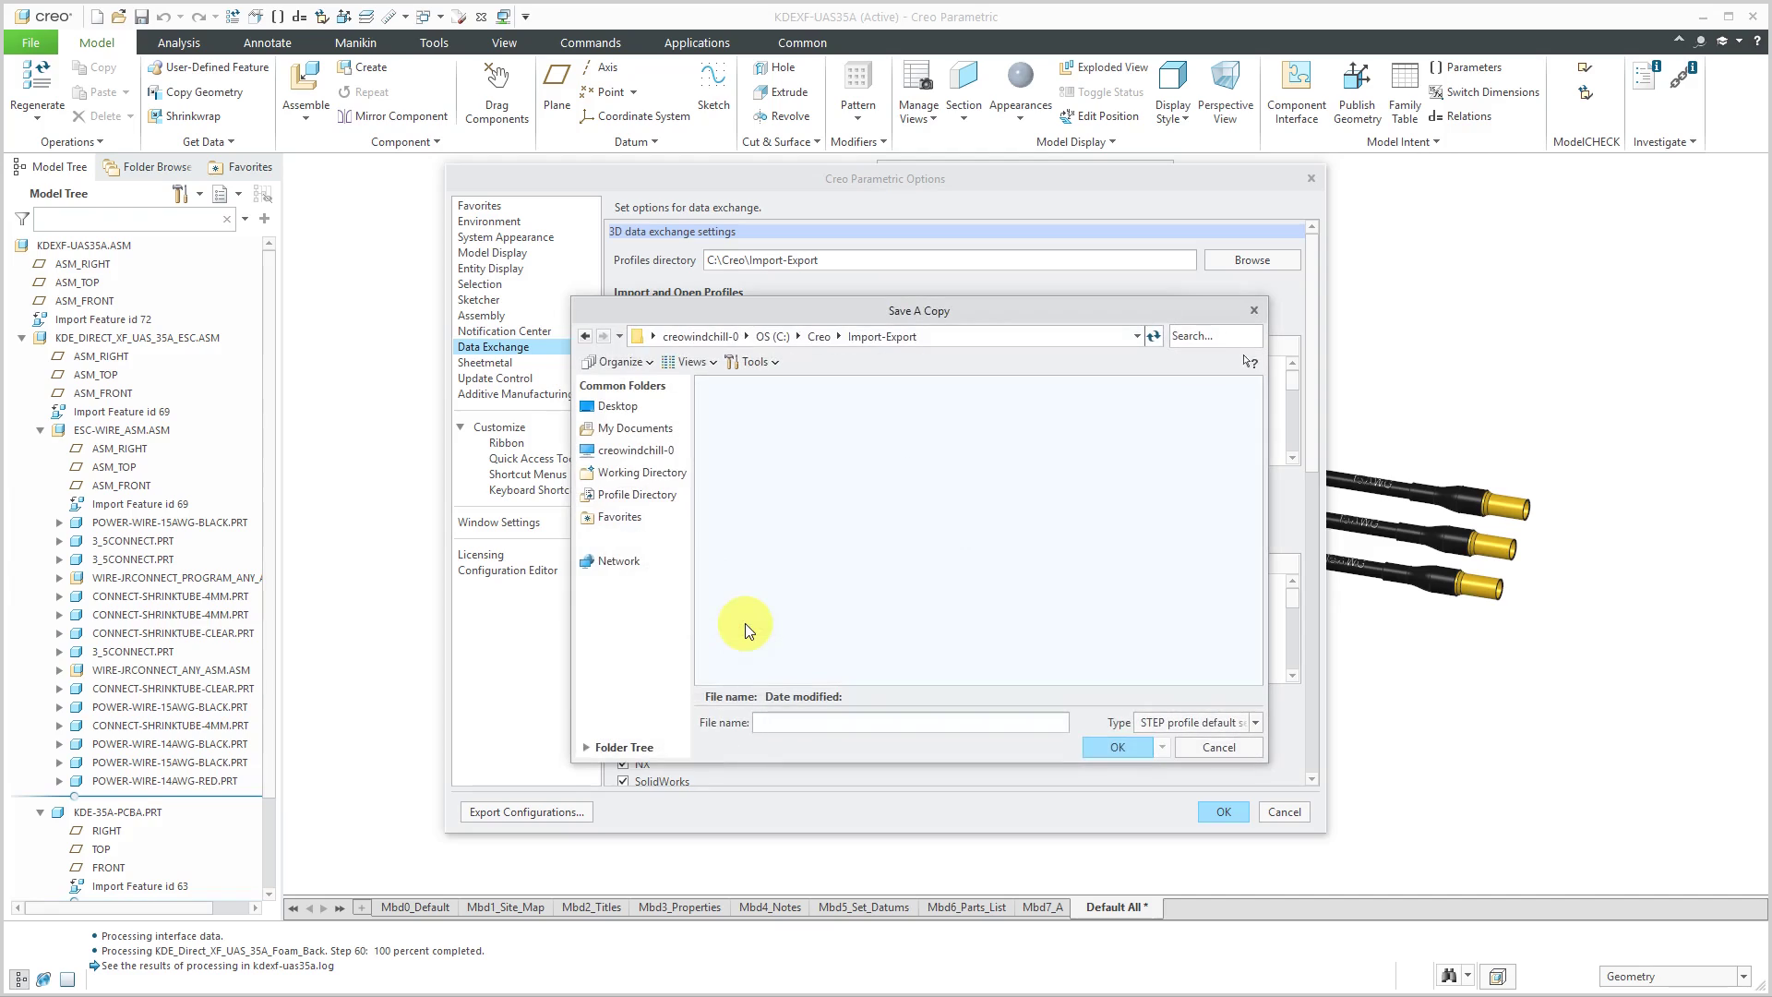
{"action": "mouse_move", "coordinate": [791, 582]}
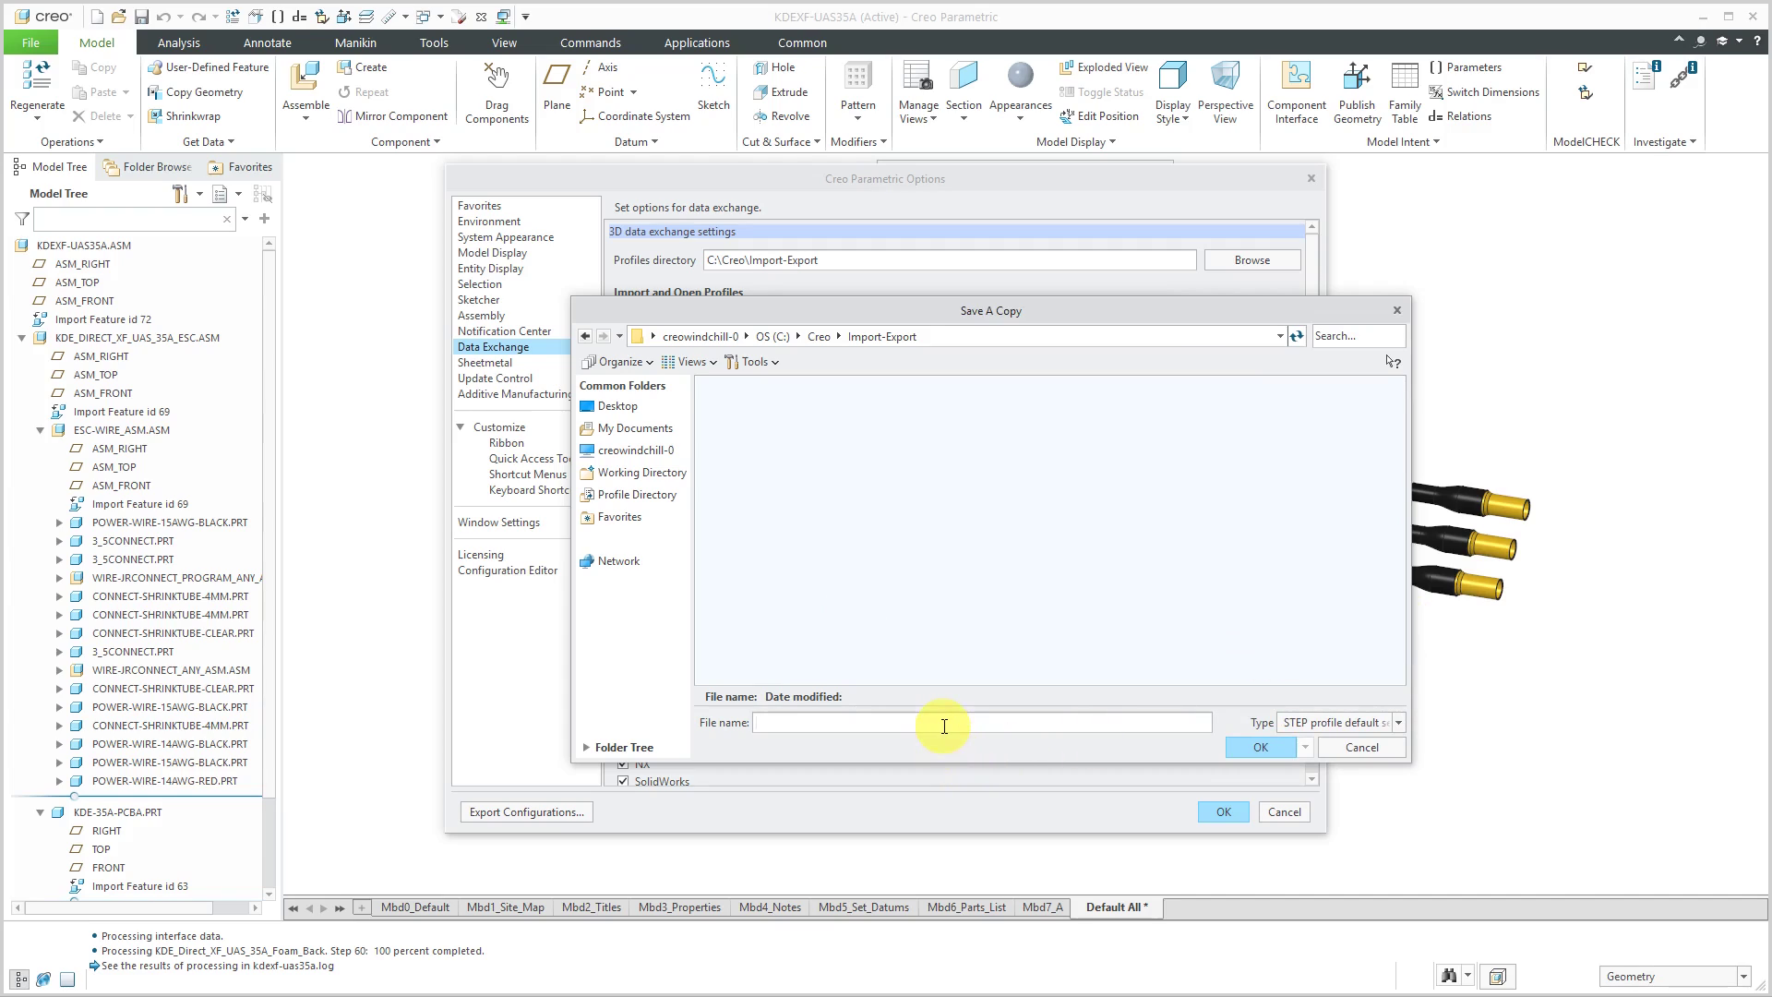
{"action": "type", "text": "mcae_"}
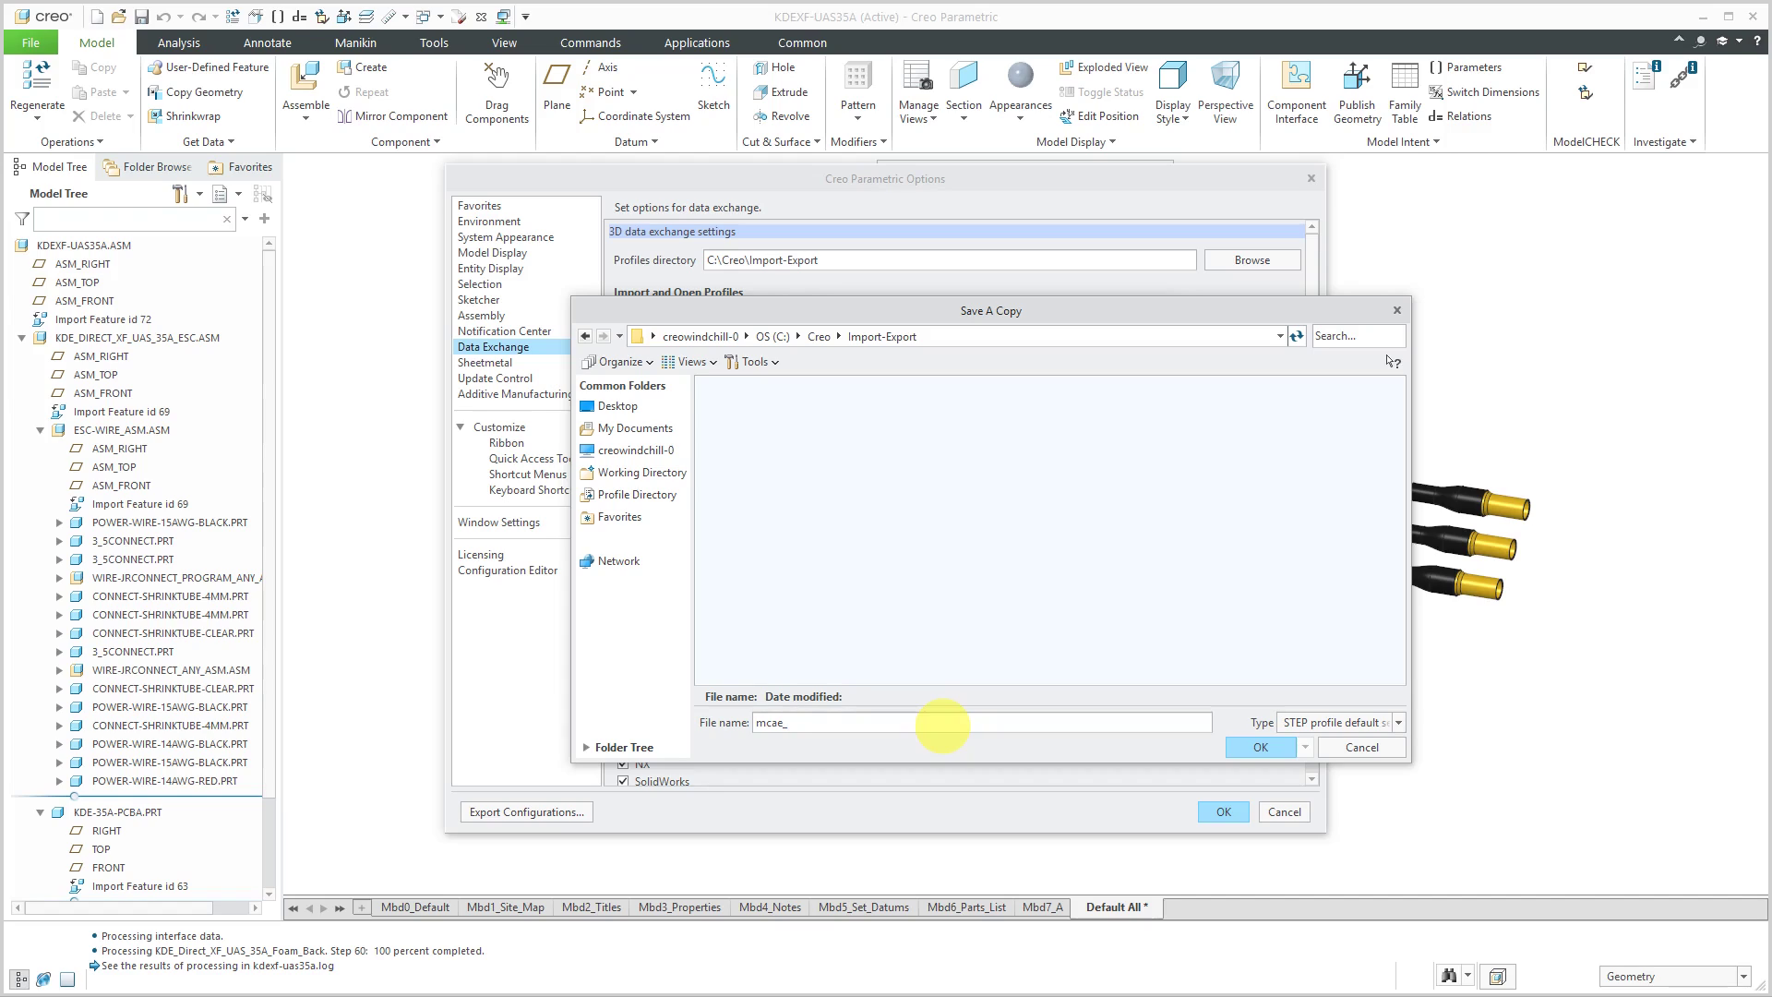
{"action": "type", "text": "step"}
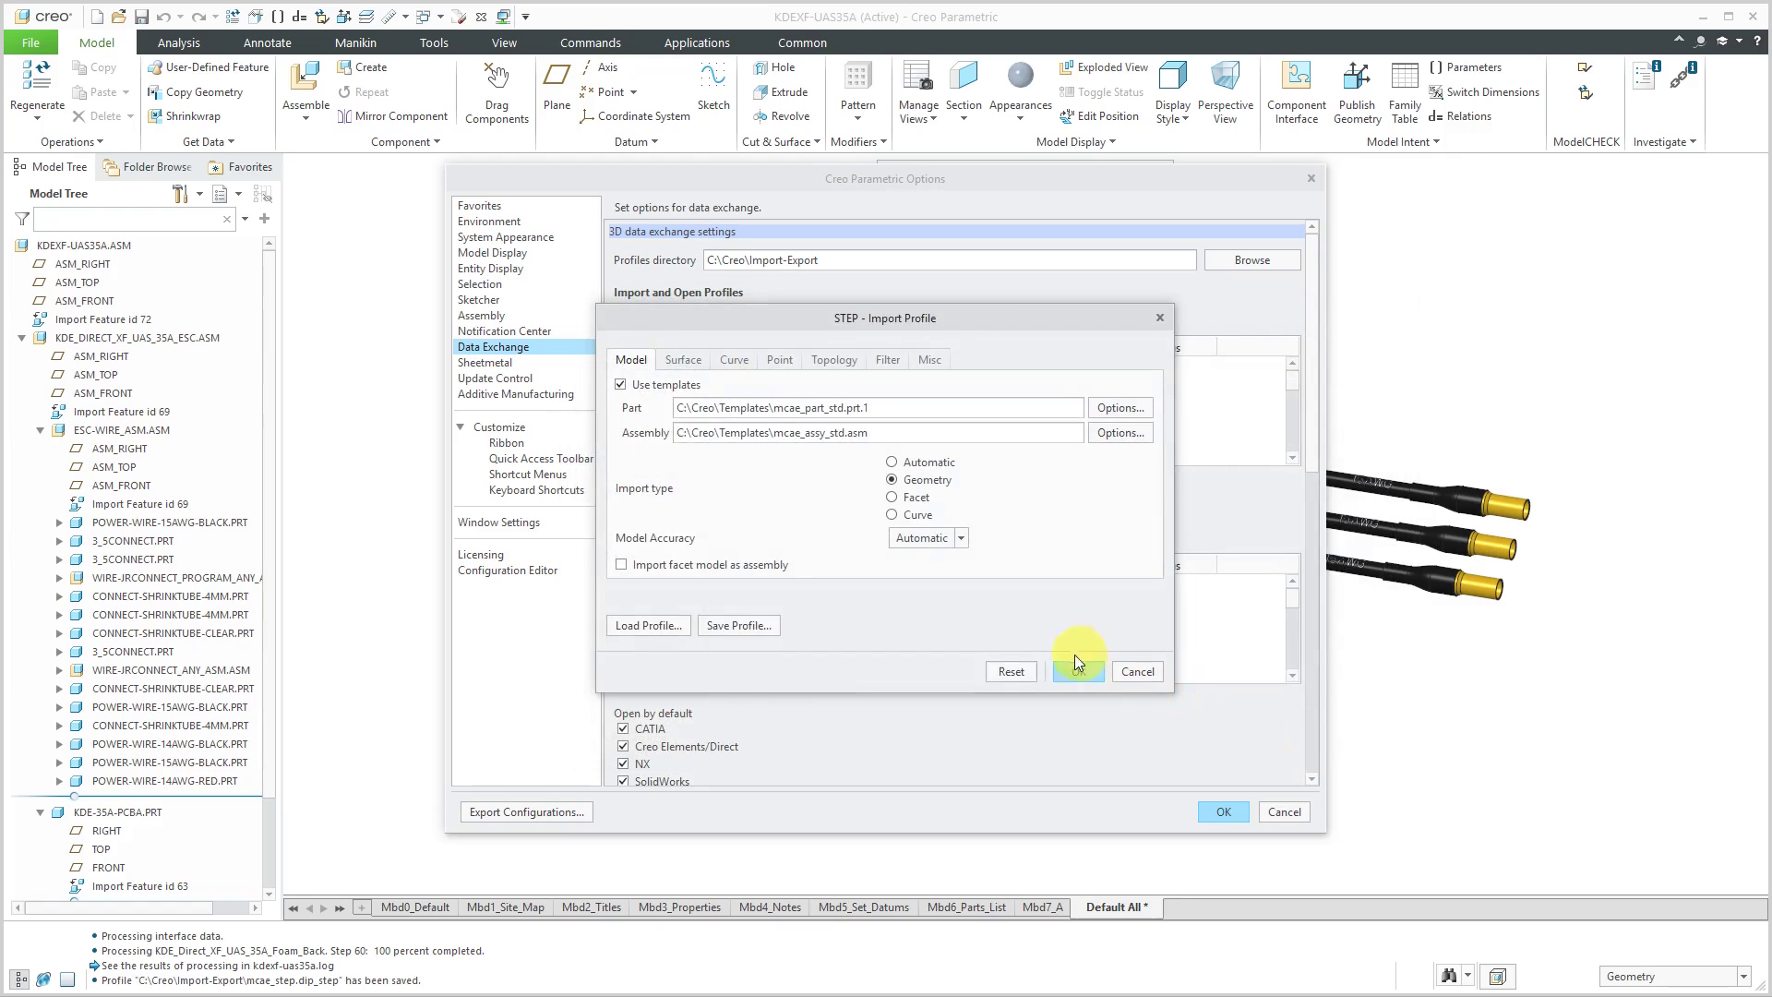
{"action": "left_click", "coordinate": [1076, 670]}
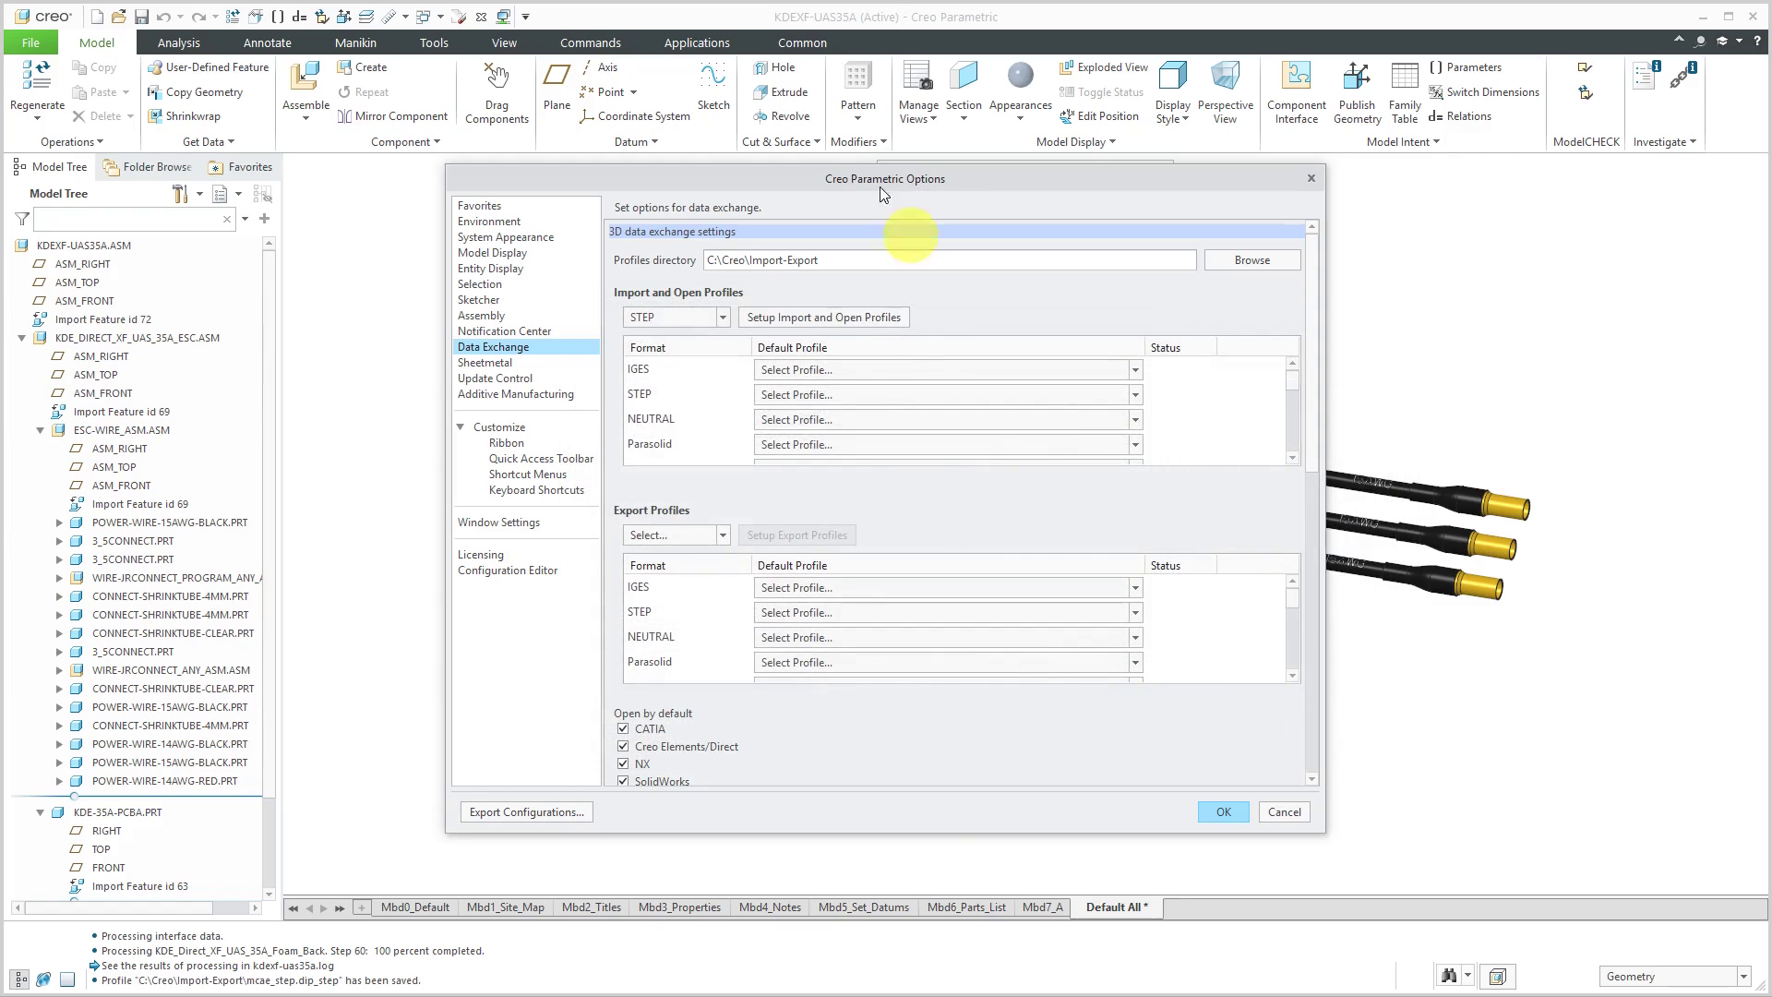
{"action": "mouse_move", "coordinate": [1263, 397]}
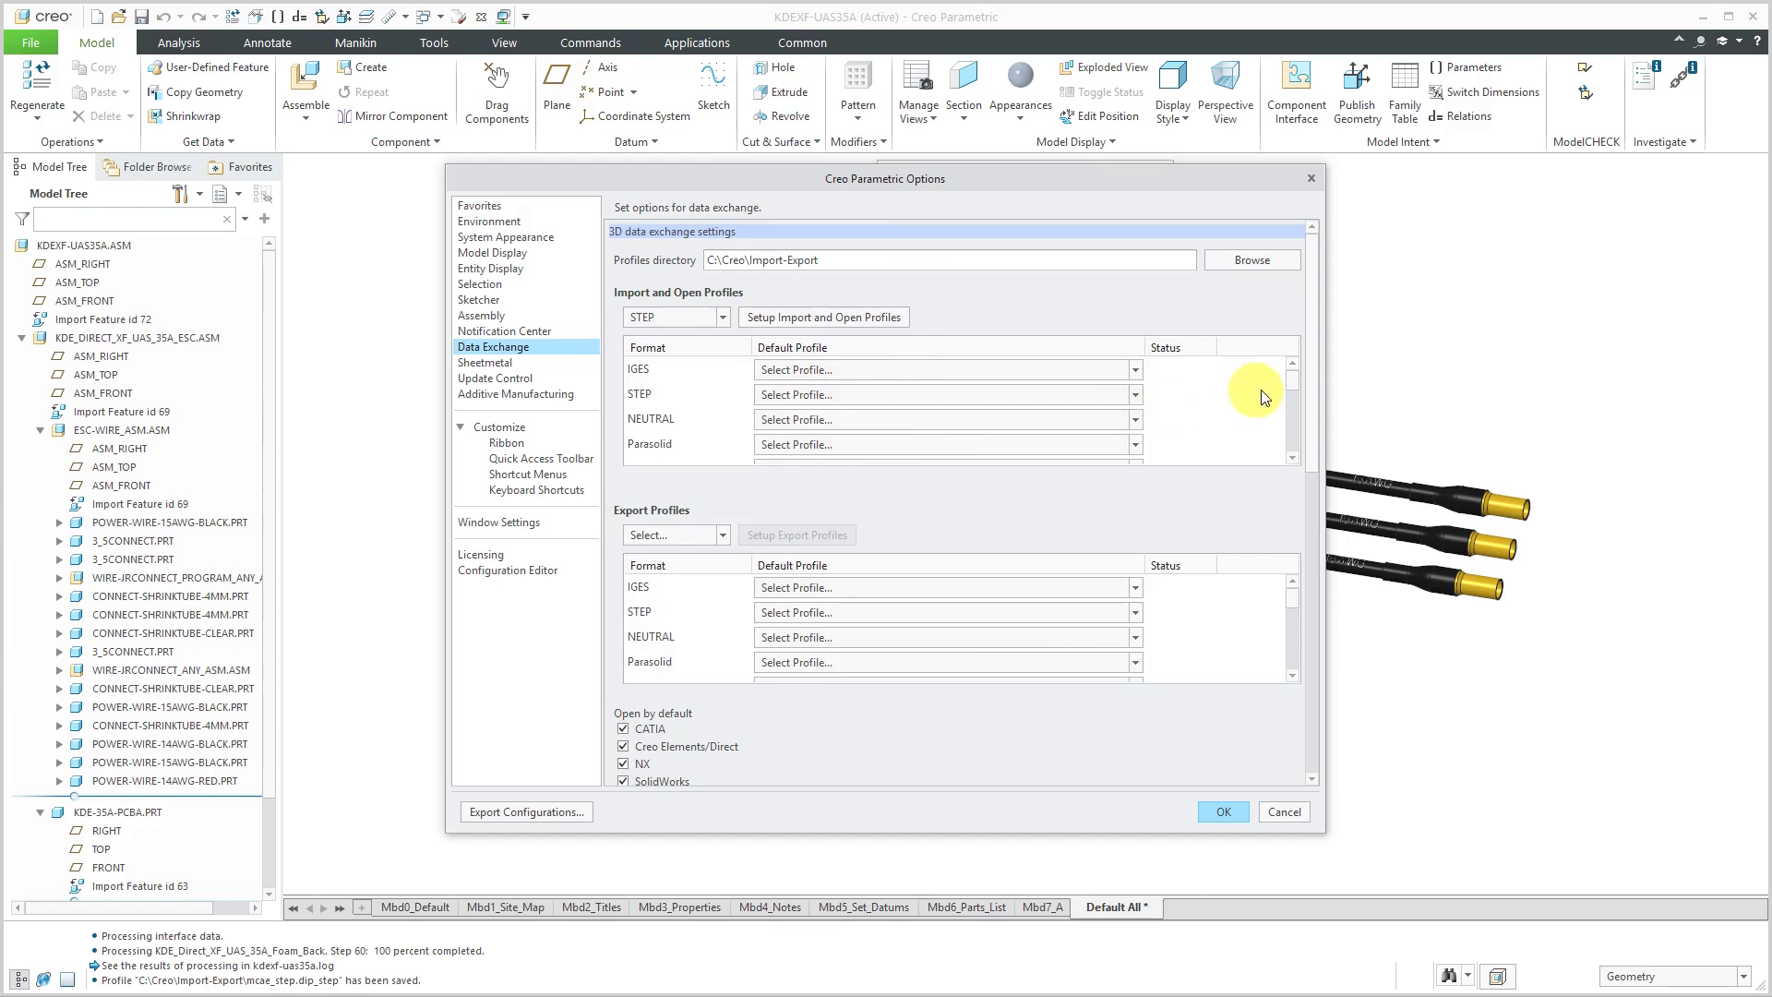
Choose mcae_step in the STEP Default Profile dropdown of the import profiles table.
{"action": "left_click", "coordinate": [1135, 394]}
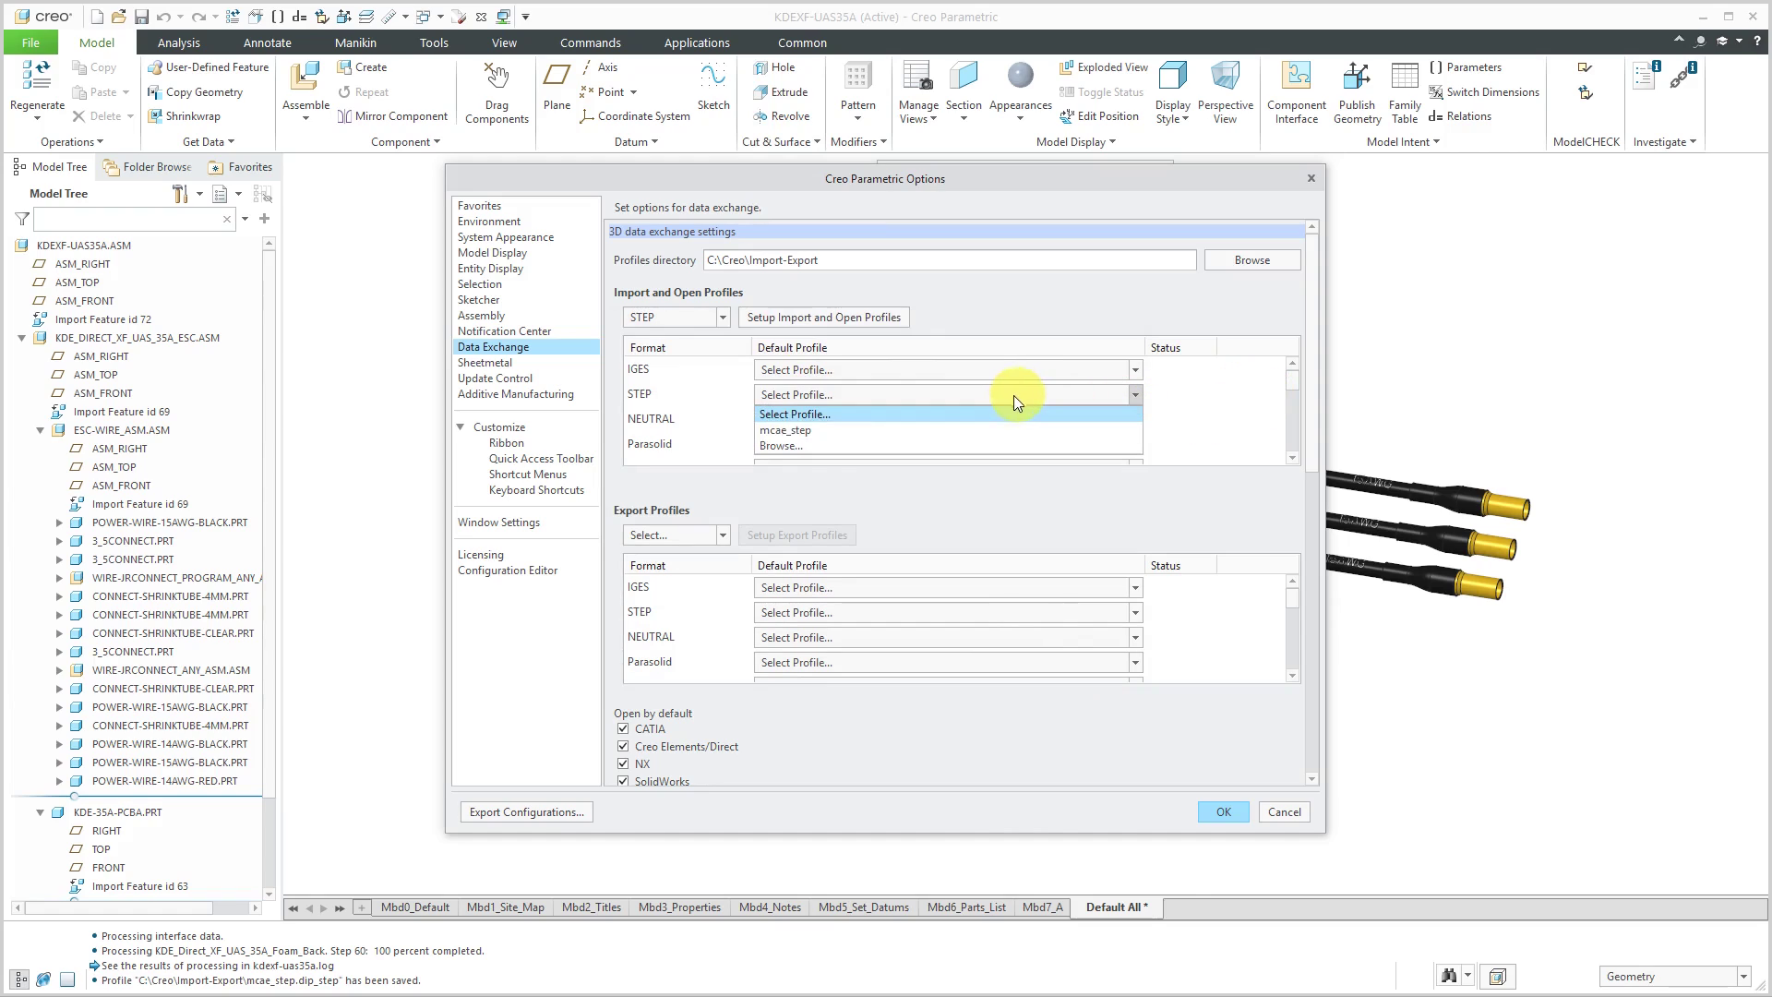
{"action": "left_click", "coordinate": [797, 430]}
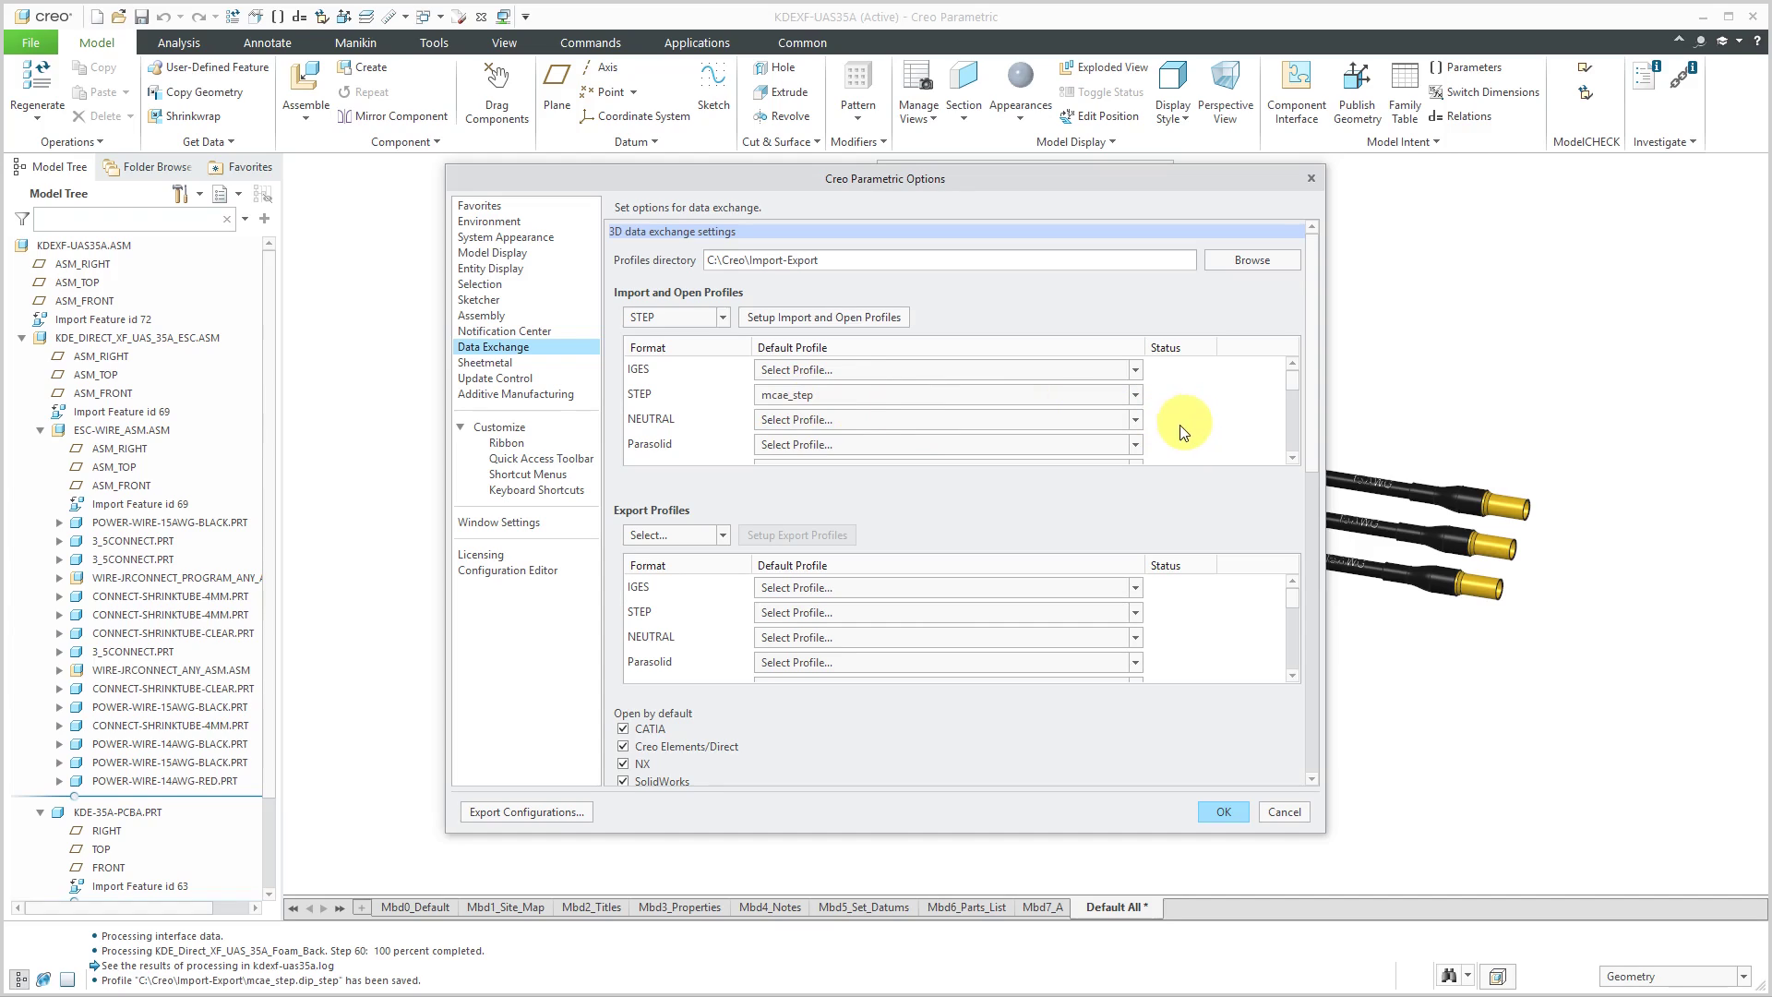
{"action": "mouse_move", "coordinate": [1071, 499]}
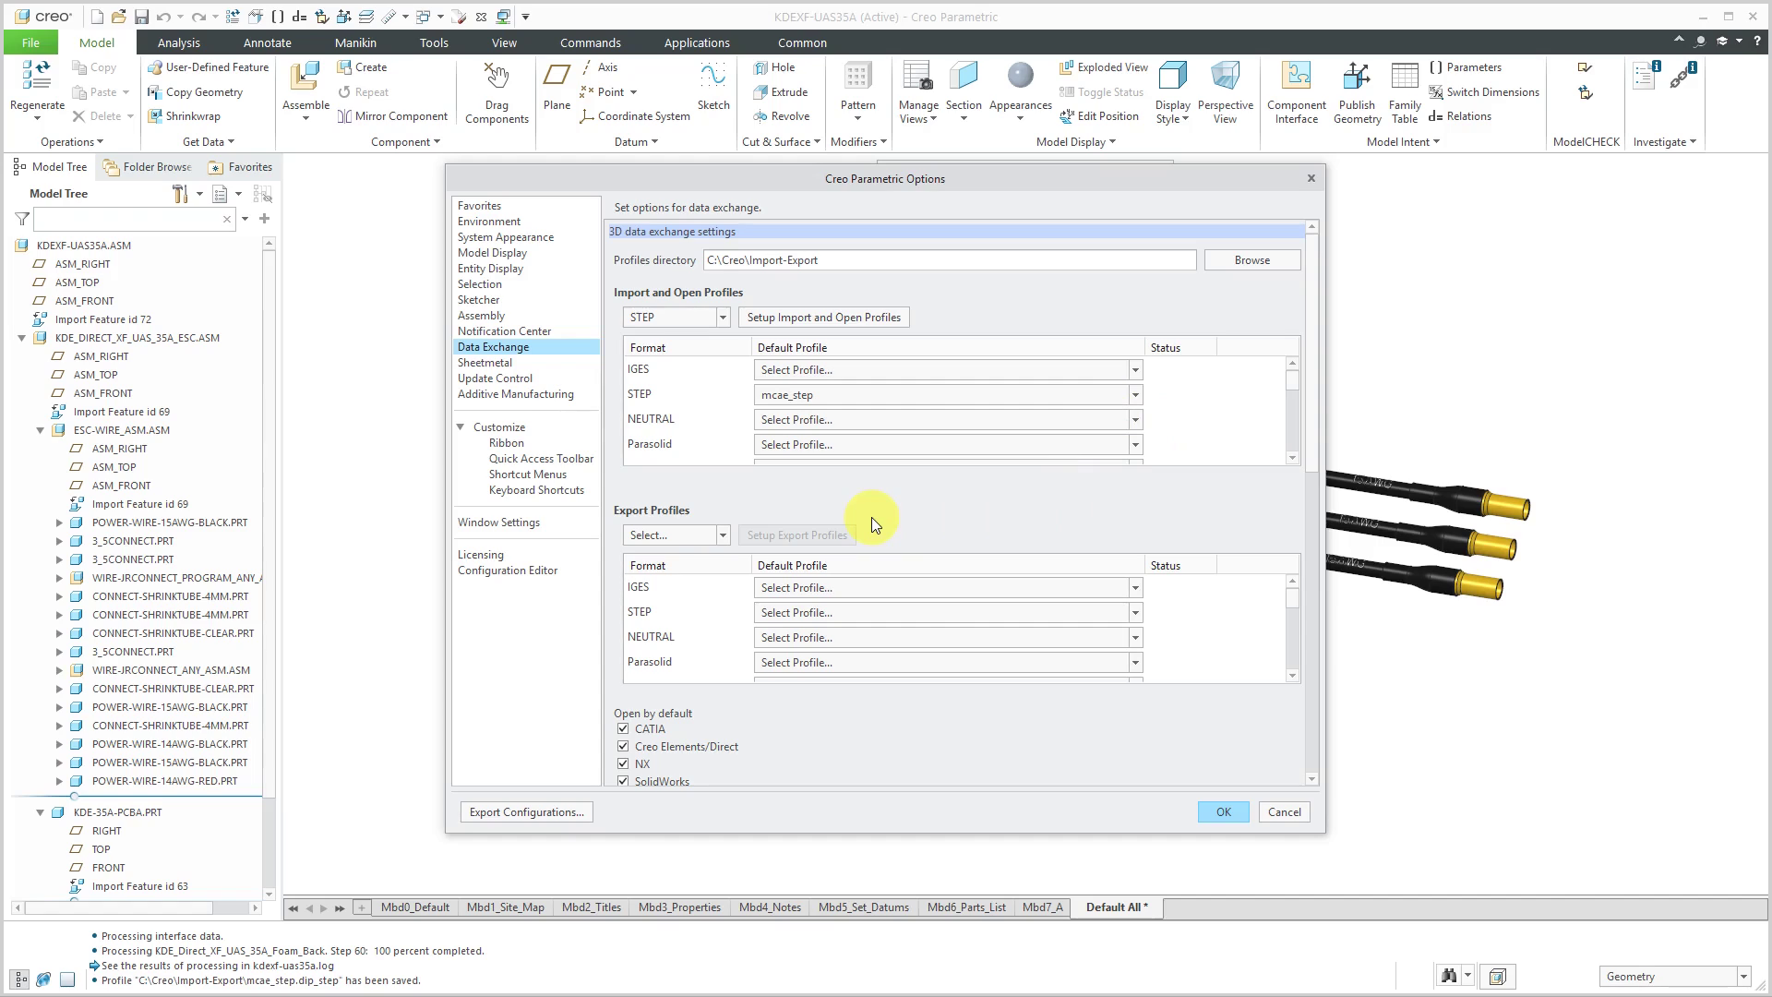
{"action": "mouse_move", "coordinate": [862, 500]}
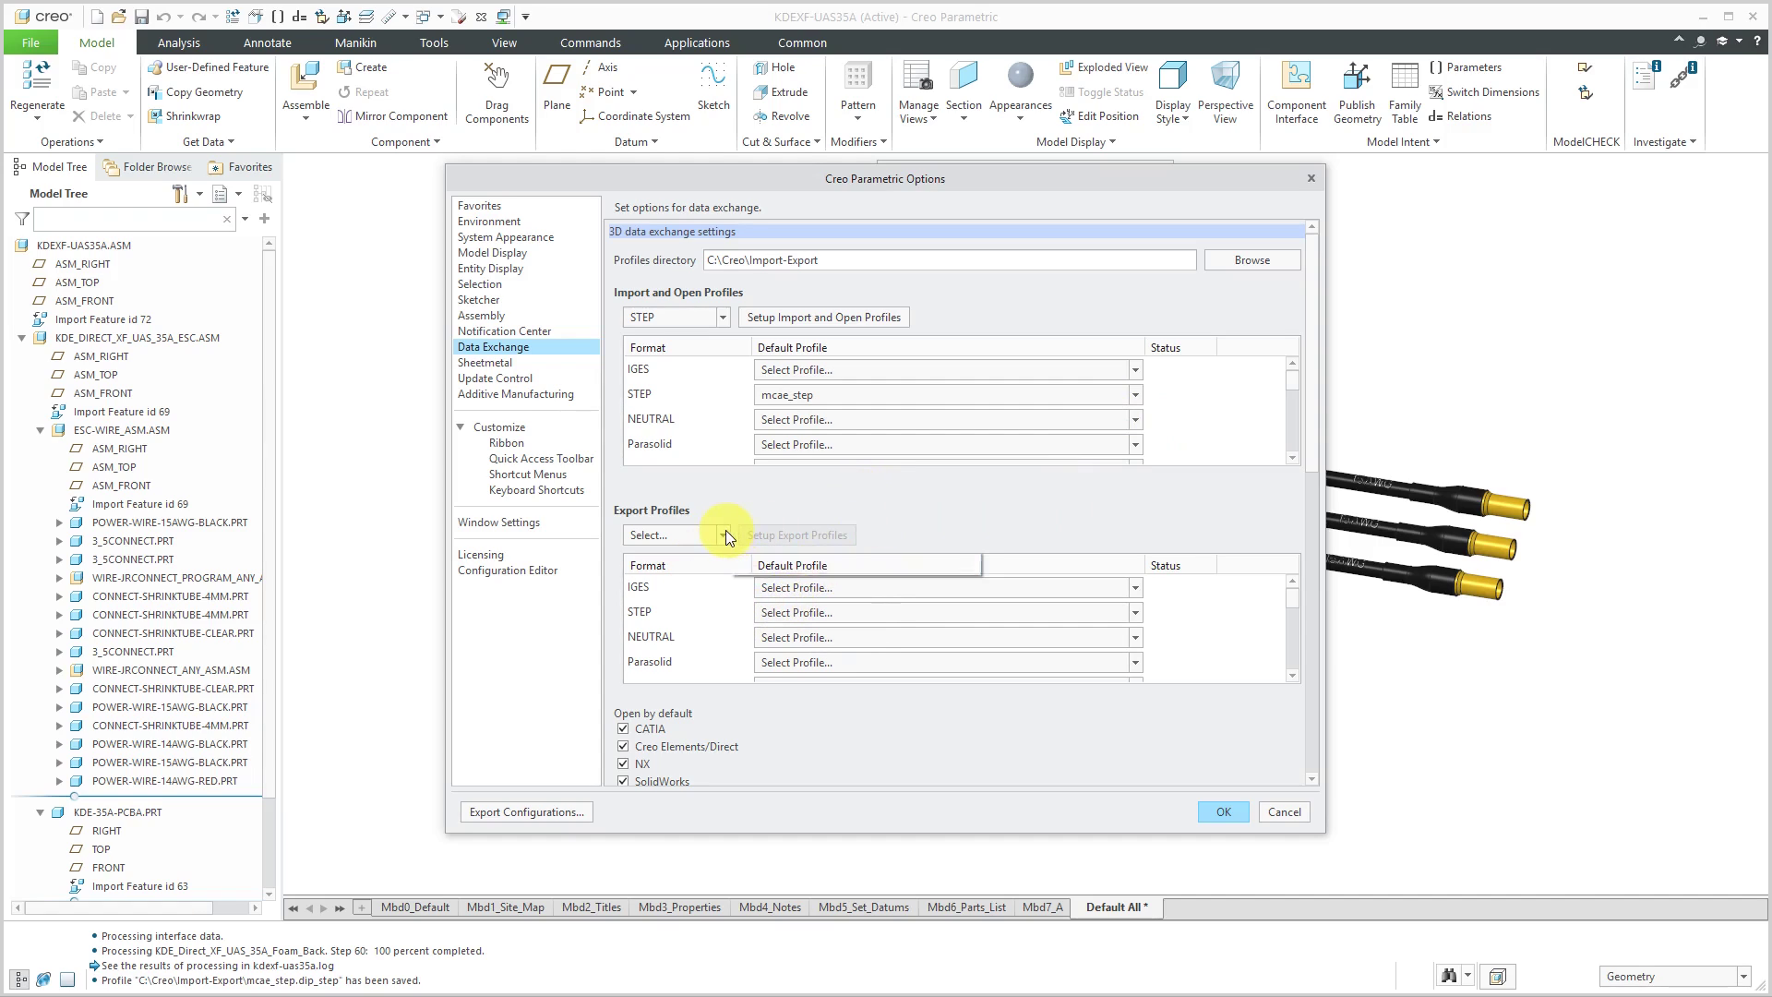
Open the STEP export profile settings, move the dialog higher, and expand Advanced.
{"action": "left_click", "coordinate": [673, 534]}
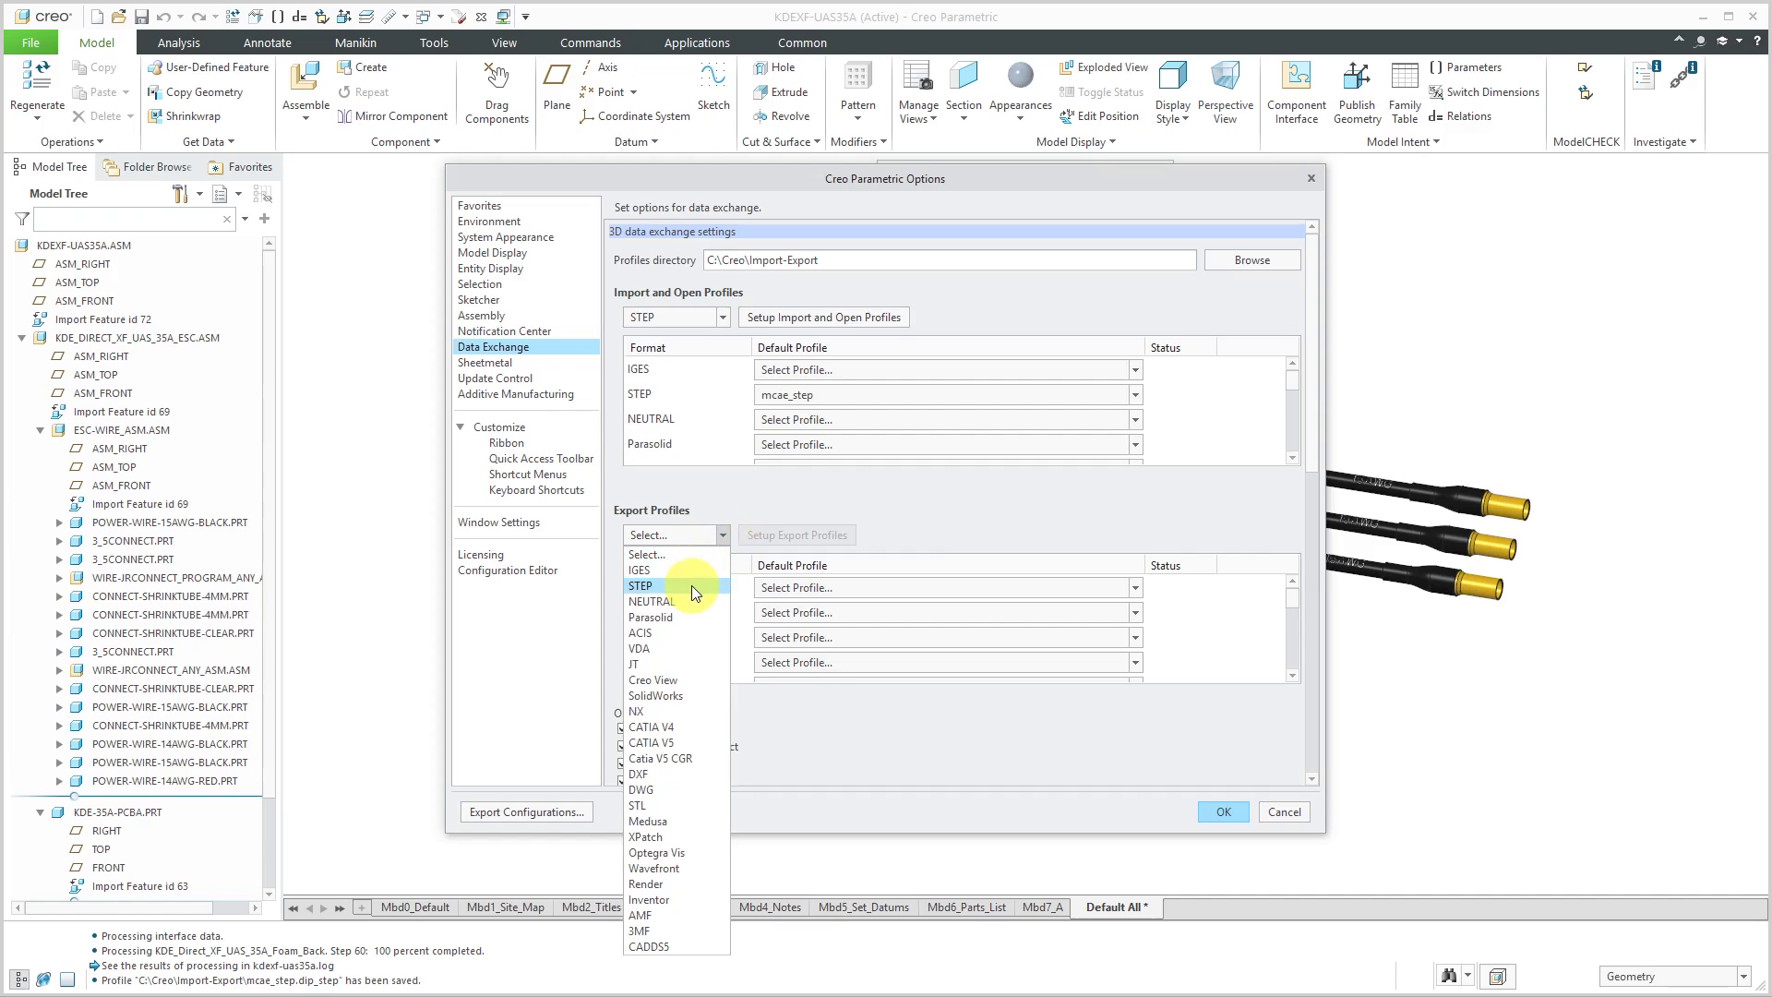
{"action": "left_click", "coordinate": [639, 585]}
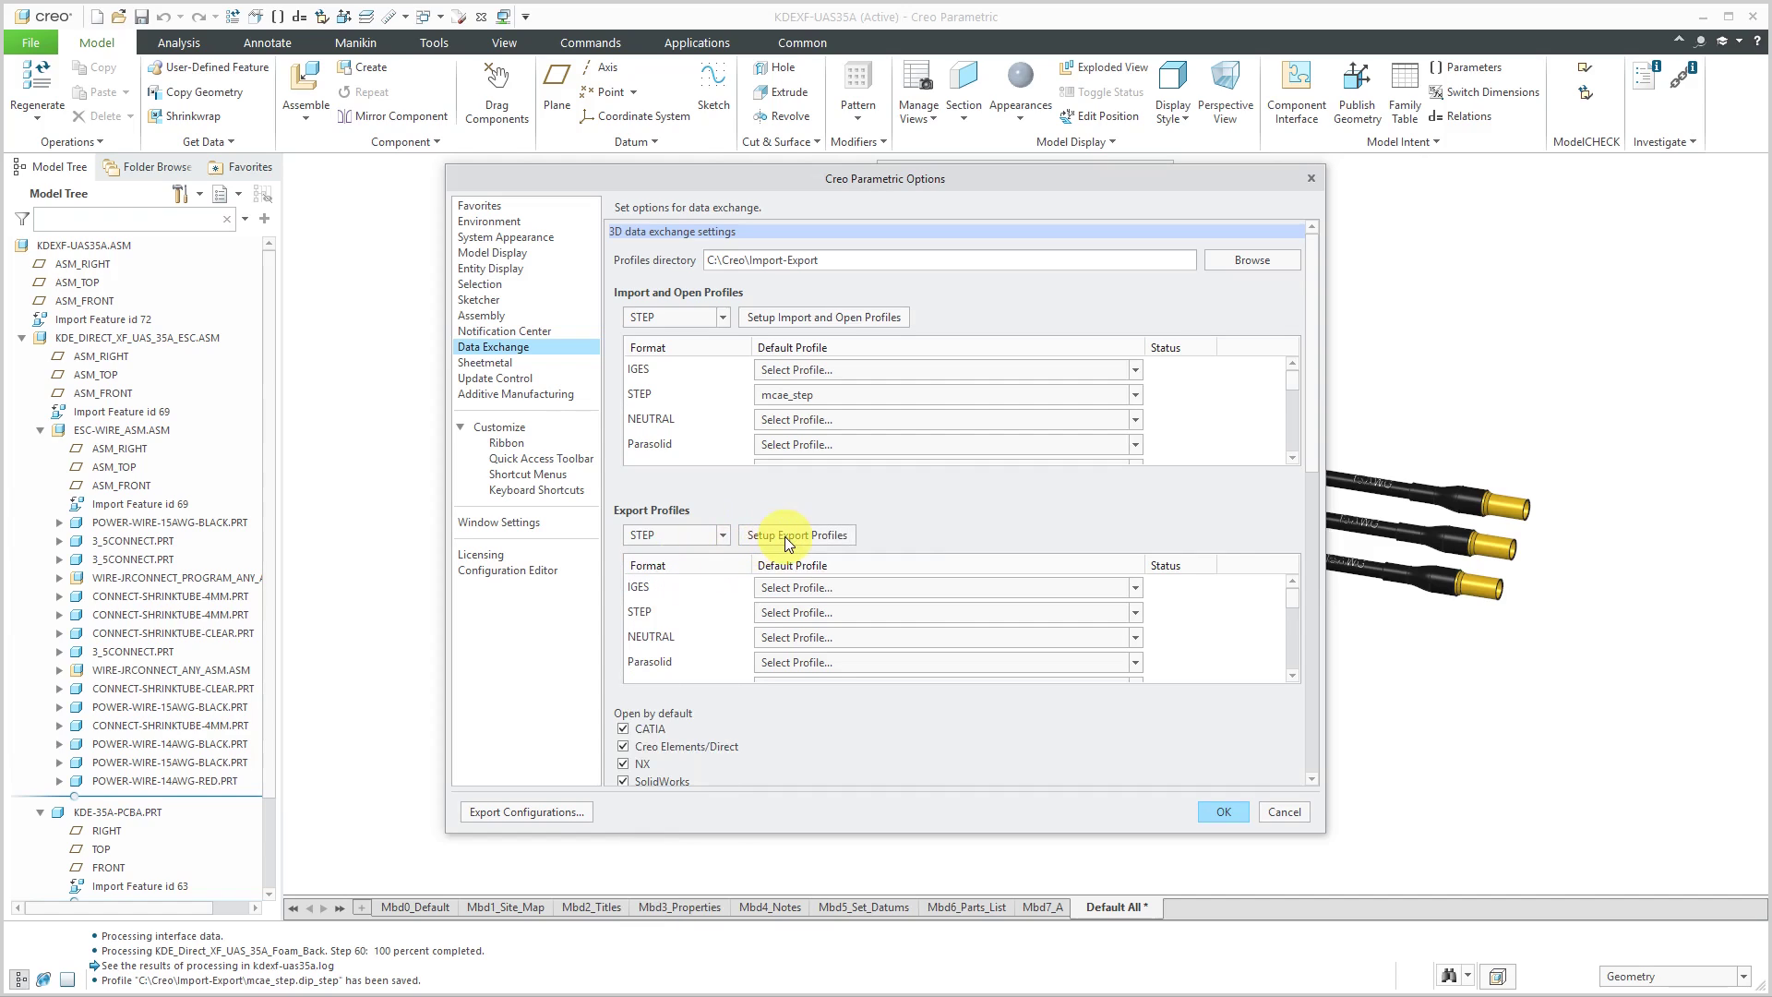
{"action": "left_click", "coordinate": [797, 535]}
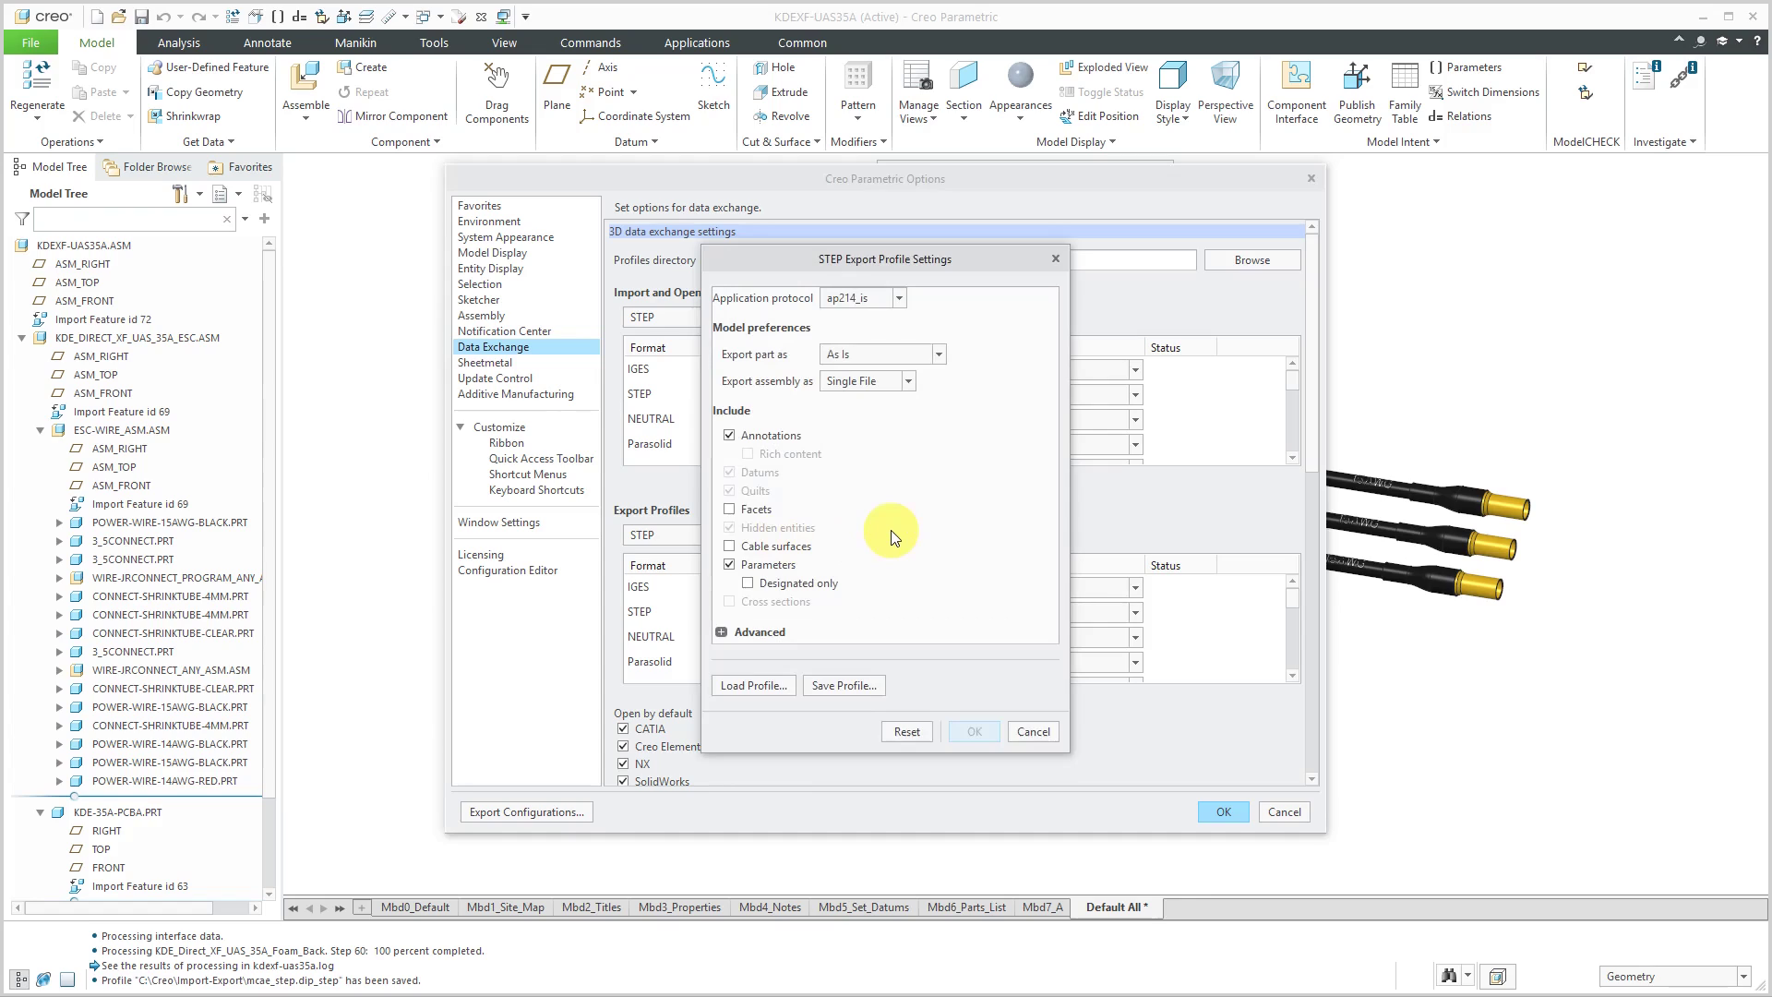
{"action": "mouse_move", "coordinate": [913, 260]}
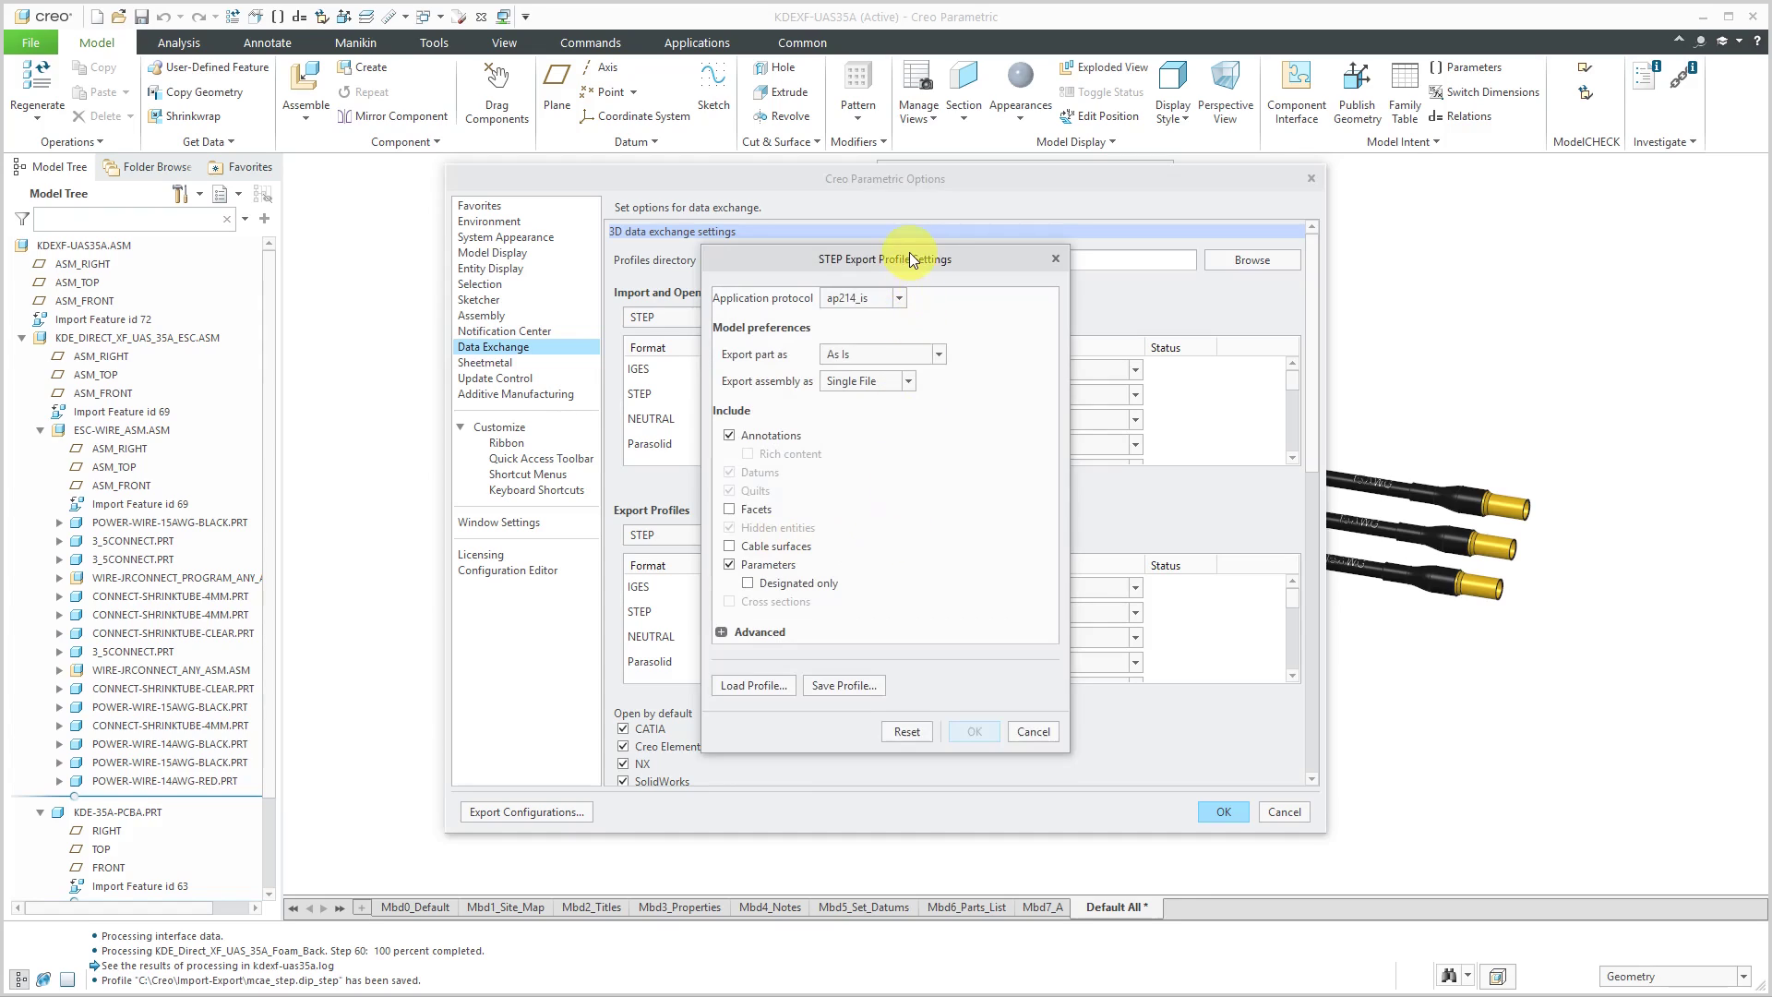
{"action": "left_click_drag", "start_coordinate": [916, 259], "coordinate": [916, 125]}
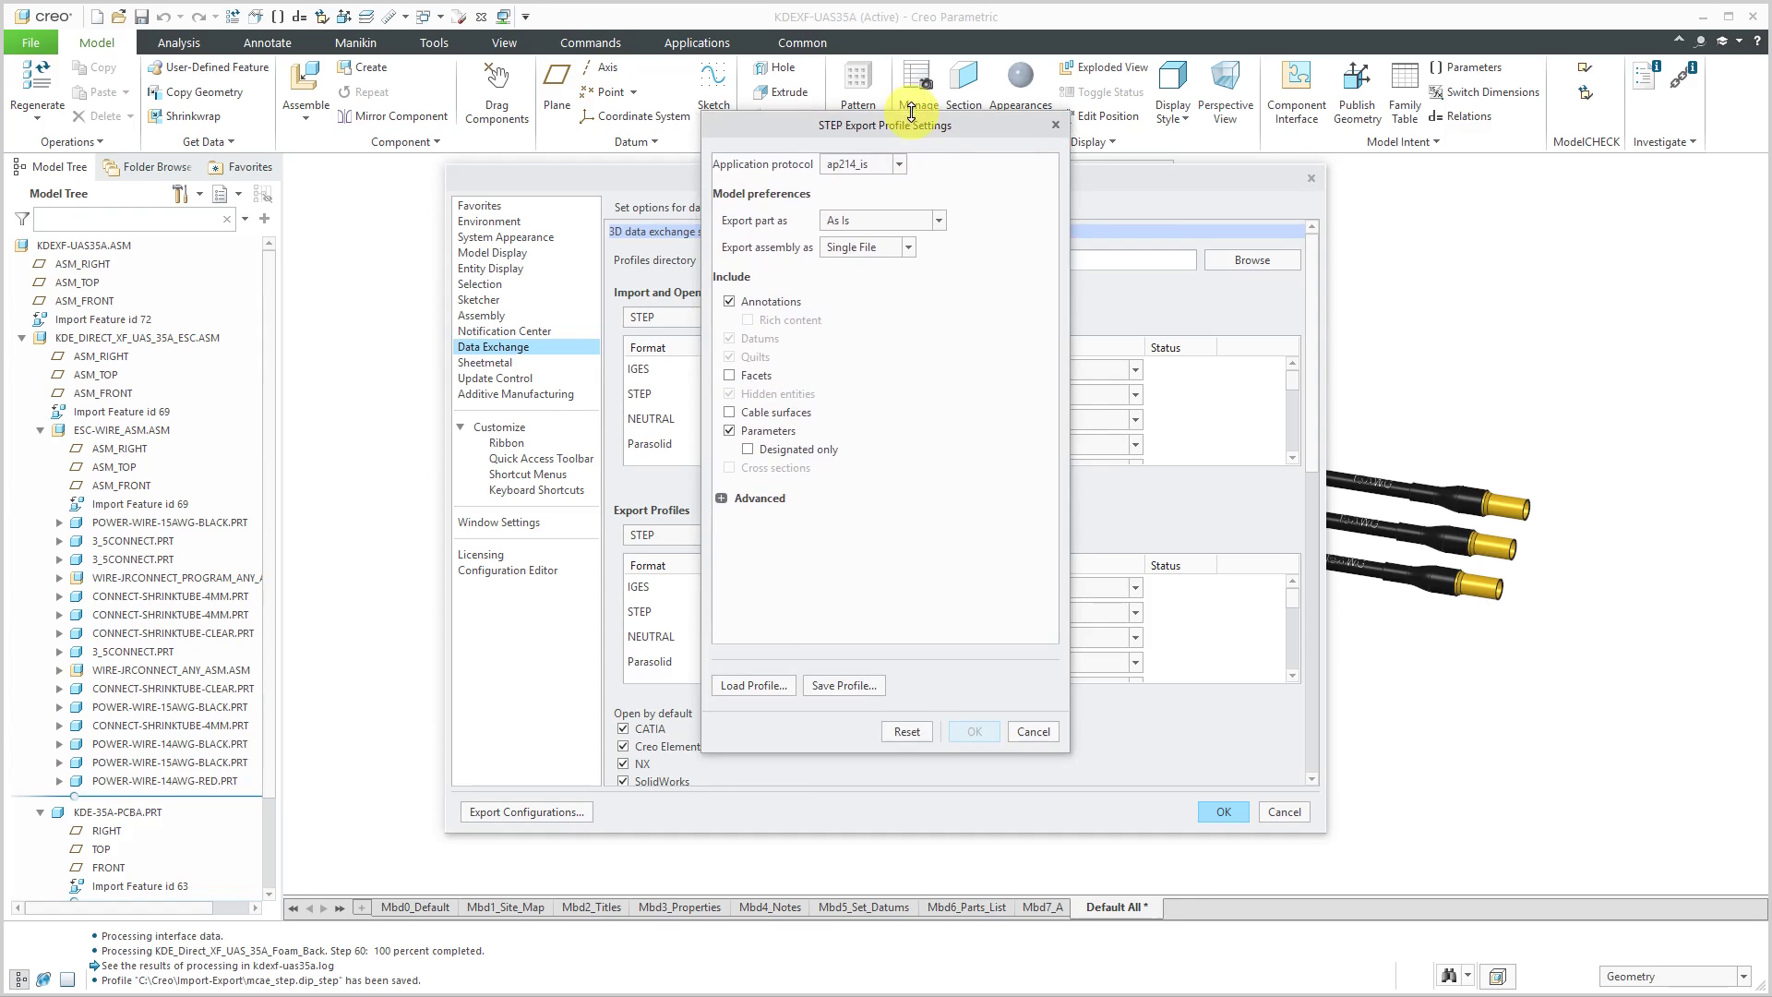
{"action": "left_click", "coordinate": [721, 497]}
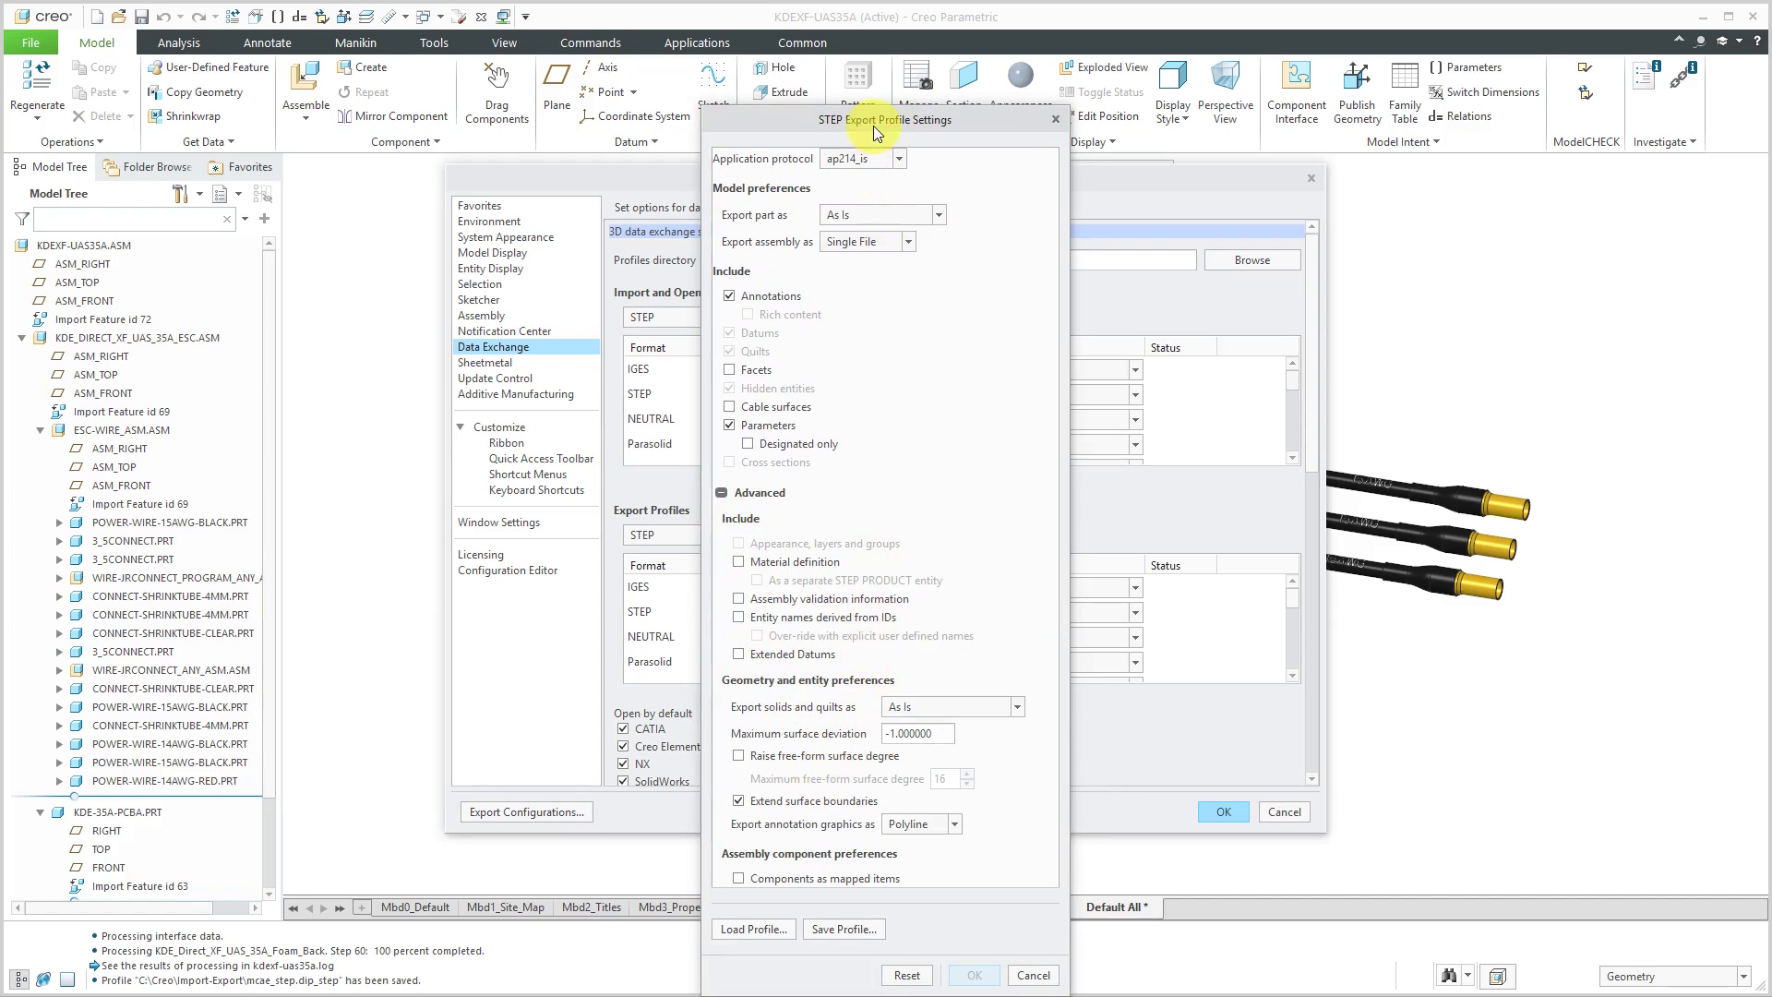
Set the STEP export application protocol to ap242, exporting assemblies as a single file.
{"action": "left_click_drag", "start_coordinate": [876, 120], "coordinate": [836, 85]}
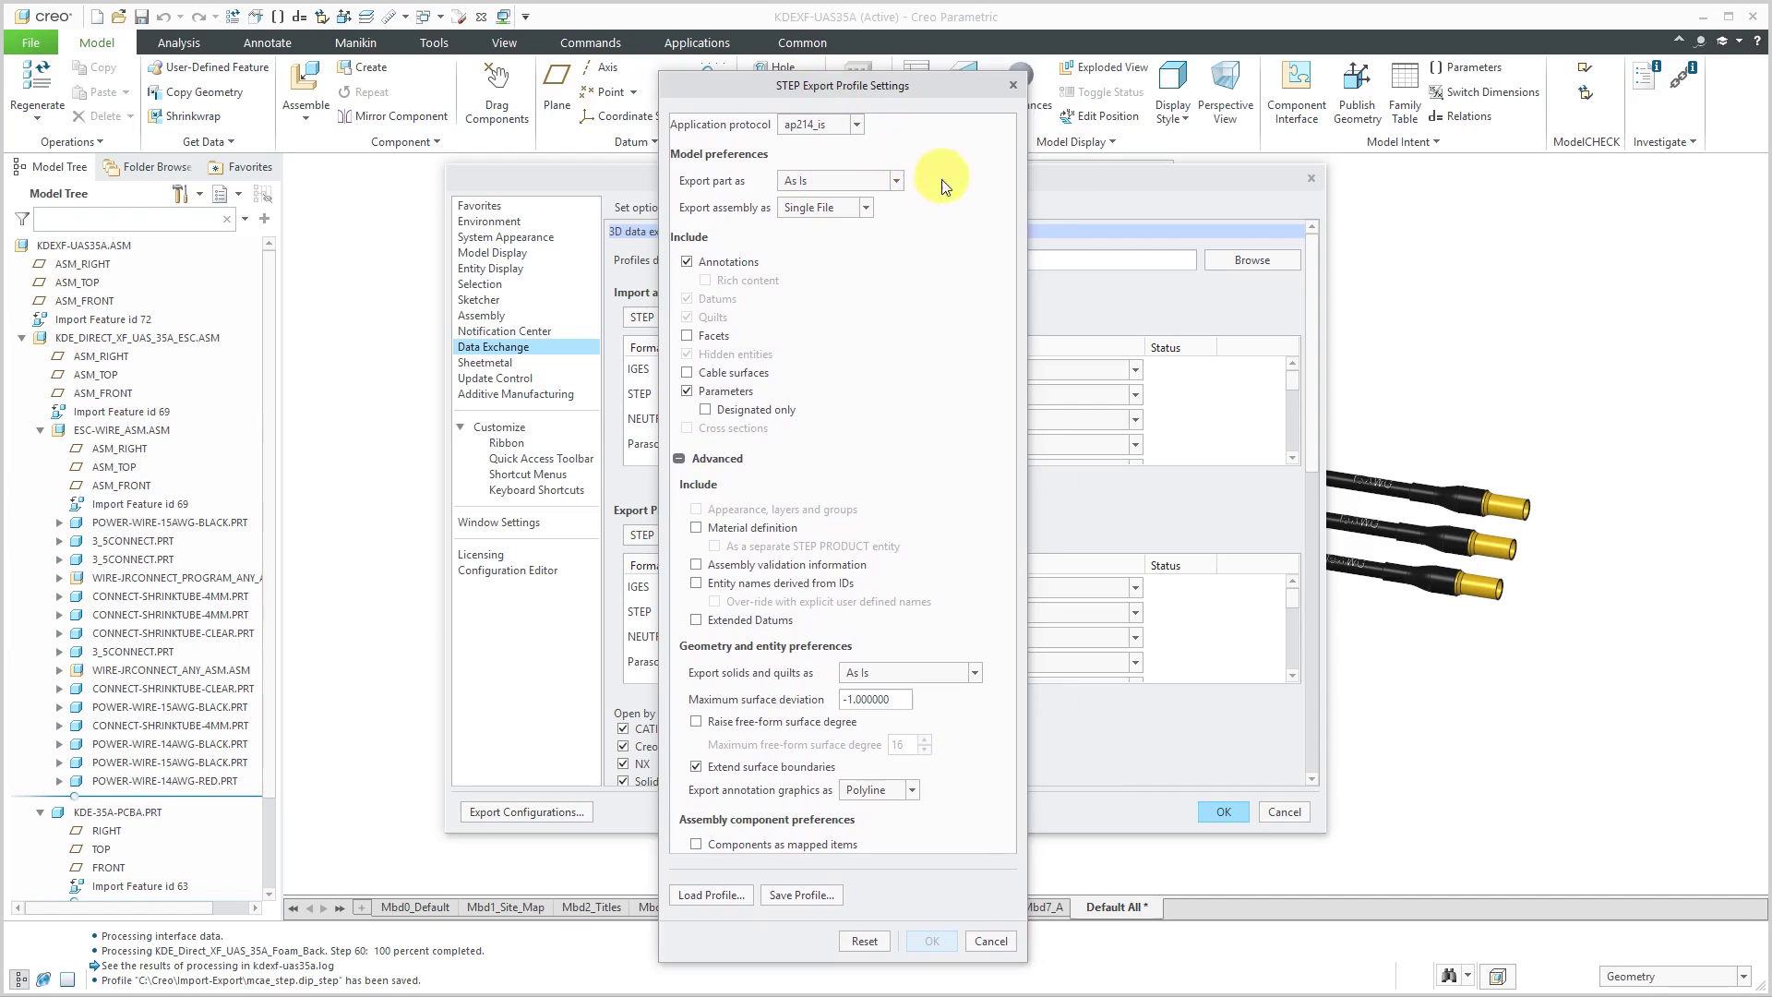
{"action": "mouse_move", "coordinate": [828, 110]}
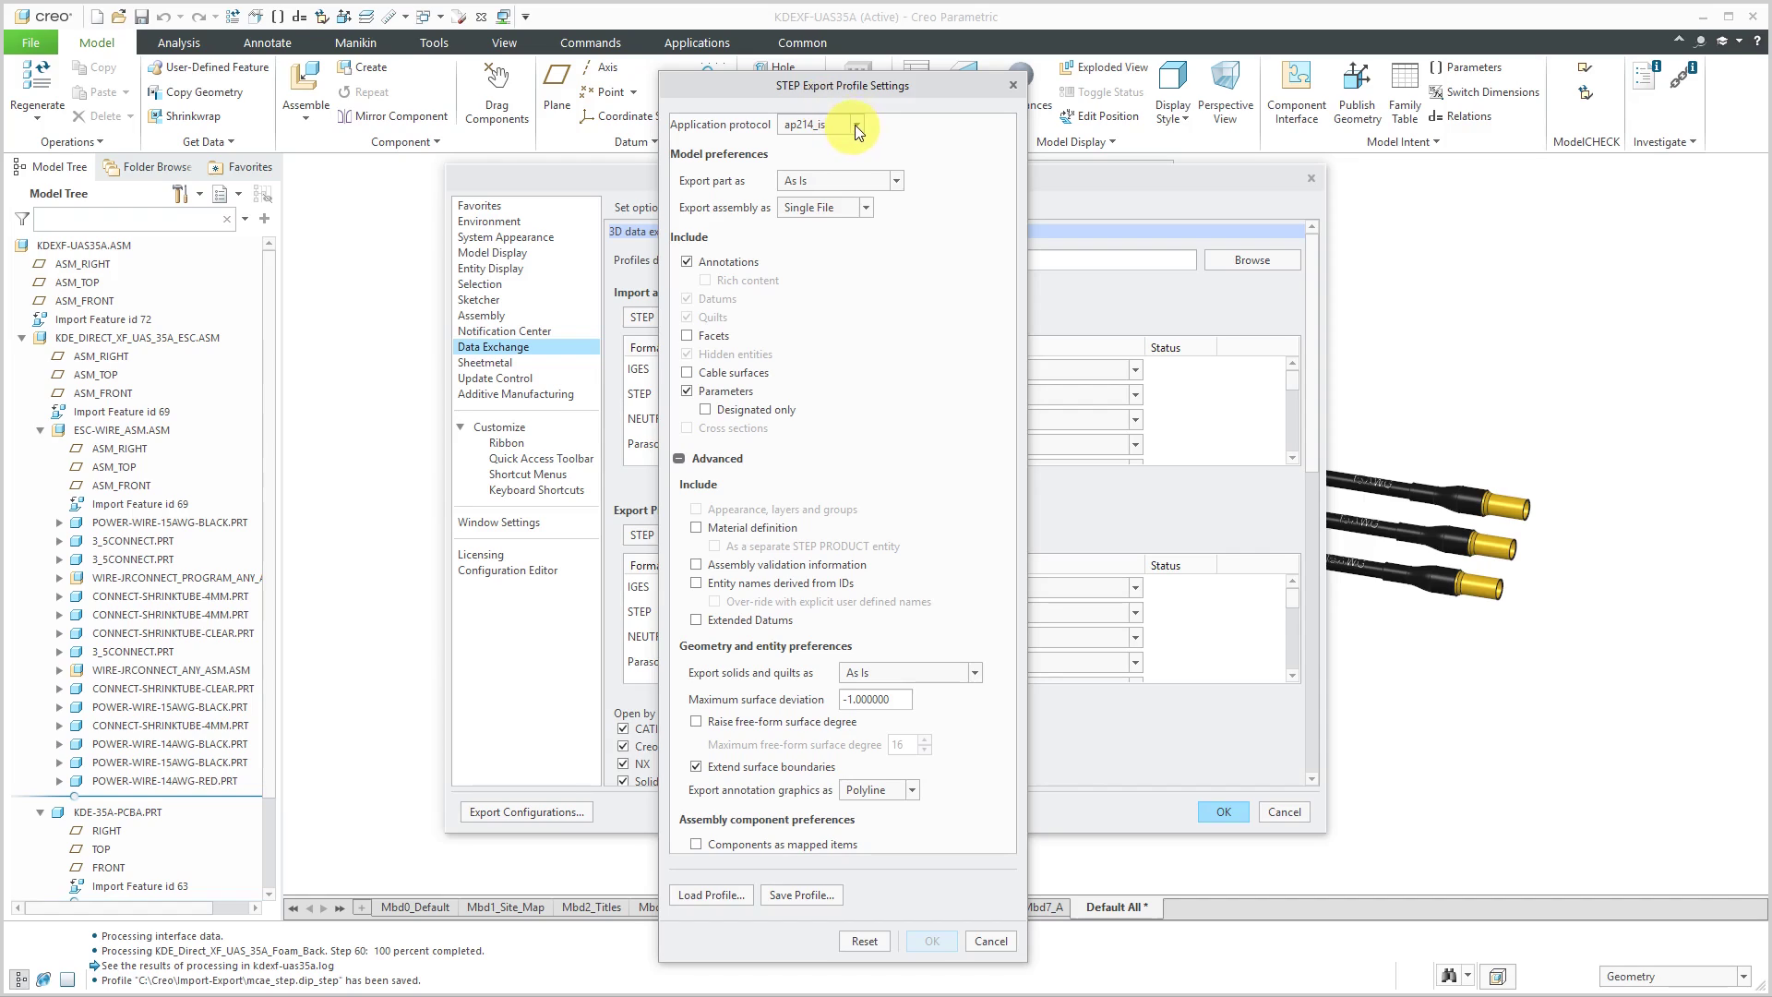
{"action": "left_click", "coordinate": [857, 125]}
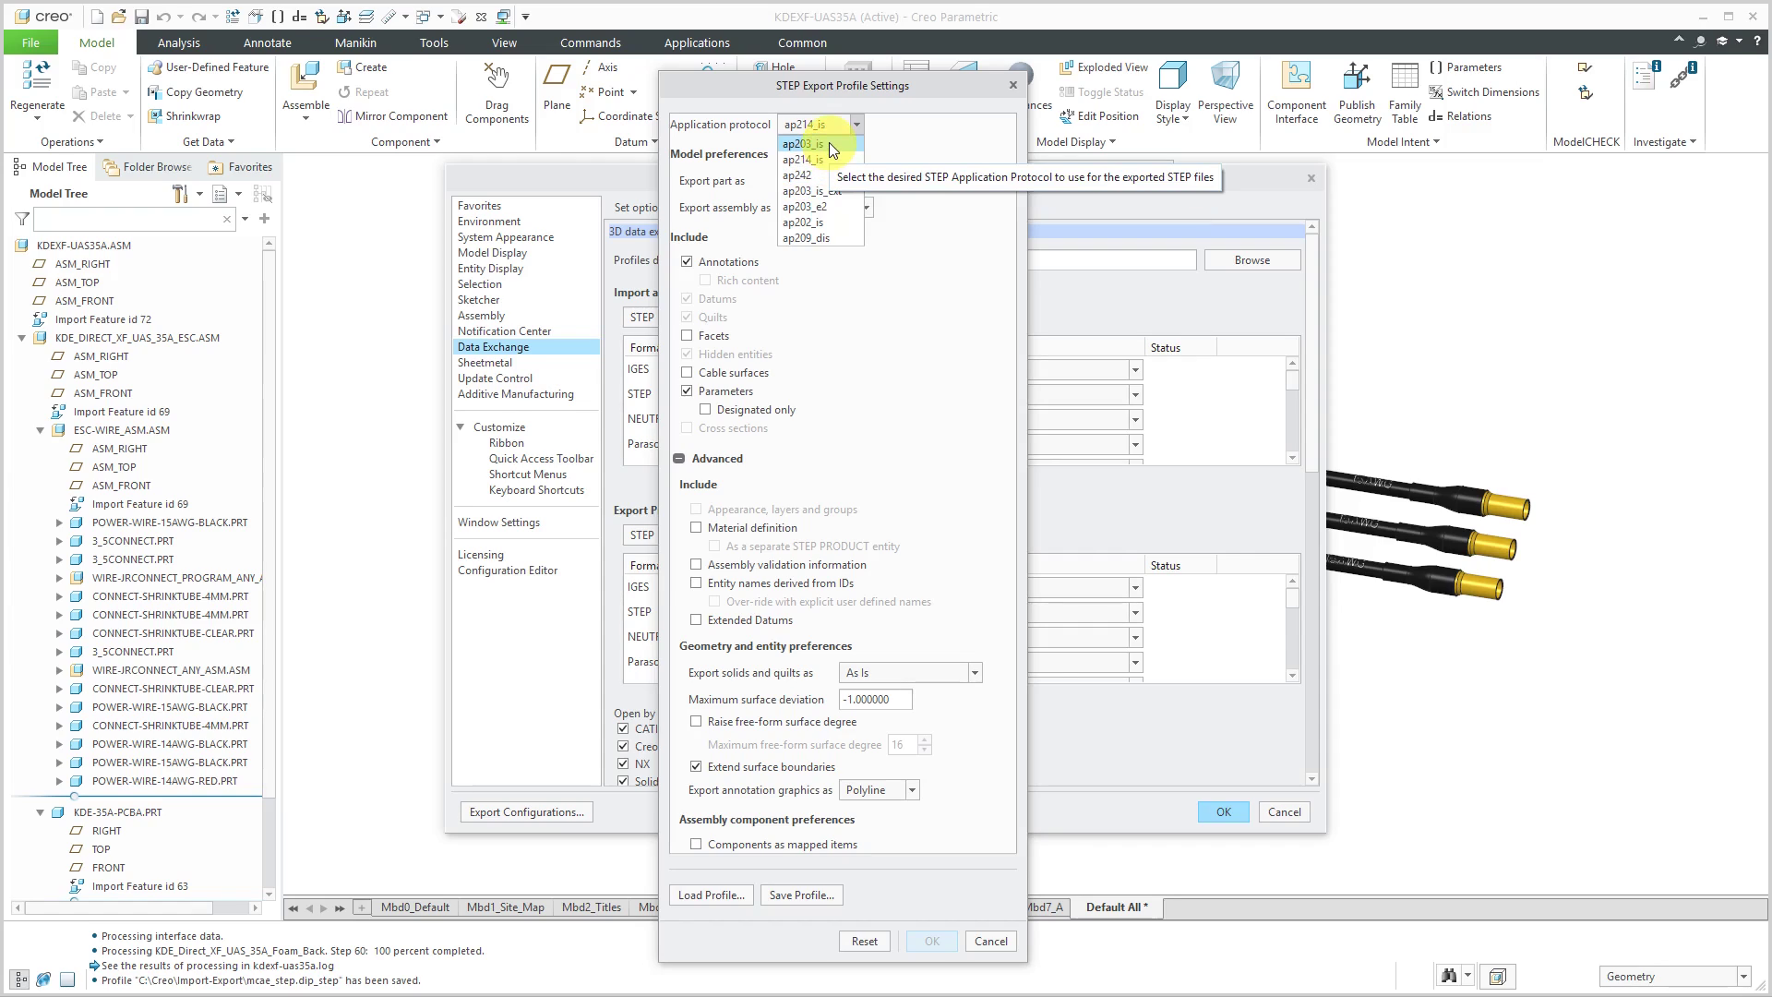
{"action": "mouse_move", "coordinate": [830, 160]}
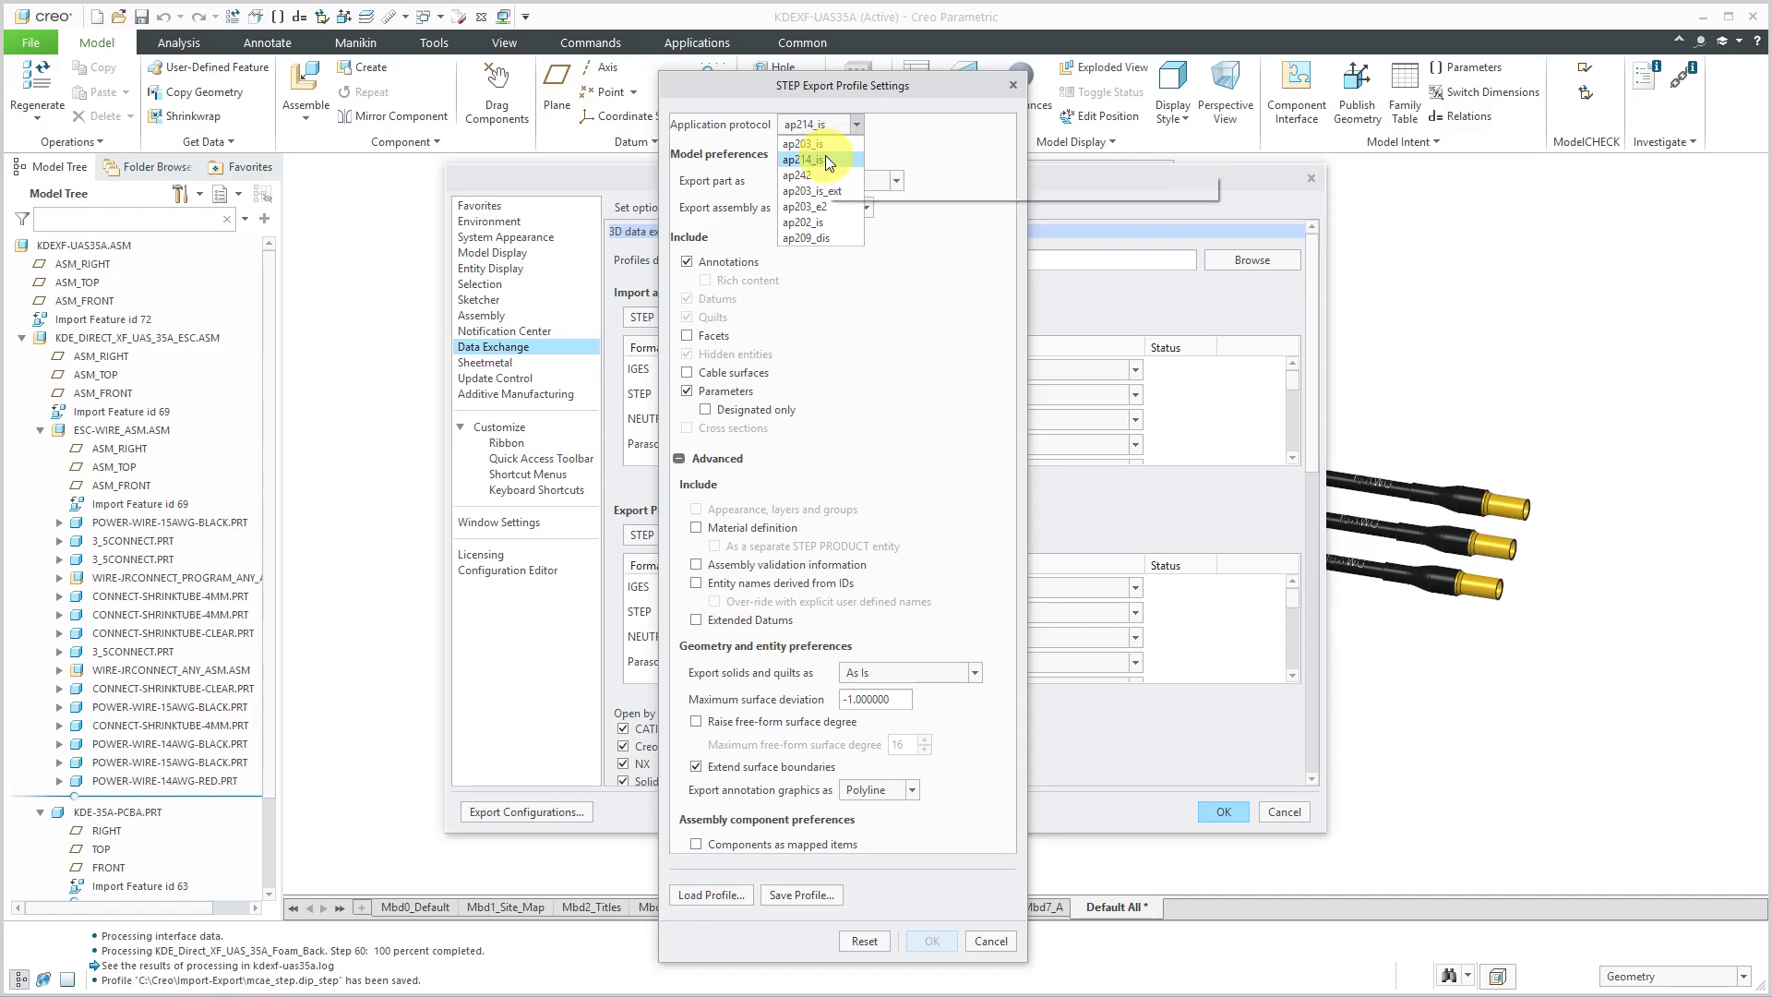
{"action": "mouse_move", "coordinate": [826, 164]}
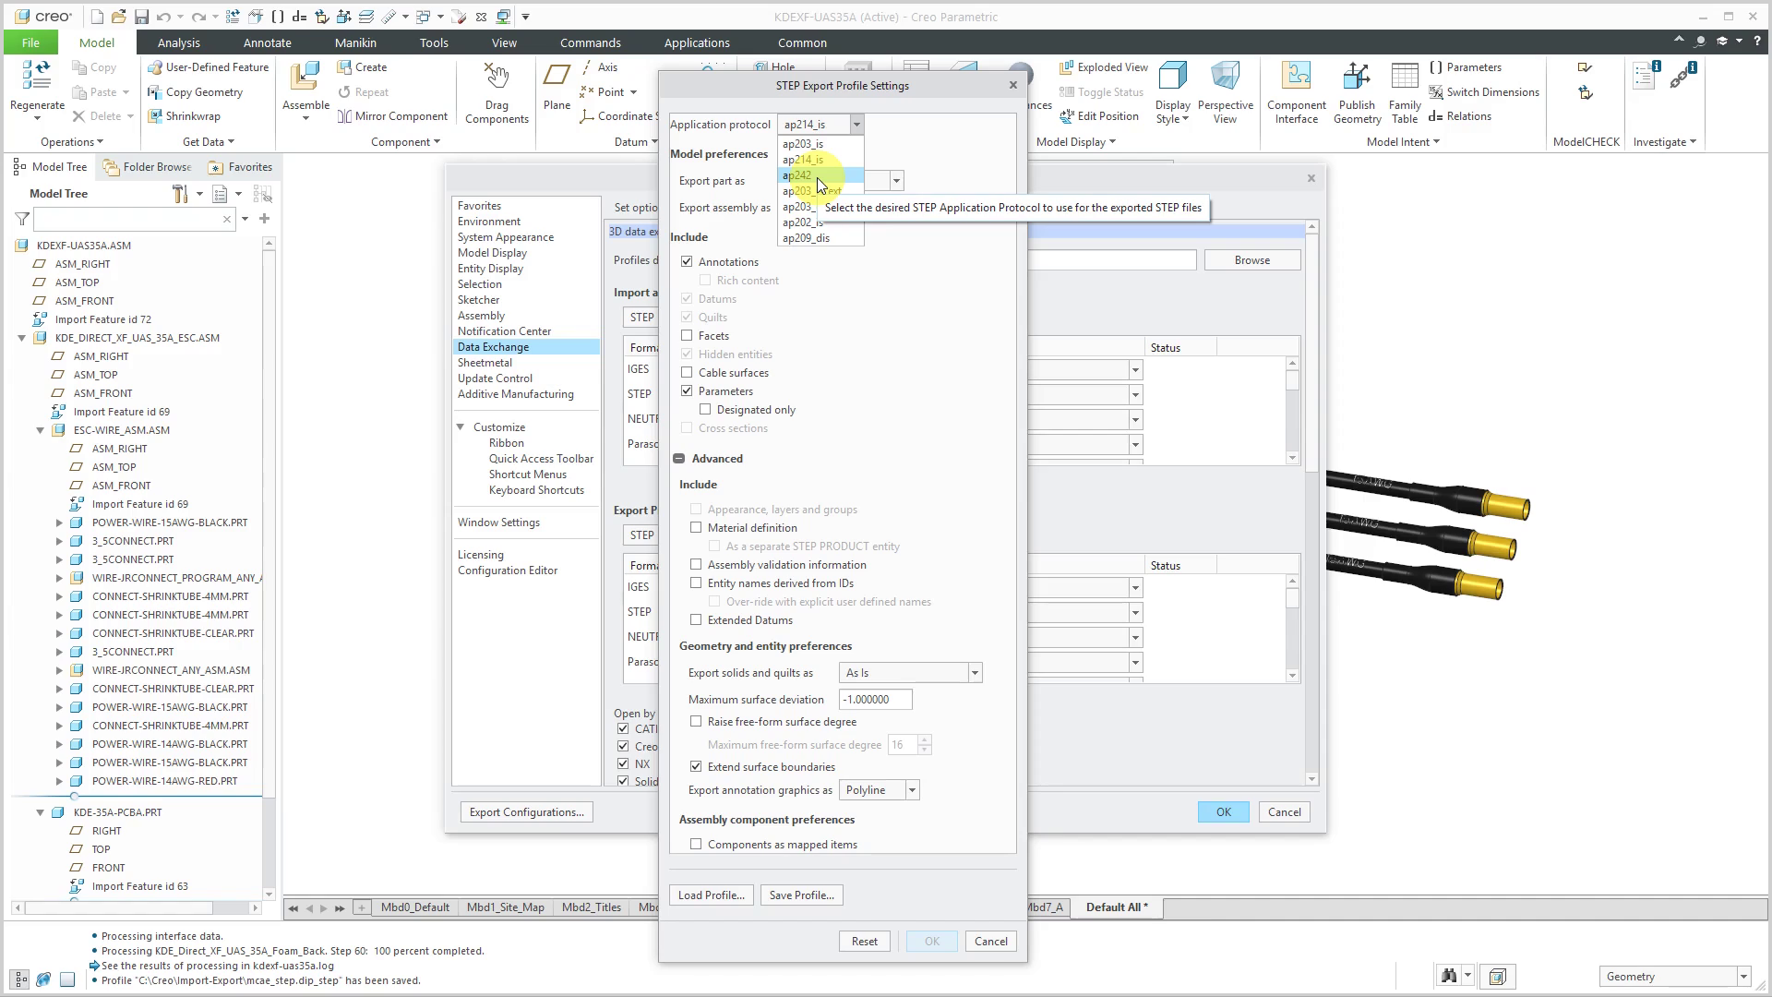
{"action": "left_click", "coordinate": [802, 176]}
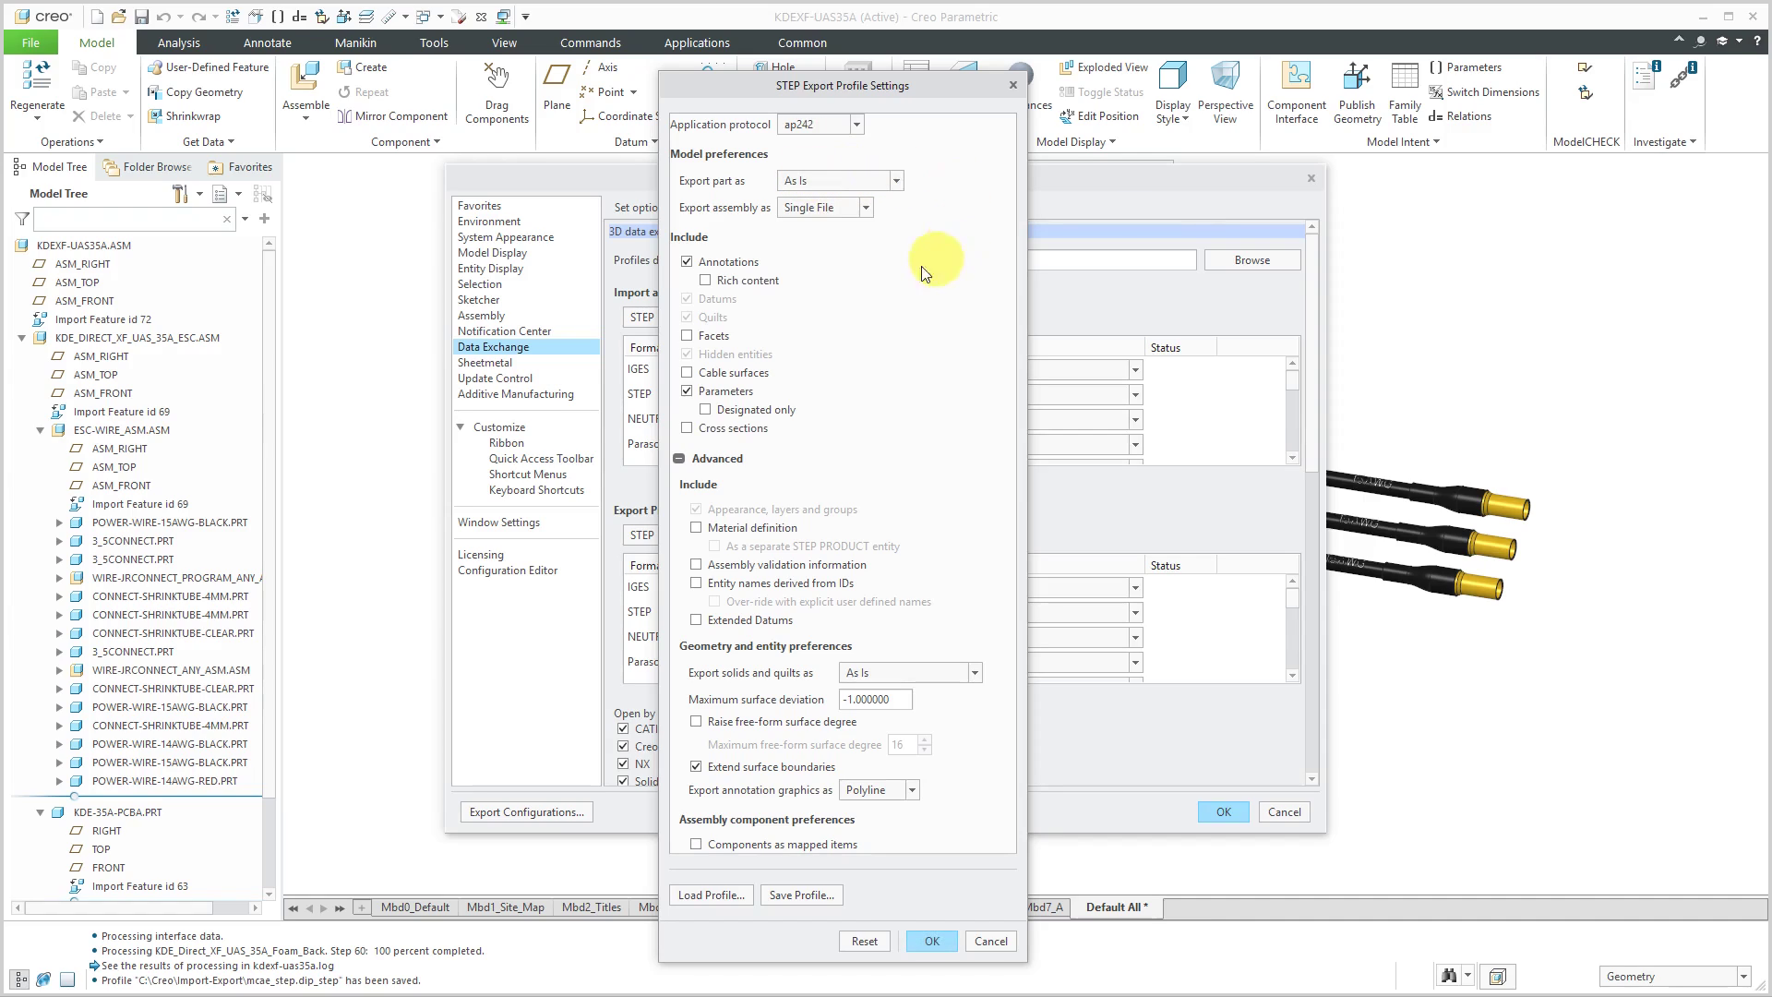
{"action": "mouse_move", "coordinate": [766, 269]}
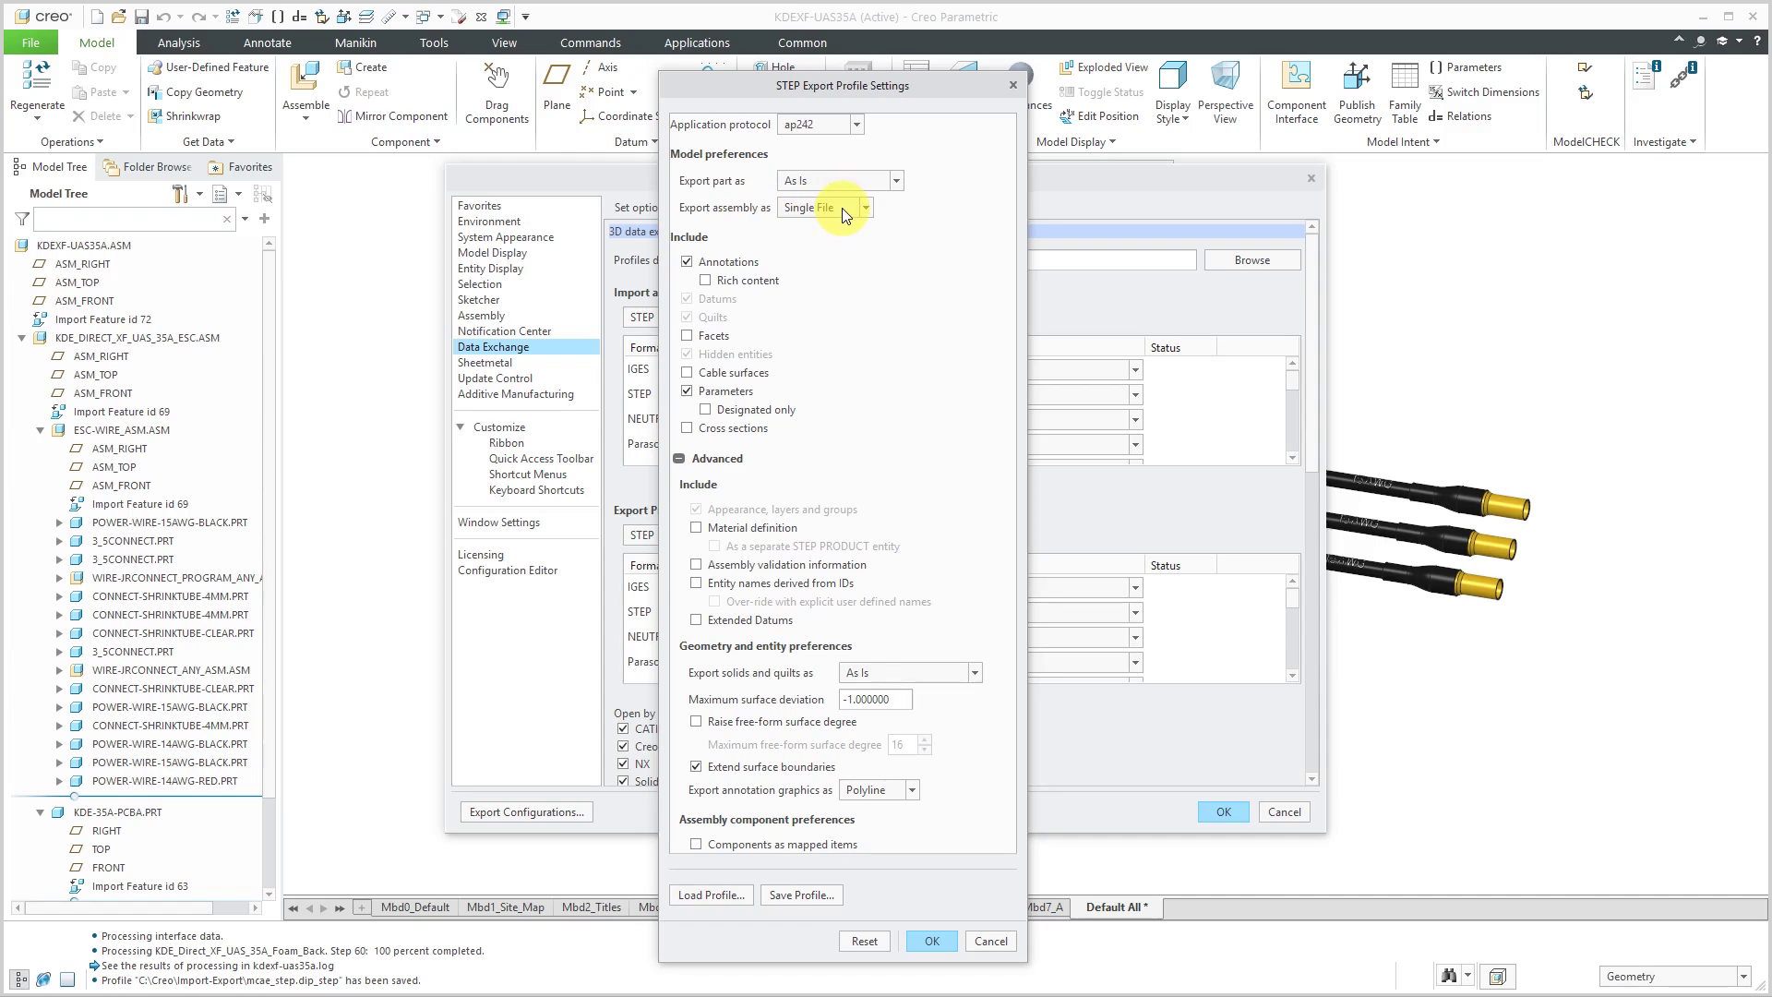
{"action": "left_click", "coordinate": [866, 206]}
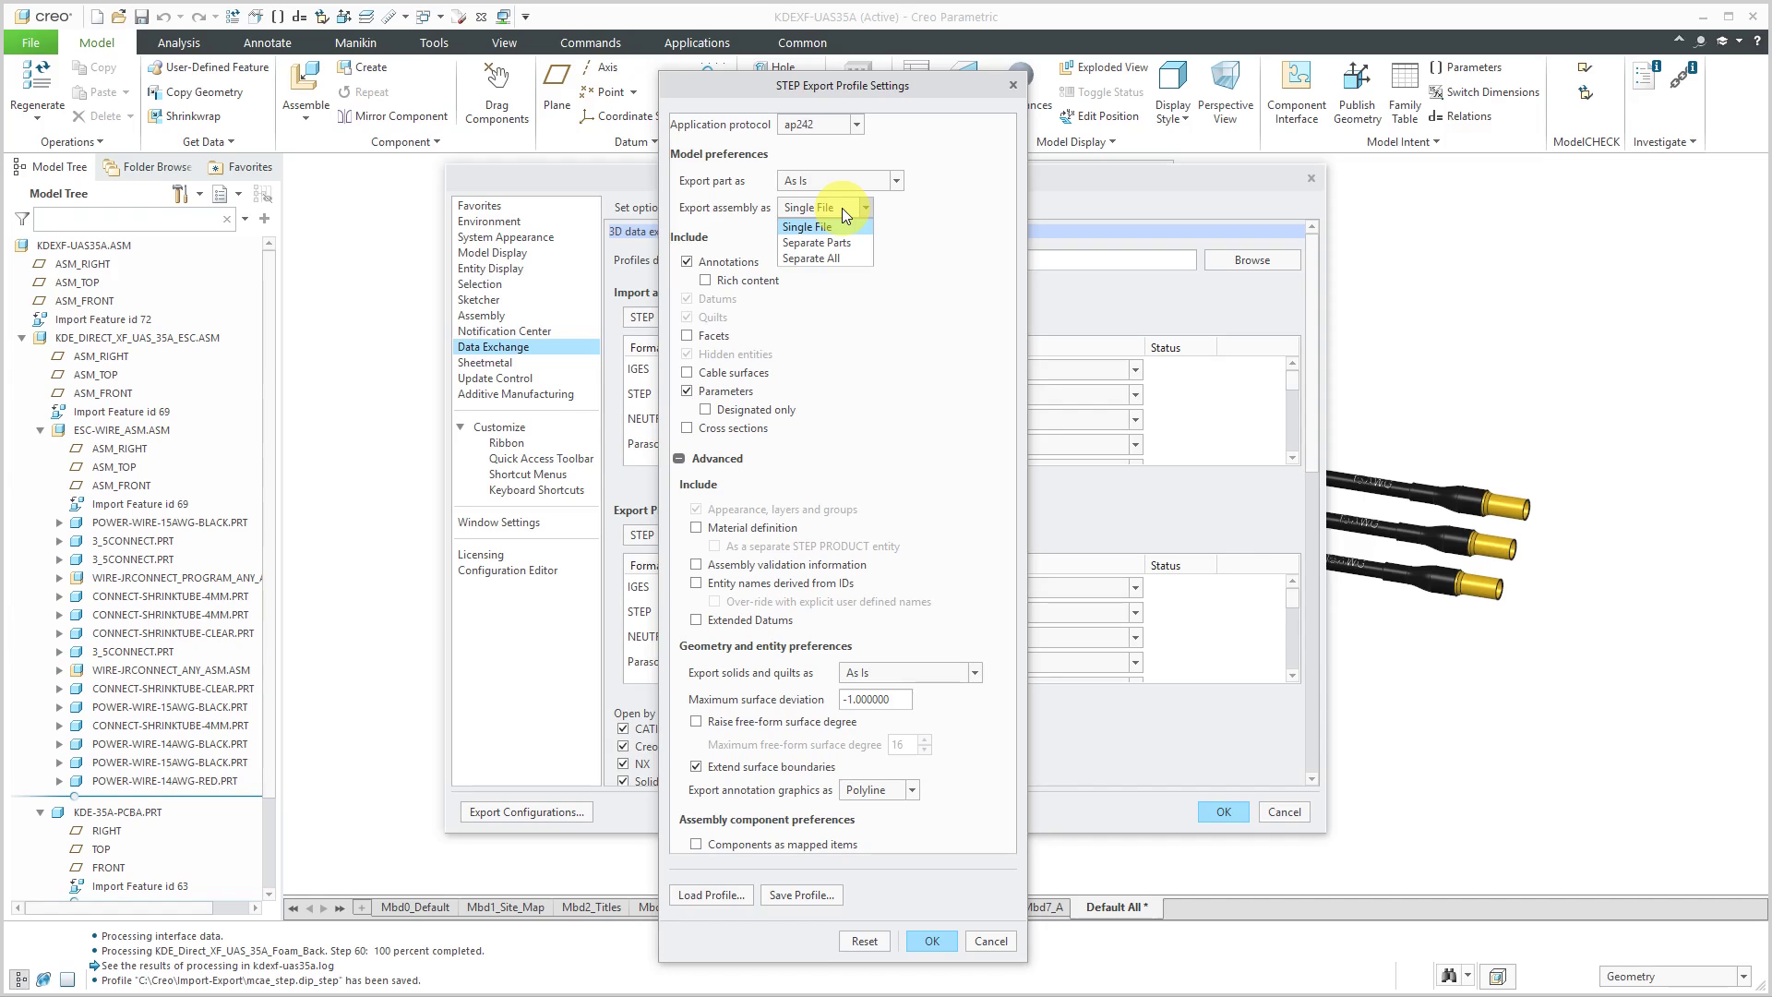
{"action": "left_click", "coordinate": [807, 227]}
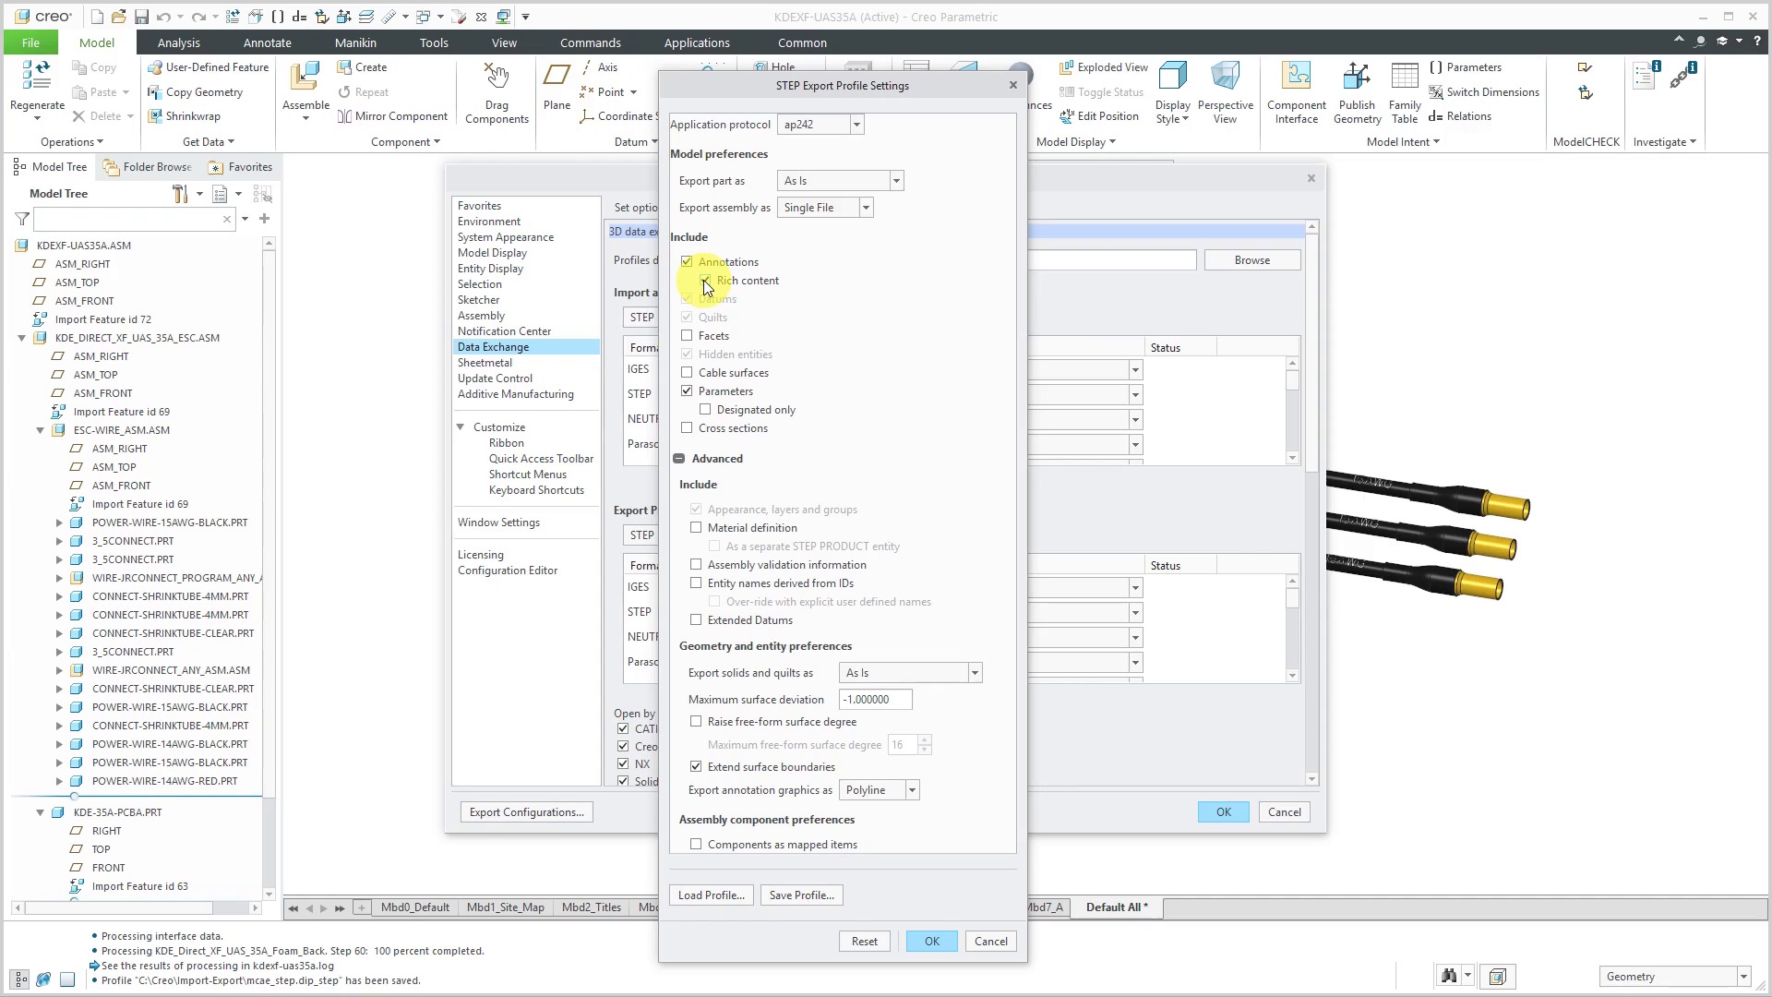
Check Rich content and Cross sections under Include in the STEP export profile.
{"action": "left_click", "coordinate": [707, 281]}
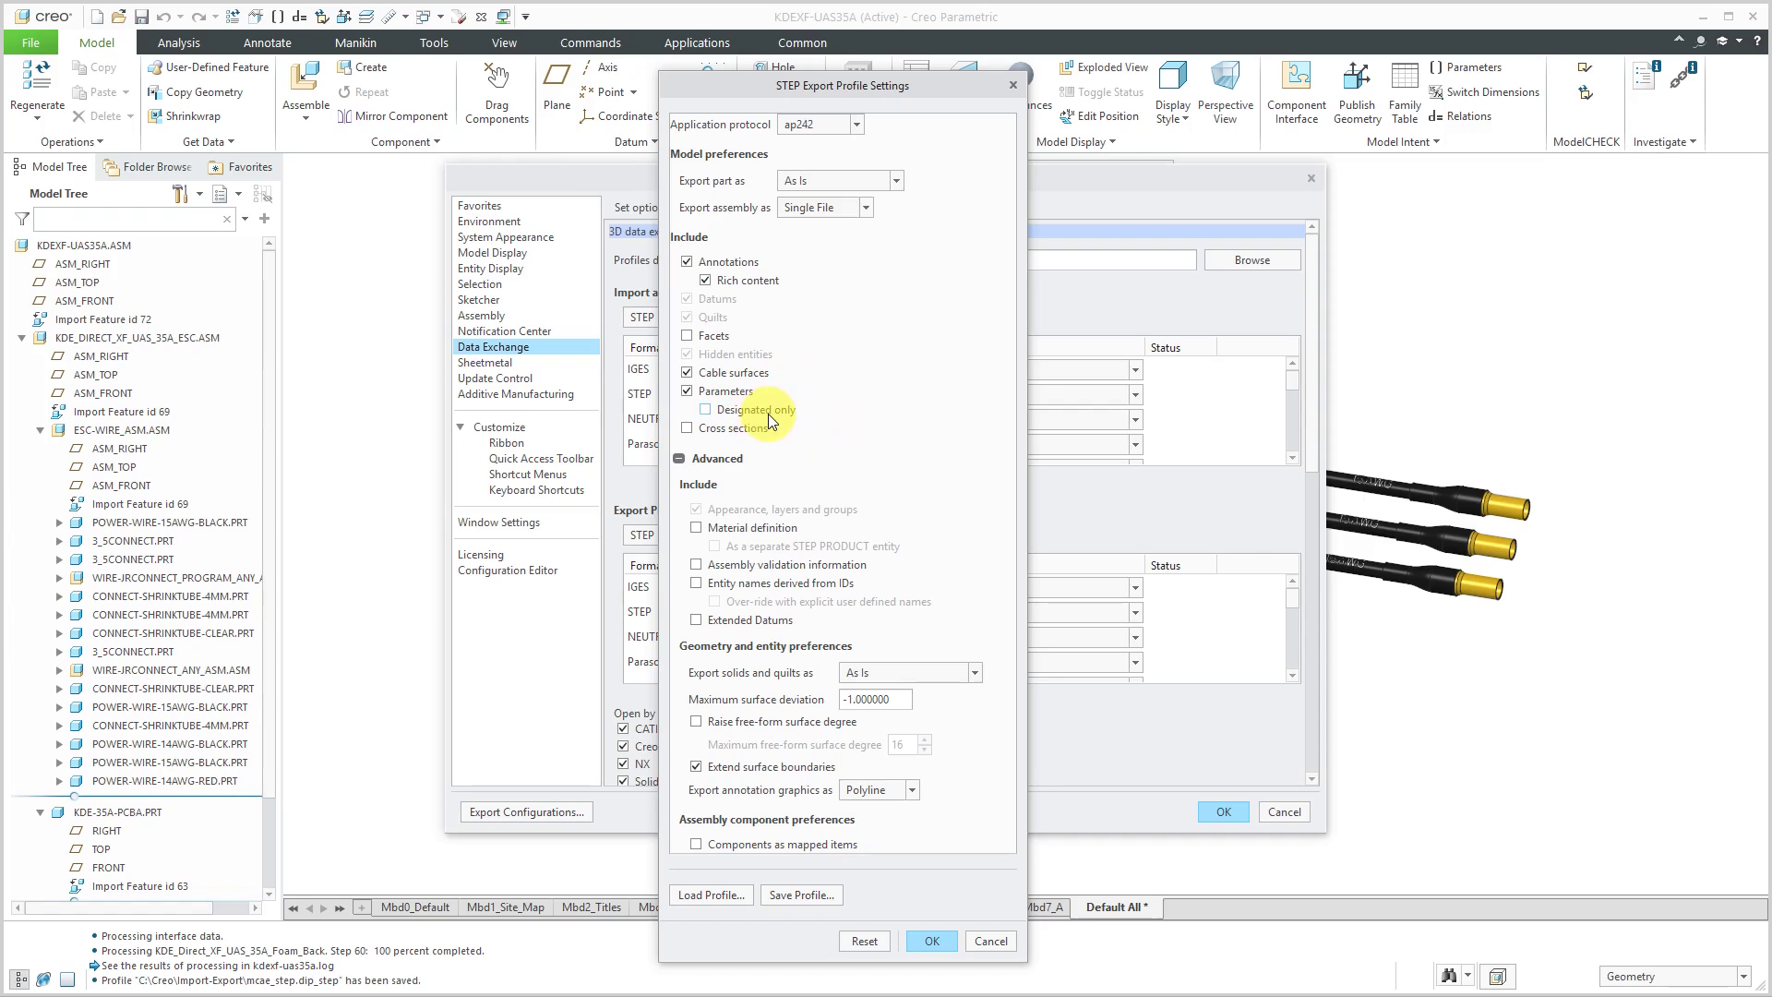
{"action": "mouse_move", "coordinate": [770, 421]}
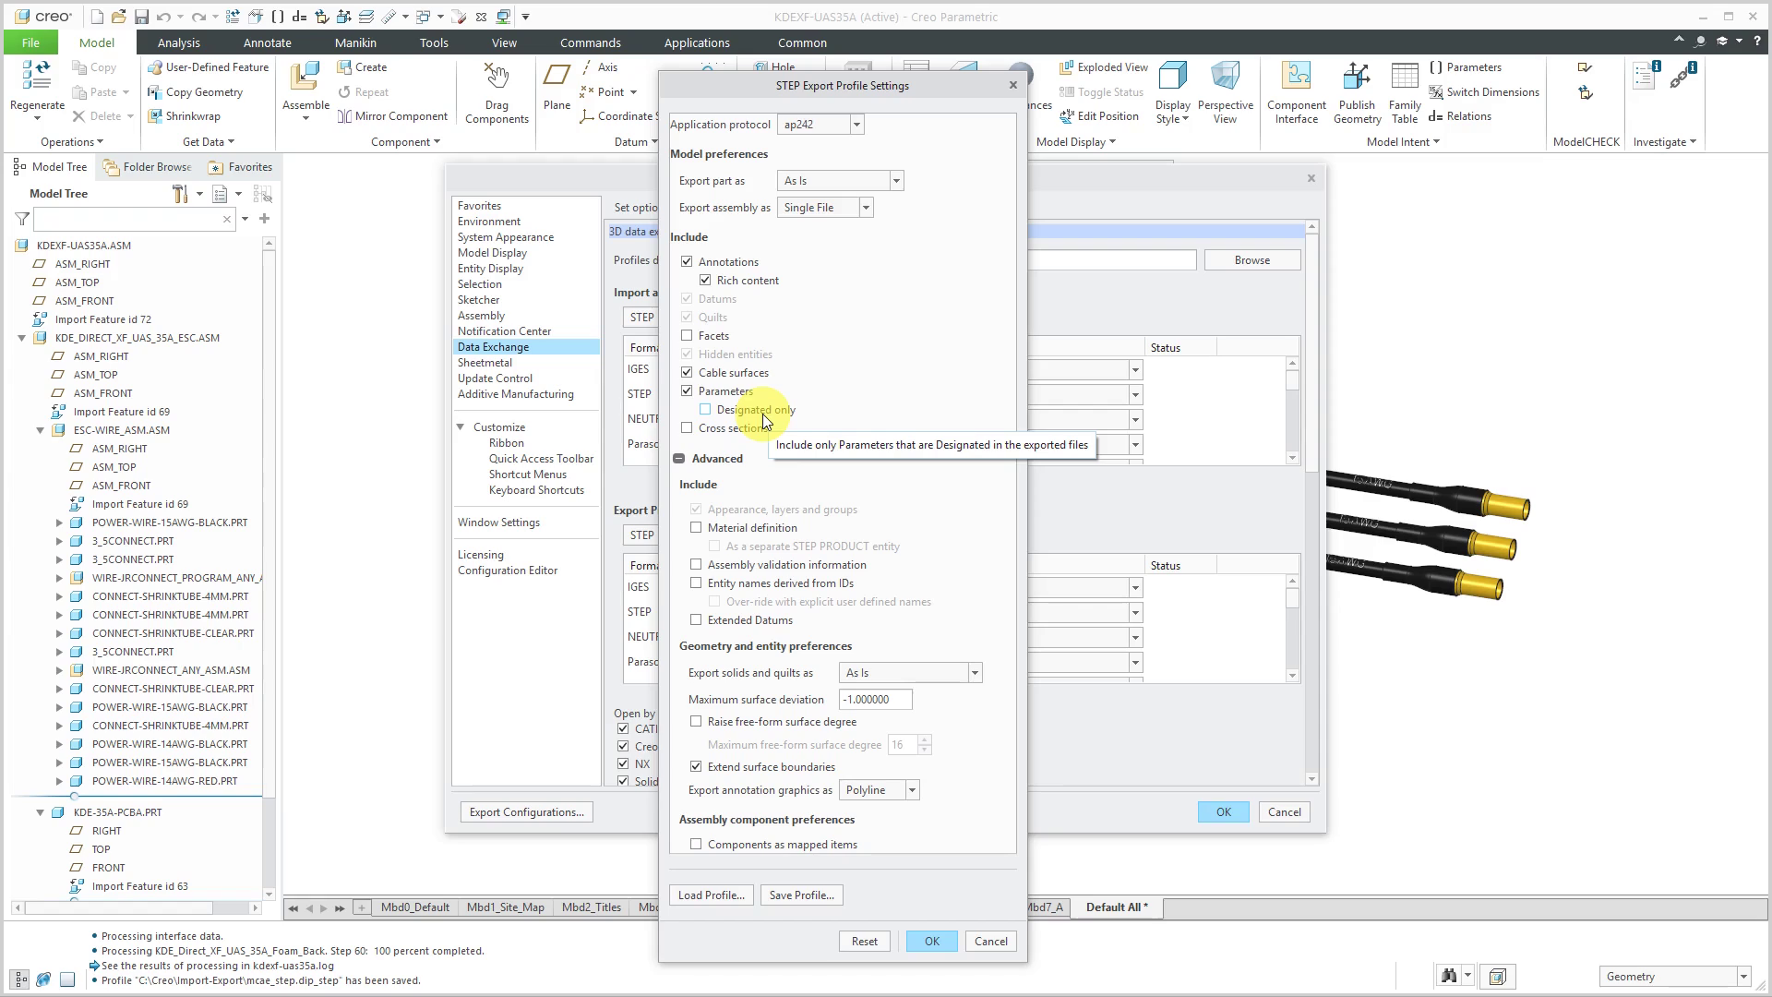
{"action": "mouse_move", "coordinate": [775, 448]}
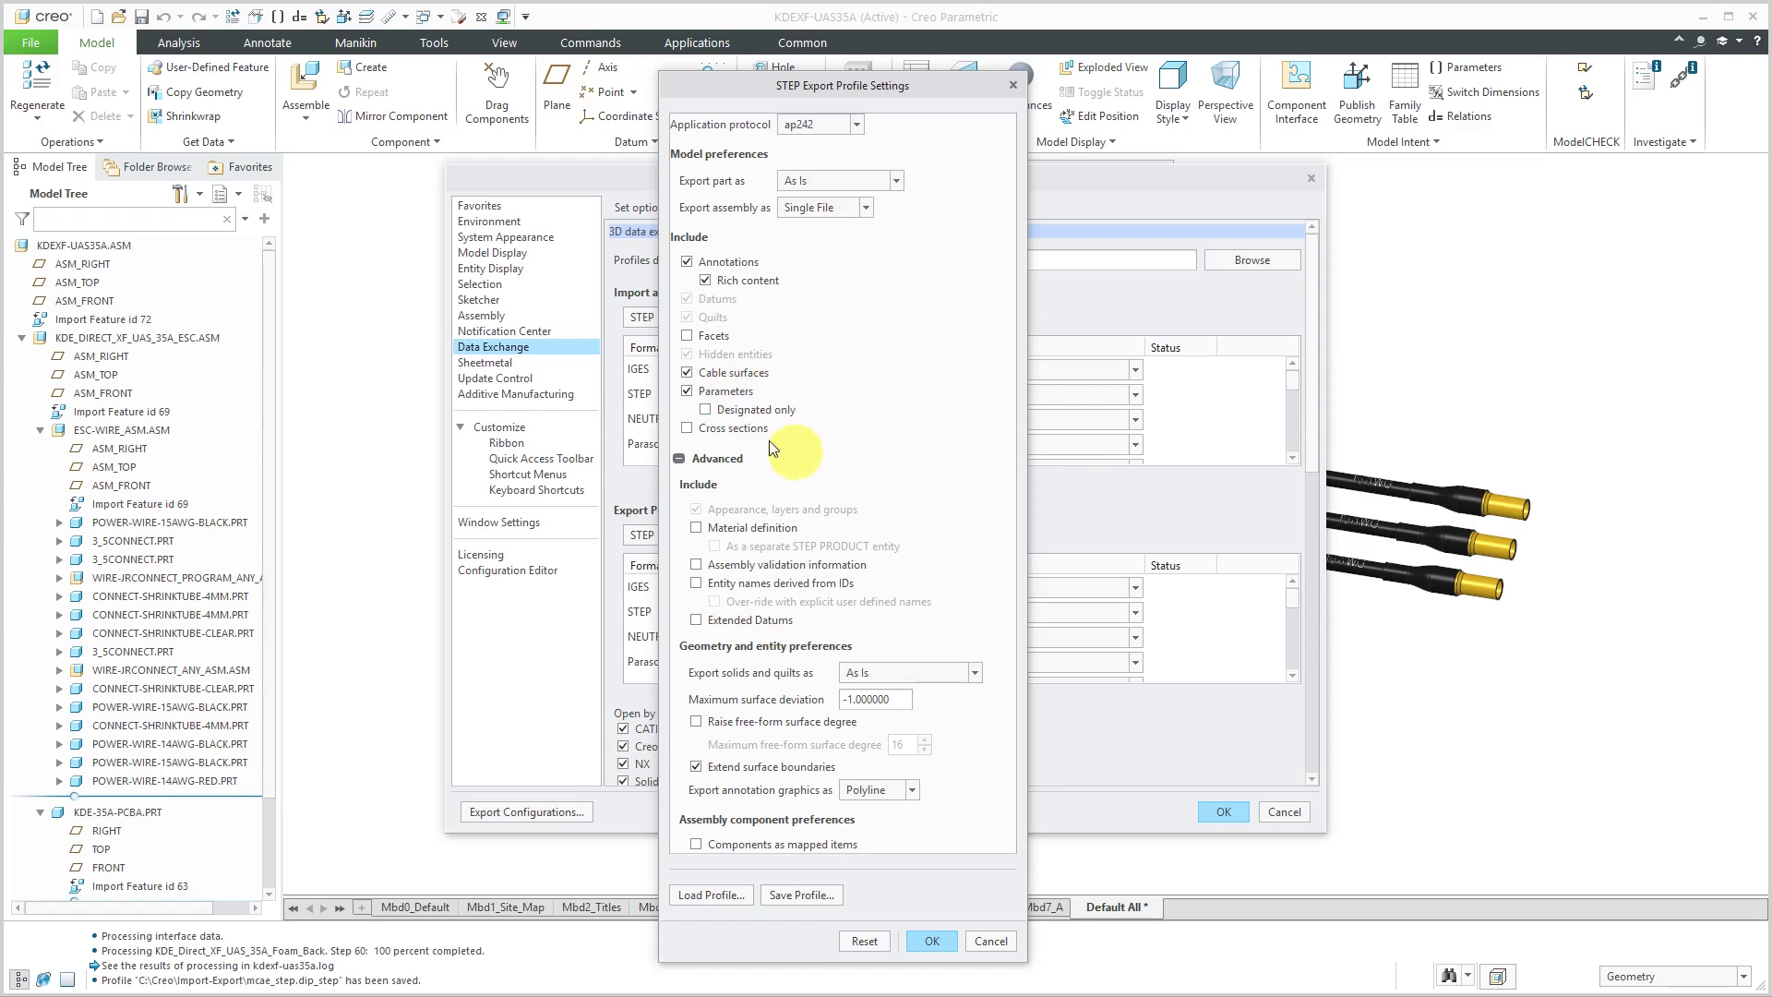
{"action": "left_click", "coordinate": [687, 428]}
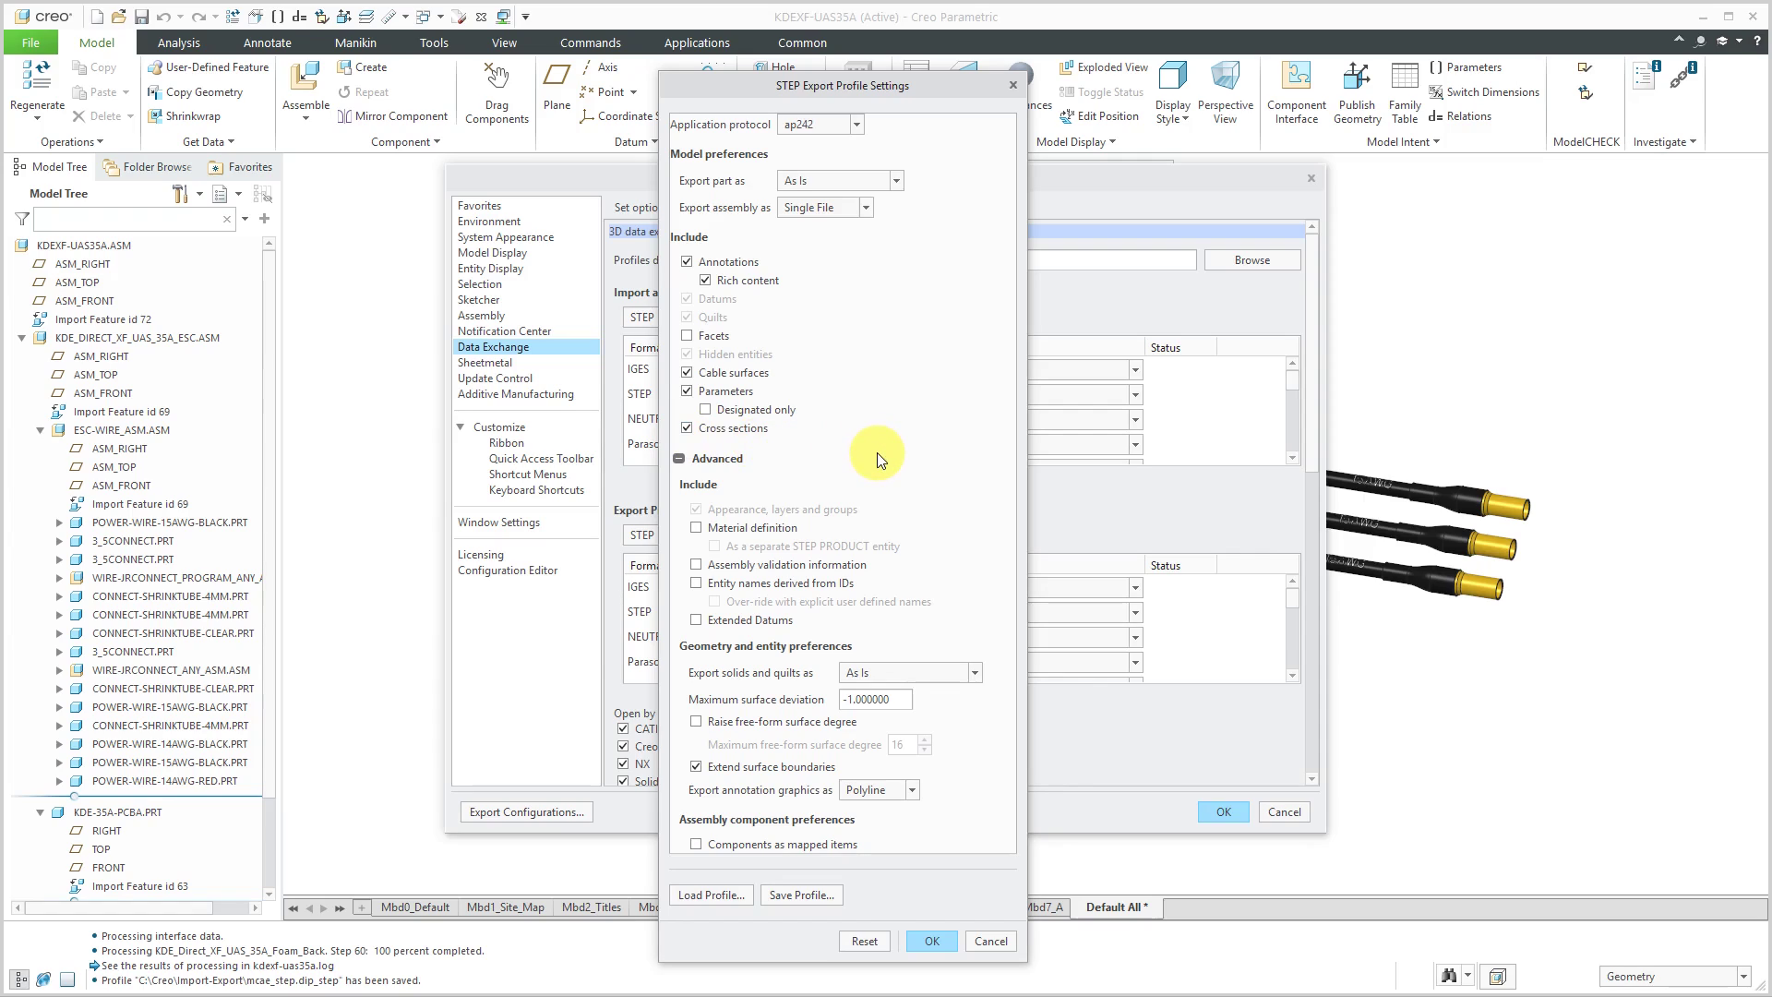
{"action": "mouse_move", "coordinate": [713, 543]}
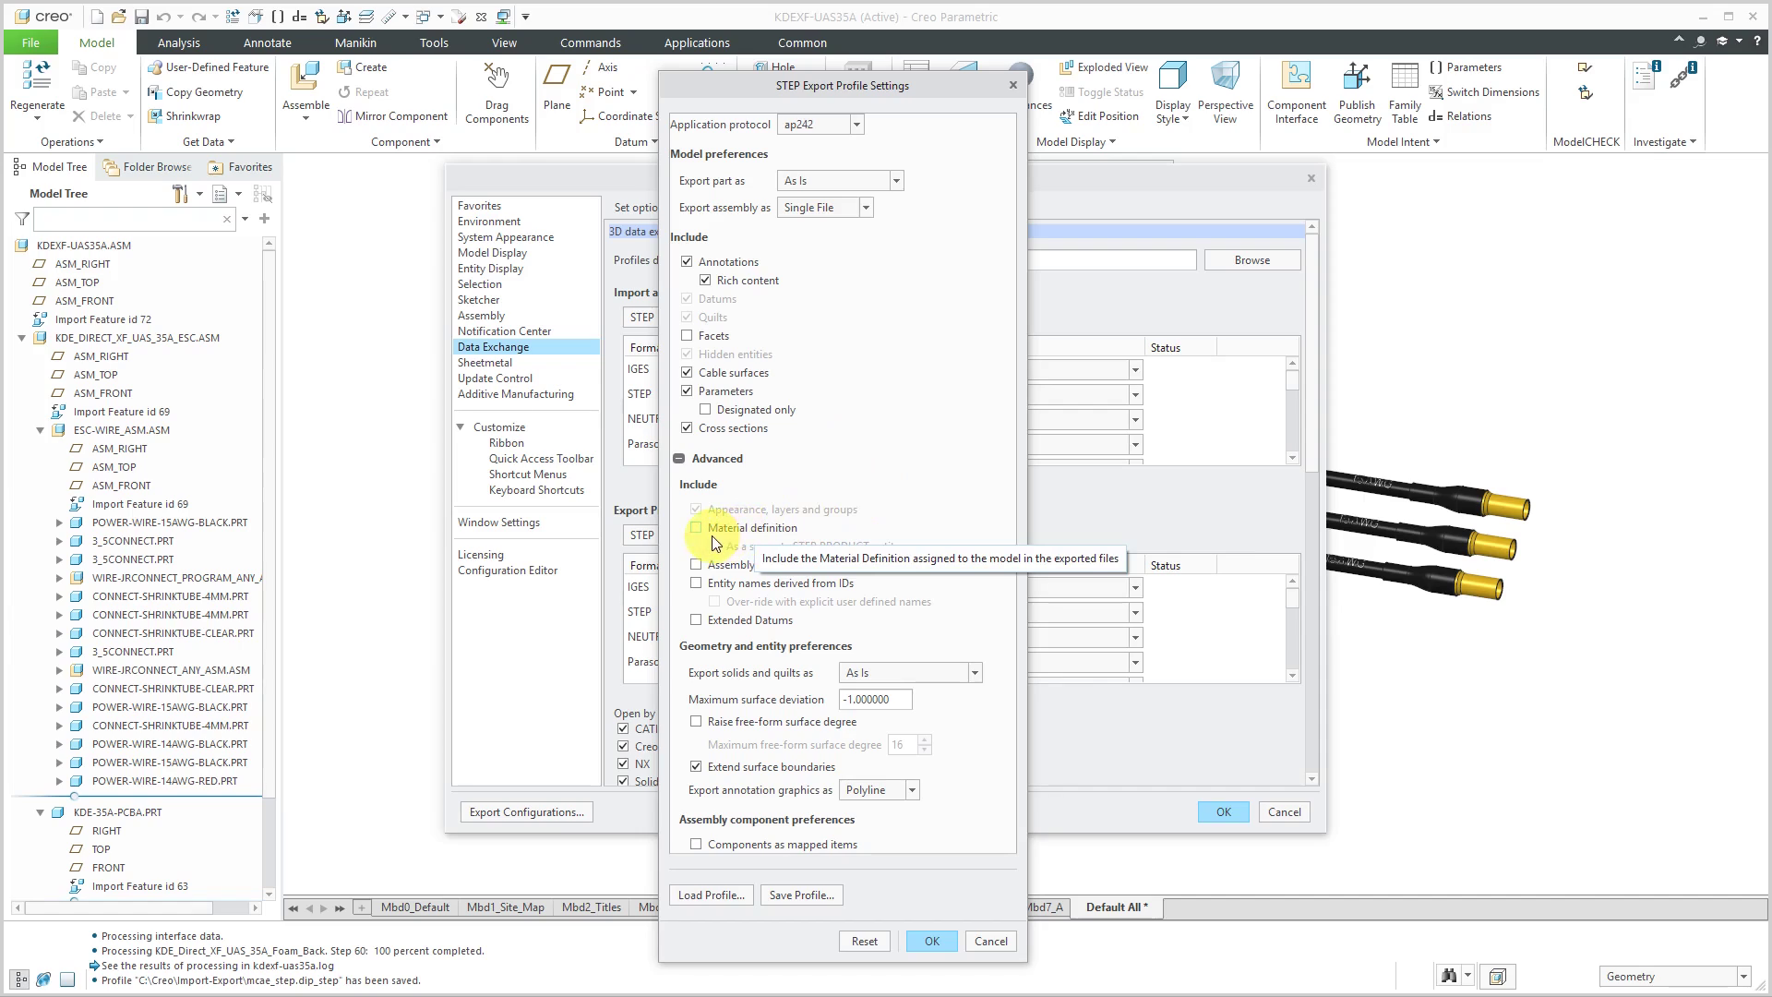
Include material definitions and extended datums in the STEP export profile.
{"action": "left_click", "coordinate": [698, 528]}
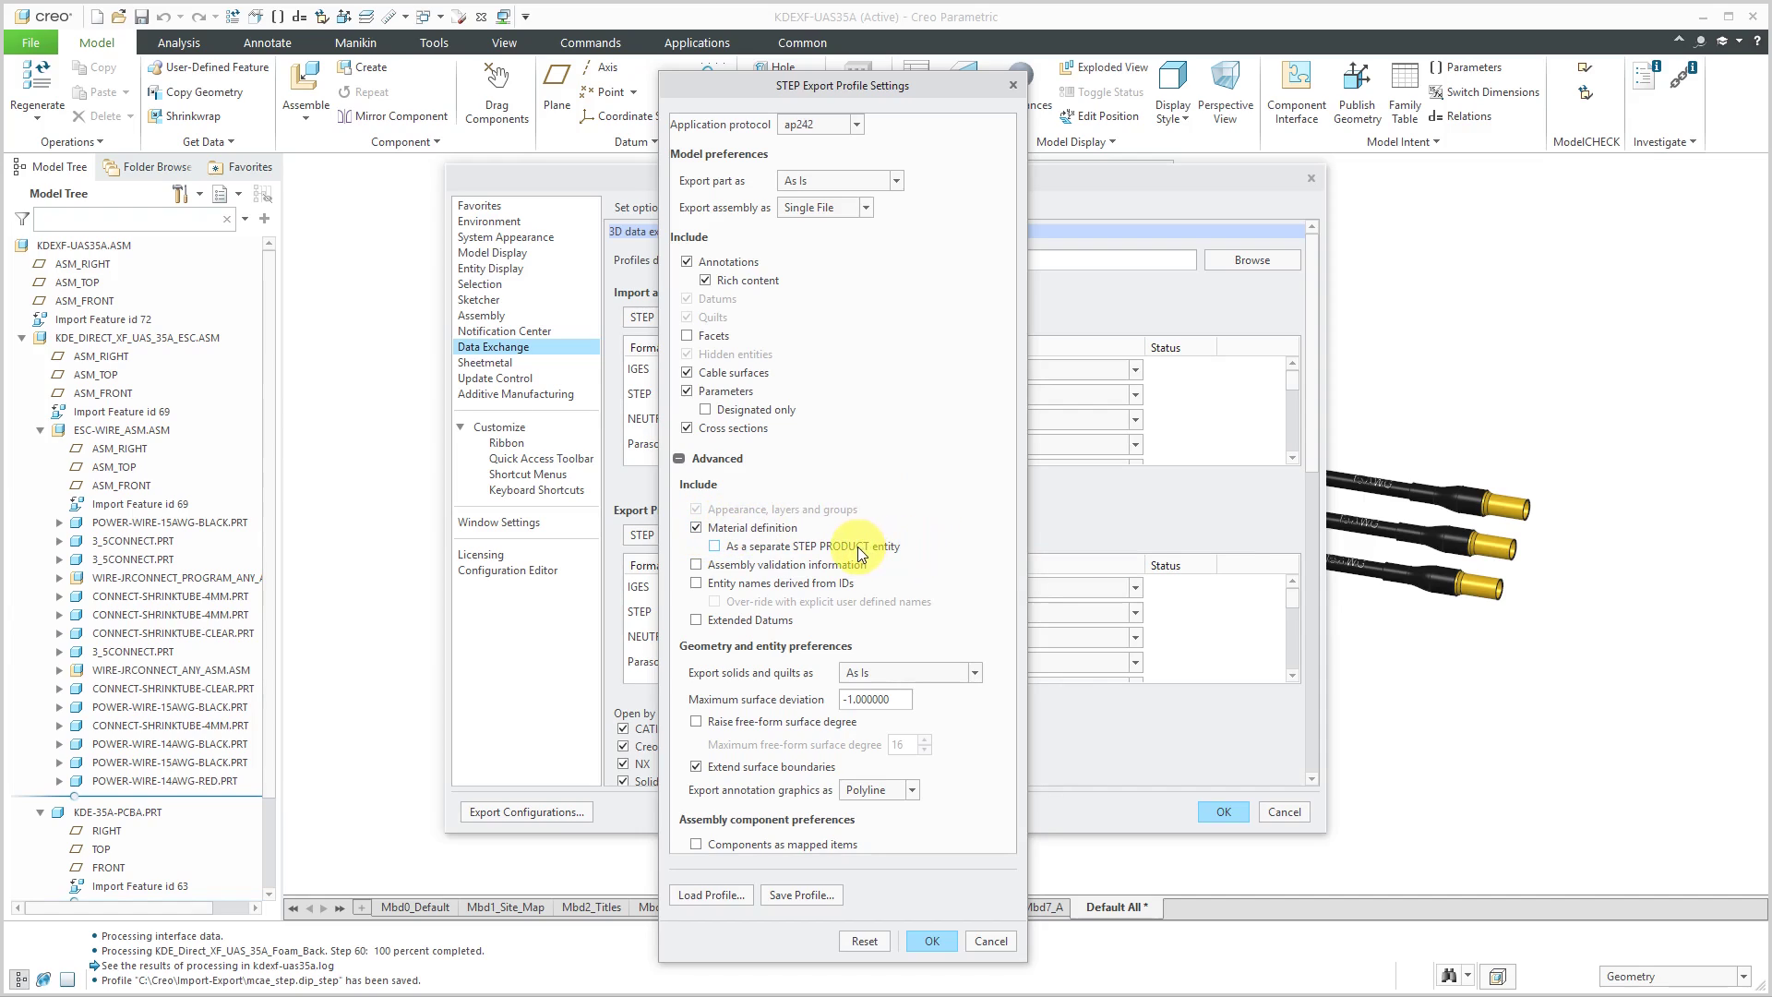
{"action": "mouse_move", "coordinate": [859, 554]}
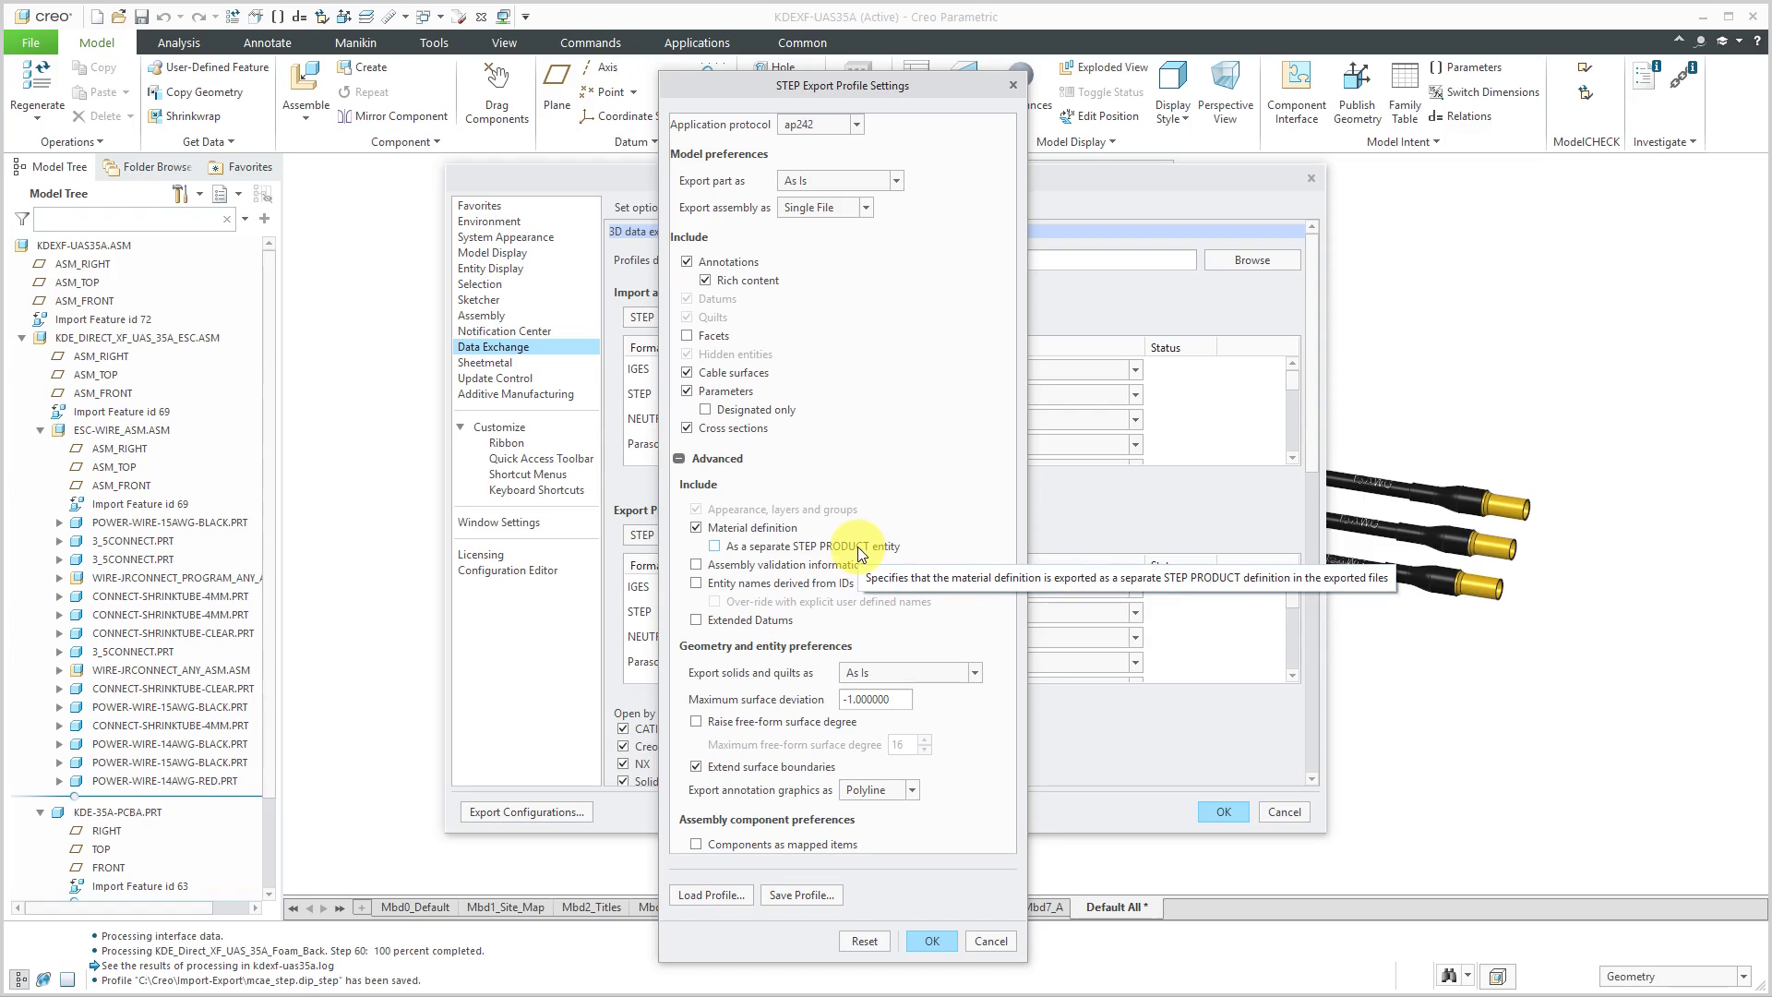
{"action": "mouse_move", "coordinate": [923, 562]}
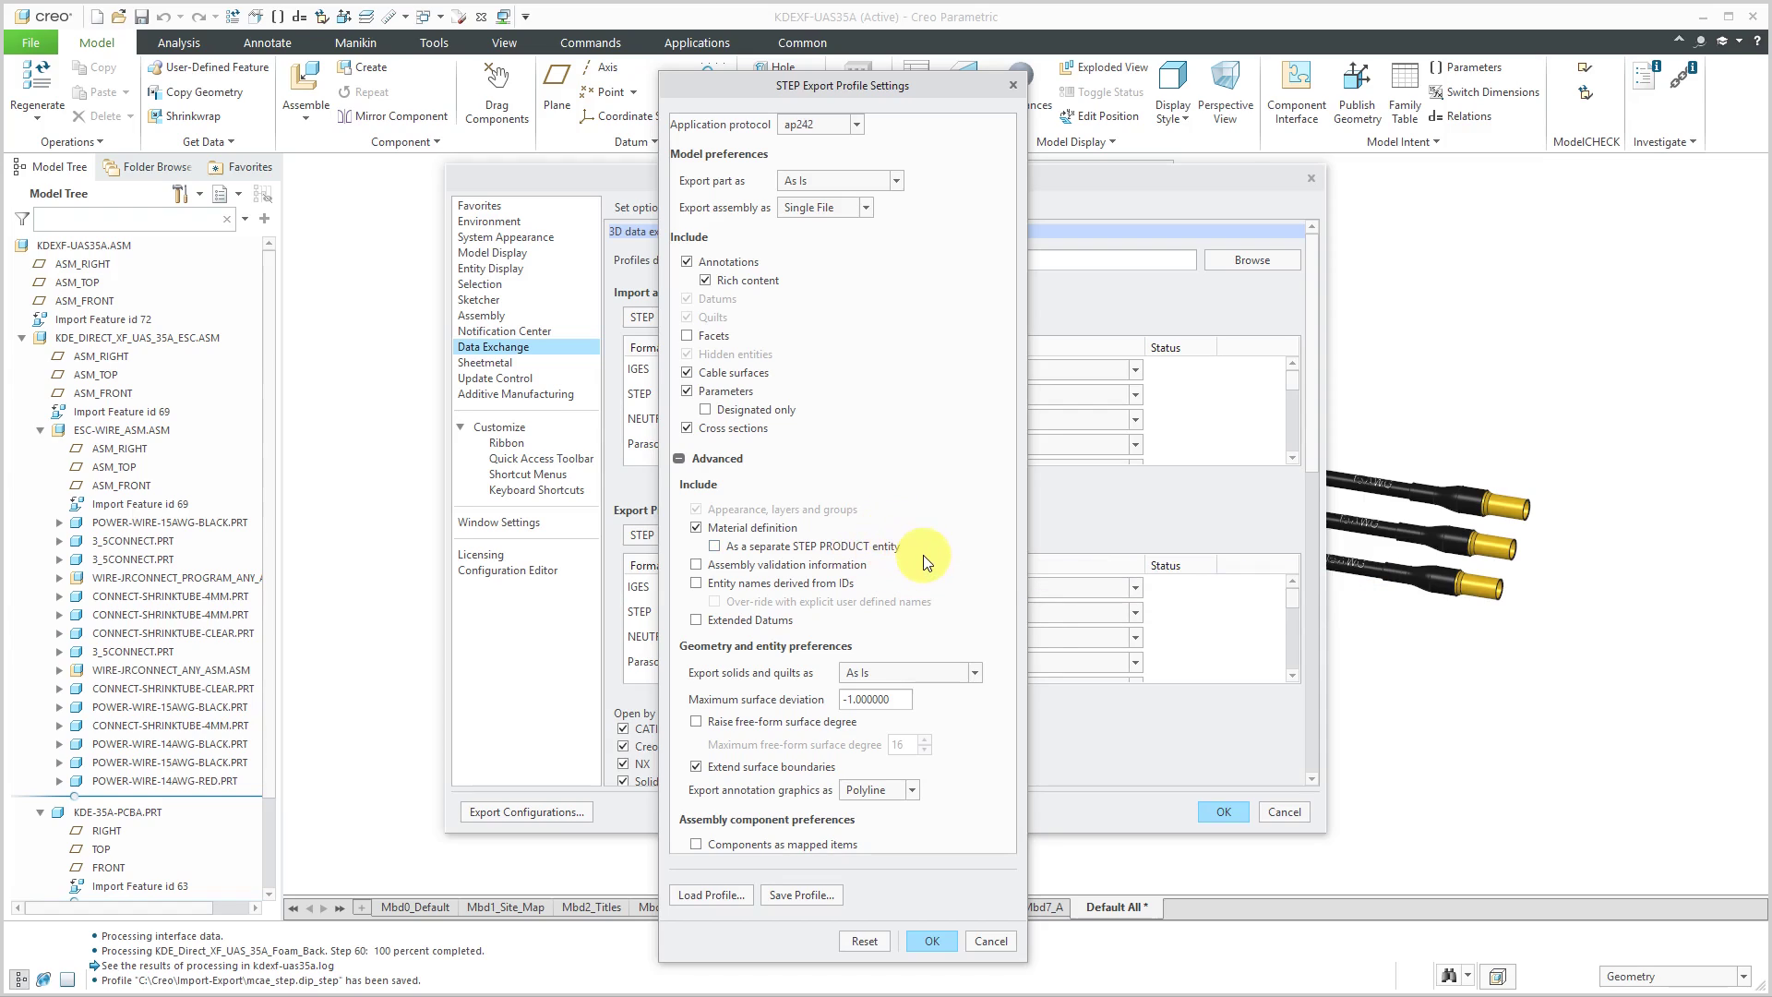
{"action": "mouse_move", "coordinate": [904, 584]}
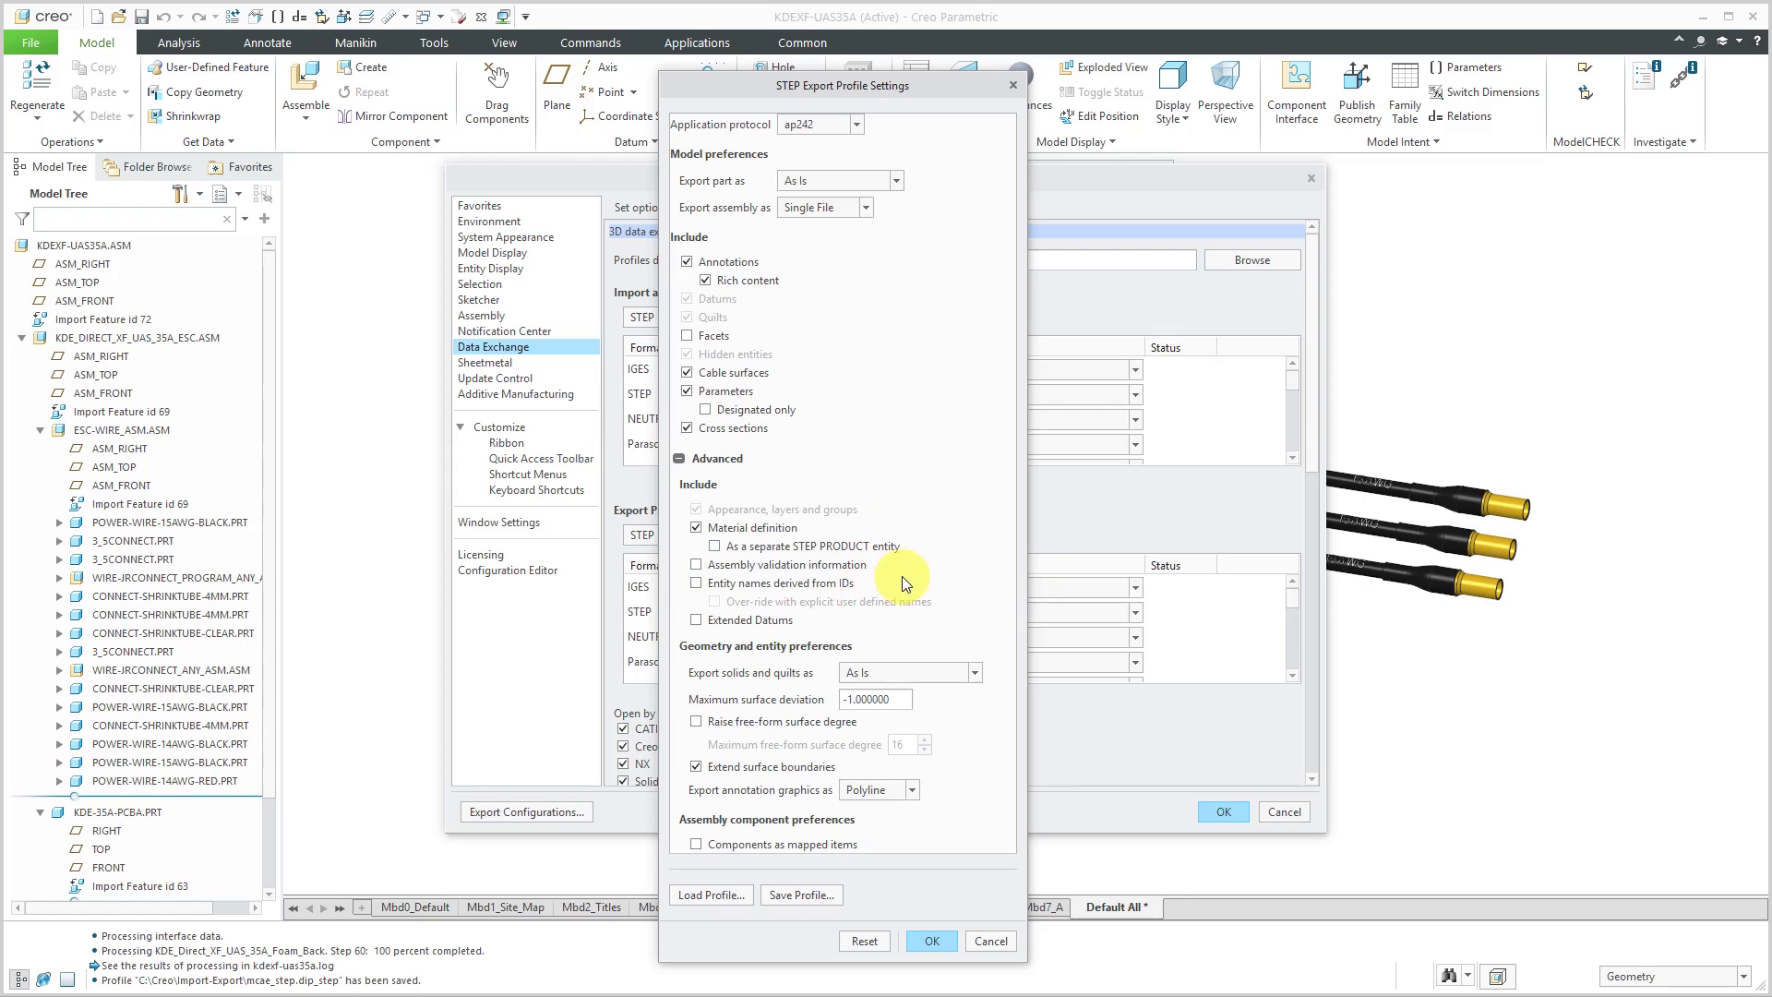
{"action": "mouse_move", "coordinate": [831, 597]}
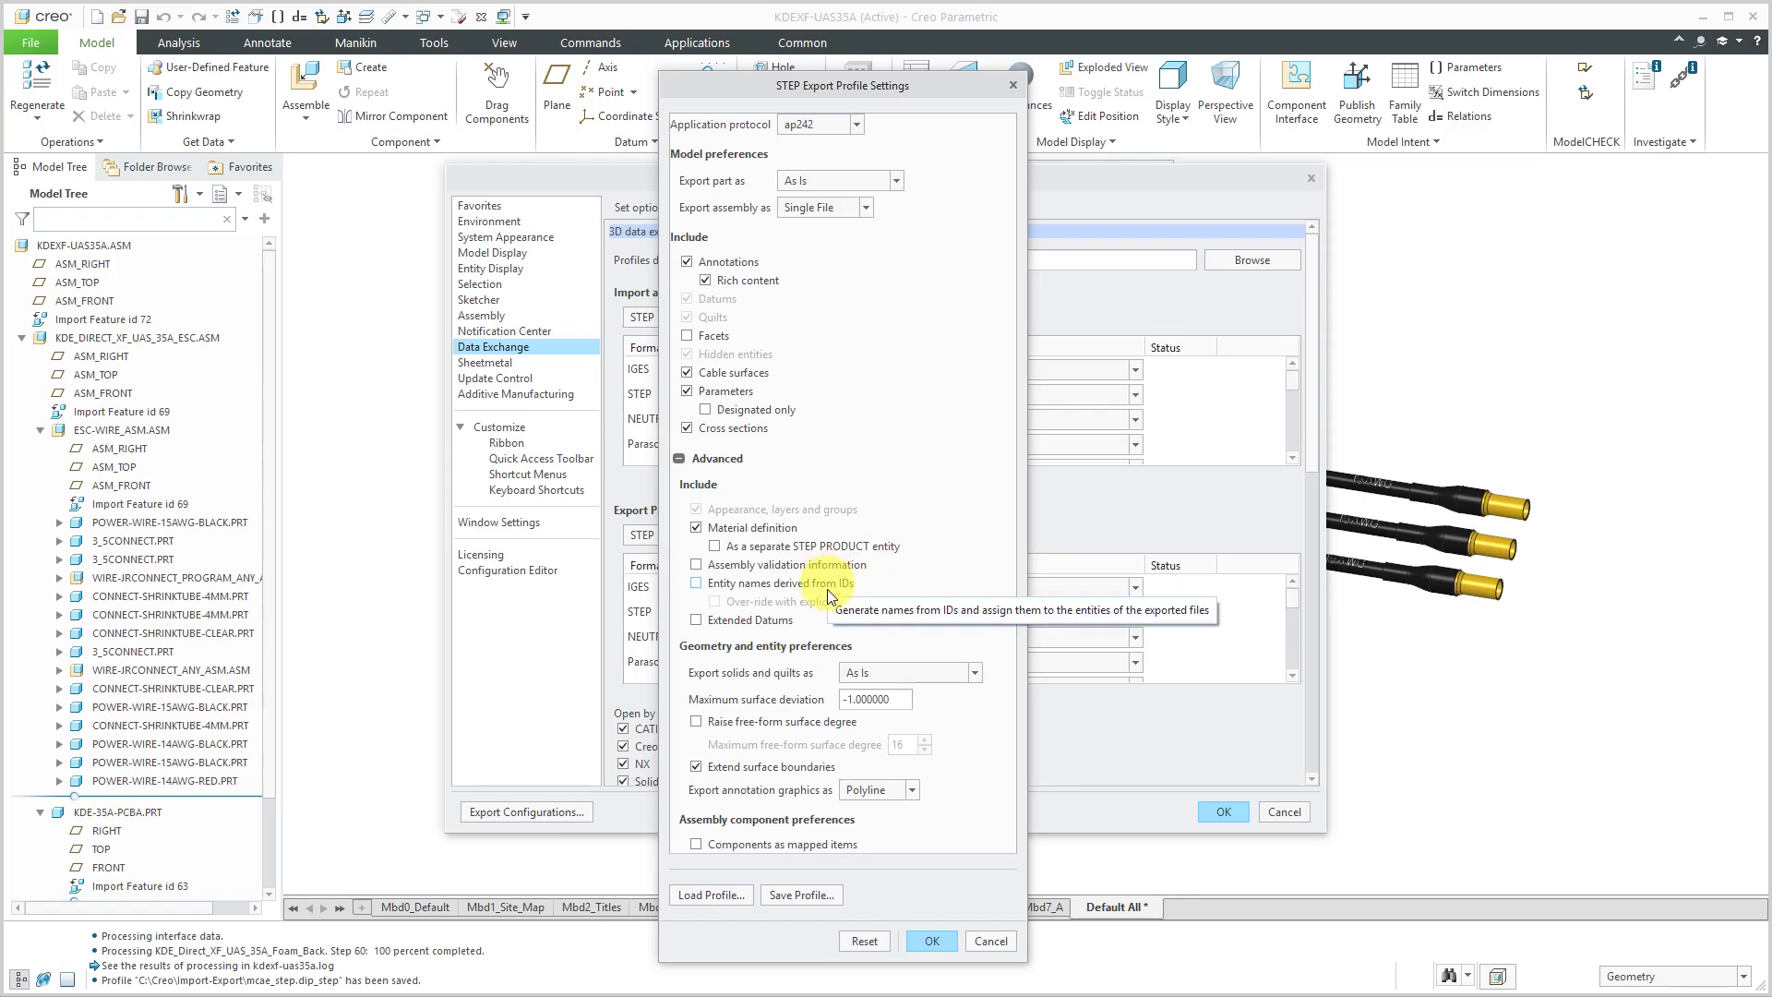
{"action": "mouse_move", "coordinate": [820, 565]}
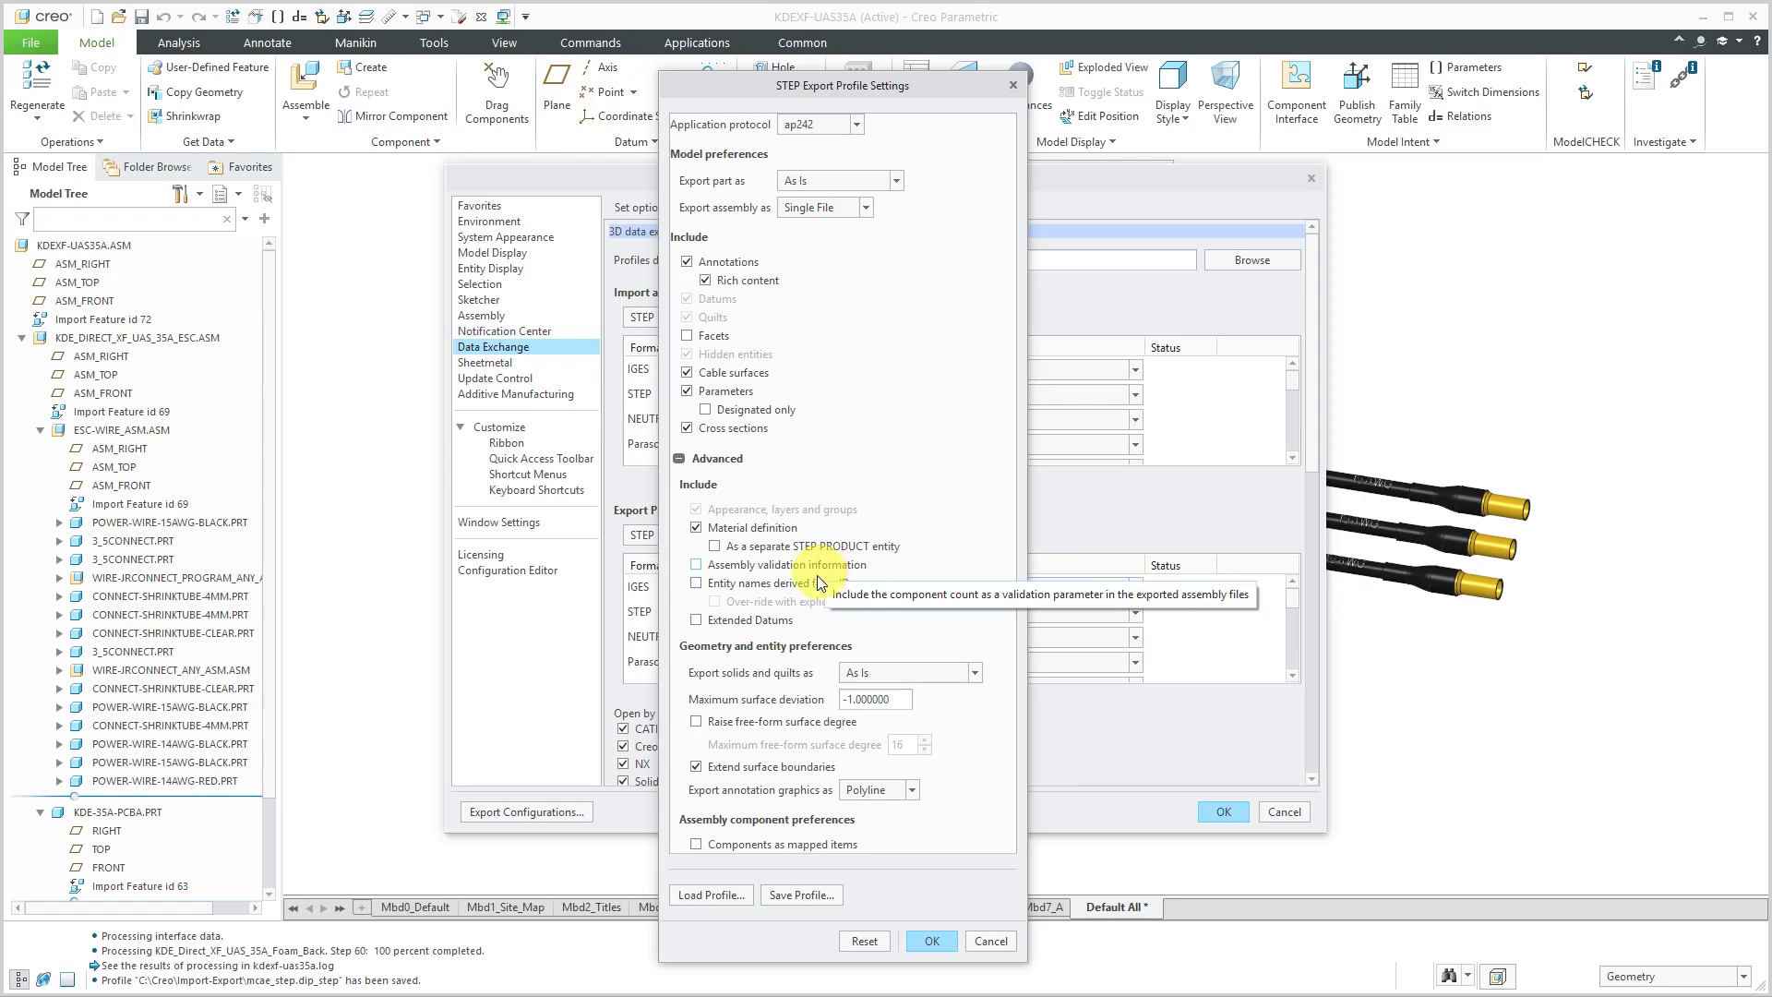
{"action": "mouse_move", "coordinate": [819, 582]}
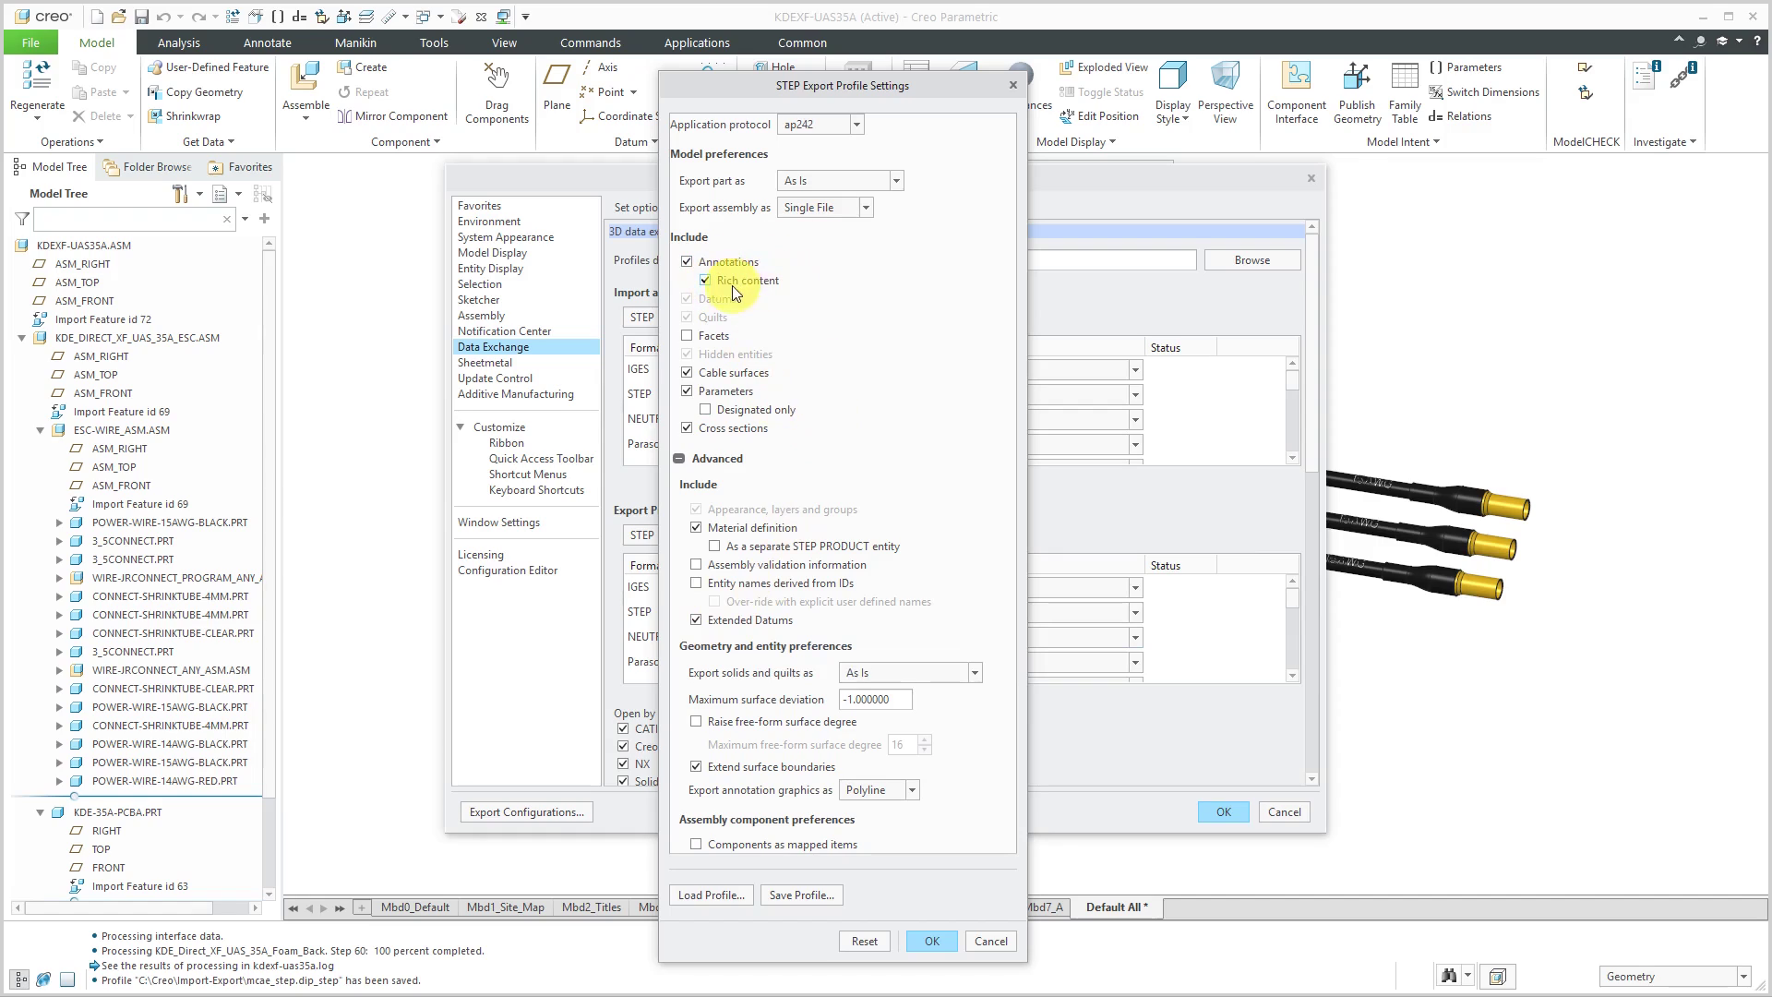
{"action": "mouse_move", "coordinate": [806, 267]}
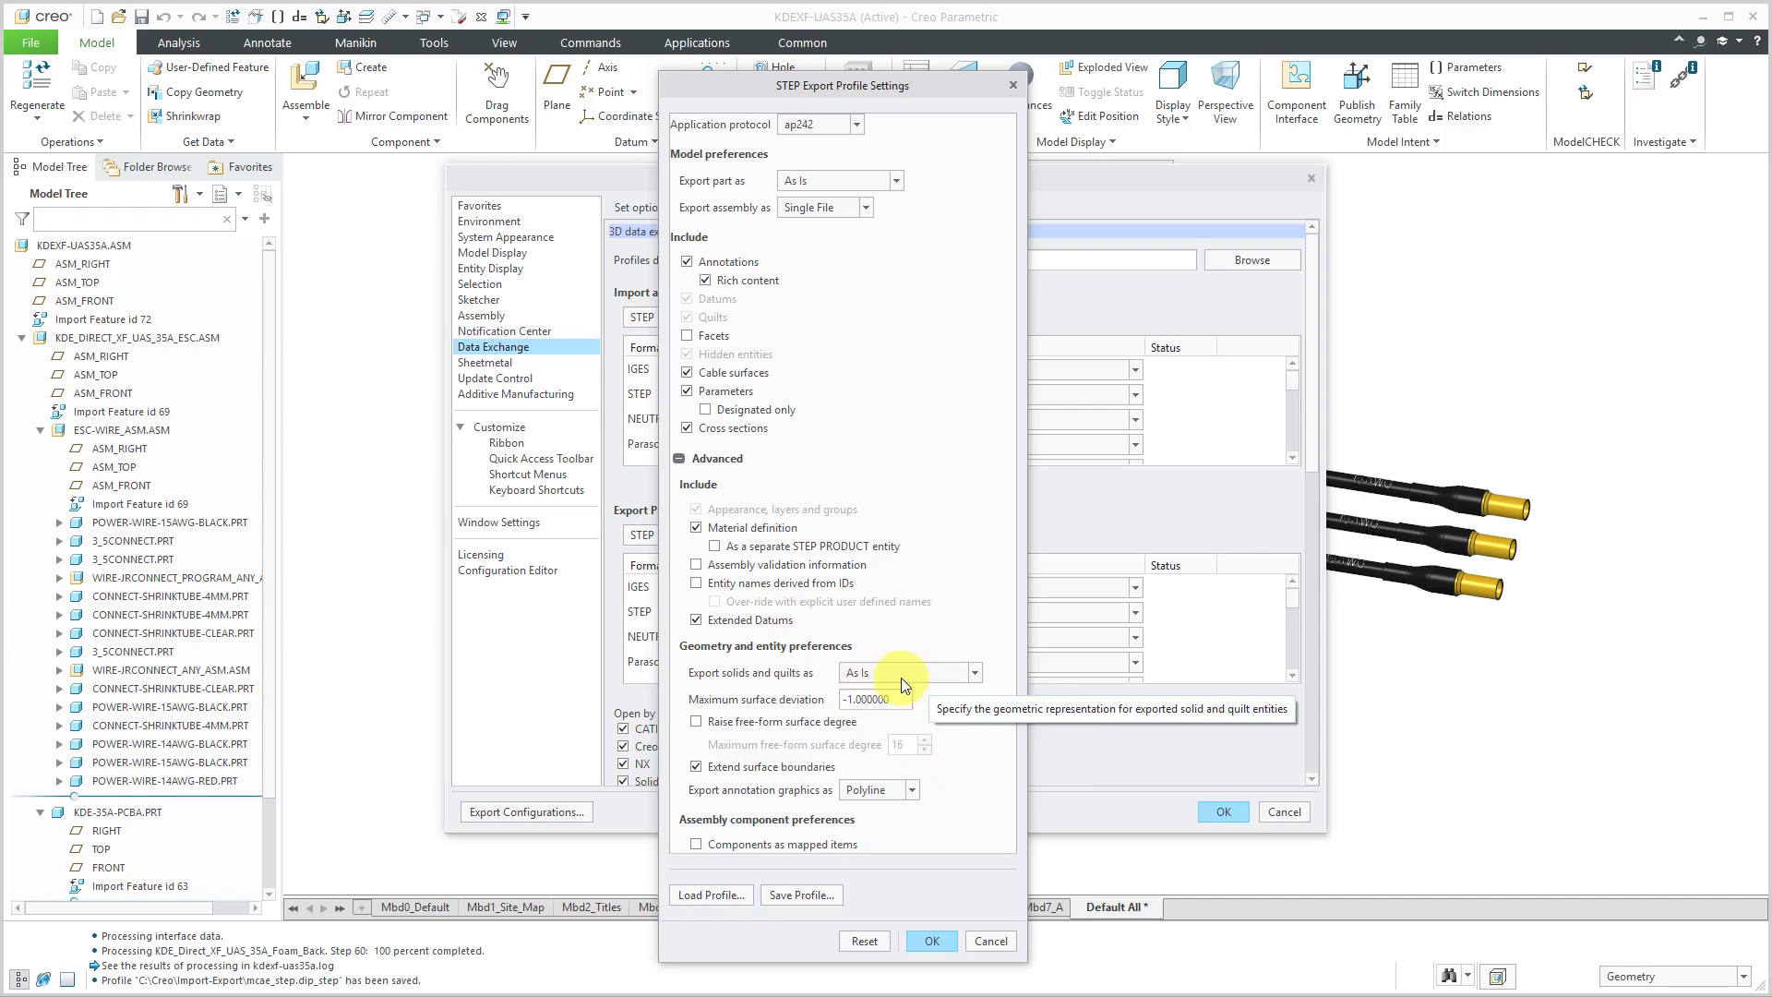
{"action": "left_click", "coordinate": [973, 673]}
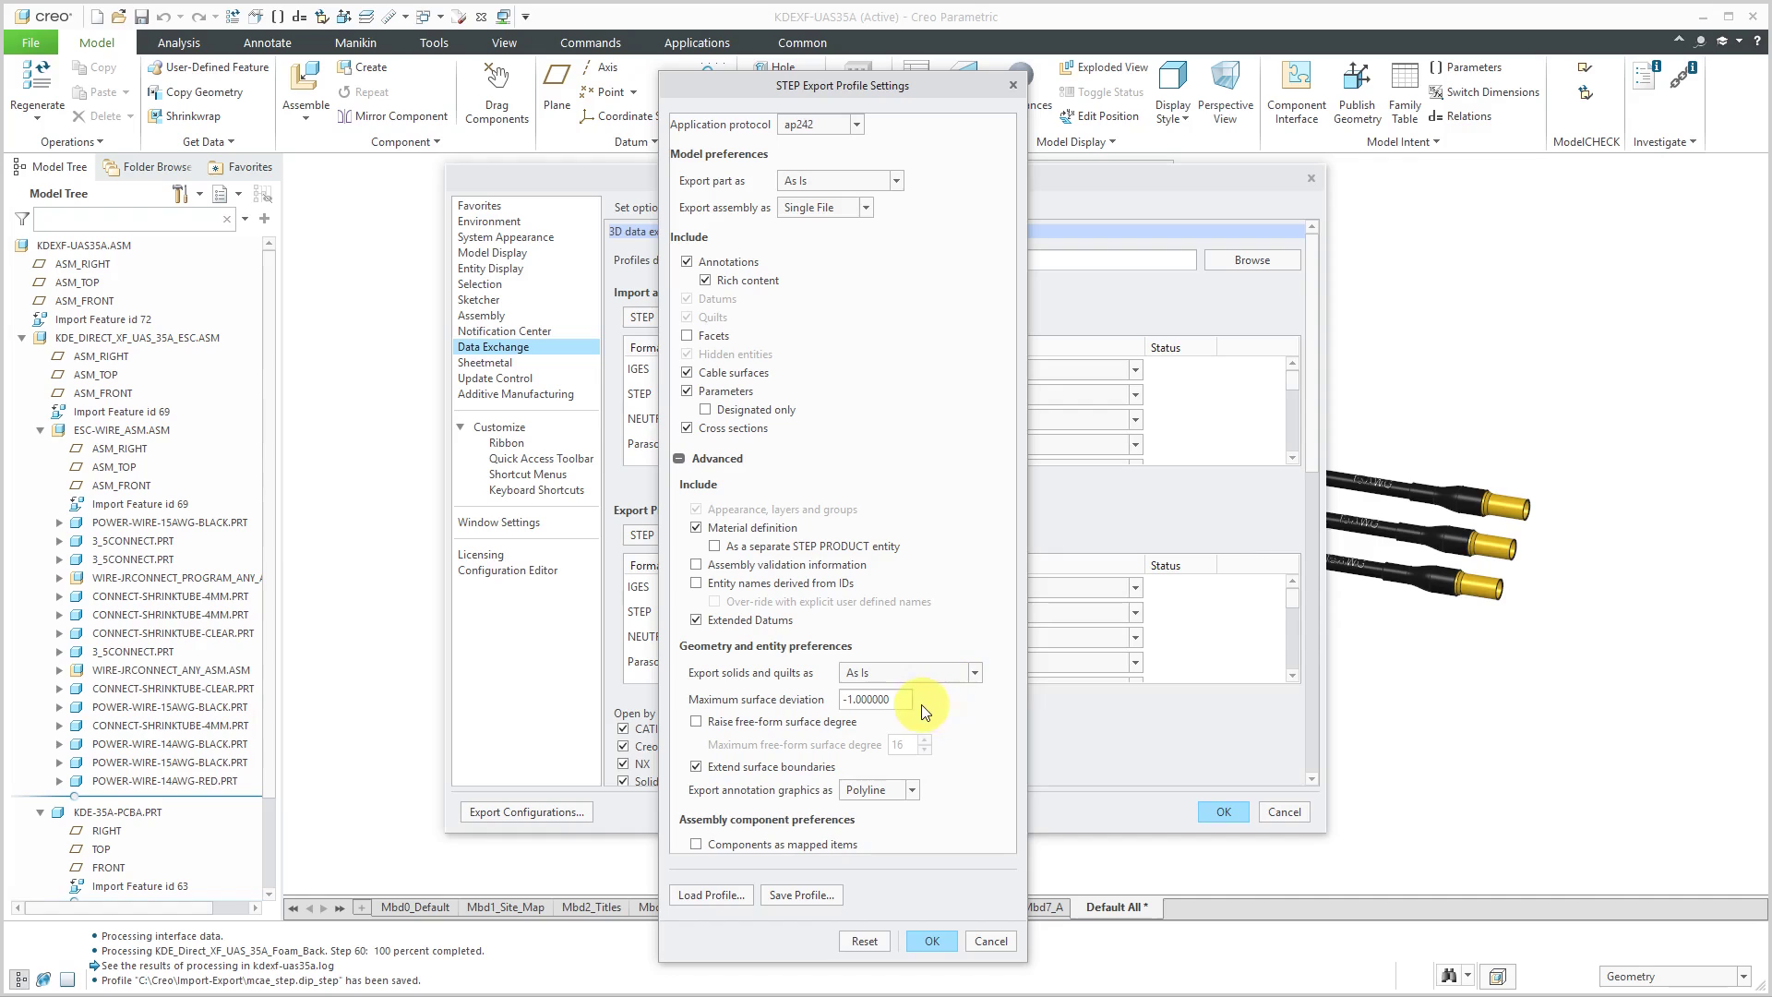
{"action": "mouse_move", "coordinate": [876, 699]}
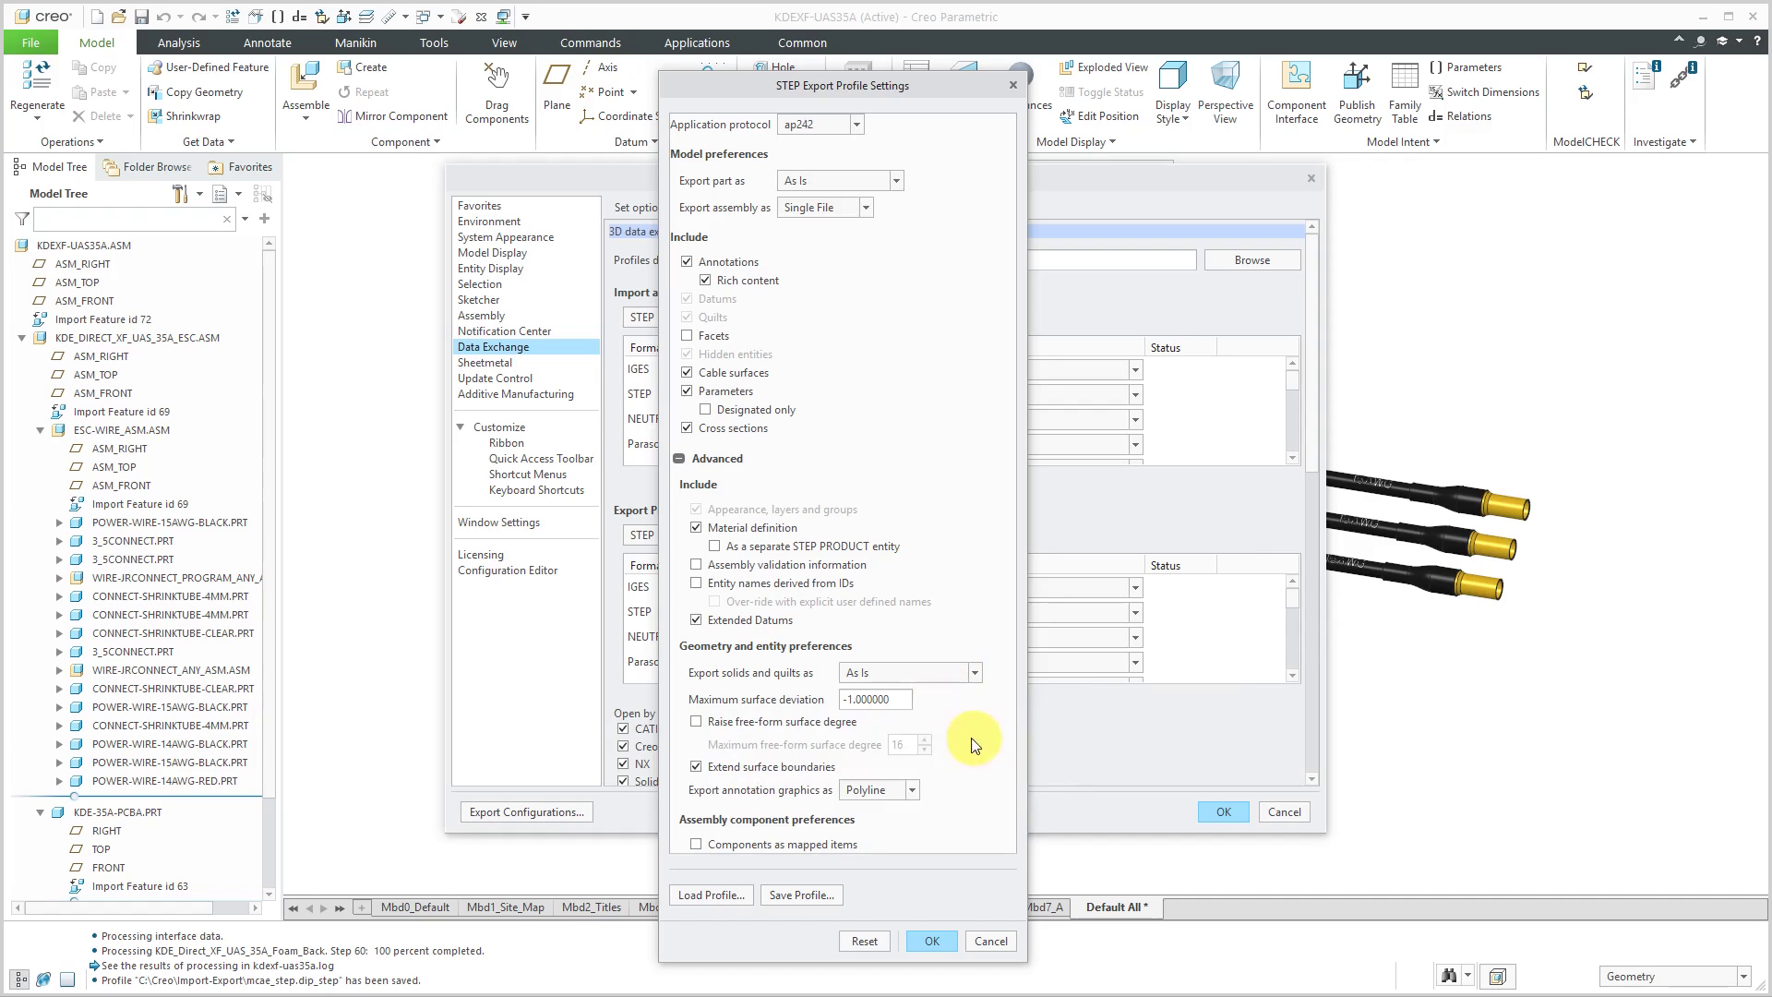
{"action": "mouse_move", "coordinate": [831, 735]}
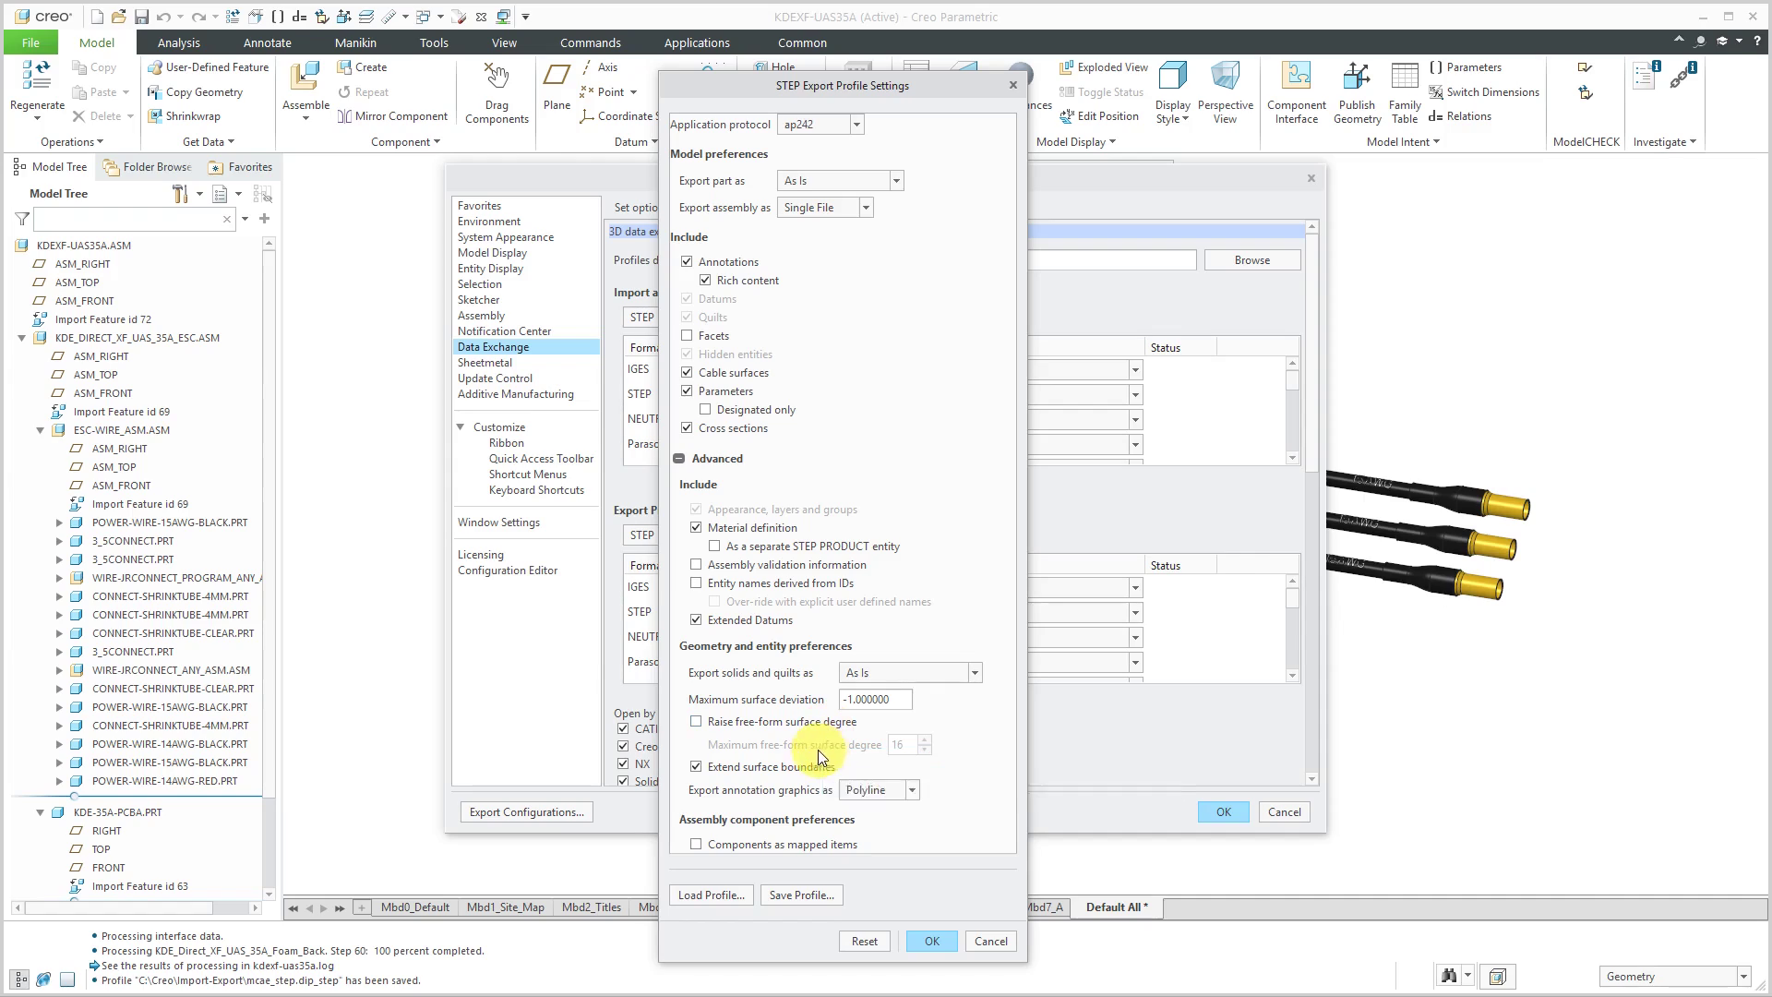
{"action": "mouse_move", "coordinate": [814, 745]}
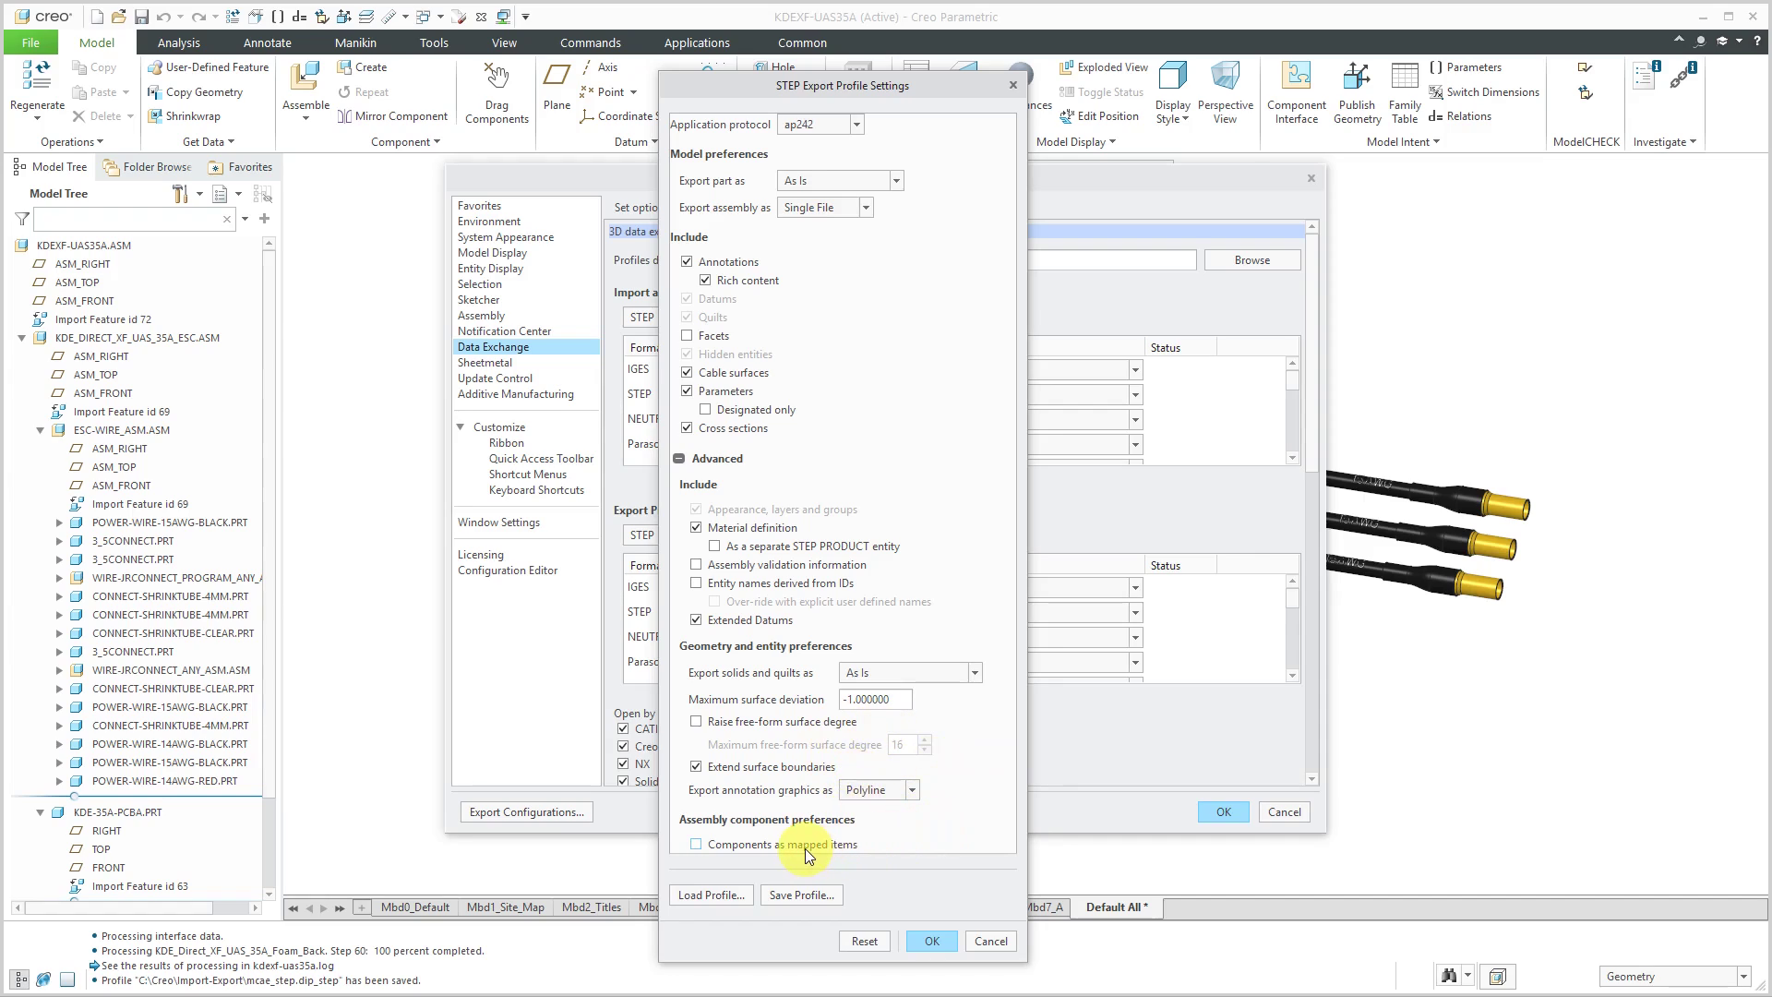
{"action": "mouse_move", "coordinate": [857, 802]}
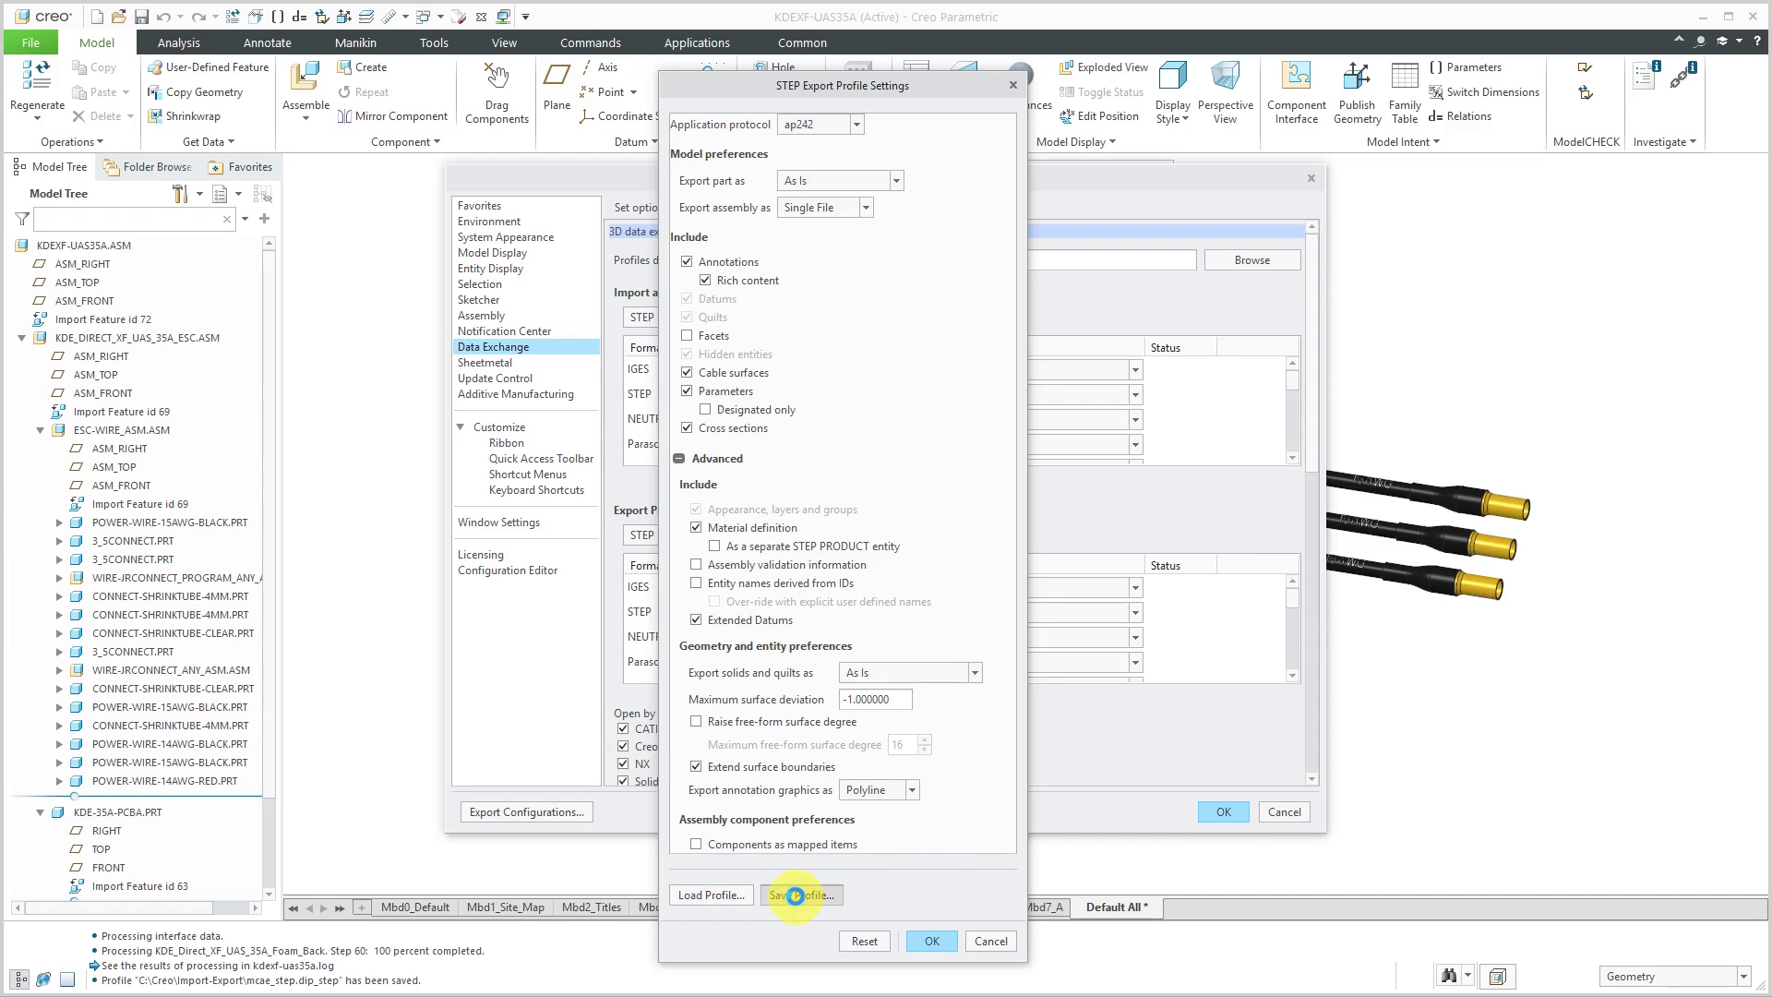
Save the STEP export profile as def_profile.dep_step in C:\Creo\Import-Export.
{"action": "left_click", "coordinate": [801, 894]}
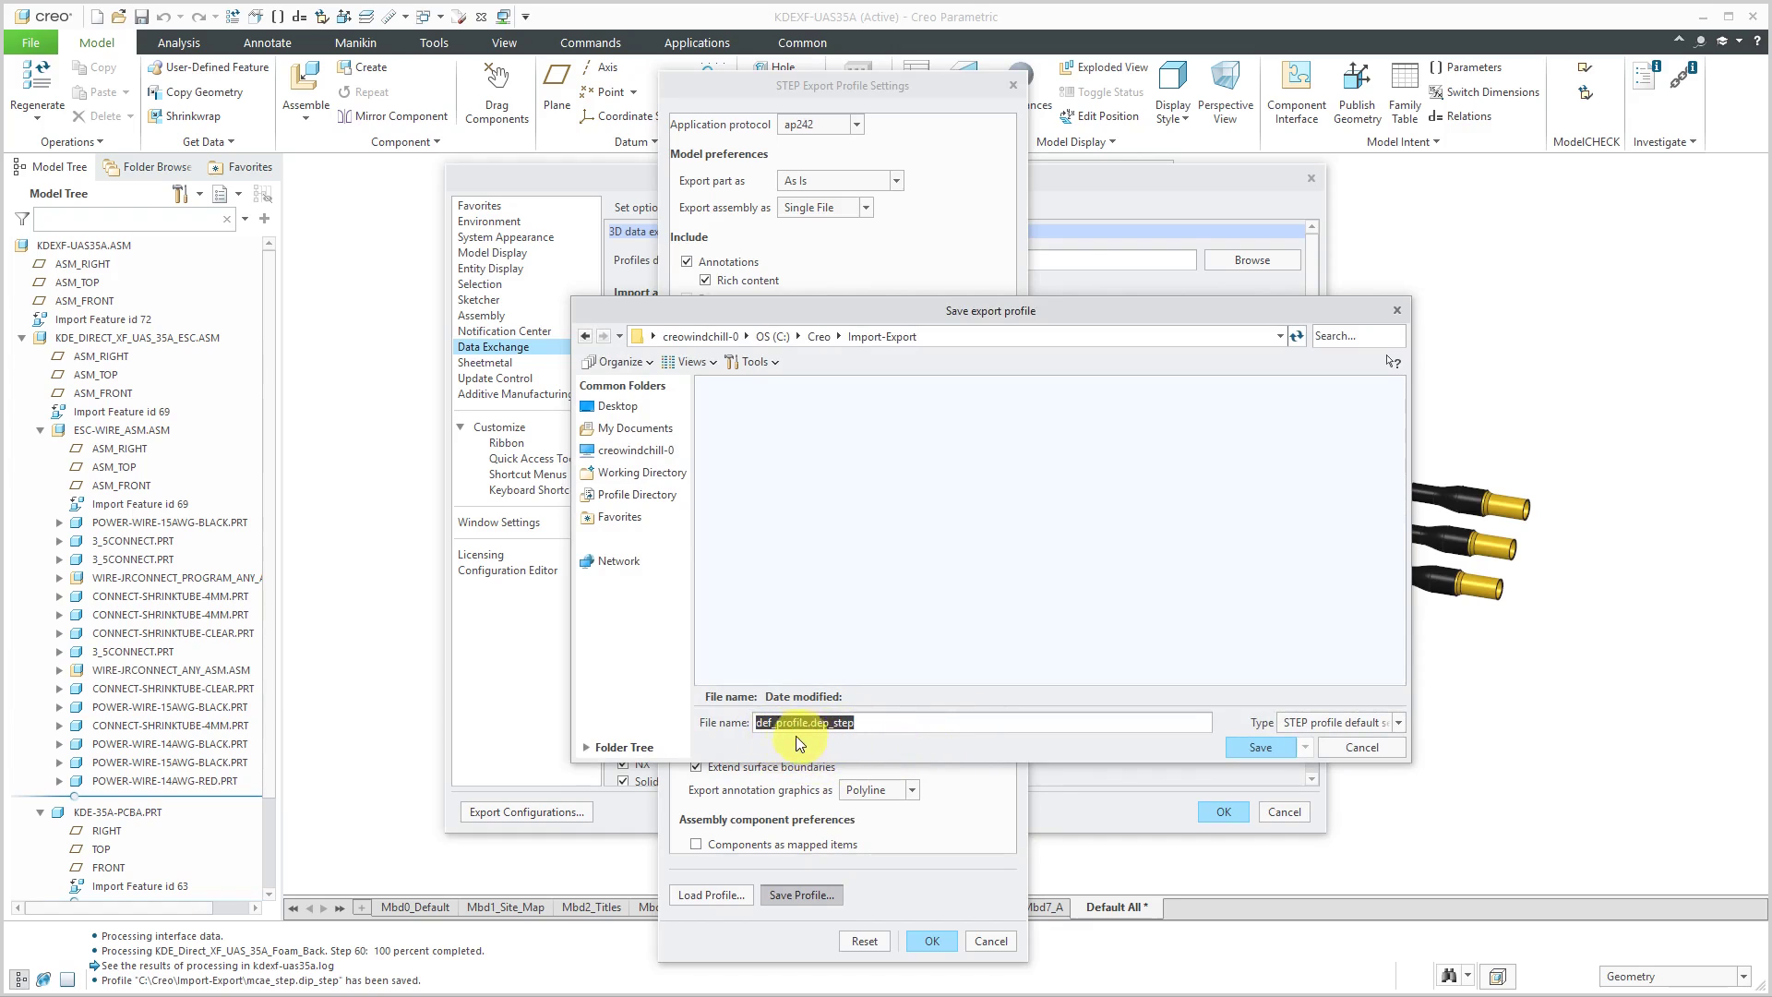
{"action": "mouse_move", "coordinate": [839, 750]}
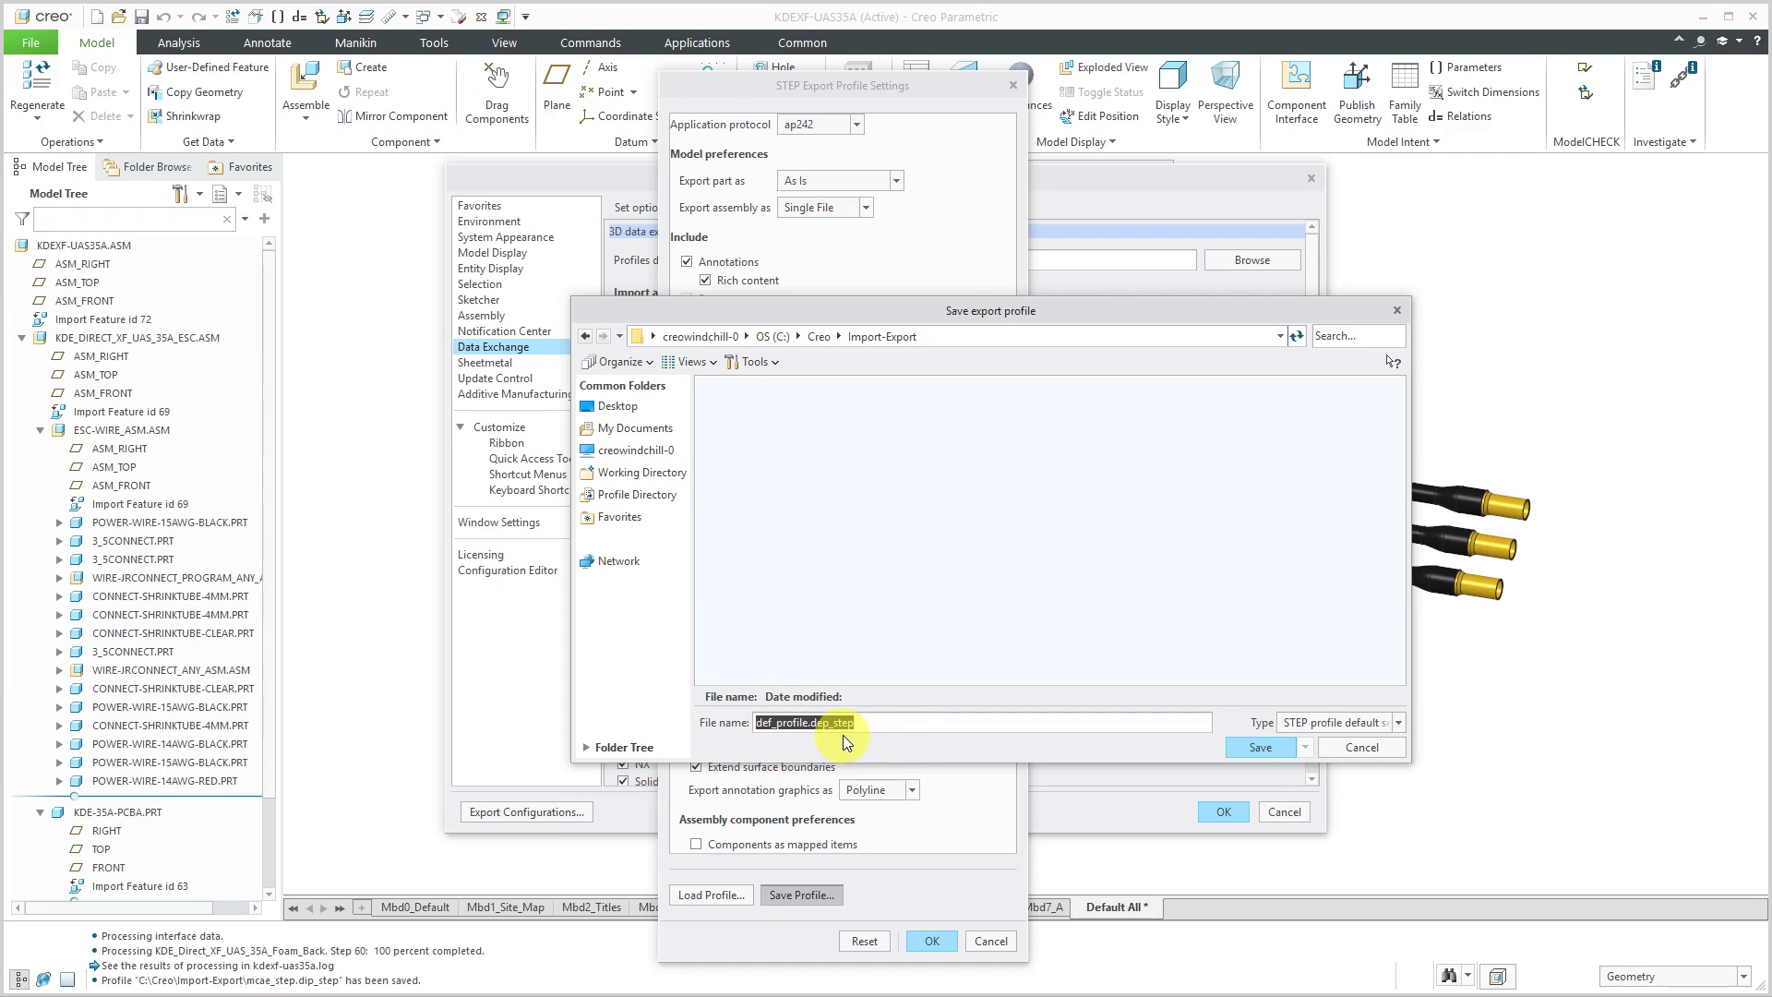
{"action": "left_click", "coordinate": [848, 722]}
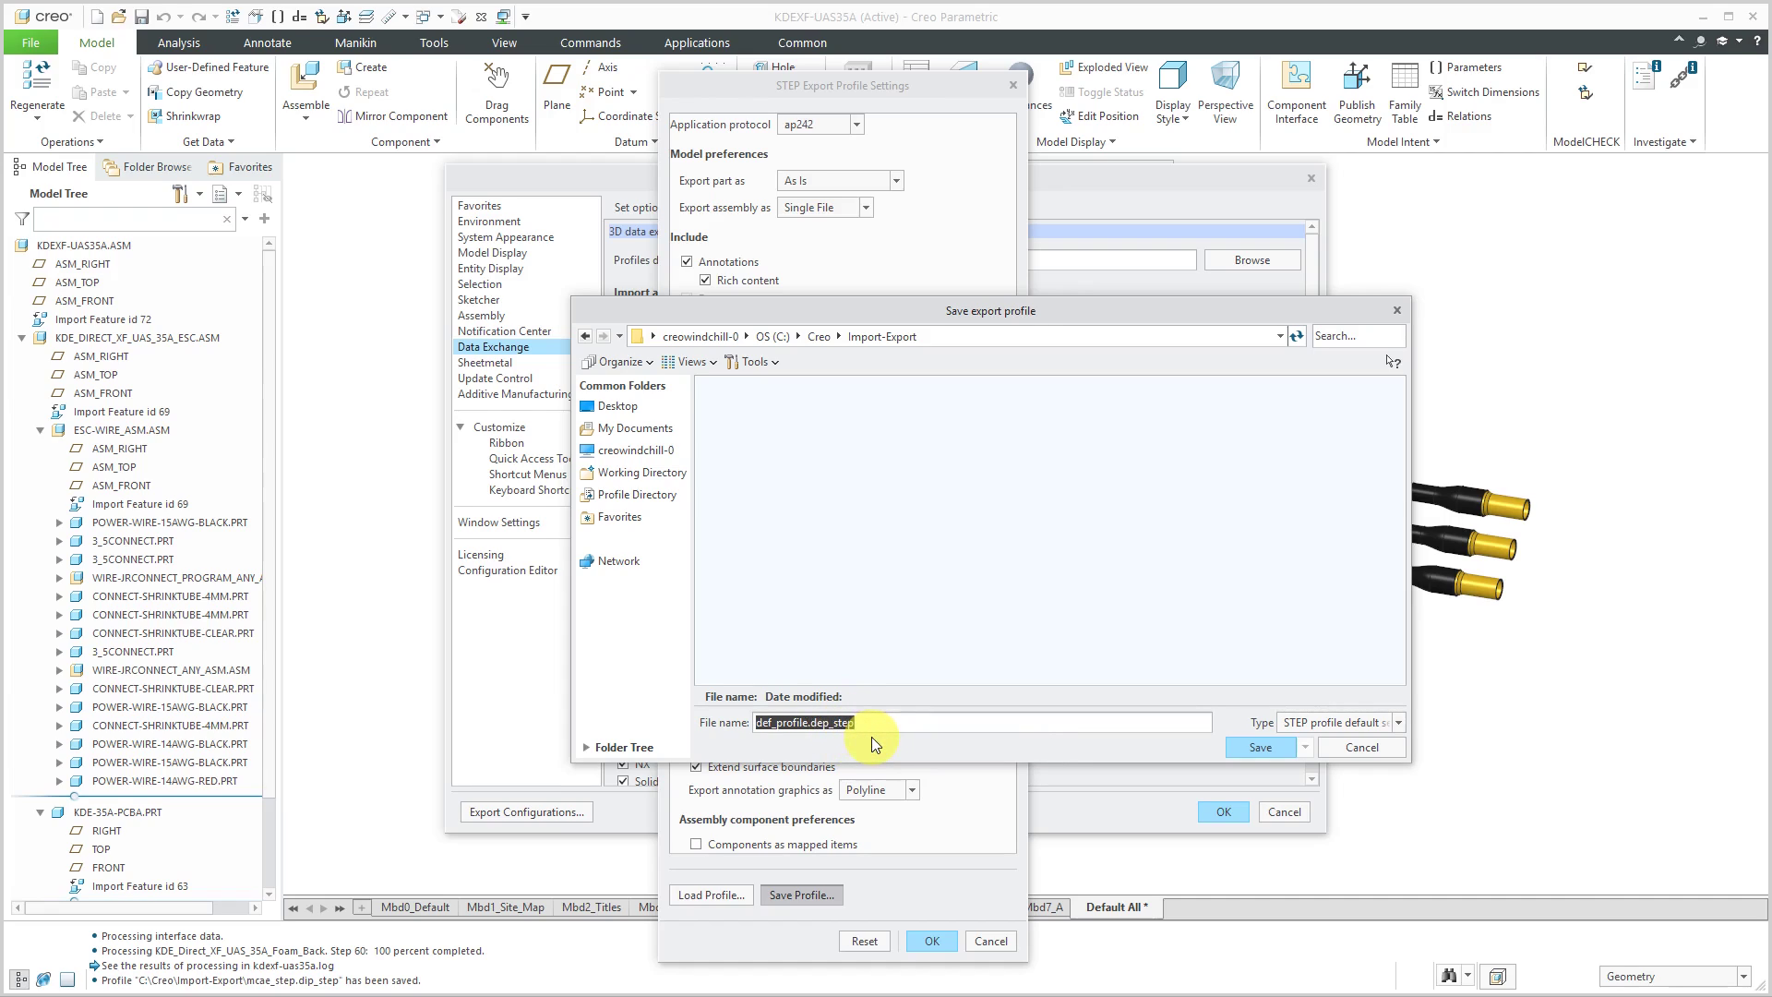
{"action": "mouse_move", "coordinate": [890, 749]}
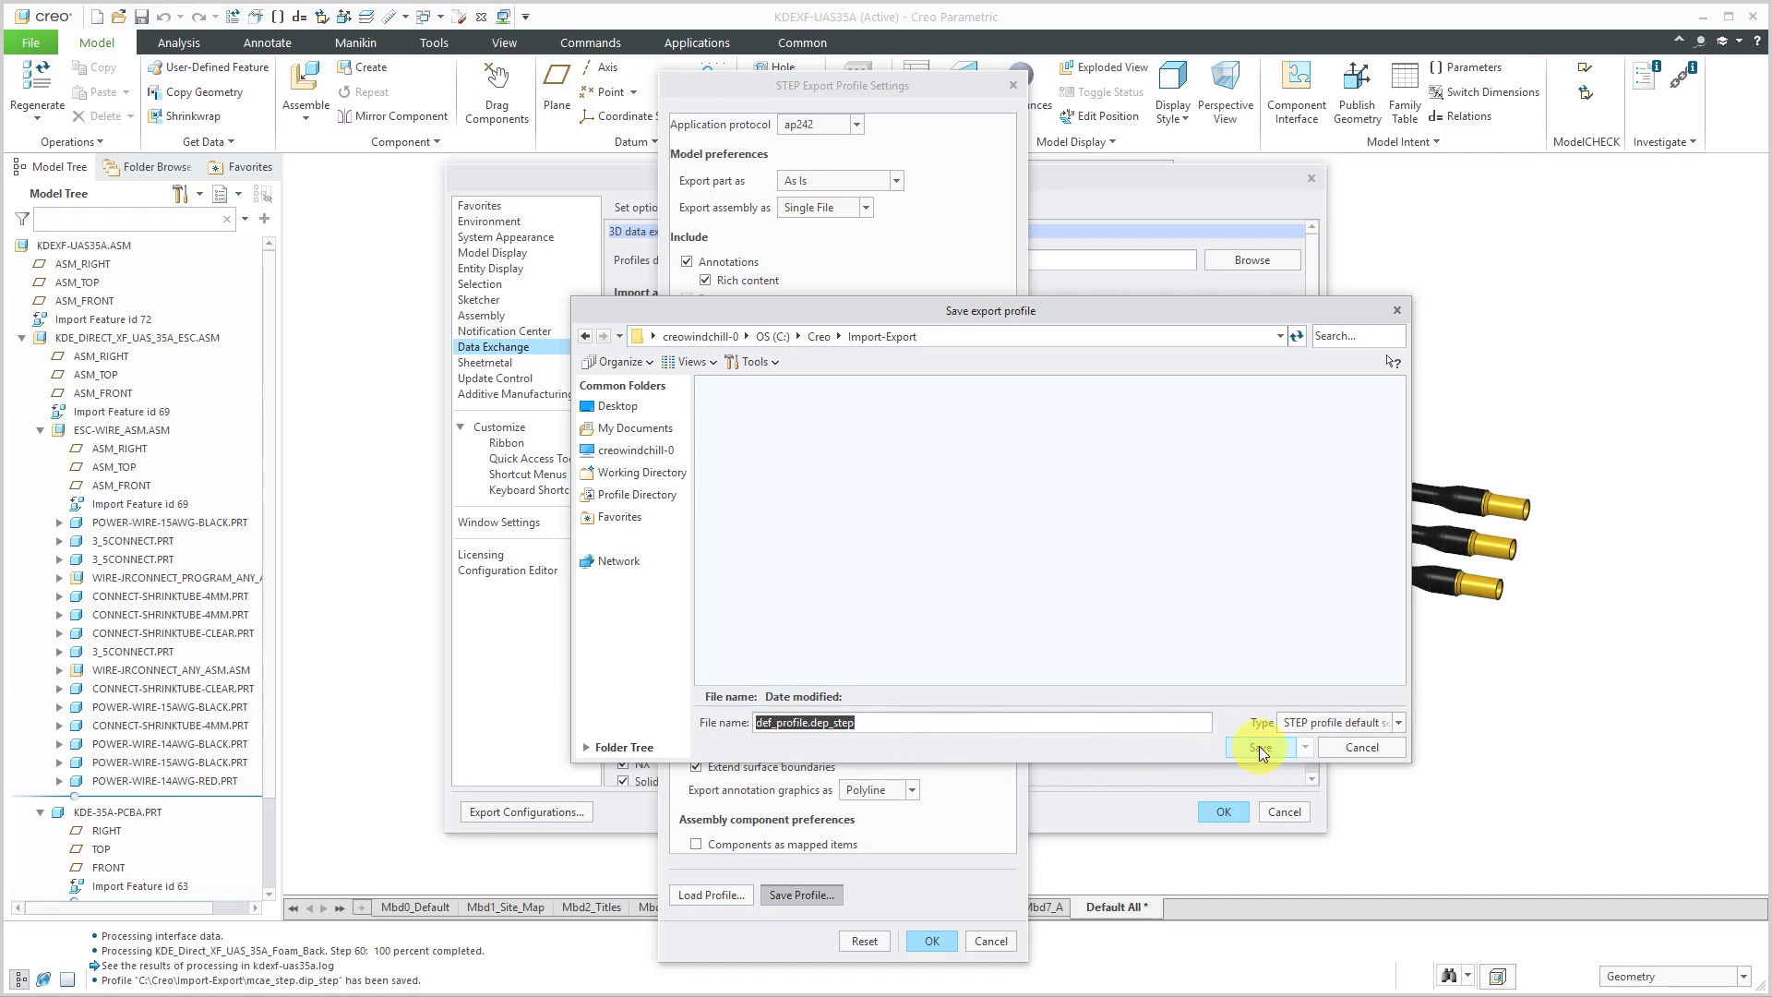
{"action": "left_click", "coordinate": [1258, 747]}
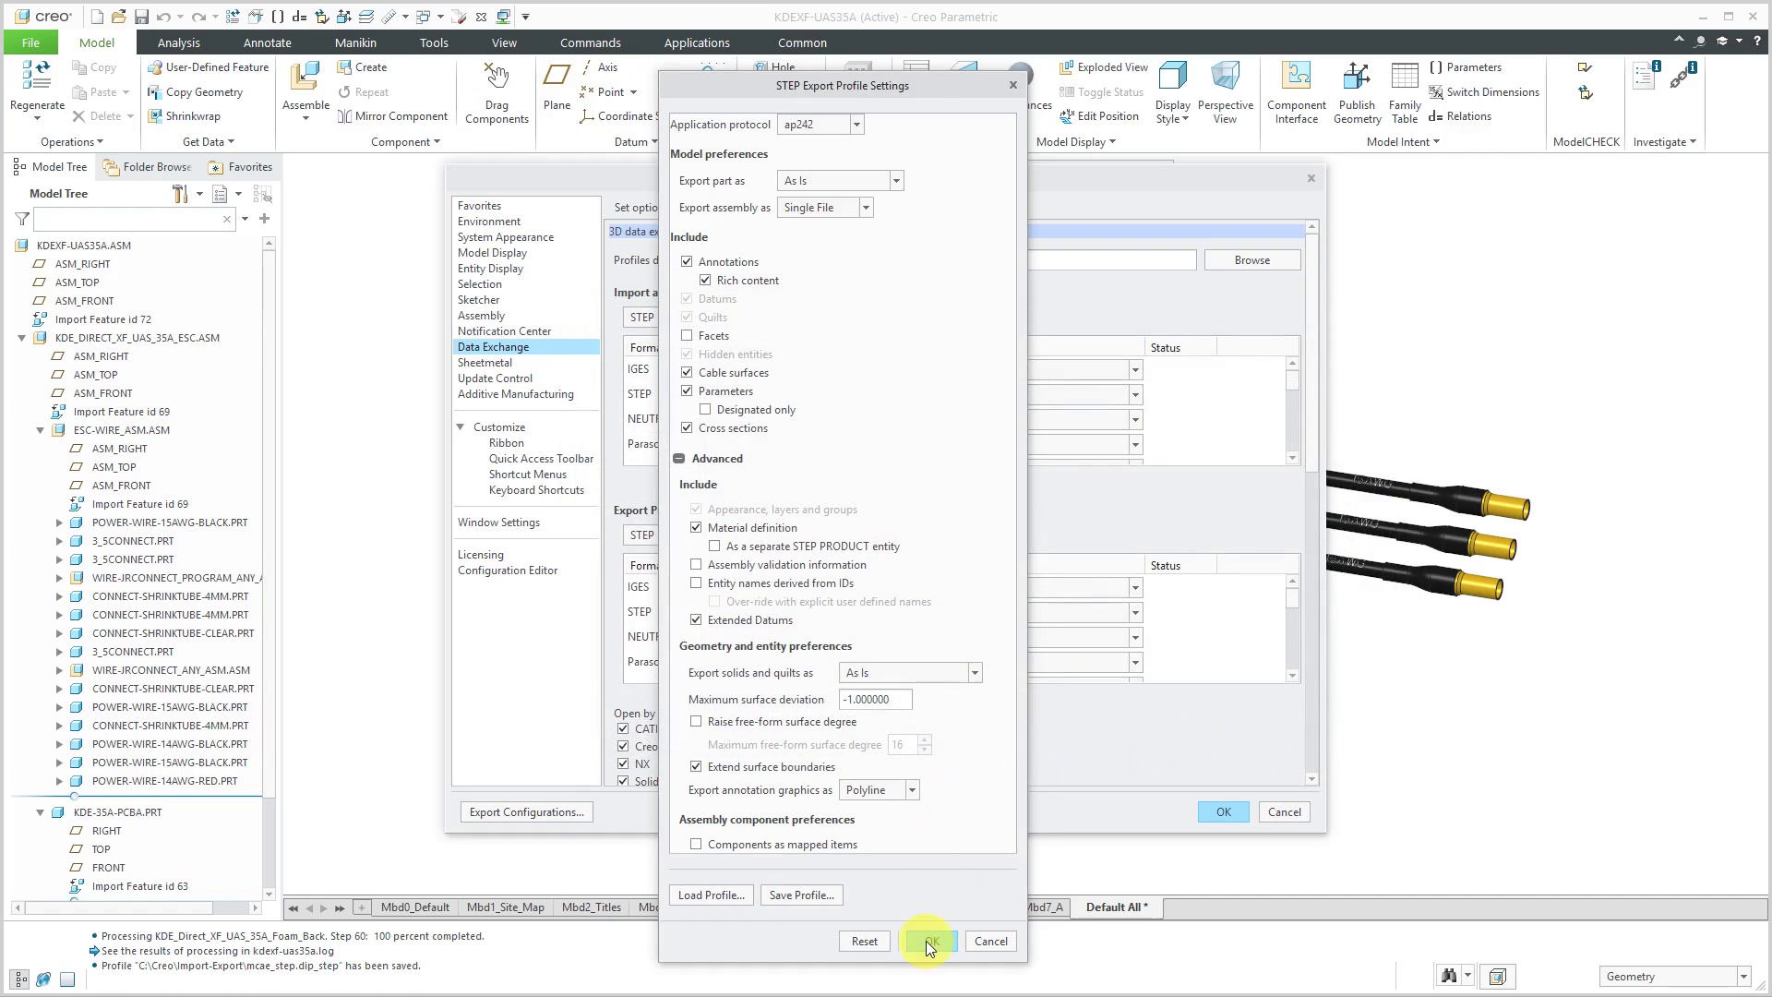
Set def_profile as the default STEP export profile and save the options to config.pro.
{"action": "left_click", "coordinate": [930, 940]}
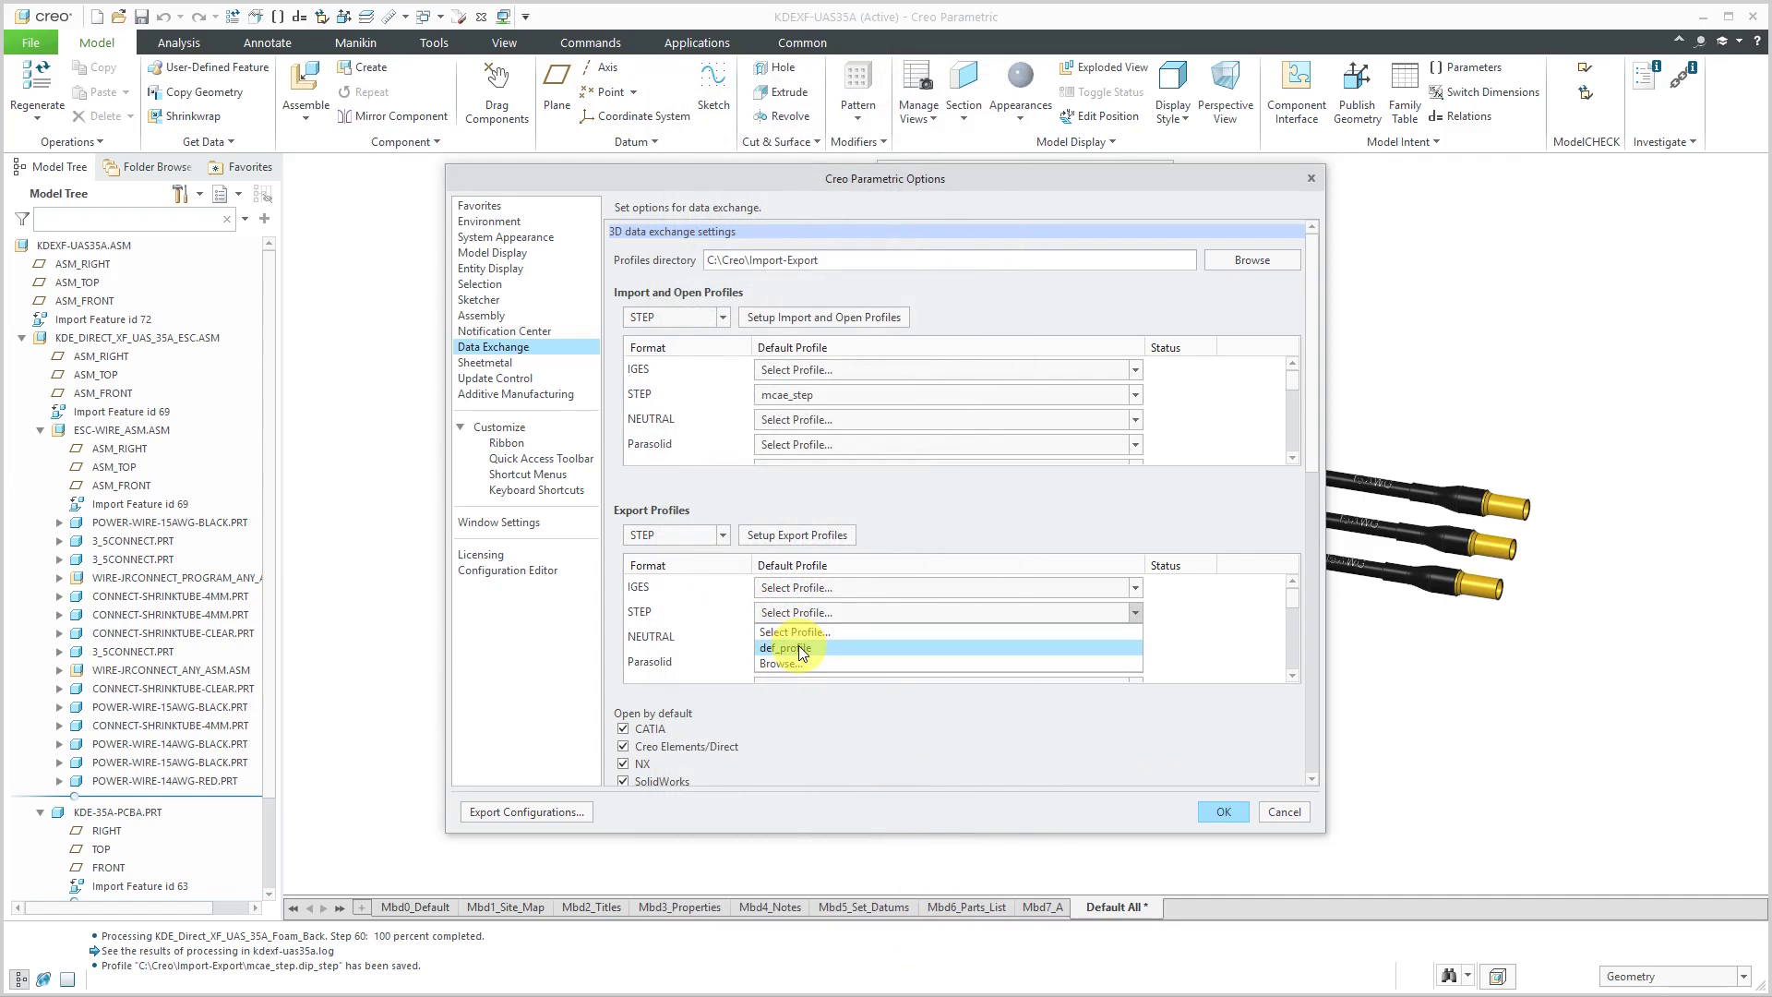
{"action": "left_click", "coordinate": [784, 648]}
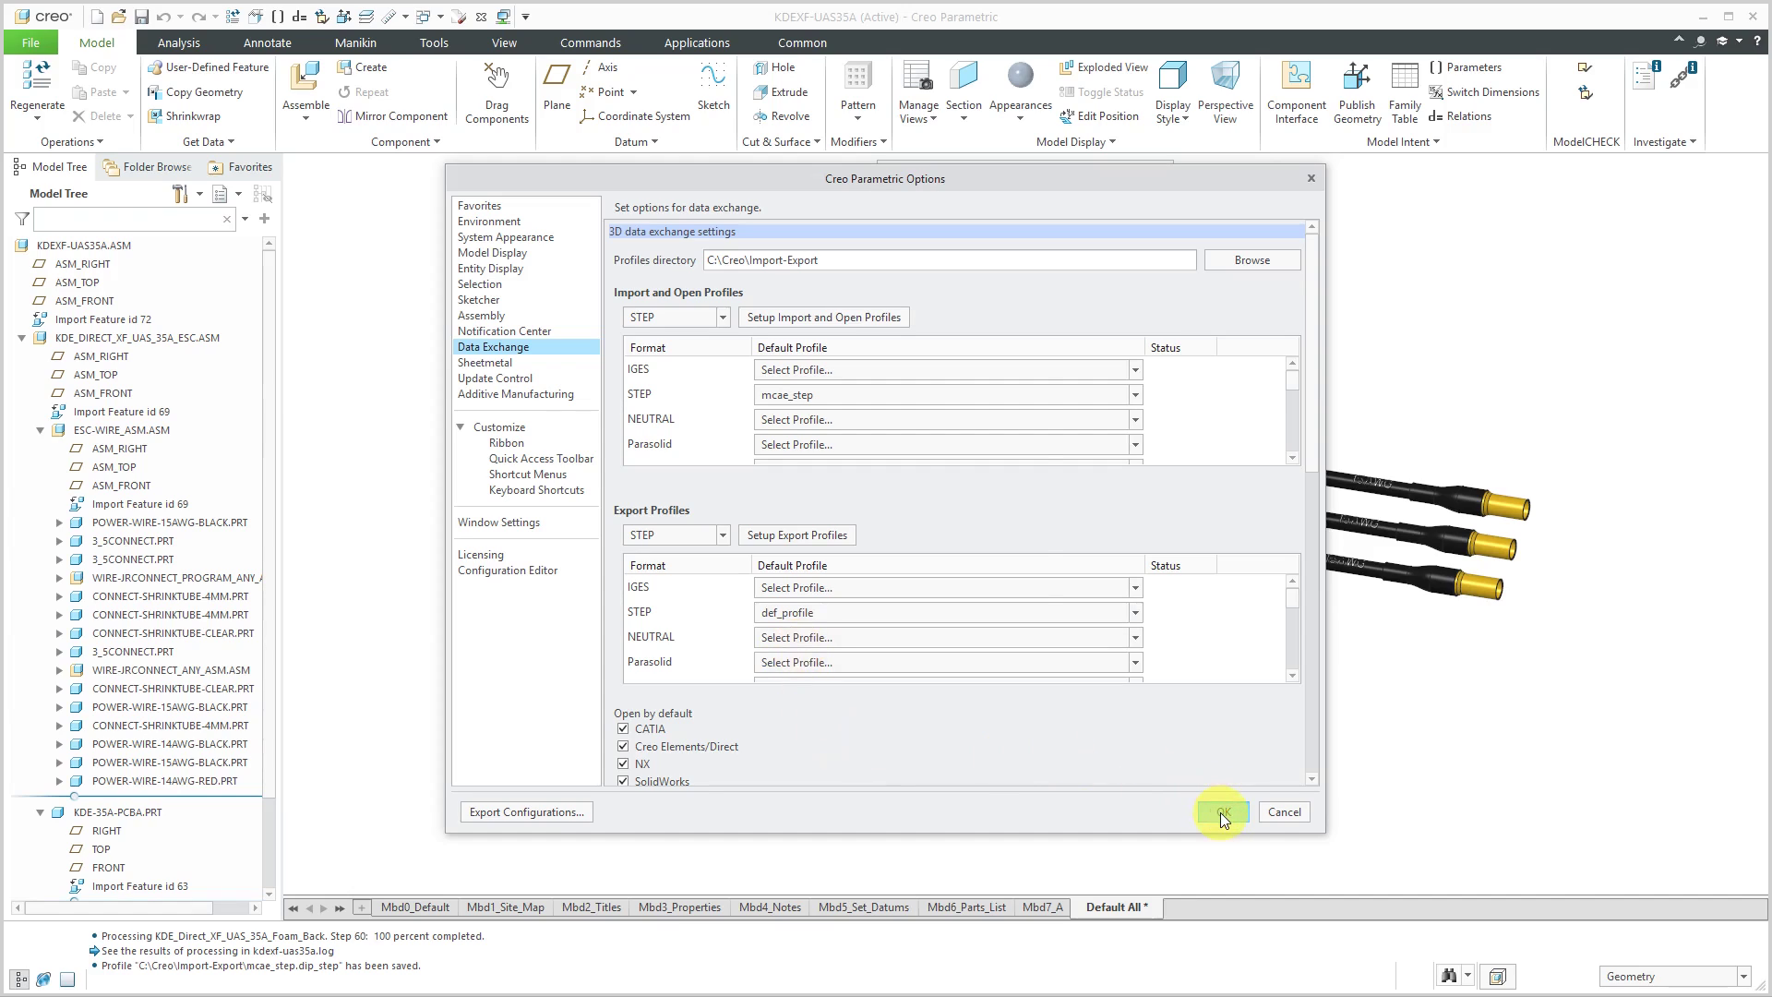
{"action": "left_click", "coordinate": [1220, 811]}
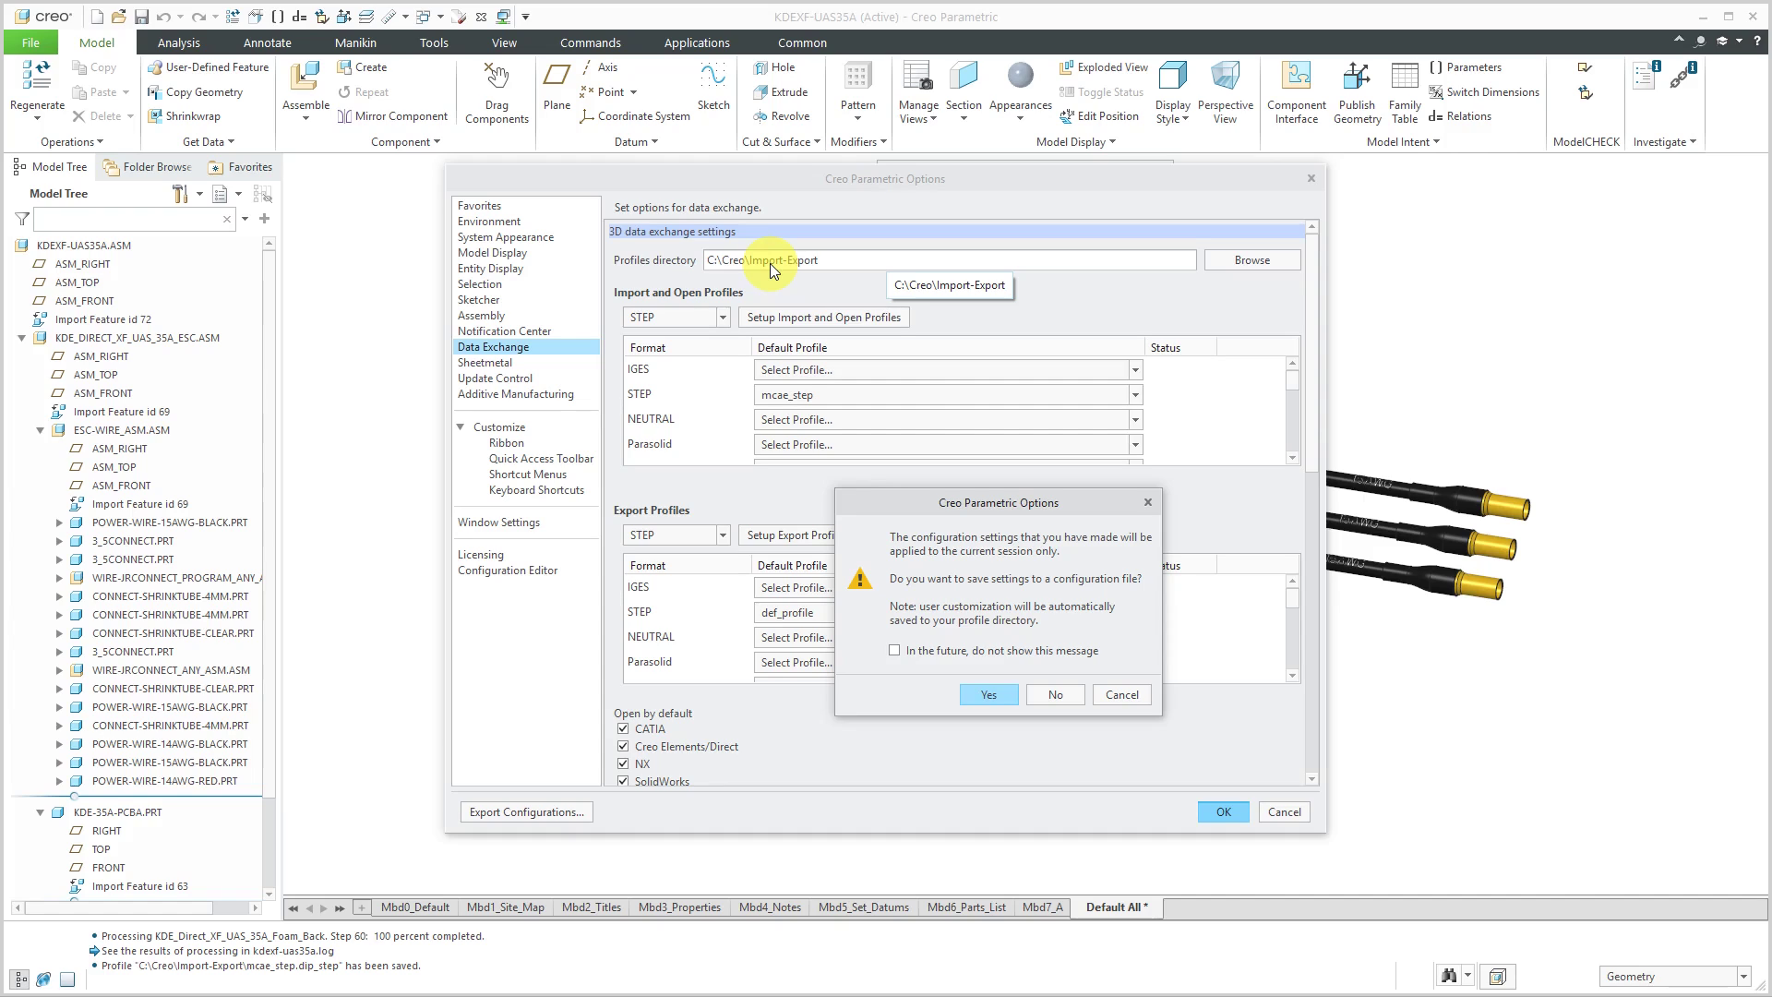
{"action": "left_click", "coordinate": [986, 694]}
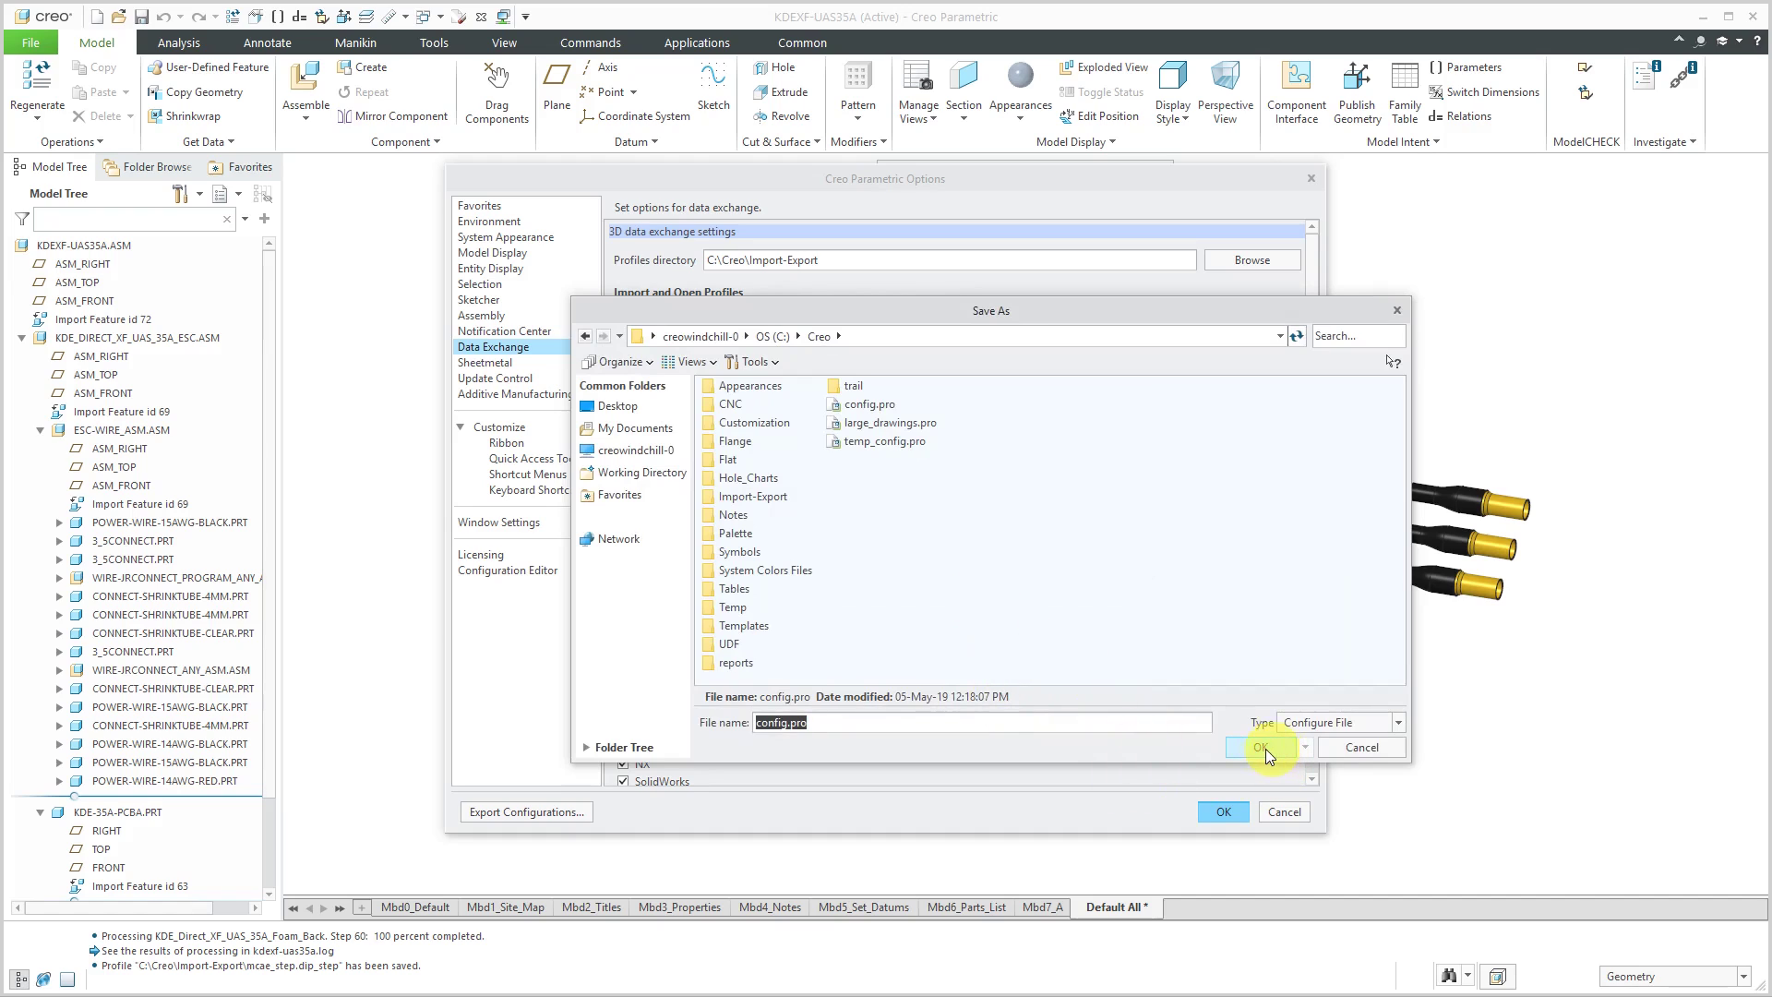
{"action": "left_click", "coordinate": [1263, 747]}
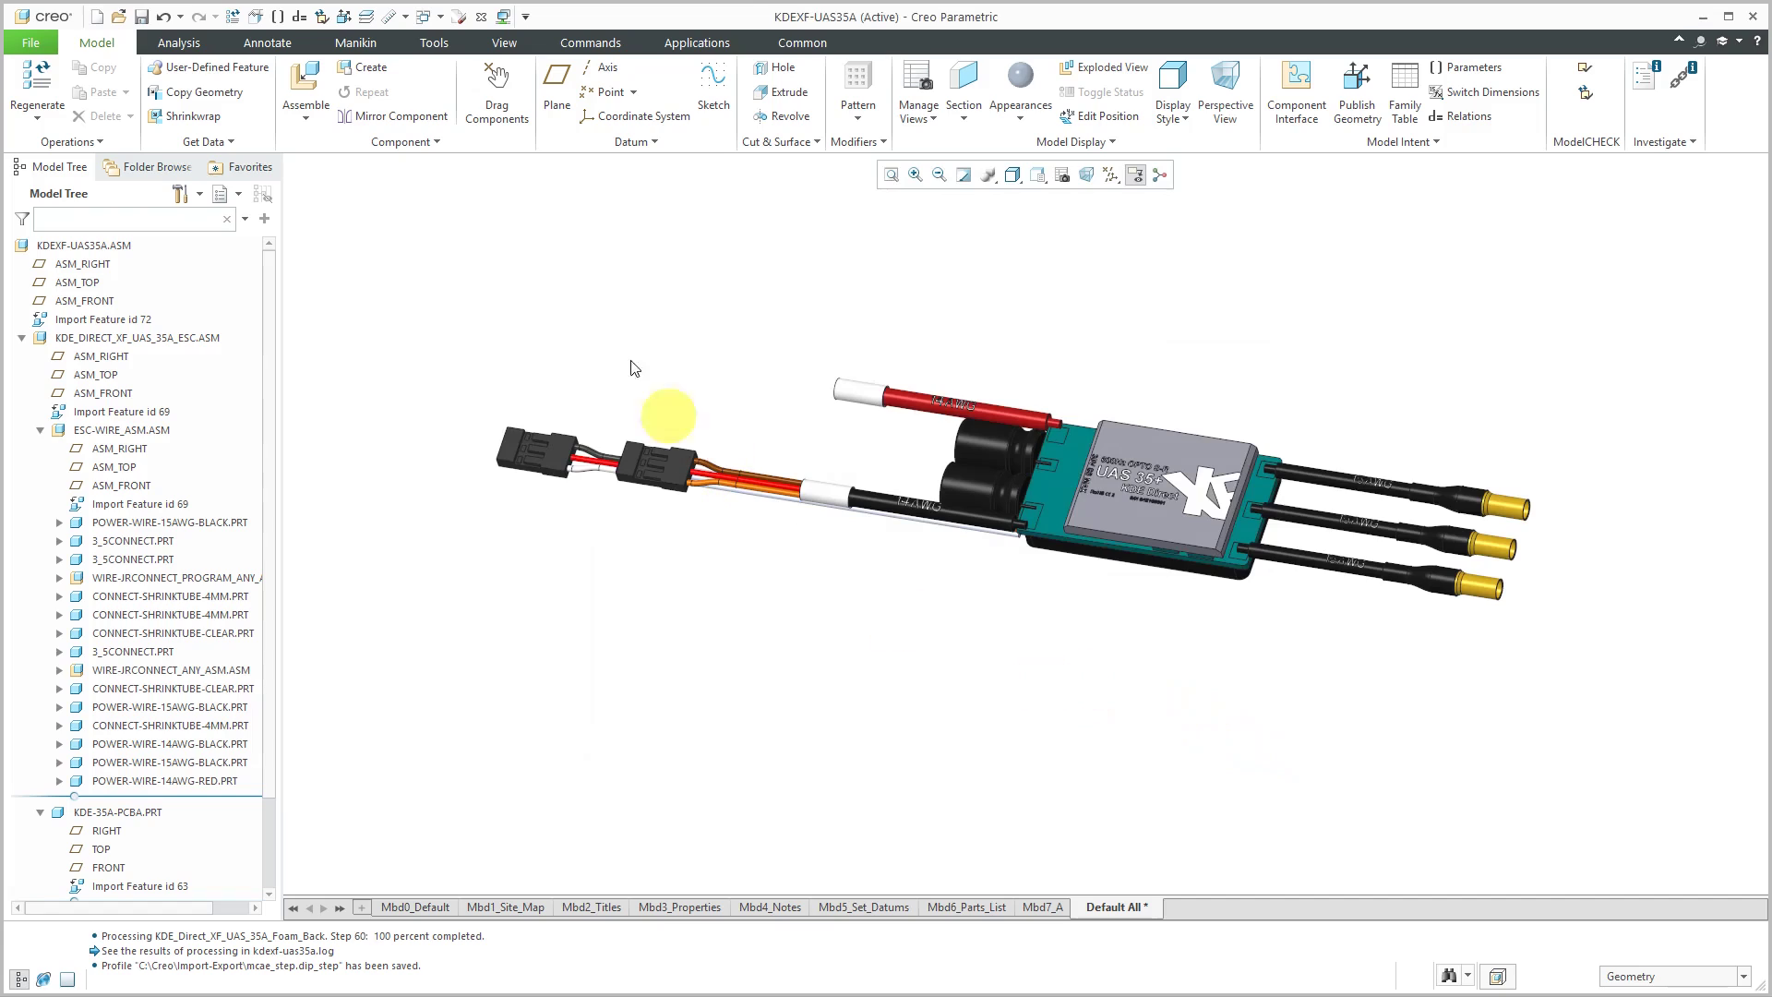
Switch to MBD_CREO6.PRT and start a STEP-type Save a Copy to the Desktop.
{"action": "left_click", "coordinate": [443, 16]}
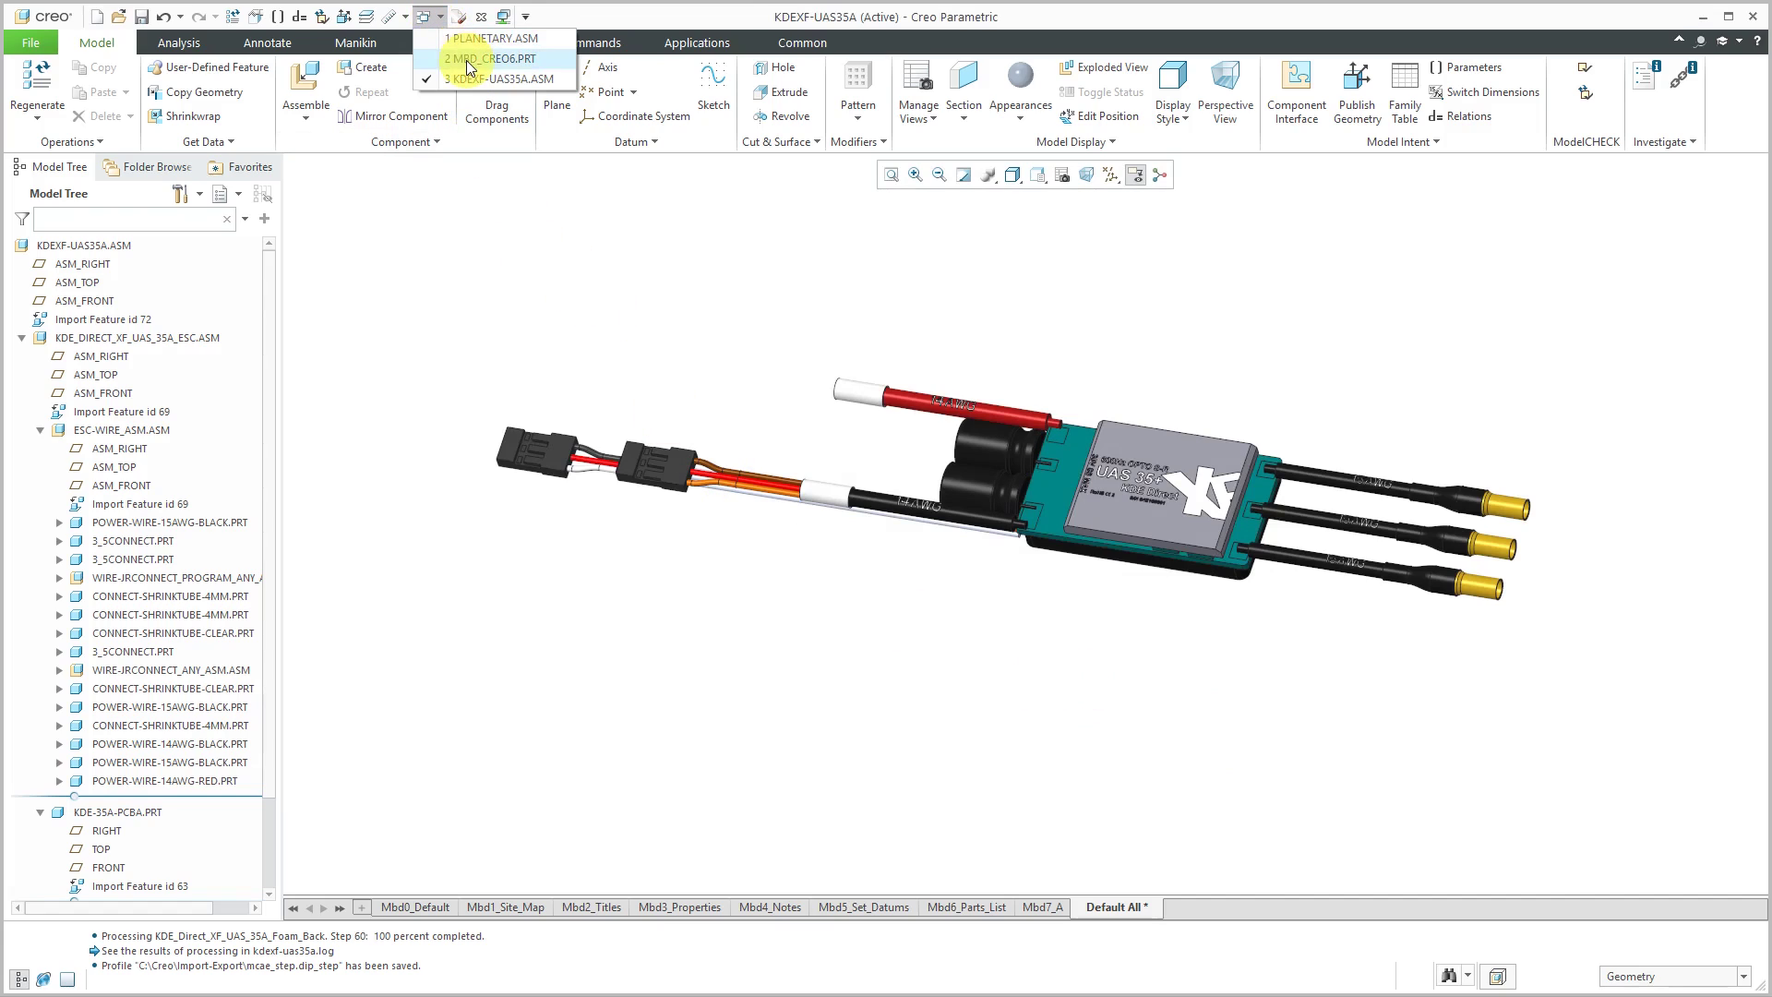
{"action": "left_click", "coordinate": [483, 57]}
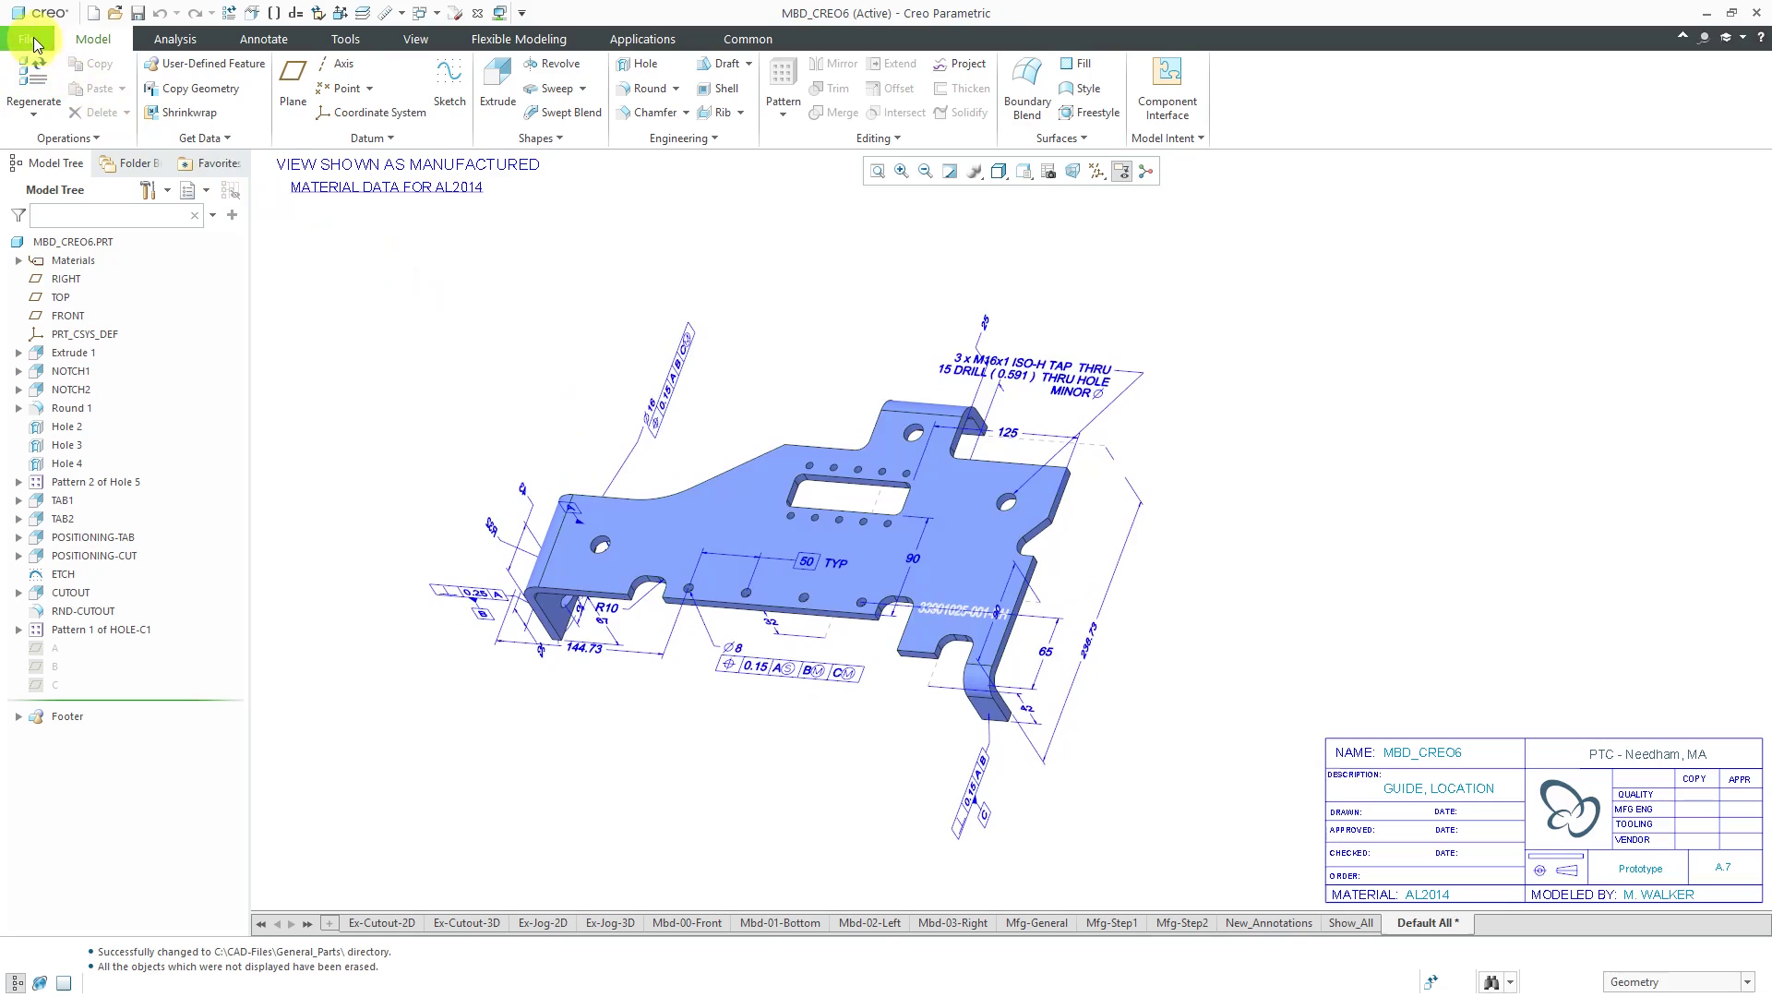
{"action": "left_click", "coordinate": [27, 39]}
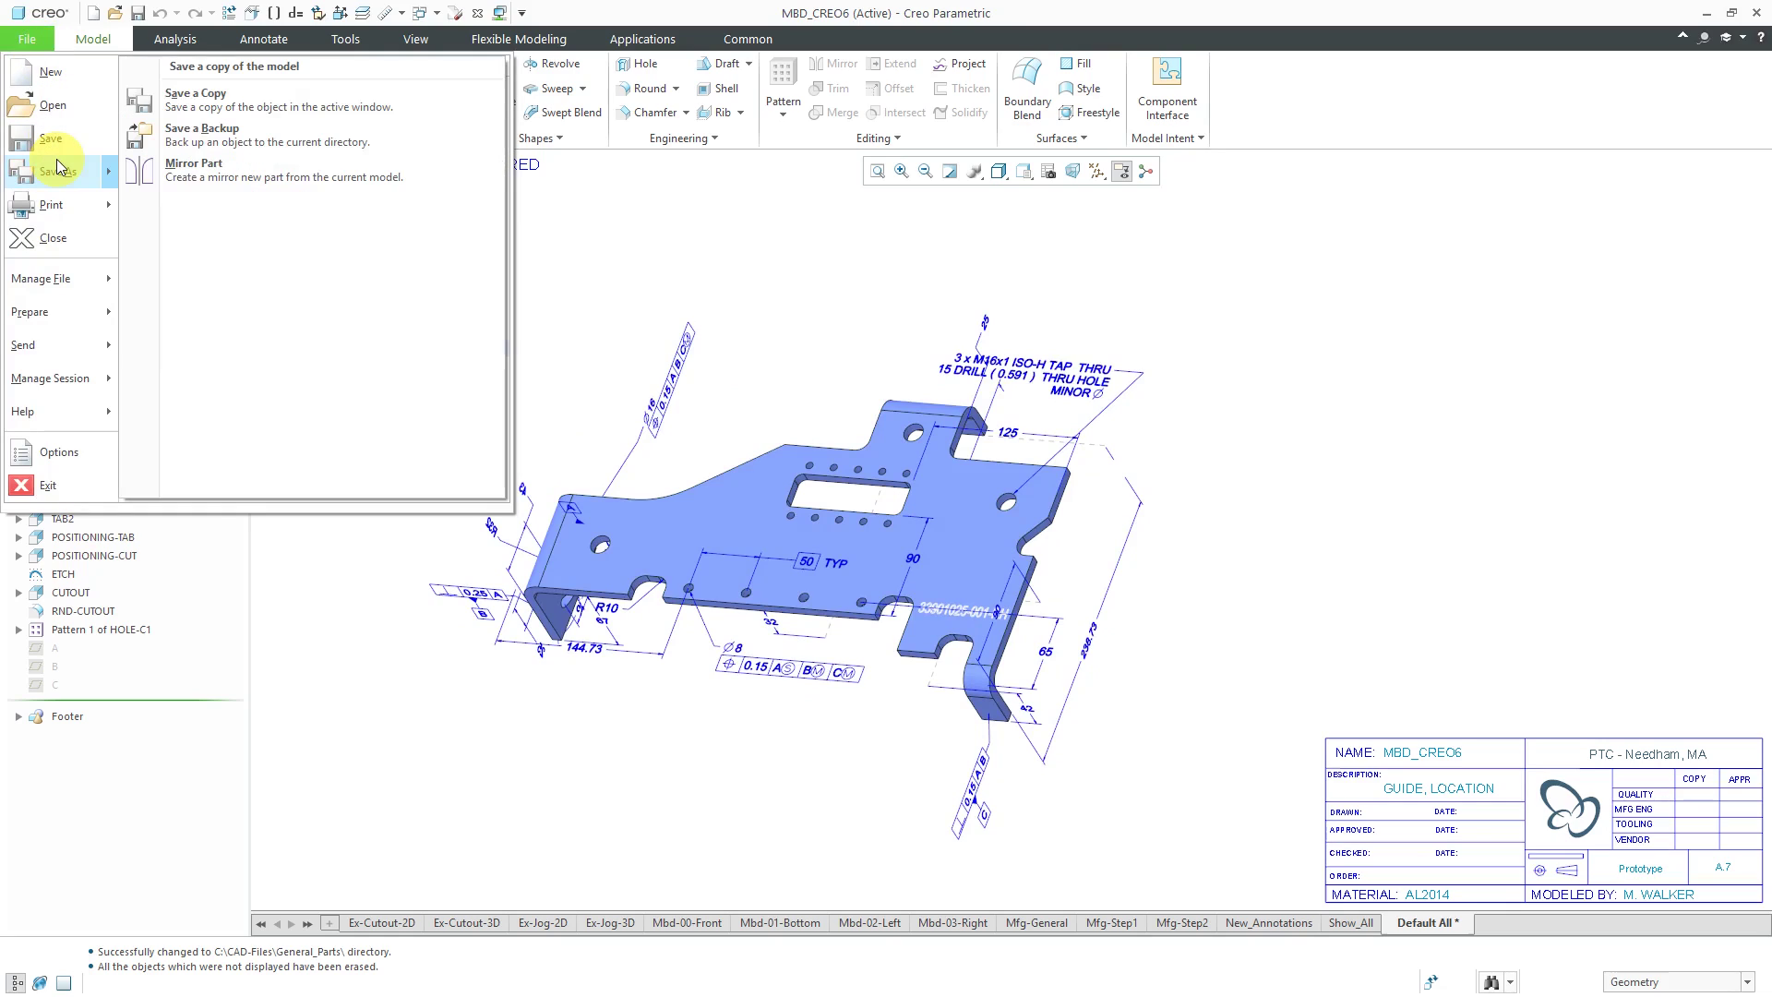
{"action": "mouse_move", "coordinate": [255, 106]}
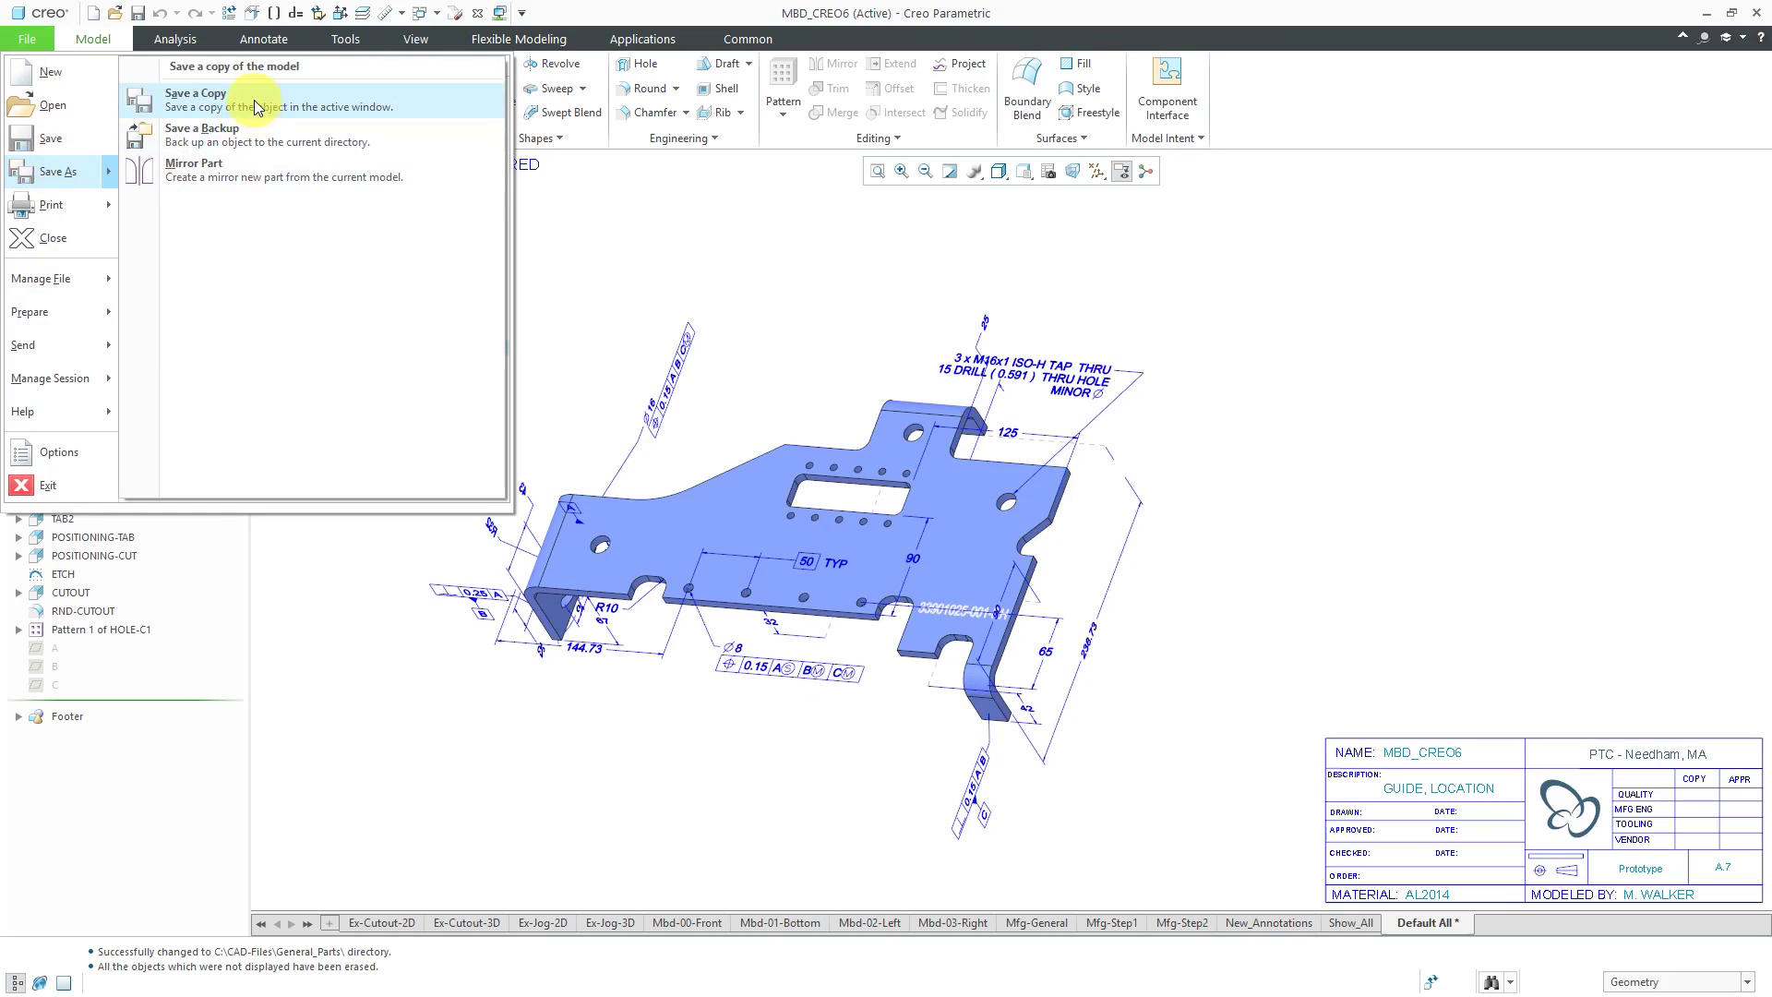
{"action": "left_click", "coordinate": [195, 92]}
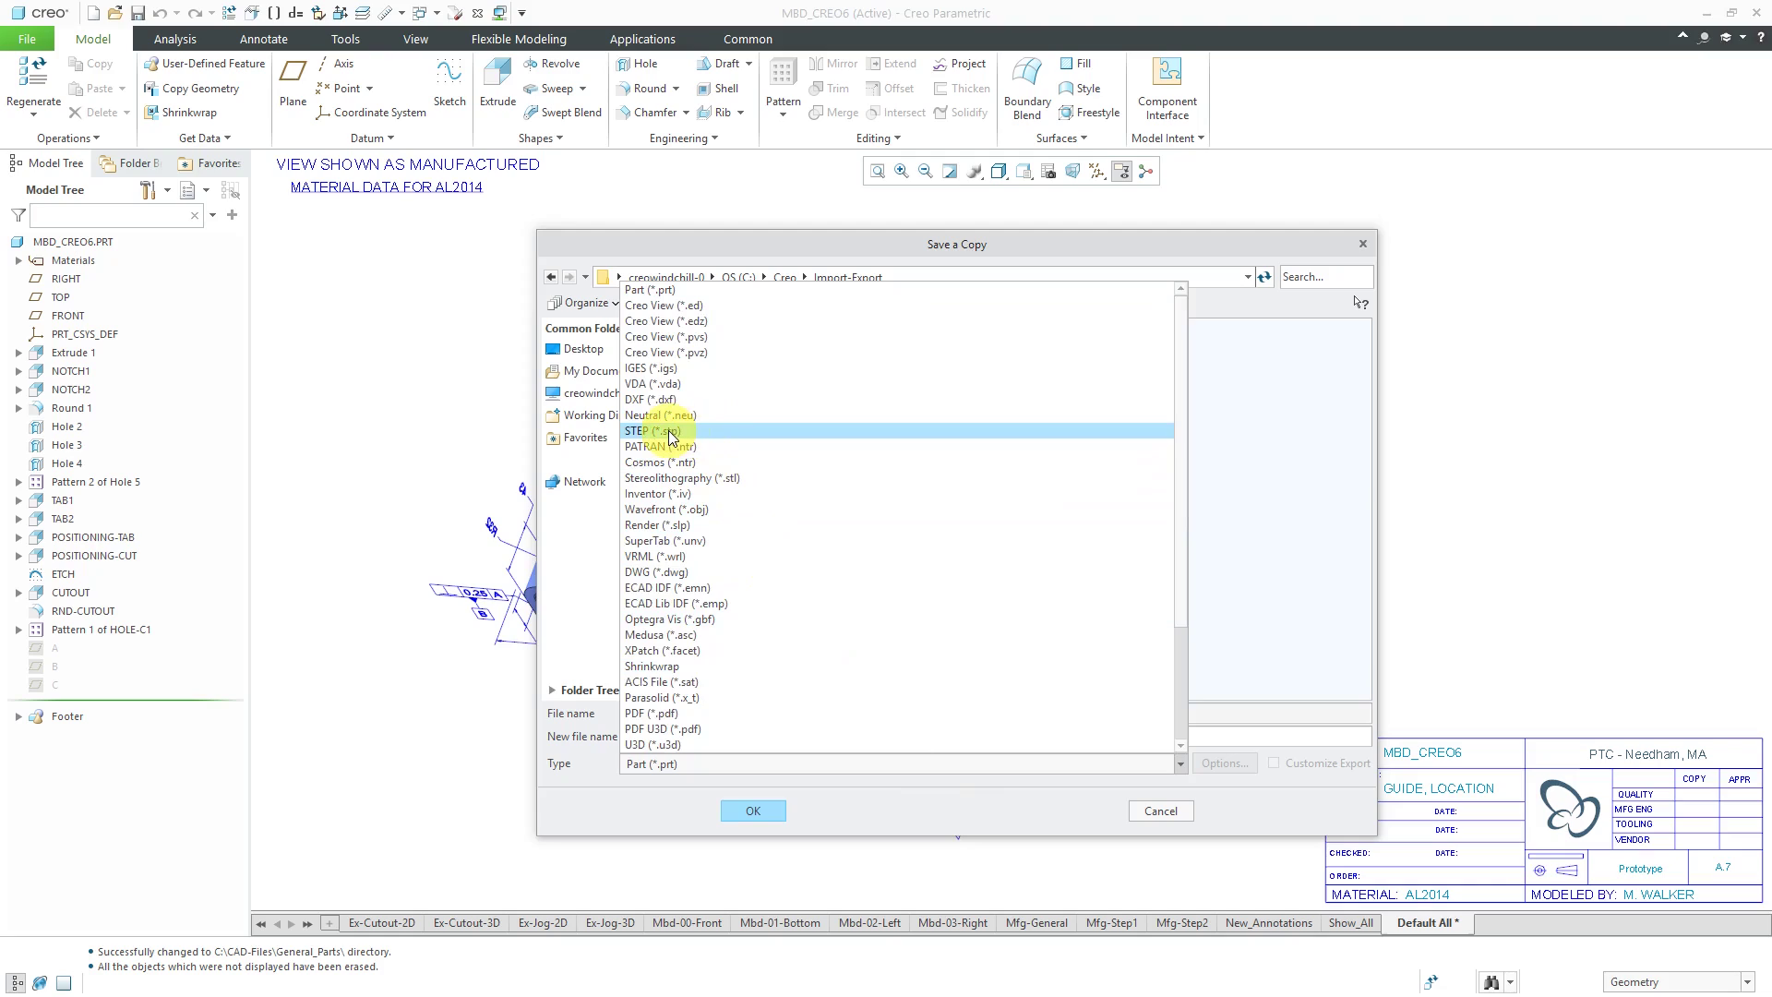
{"action": "left_click", "coordinate": [656, 431]}
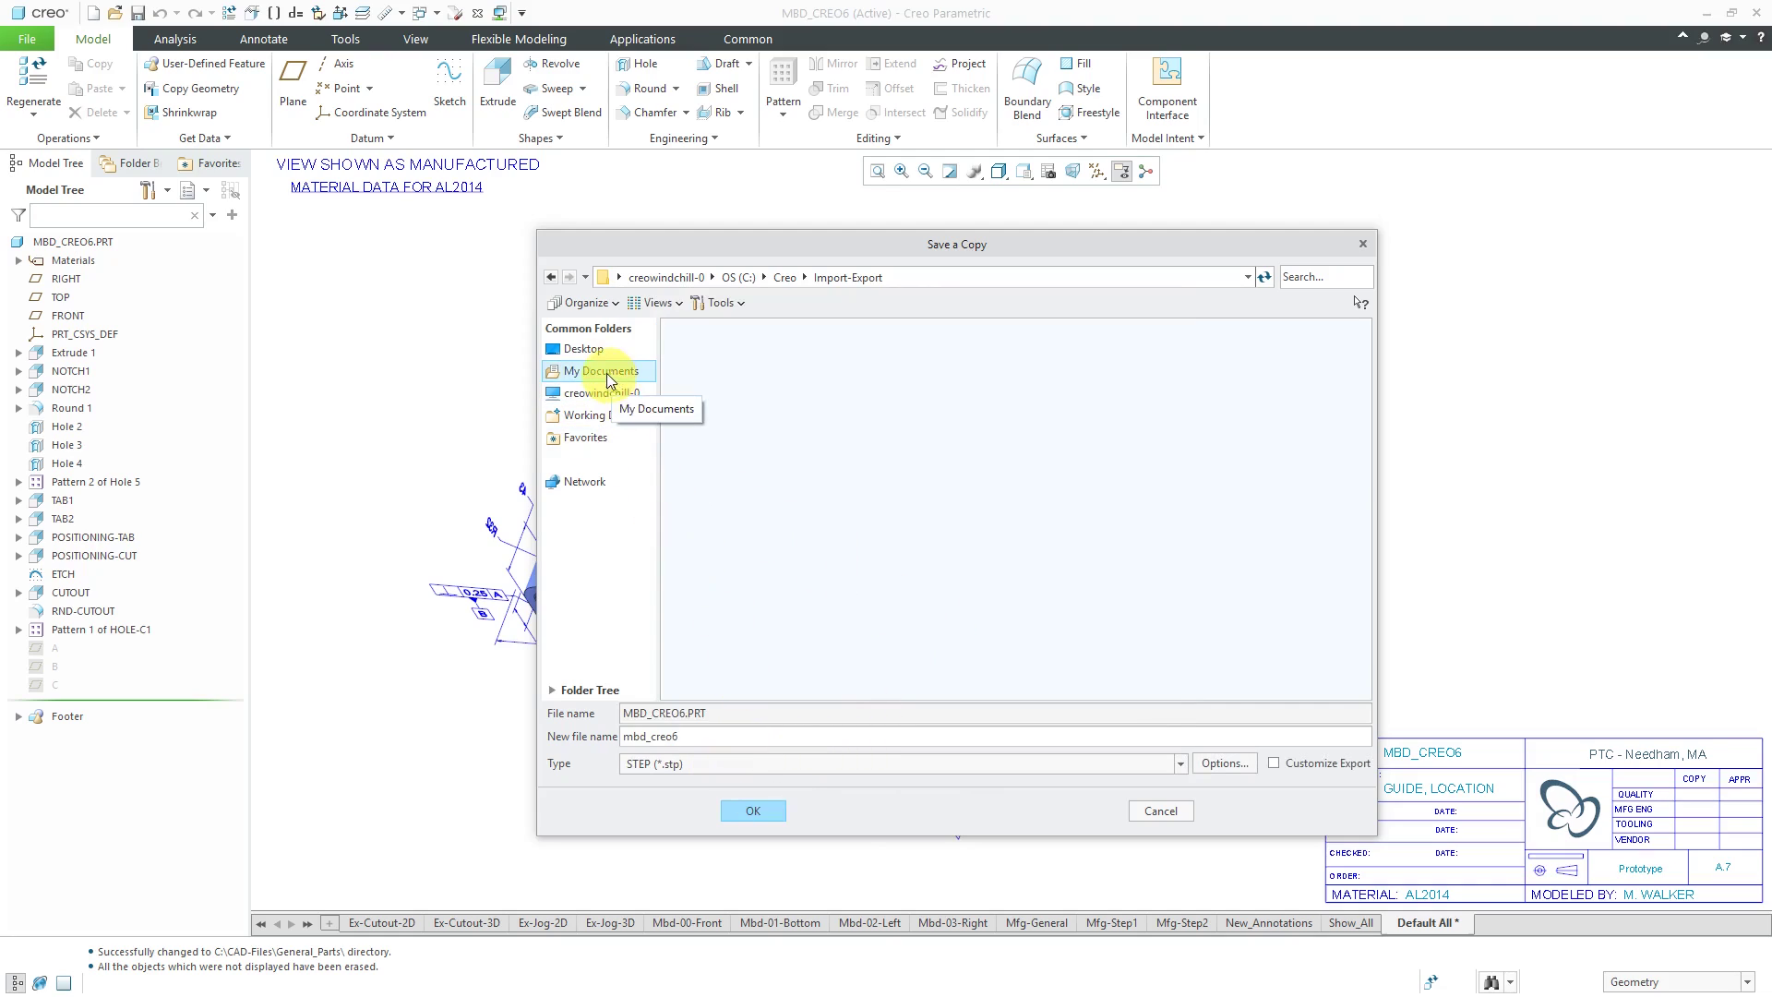
{"action": "left_click", "coordinate": [585, 348]}
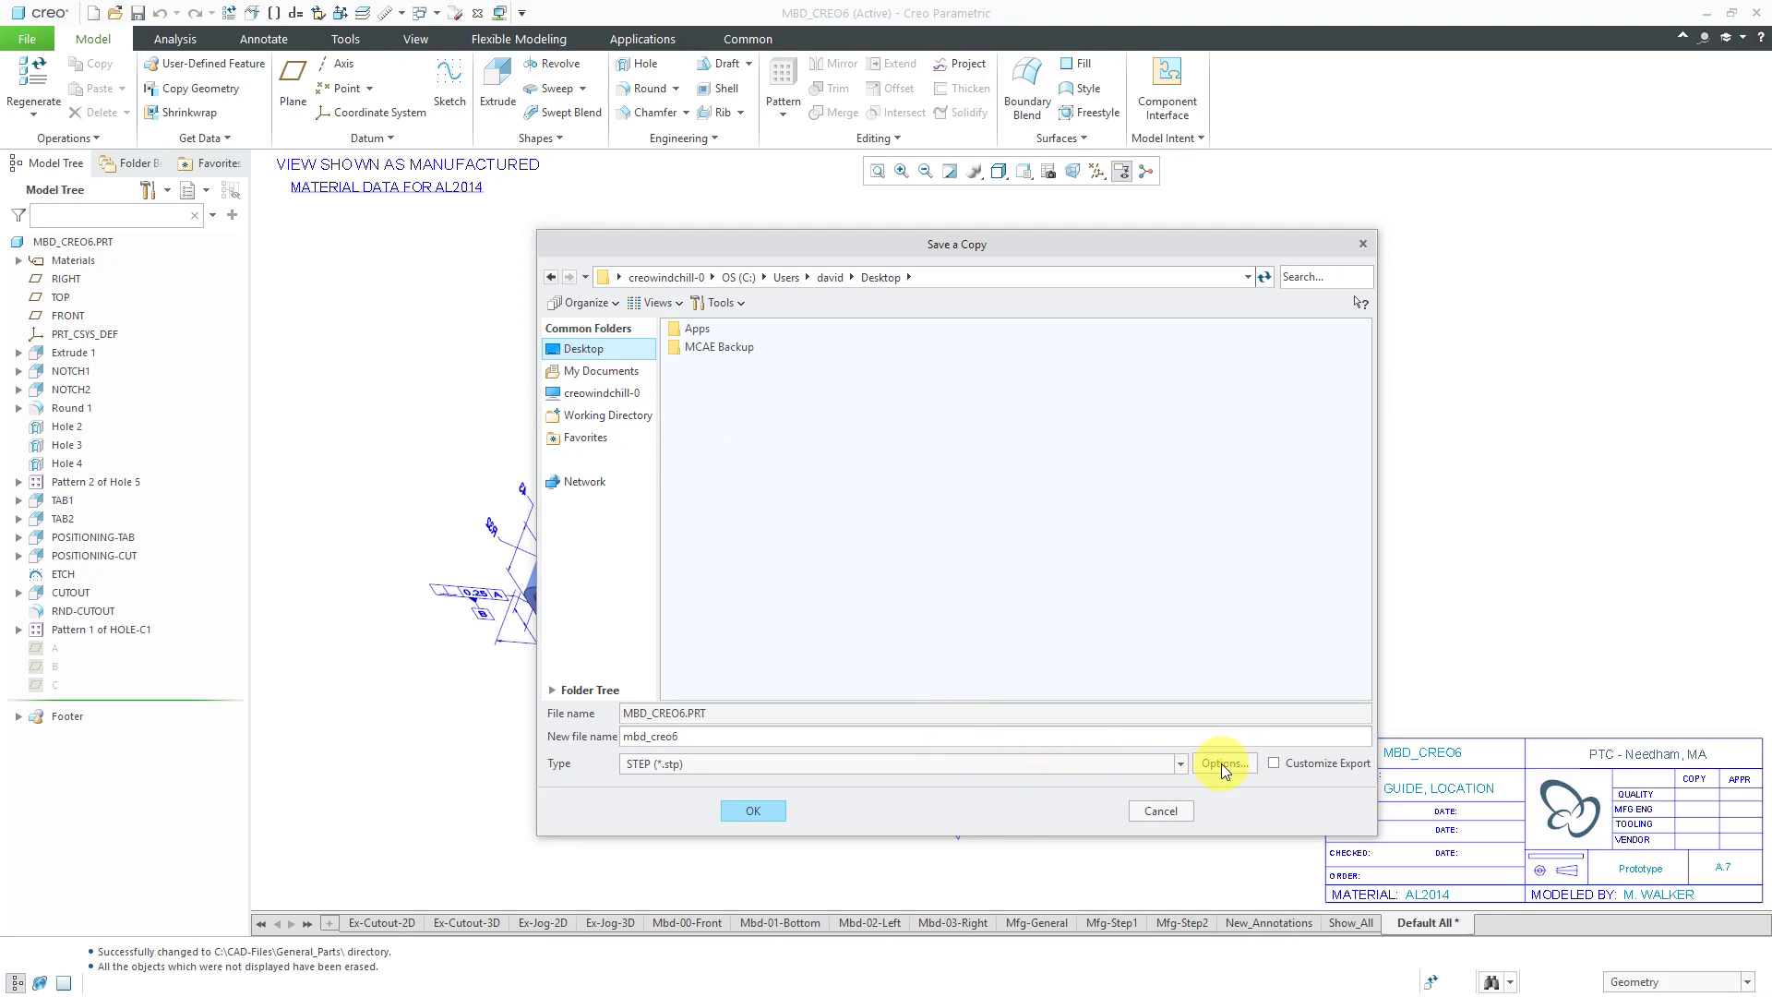
Inspect the advanced STEP export options, cancel them, and export the mbd_creo6 copy.
{"action": "left_click", "coordinate": [1223, 763]}
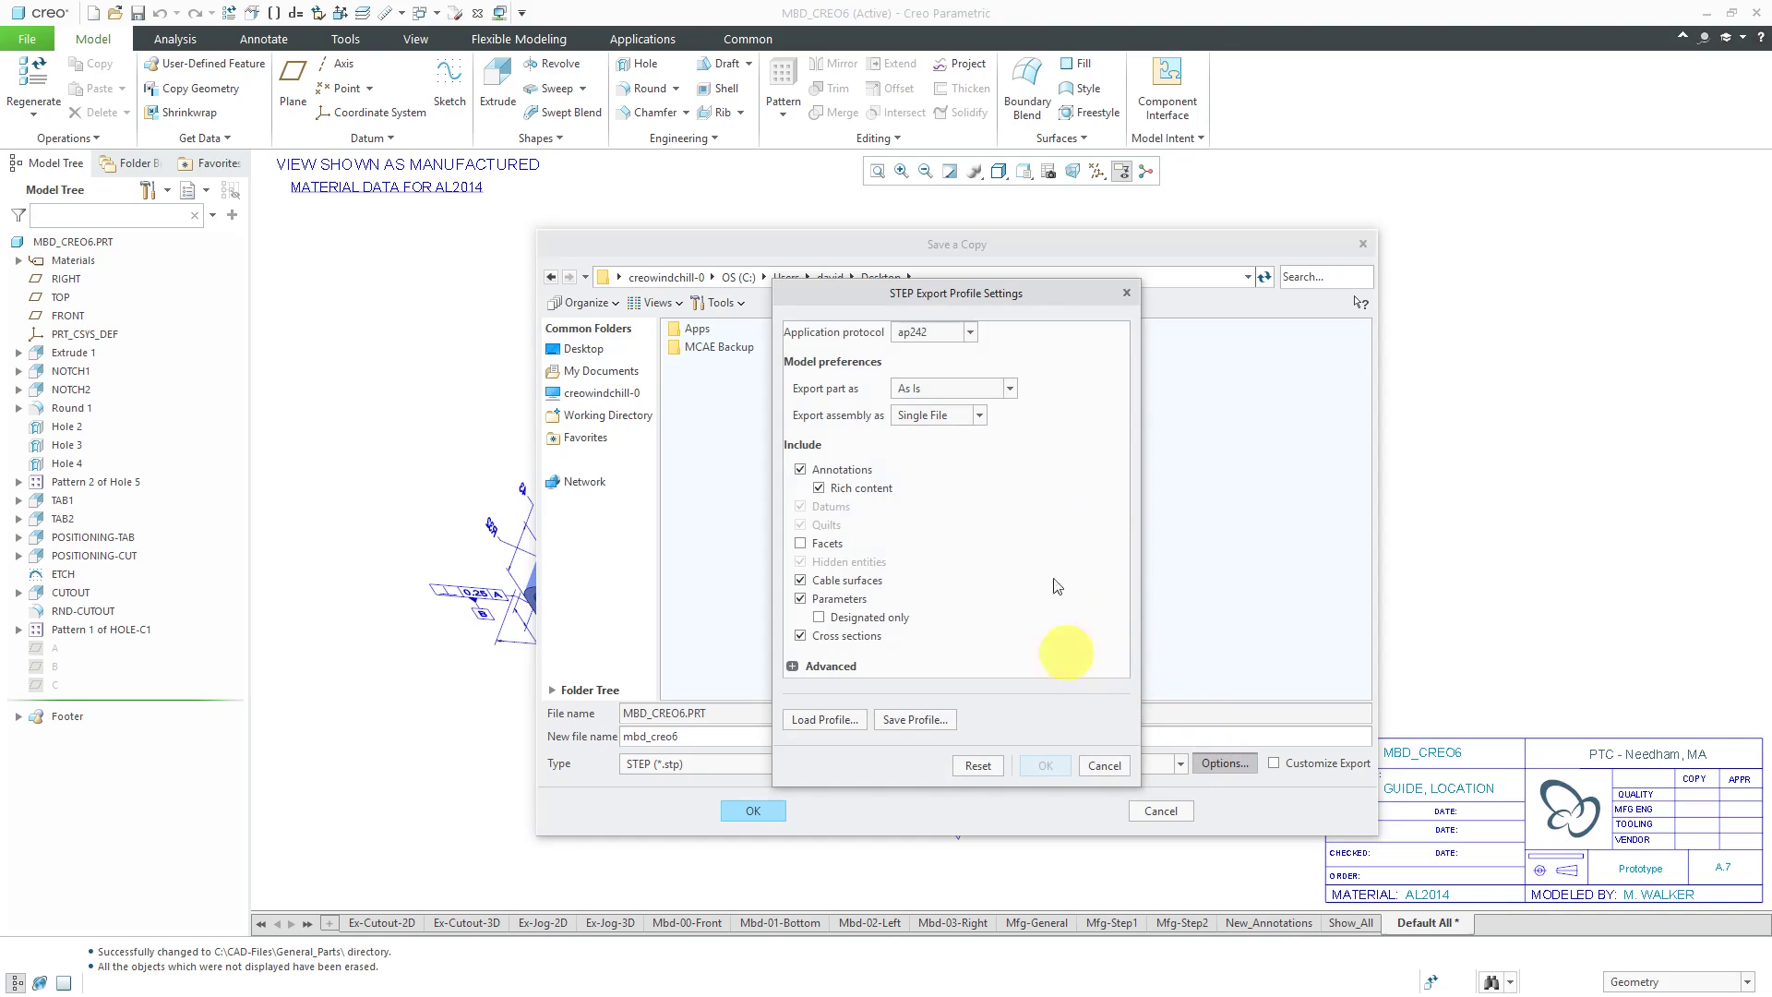
{"action": "mouse_move", "coordinate": [910, 512]}
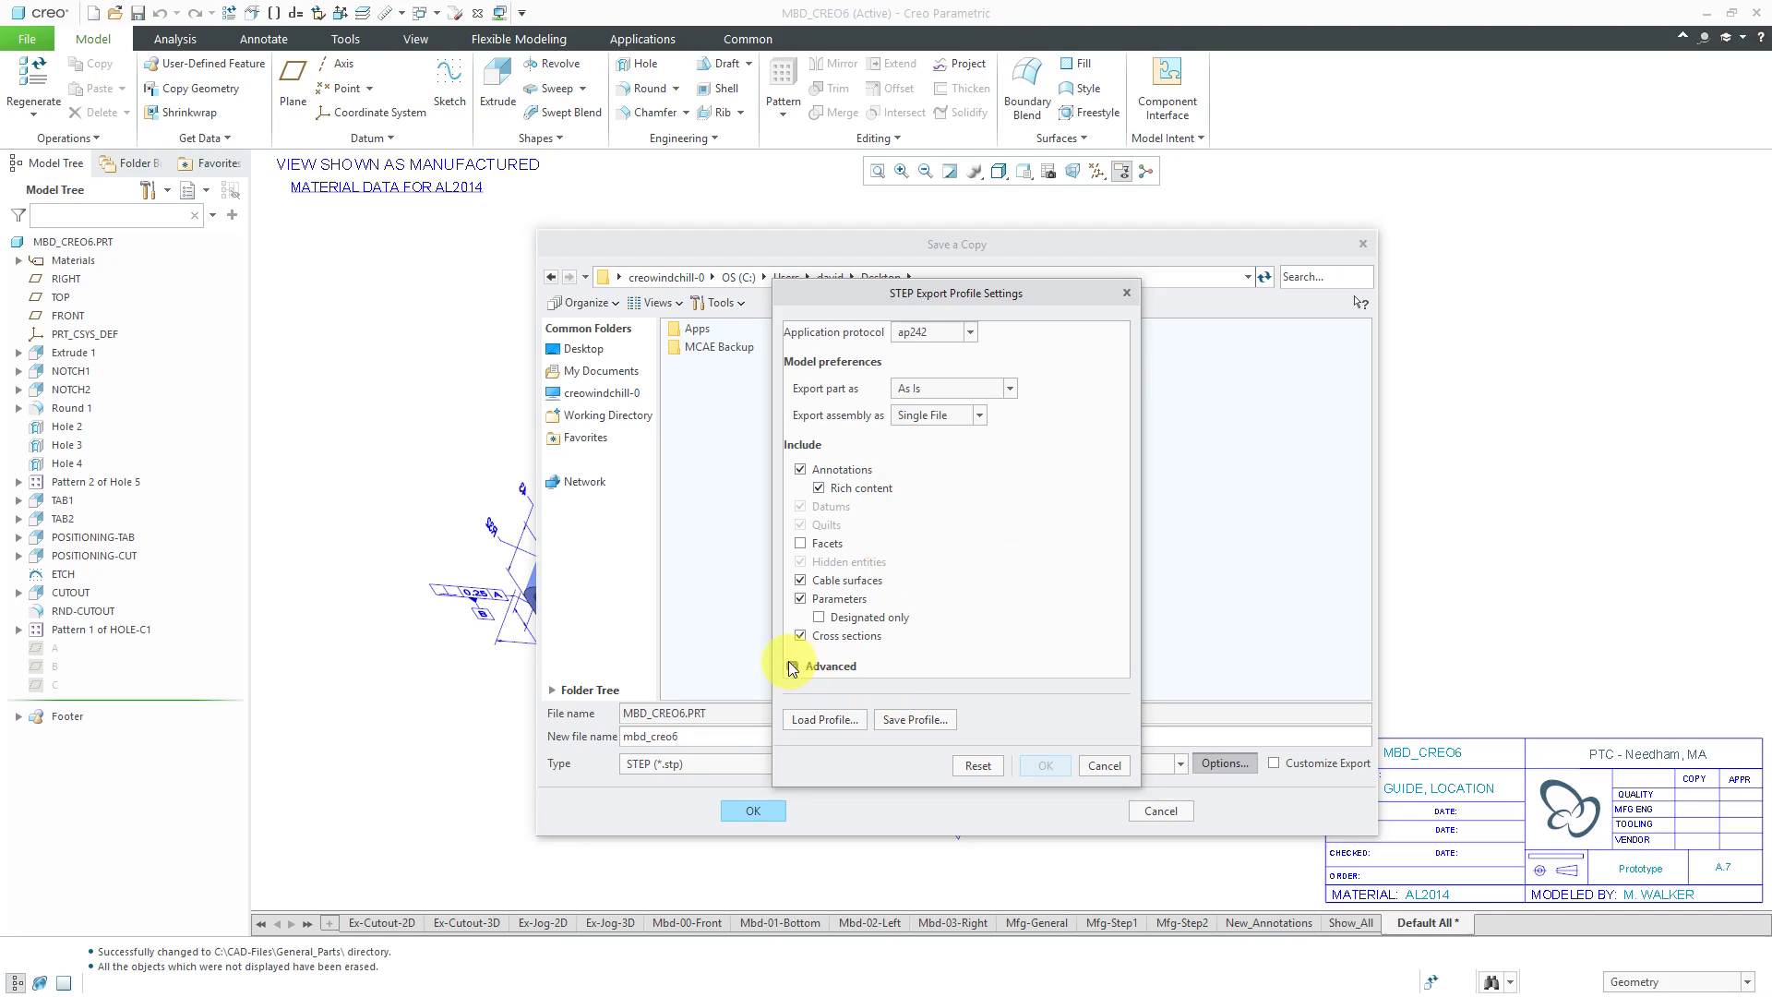
{"action": "left_click", "coordinate": [799, 665]}
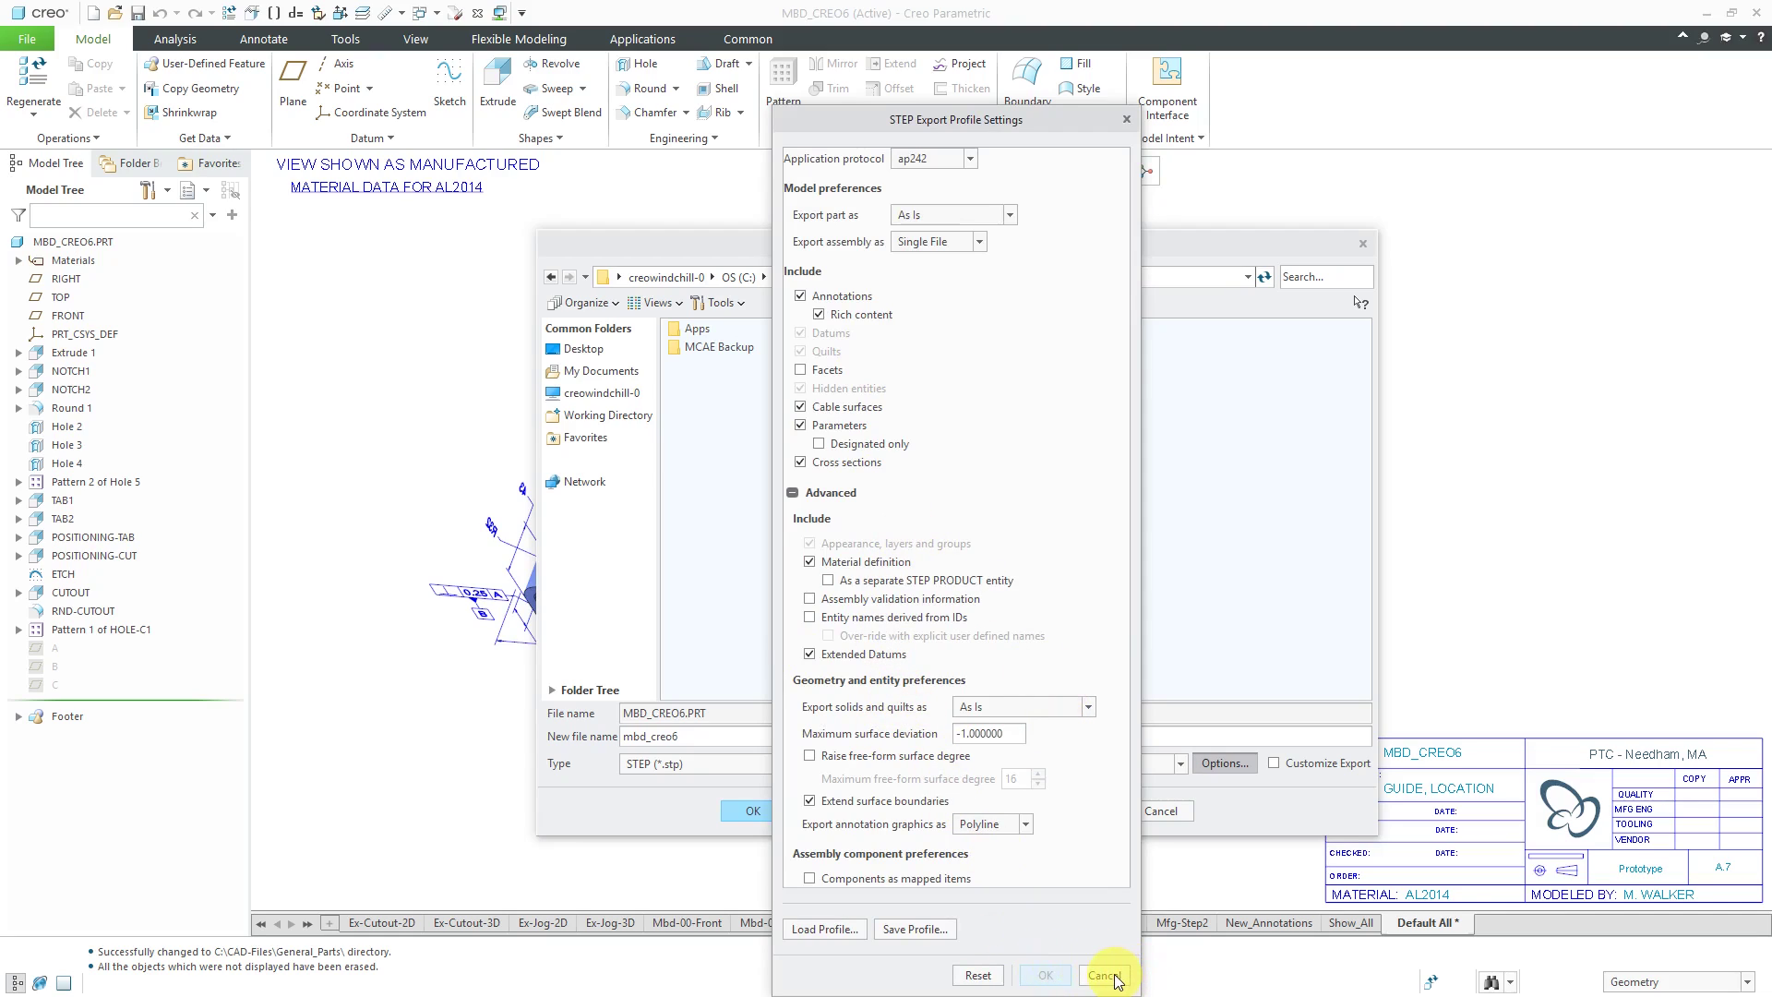
{"action": "left_click", "coordinate": [1102, 975]}
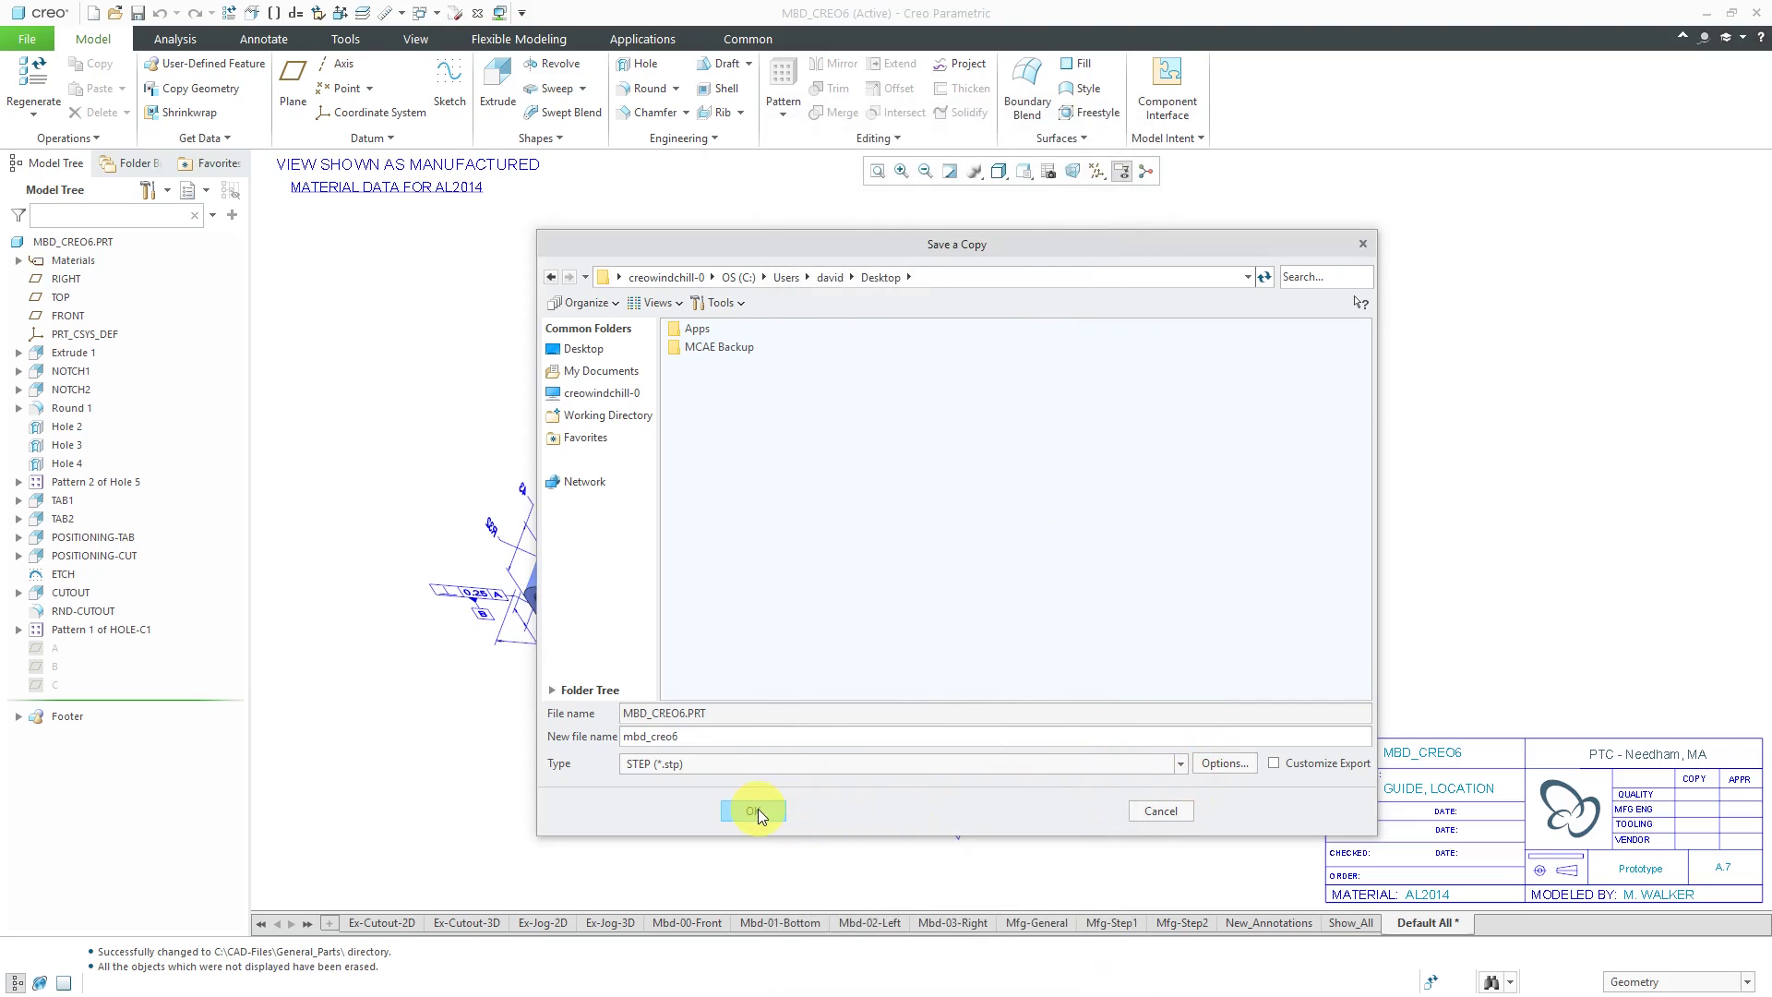
{"action": "left_click", "coordinate": [753, 810]}
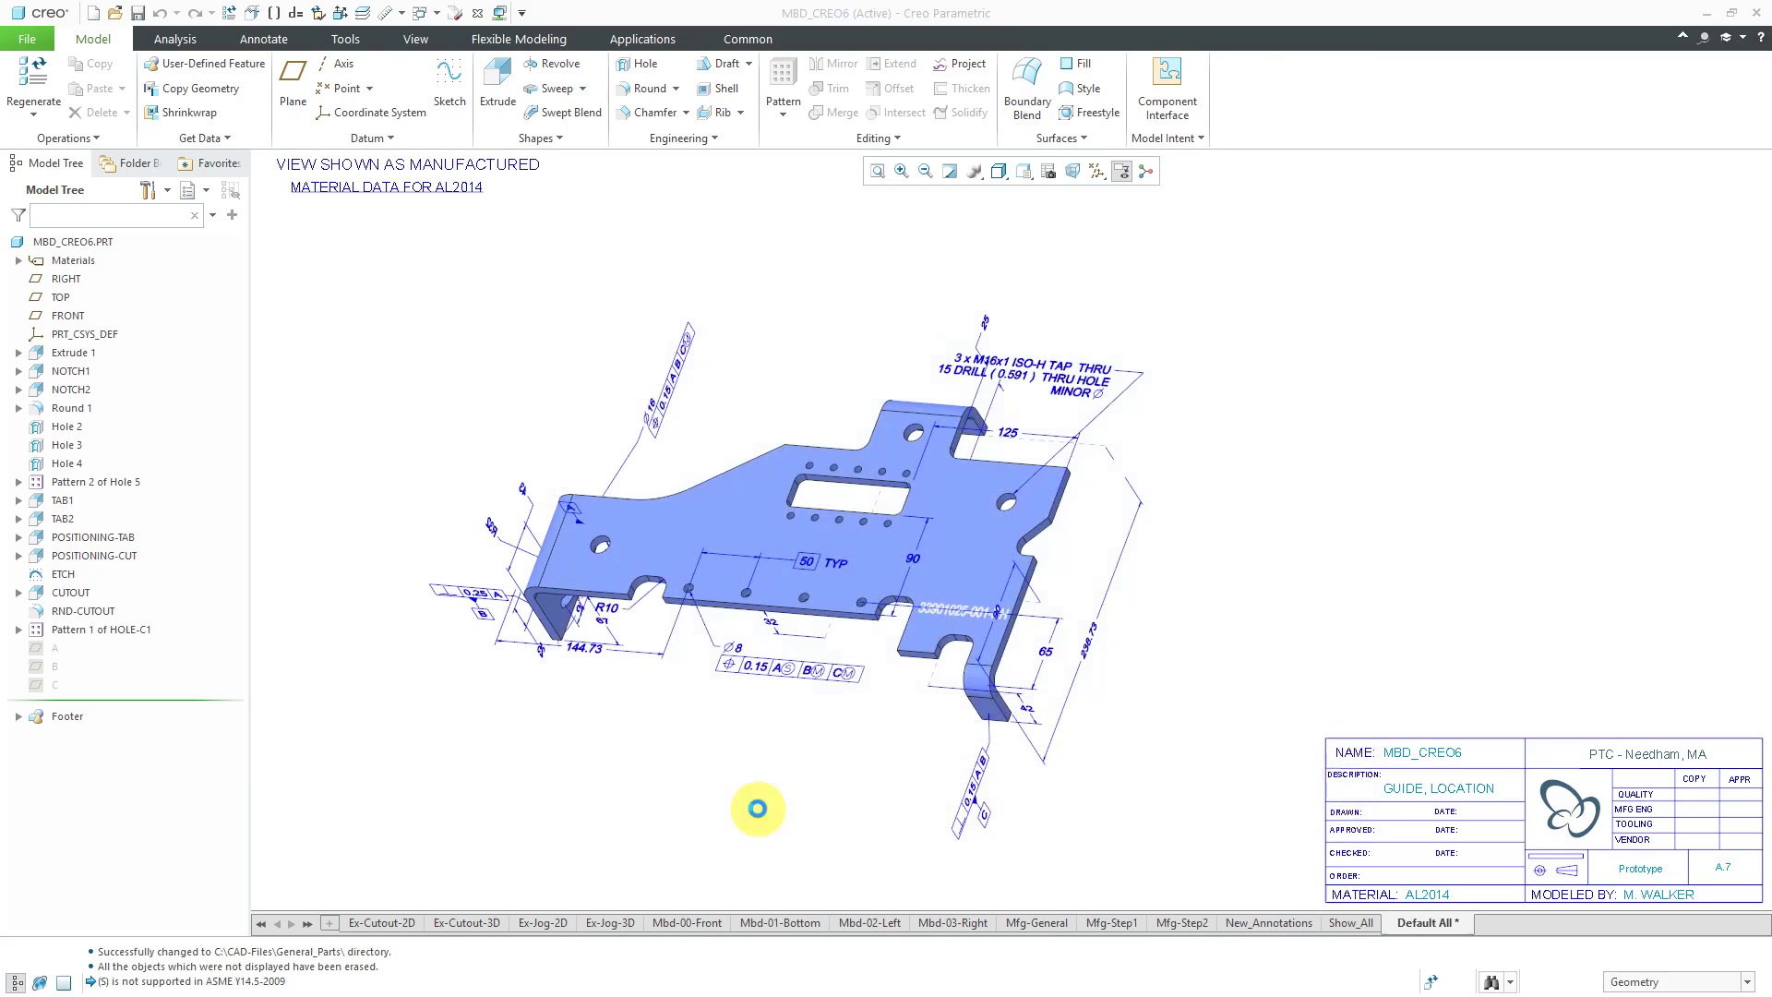